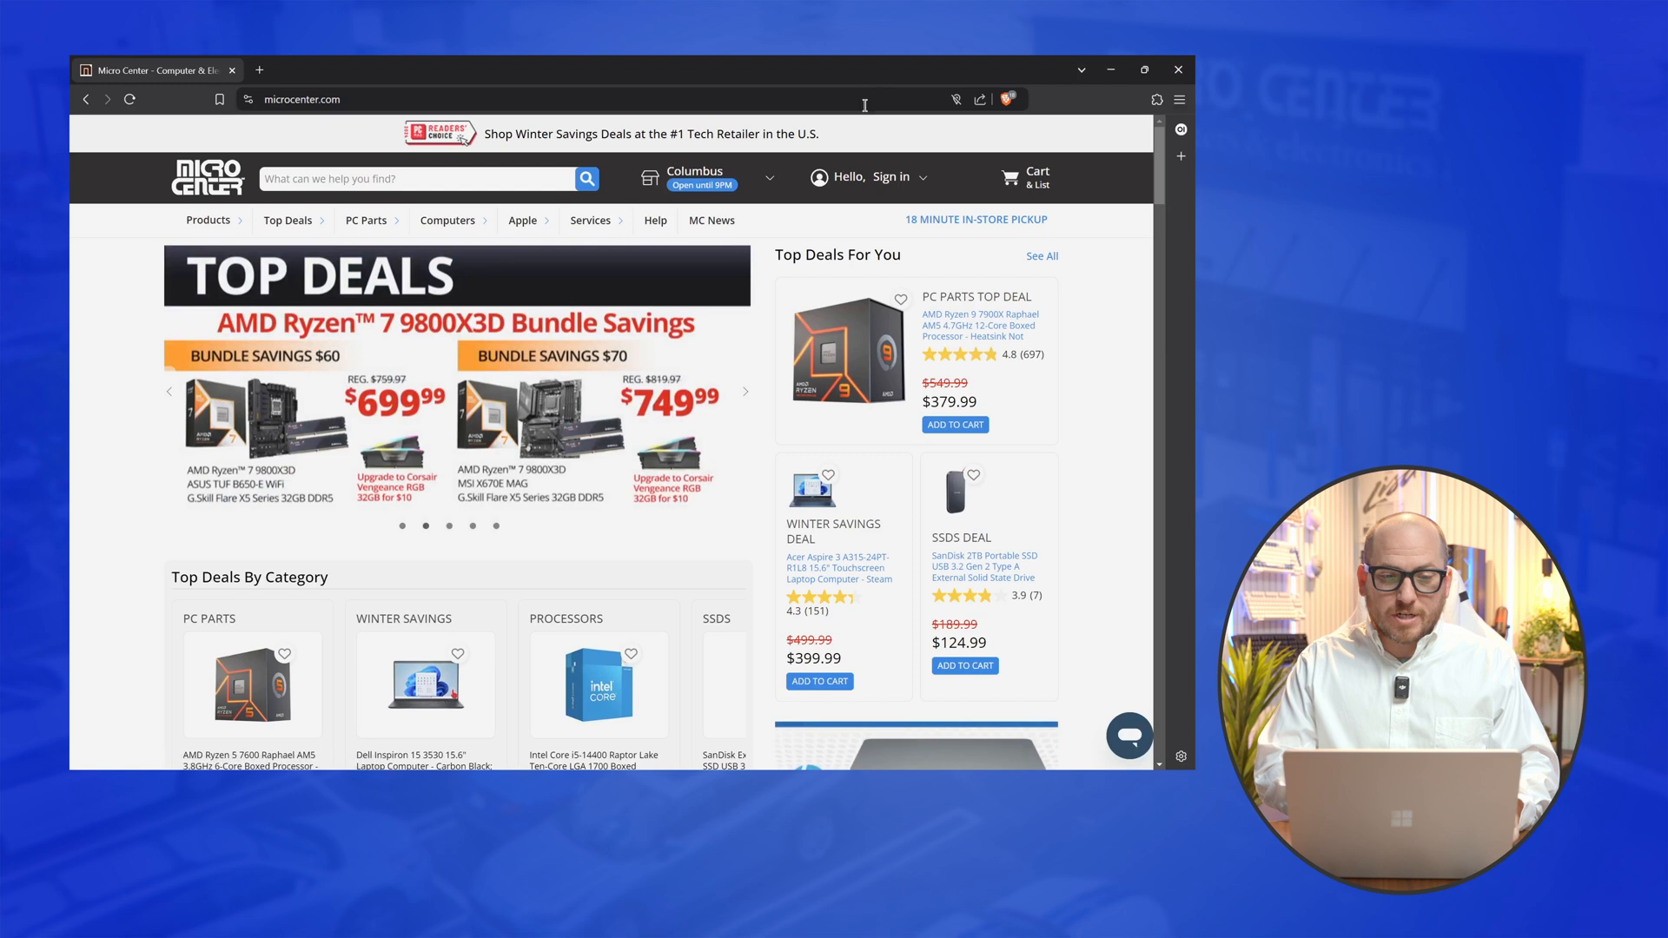
# Step: On find.ugnas.com, connect to the uninitialized DXP4800PLUS-749A NAS
pyautogui.write('find.ugnas.com/#/')
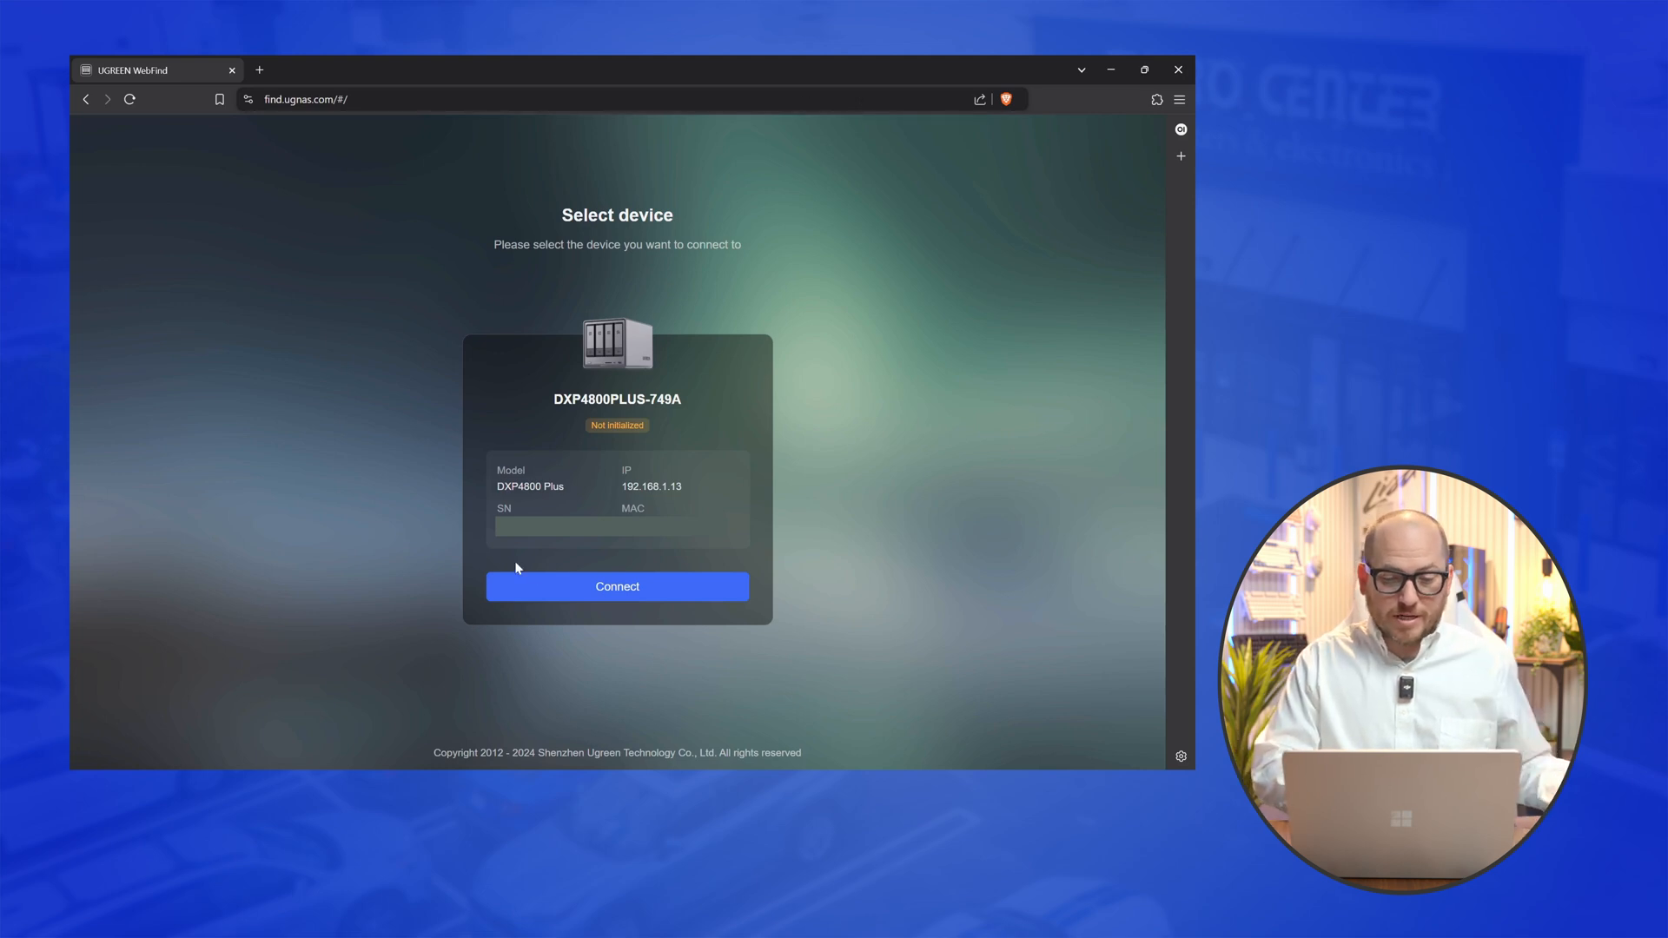
pyautogui.click(616, 586)
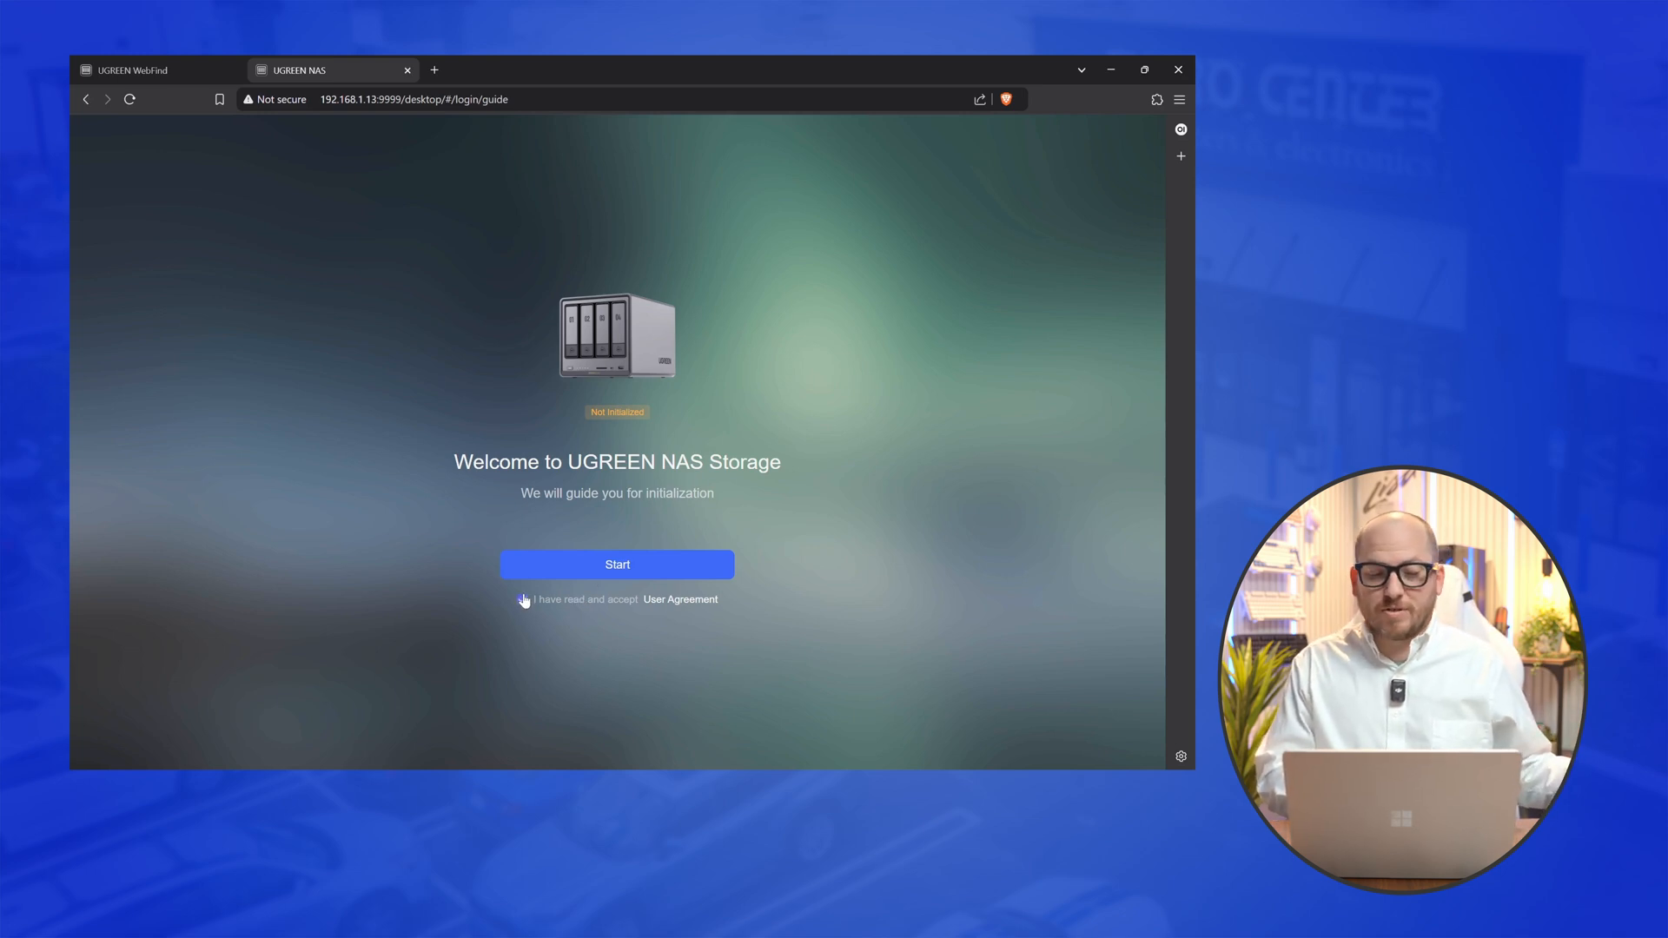
# Step: Start setup, name the device NAS, and enter administrator Jacob with a strong password
pyautogui.click(616, 564)
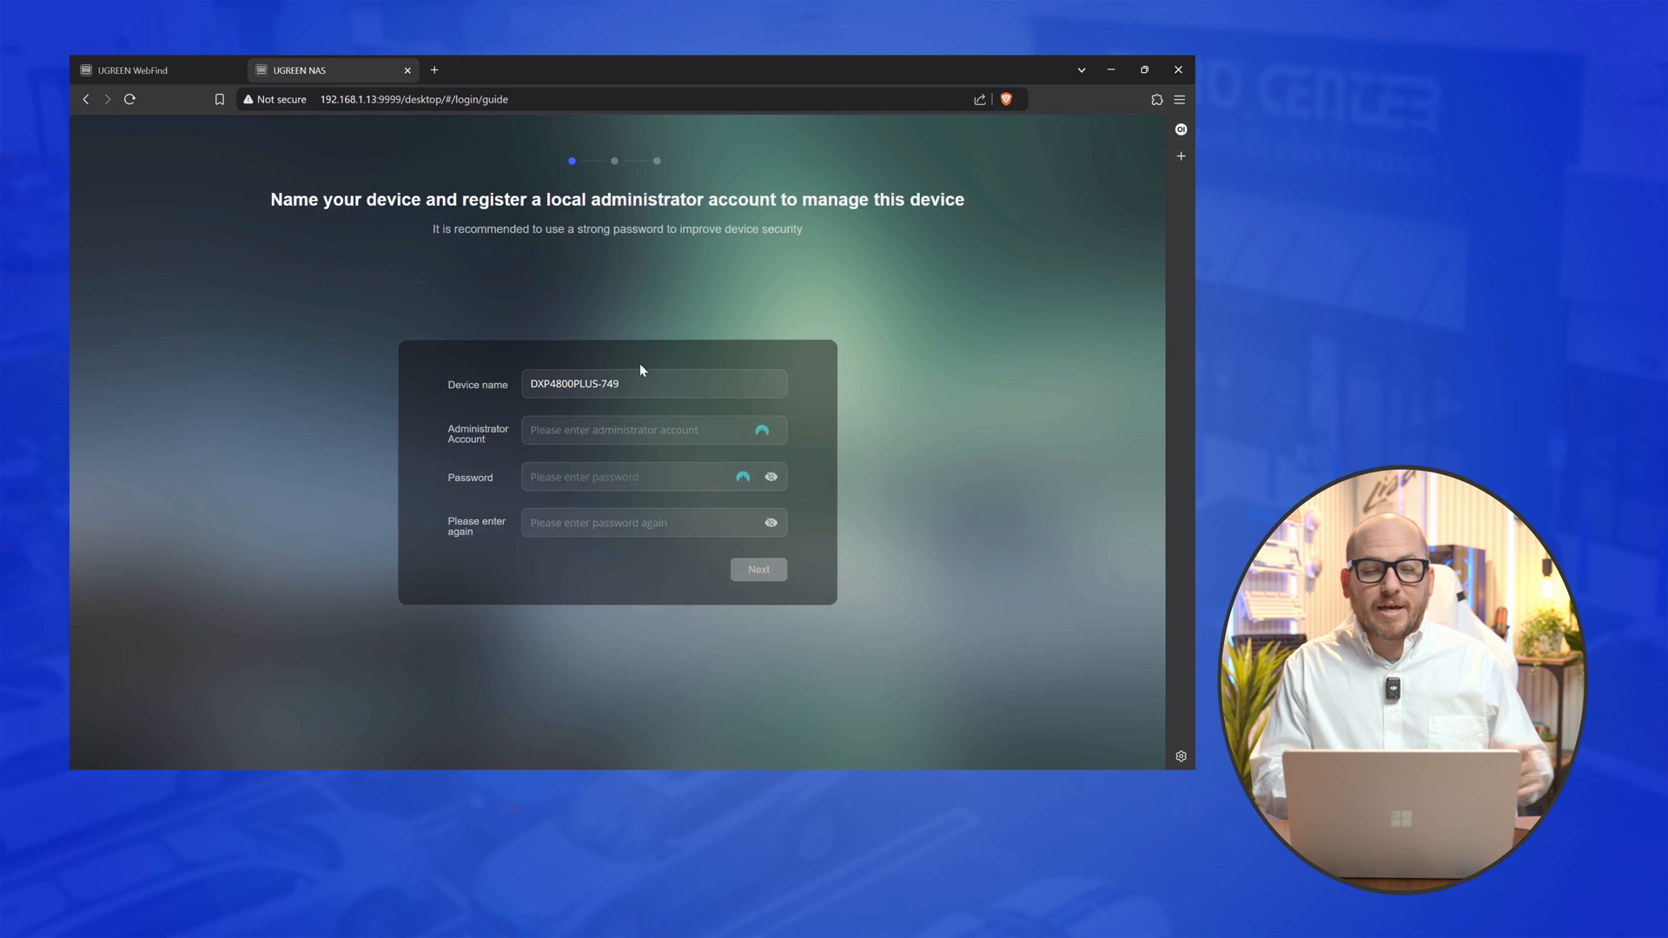
pyautogui.click(654, 384)
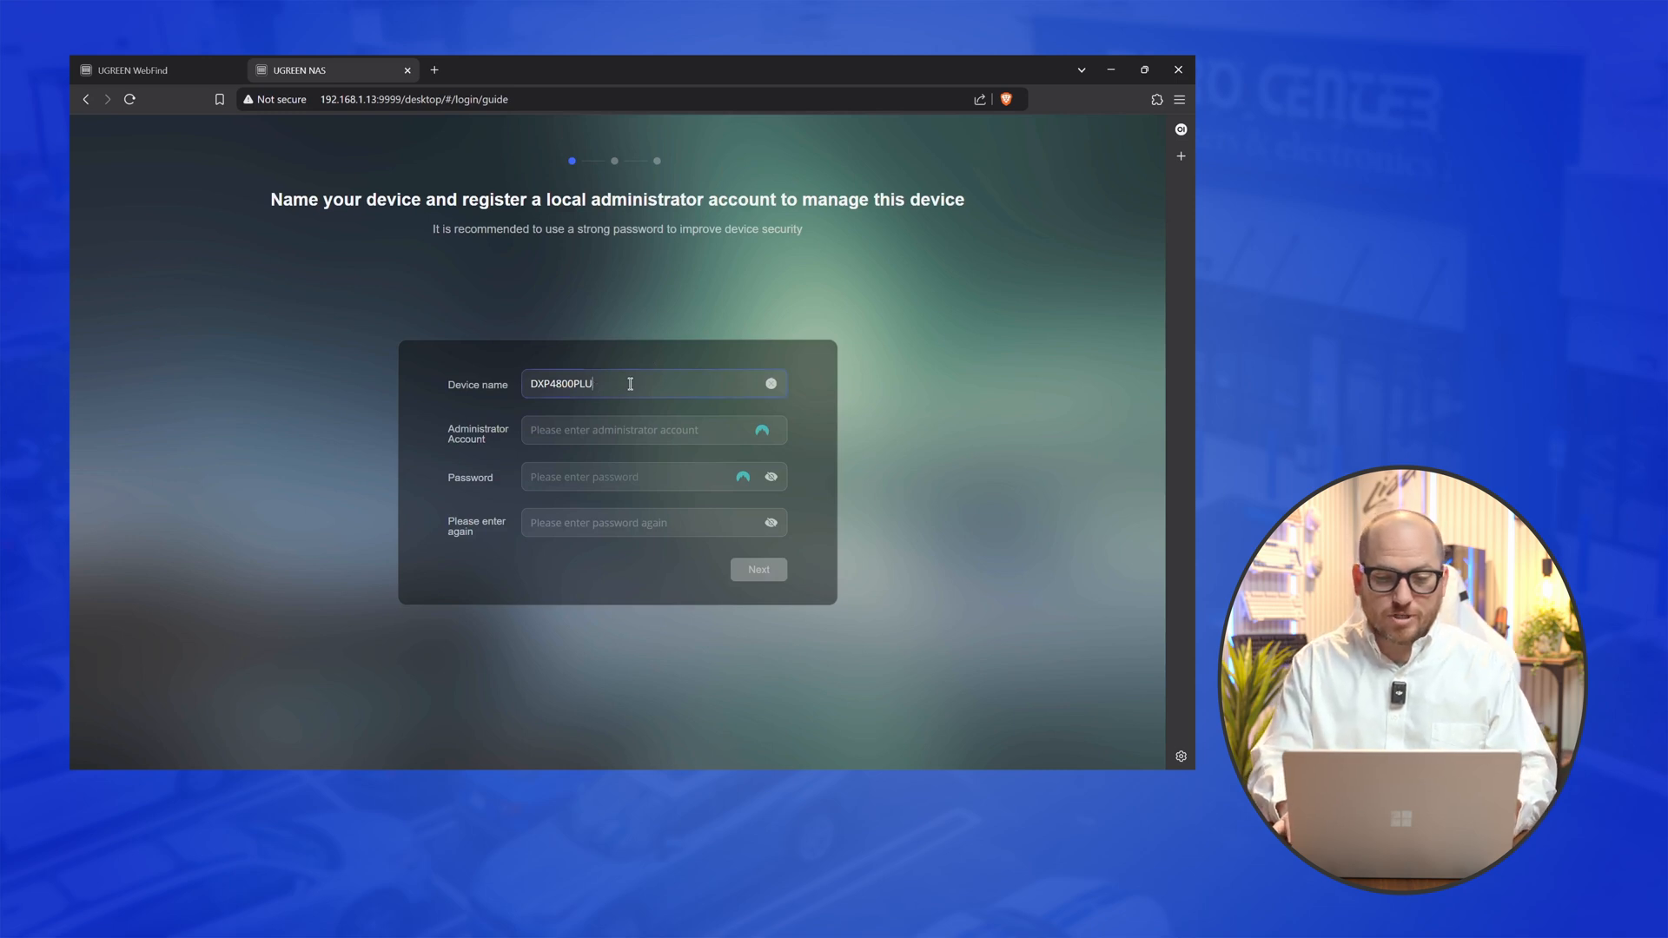
pyautogui.write('NAS')
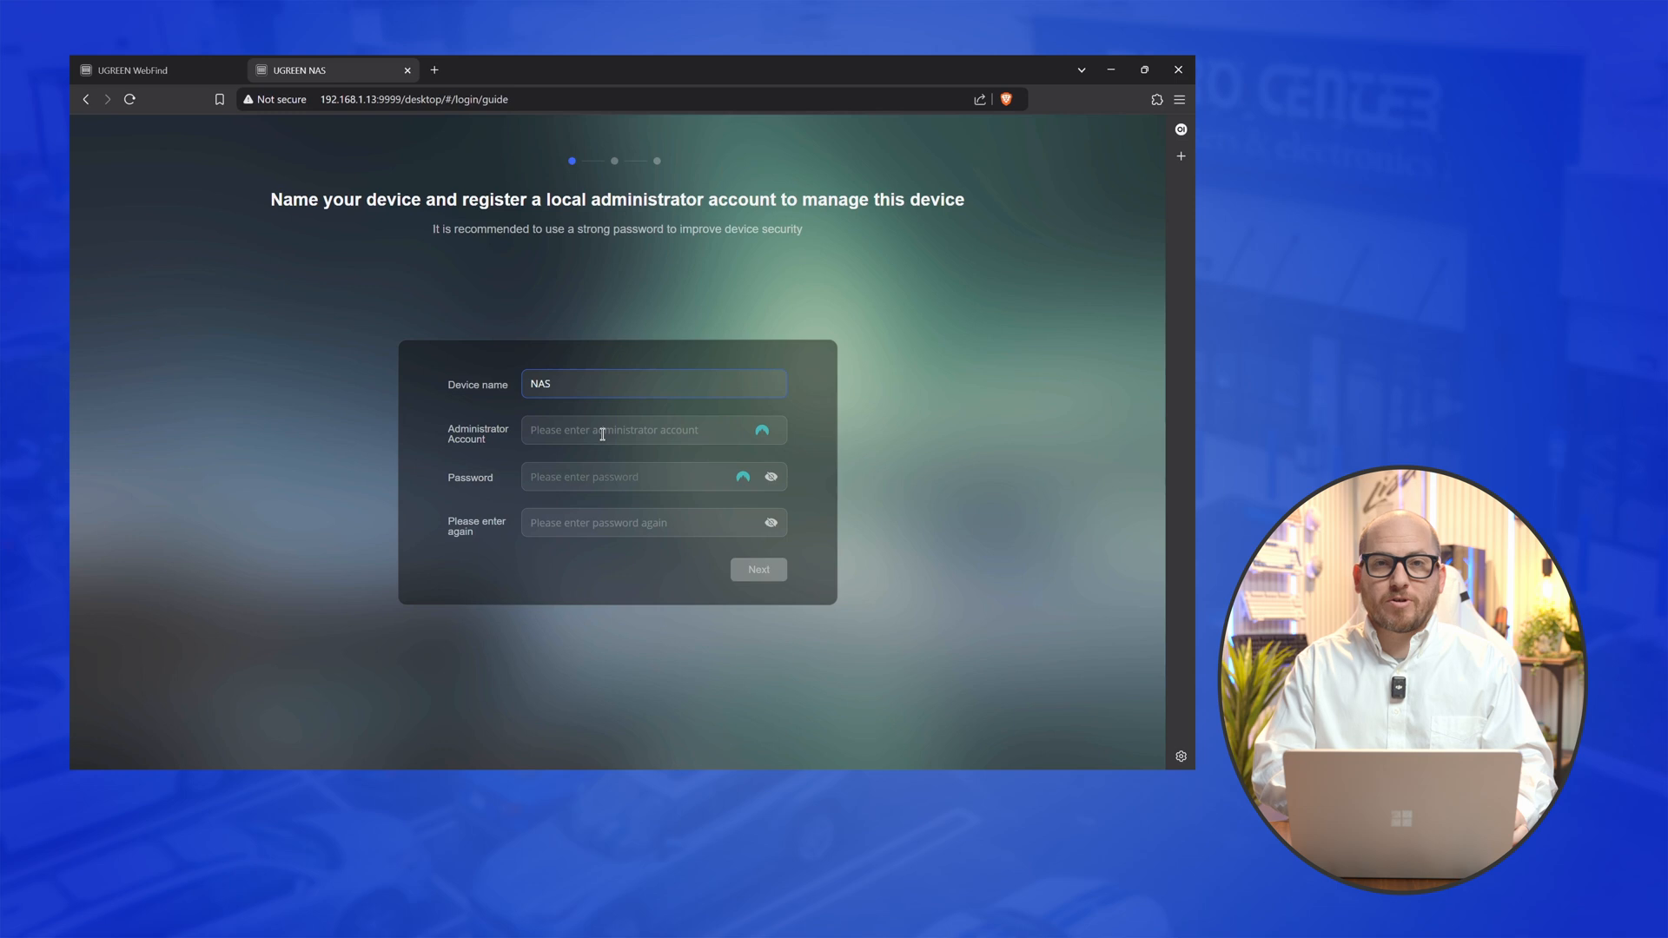
pyautogui.click(639, 431)
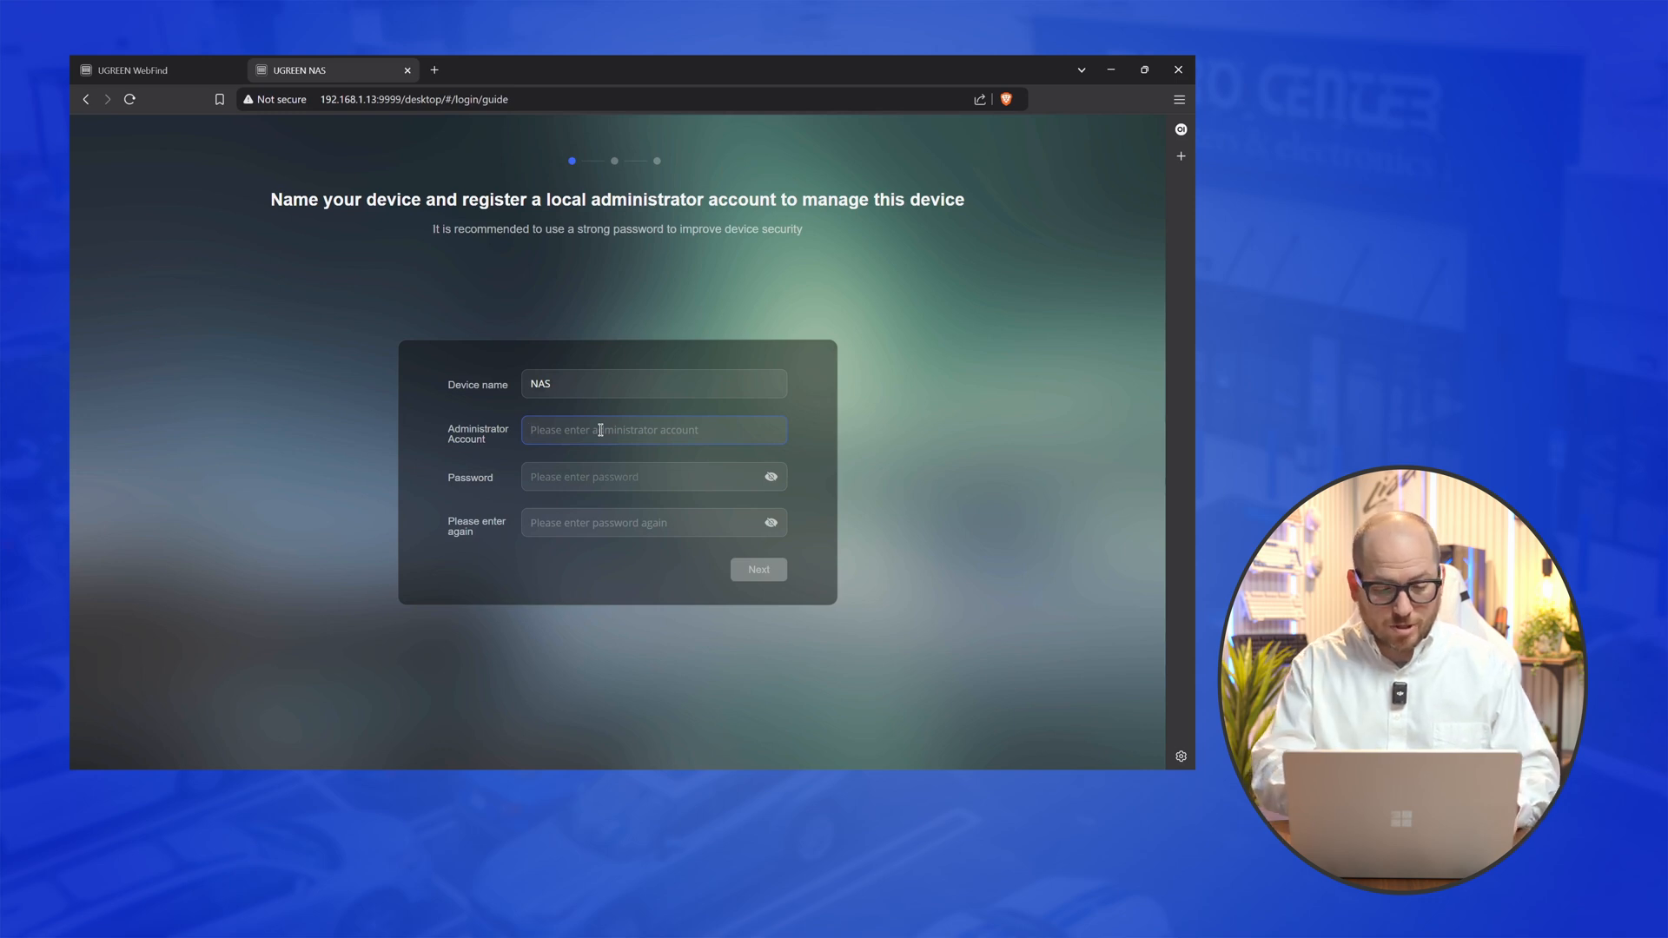
pyautogui.write('Jacob')
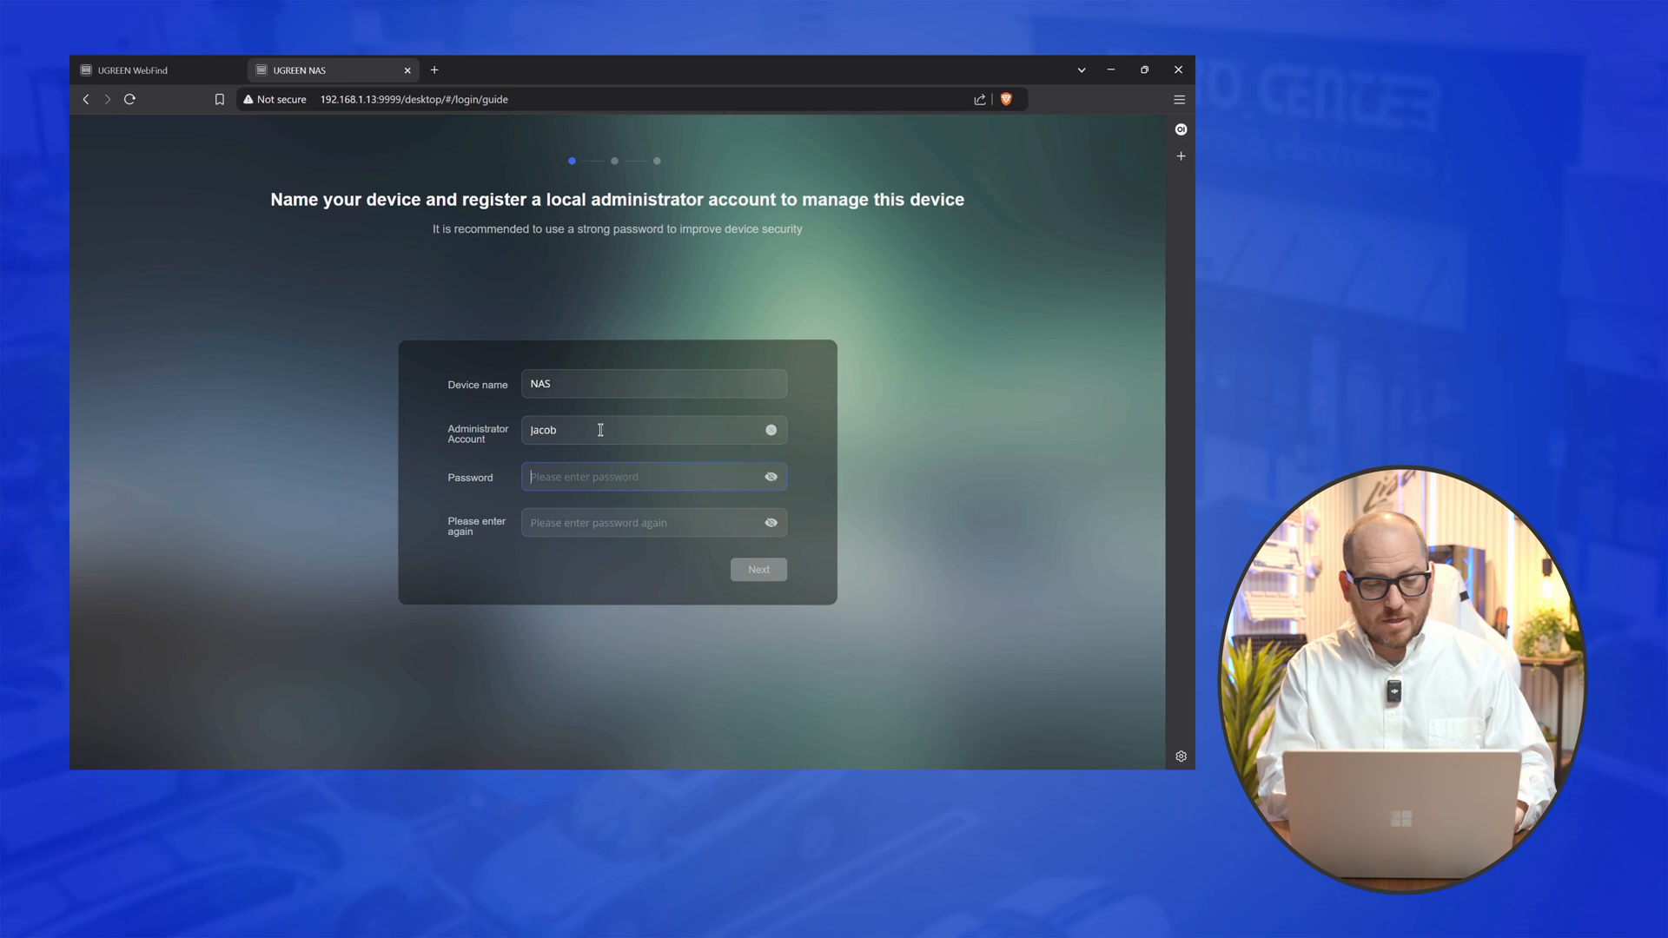
pyautogui.write('•••••')
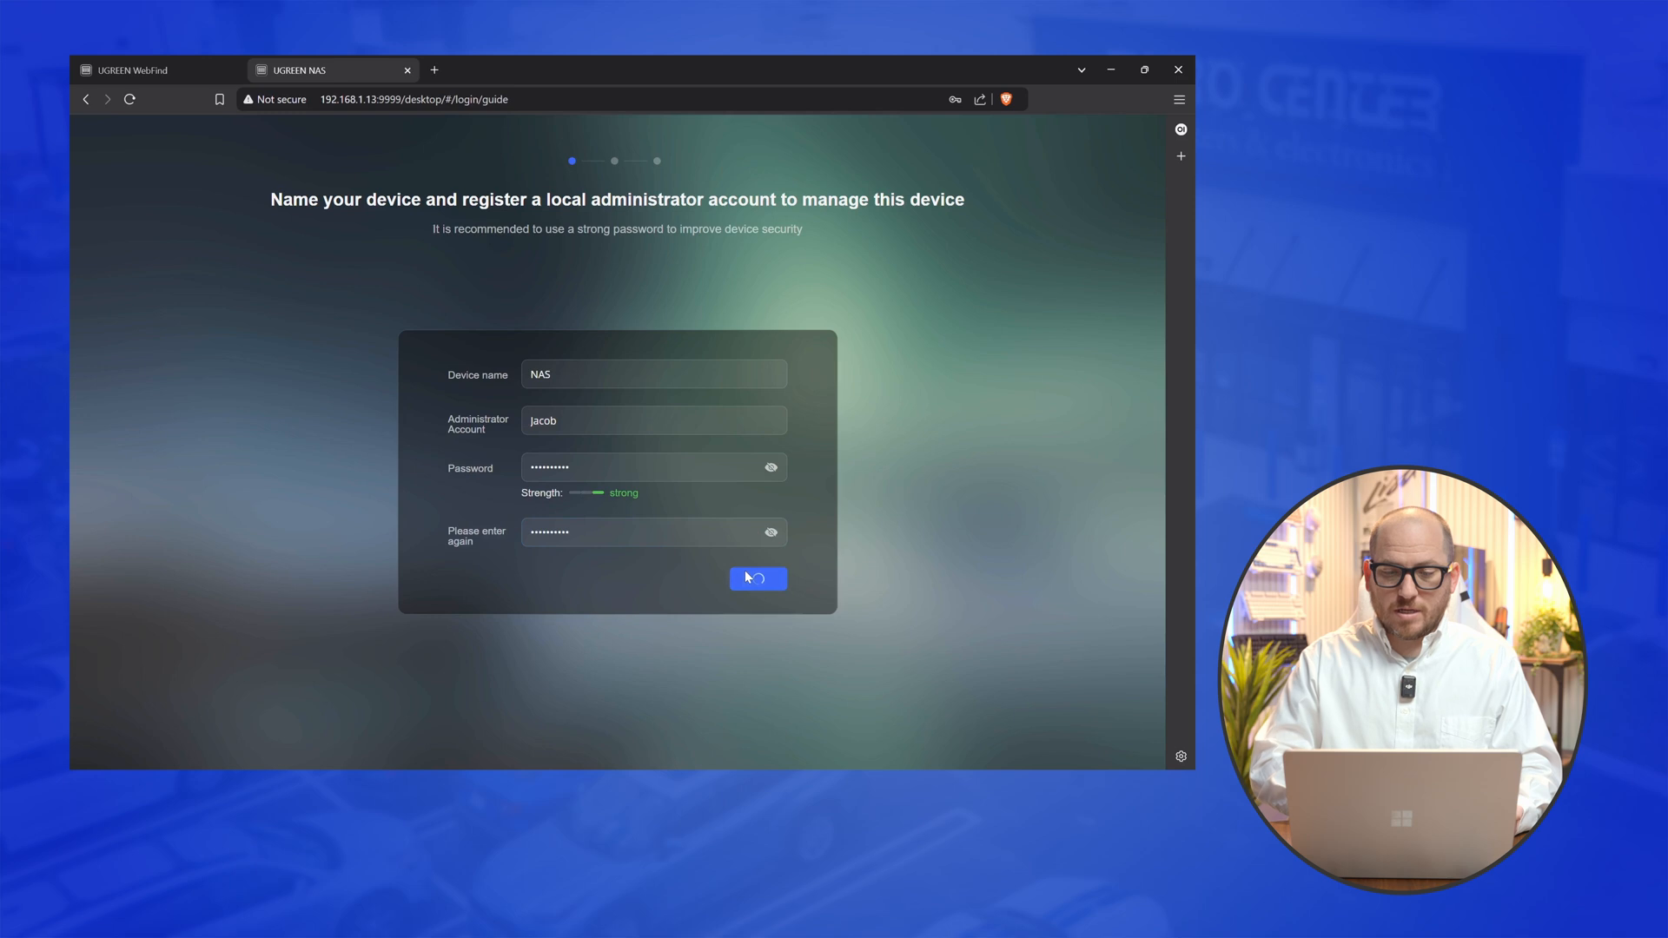
# Step: Submit the account, skip cloud linking, agree to data sharing, and start initializing
pyautogui.click(758, 577)
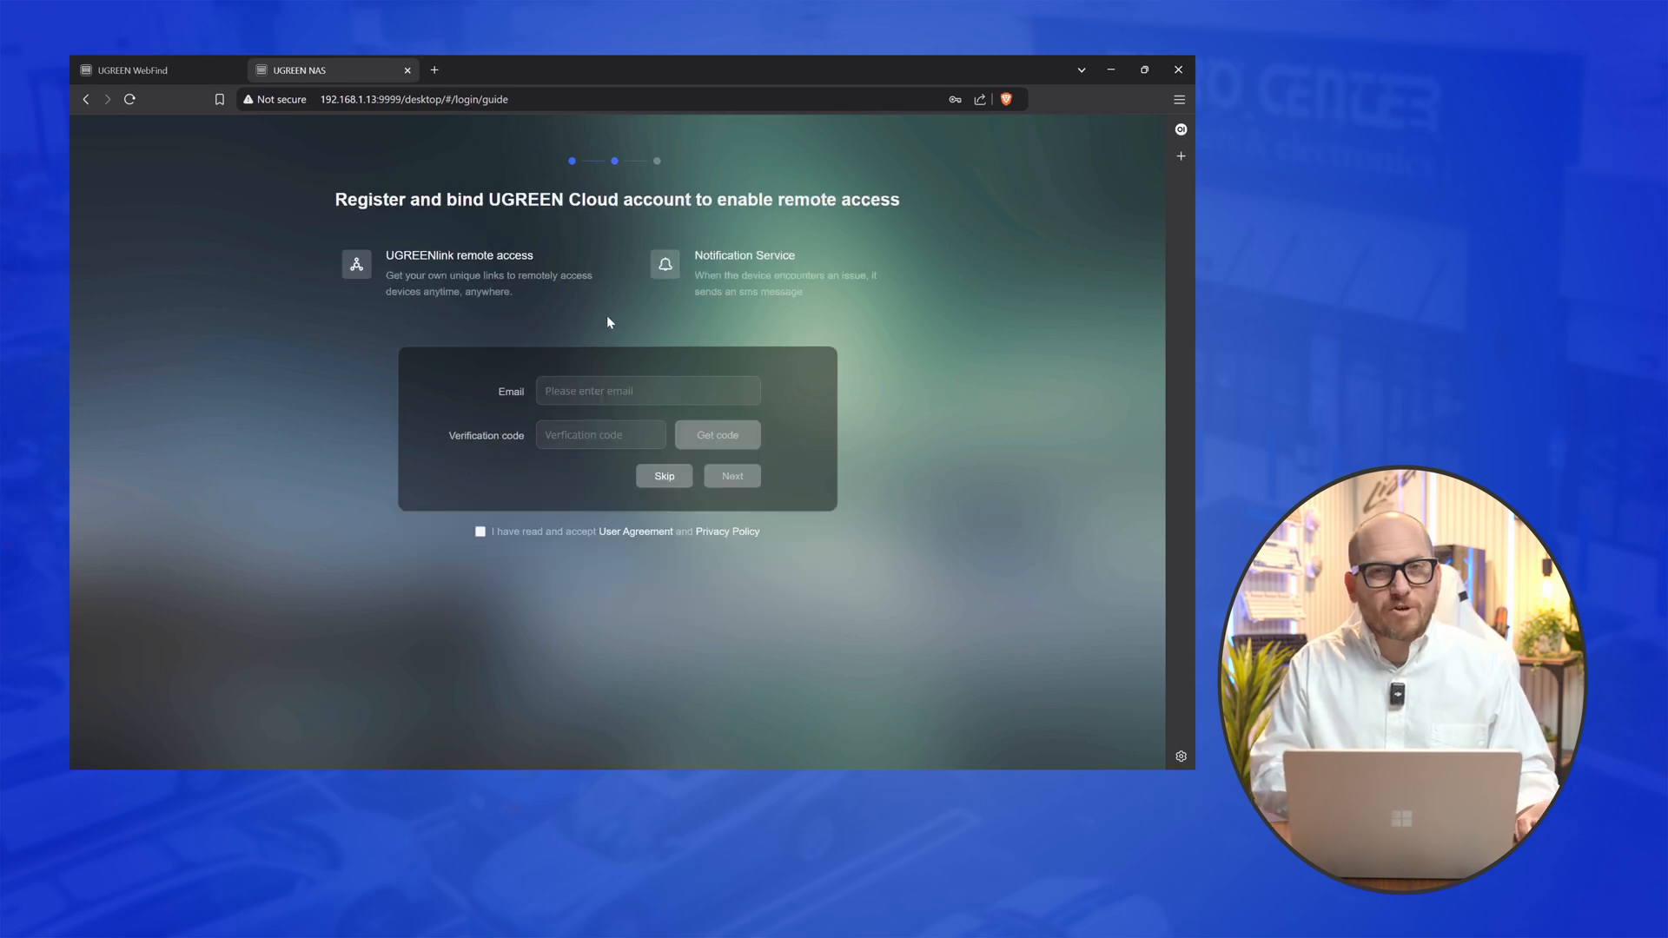
pyautogui.moveTo(487, 493)
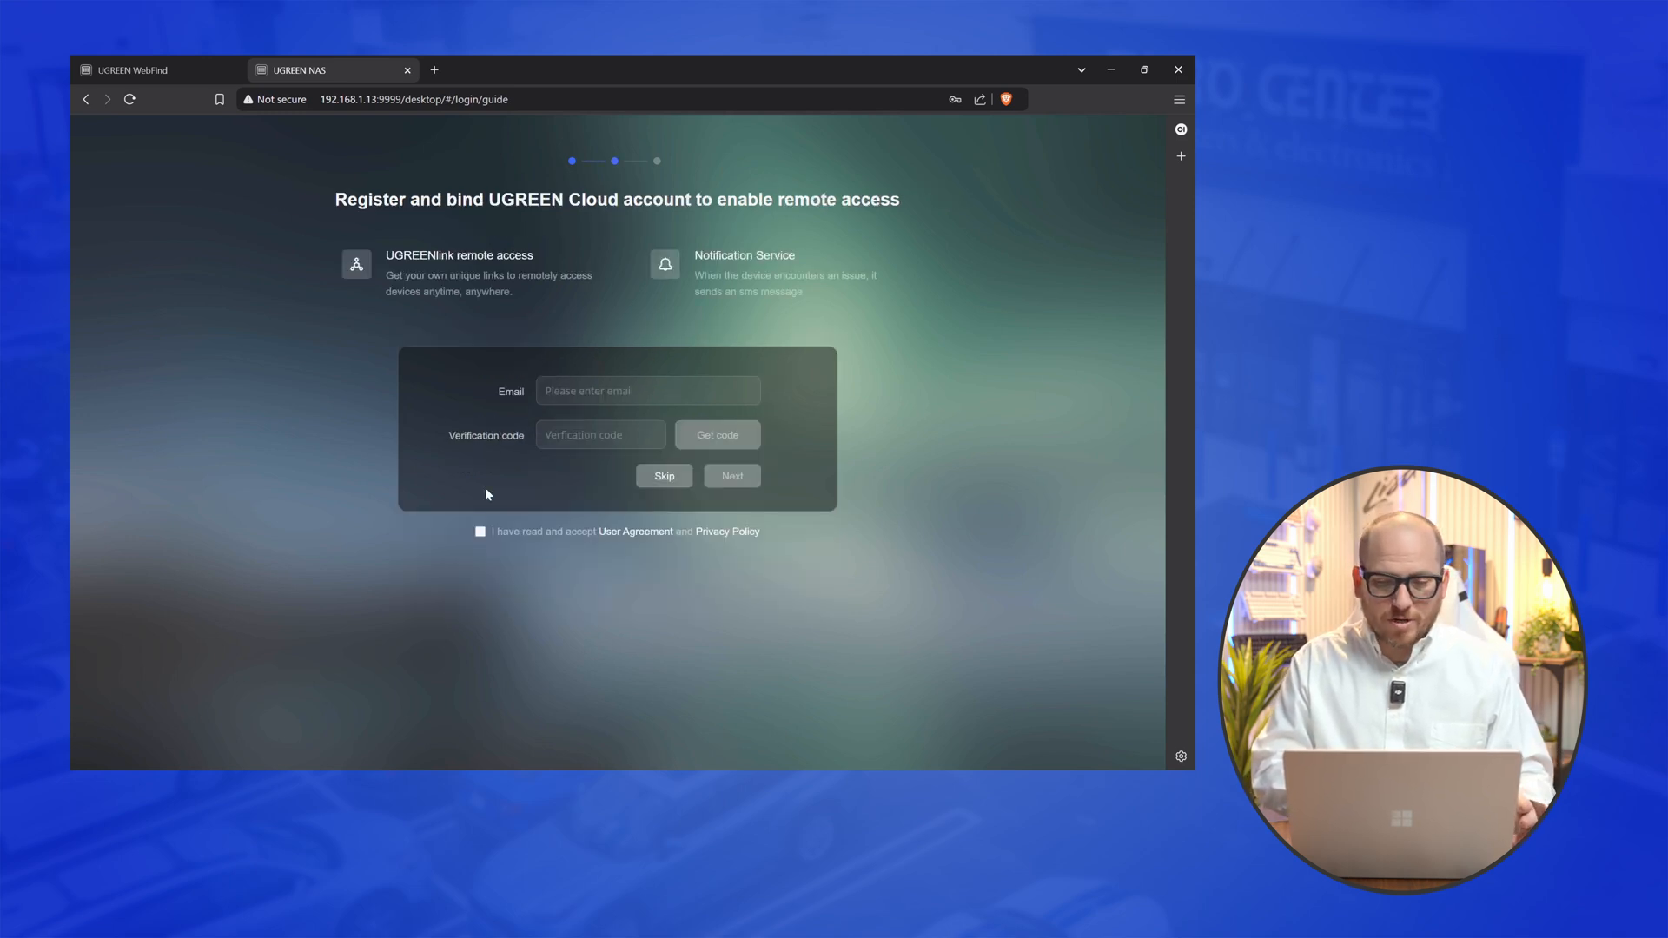
pyautogui.click(663, 476)
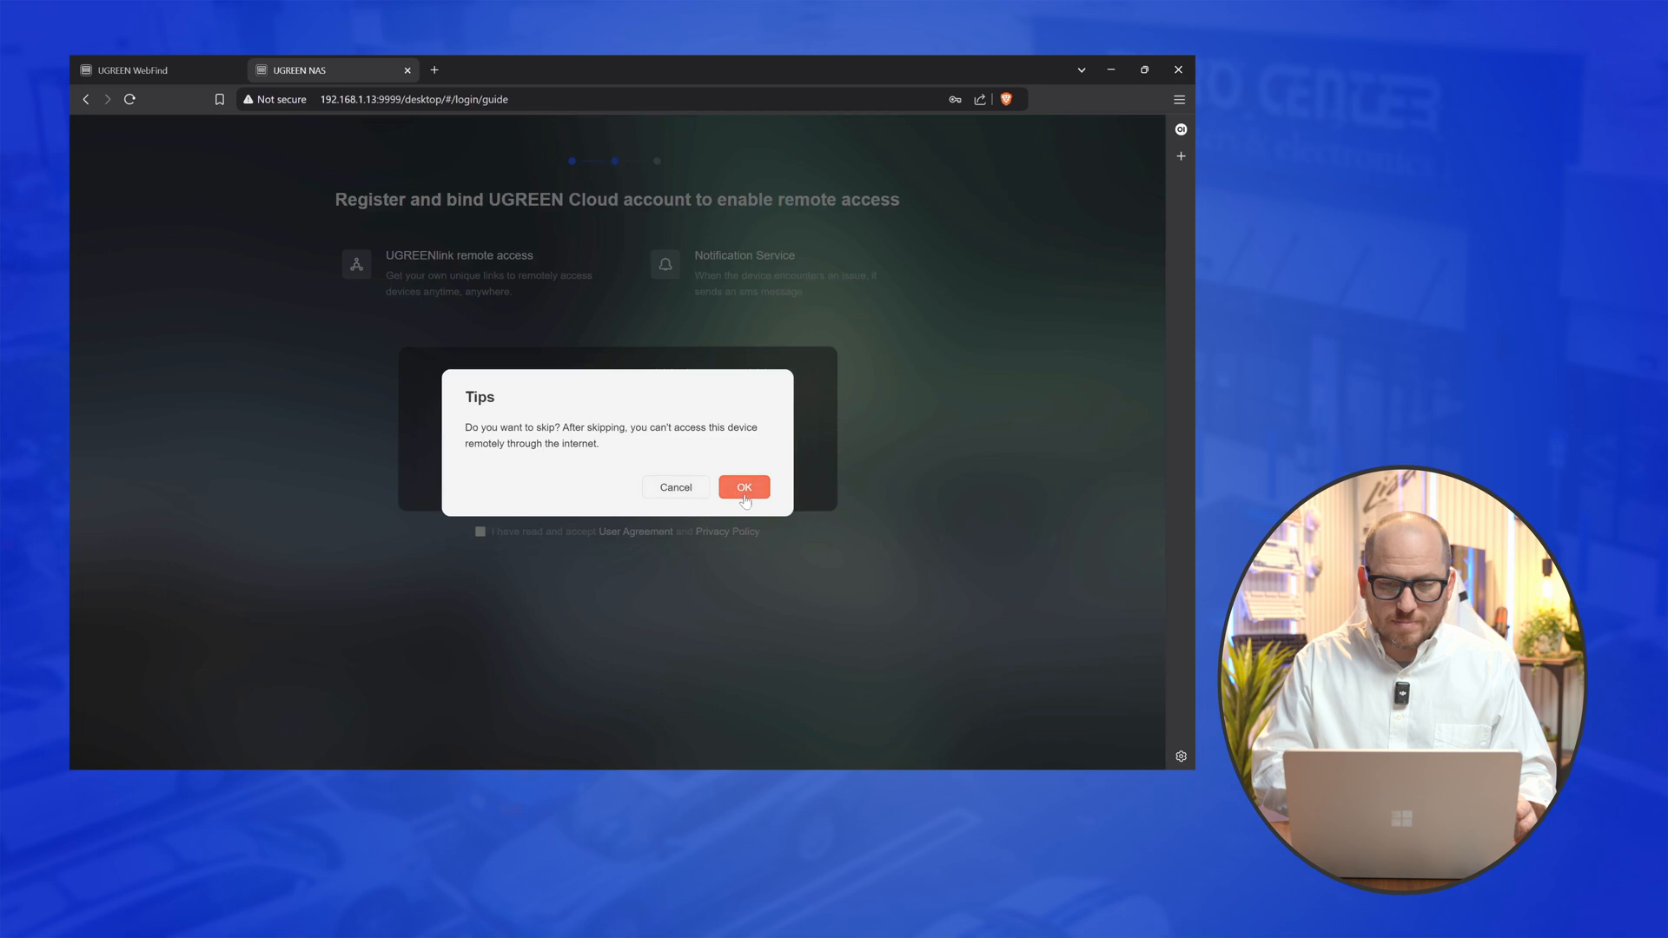
pyautogui.click(744, 487)
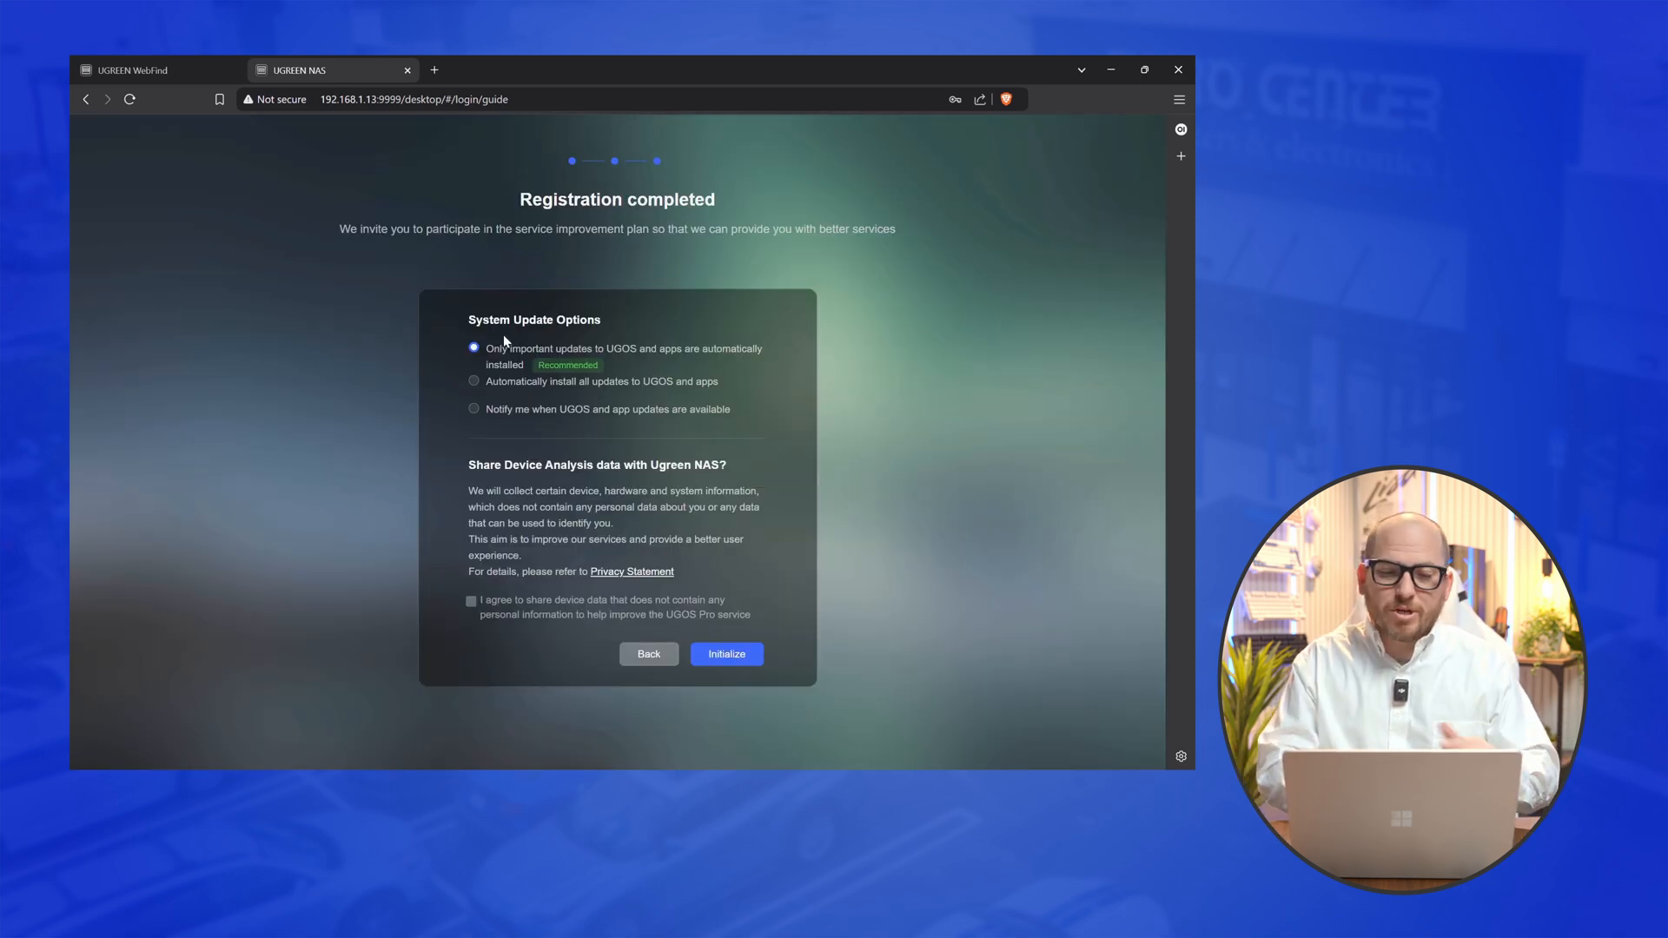
pyautogui.click(471, 601)
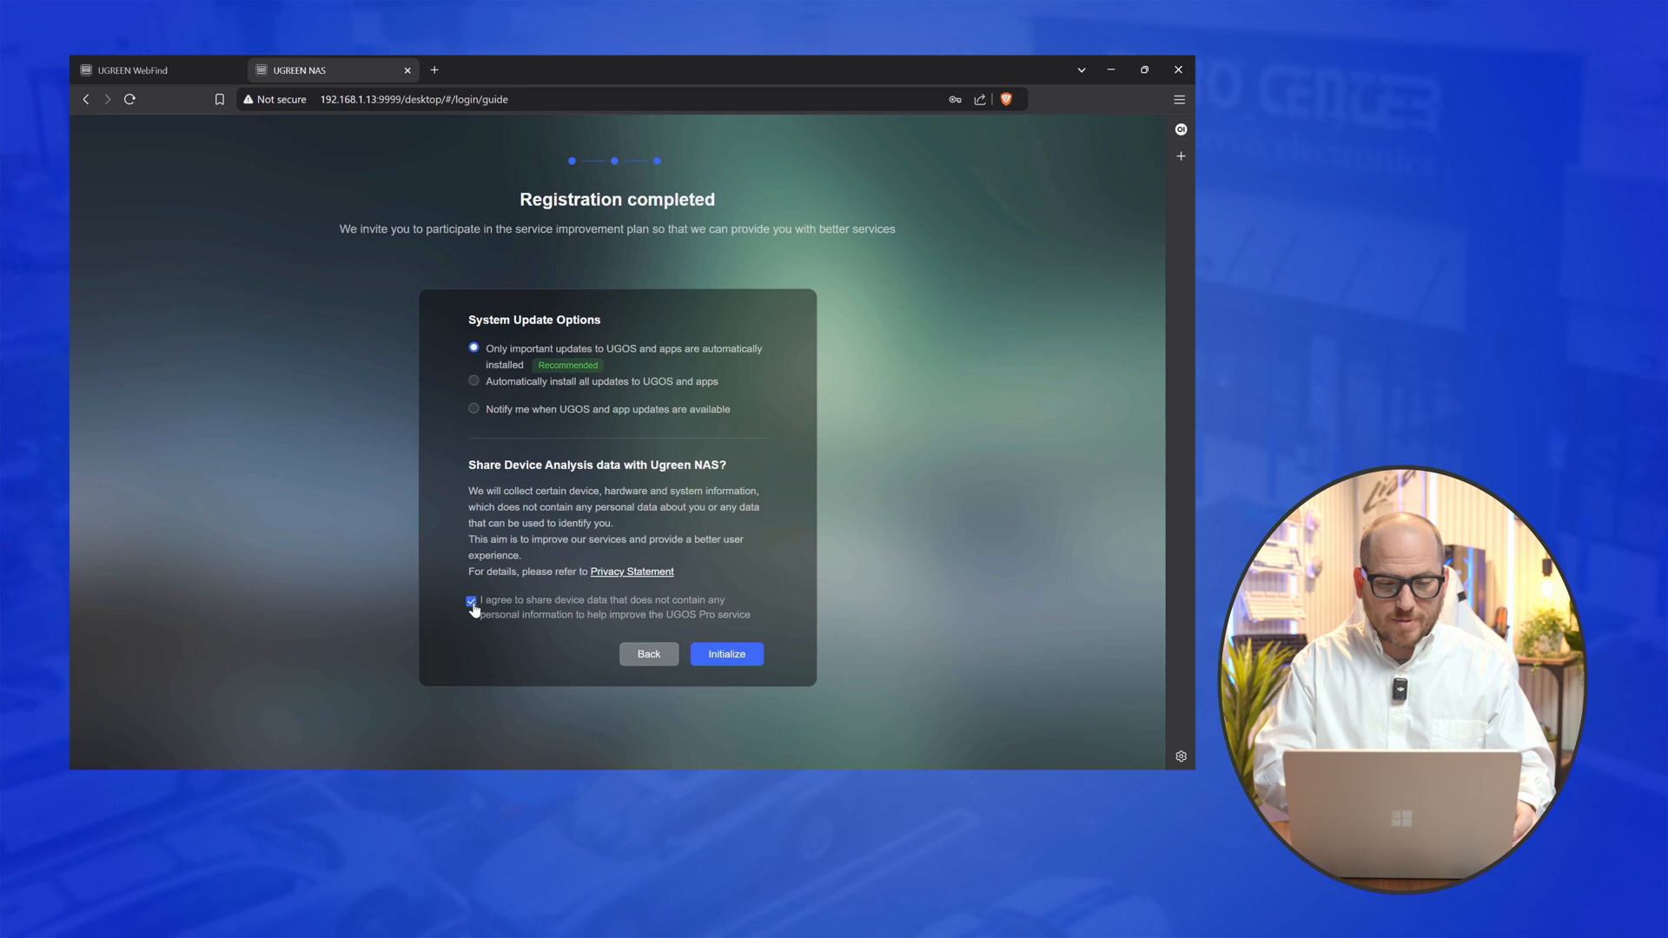
pyautogui.click(727, 654)
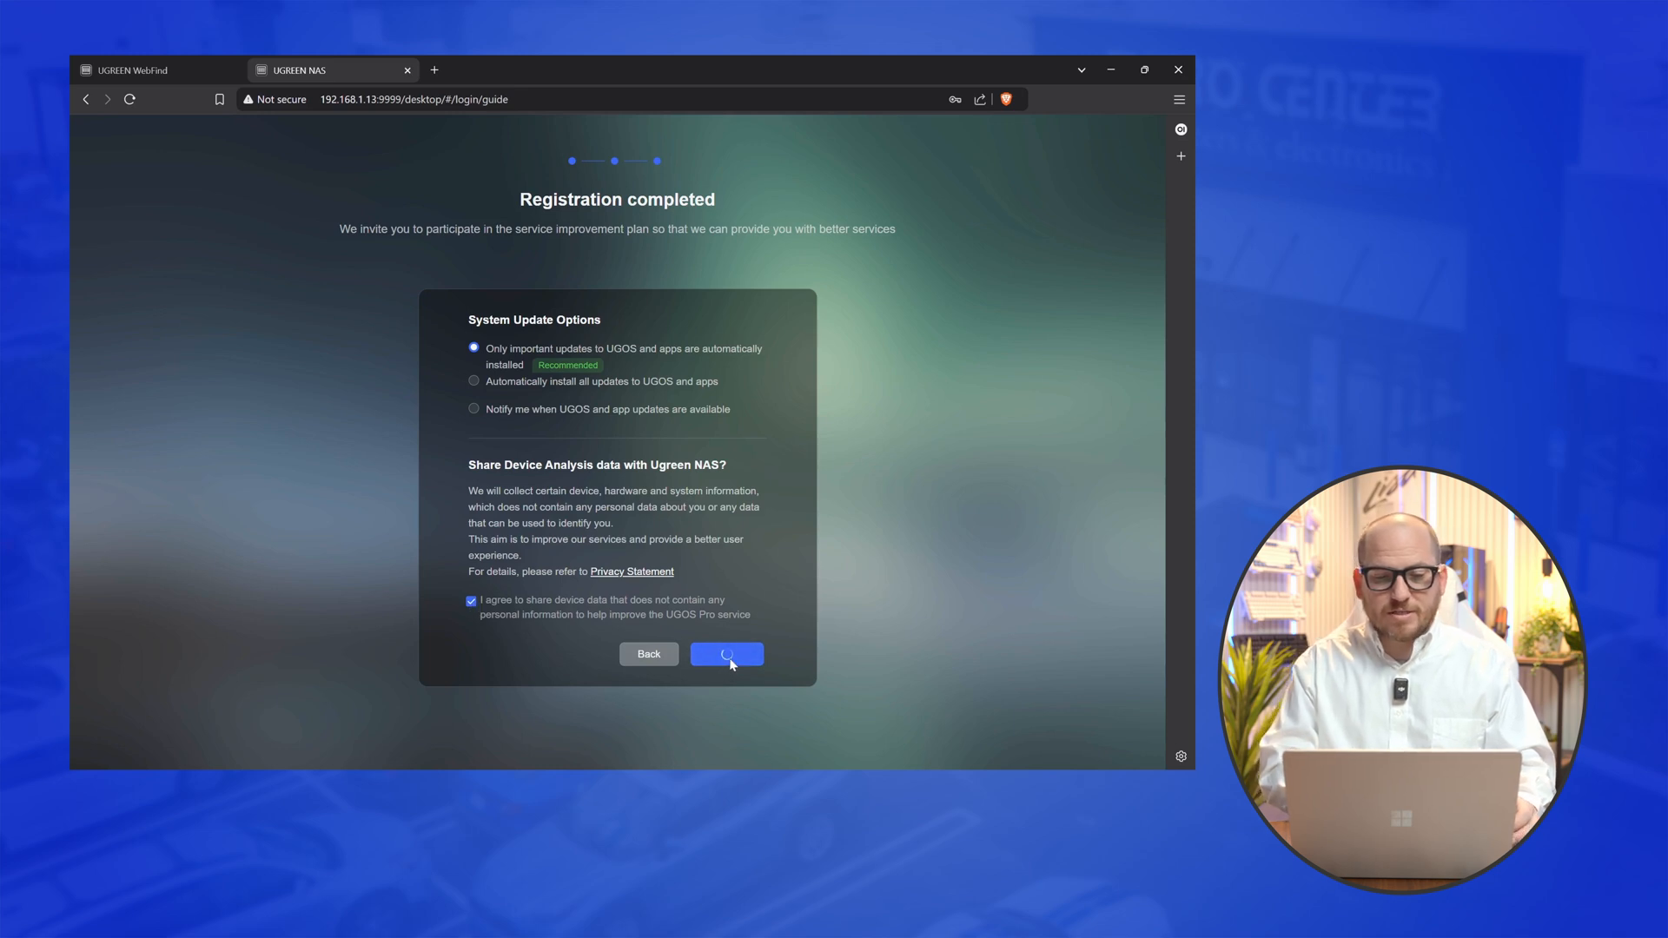
# Step: Step through the six-tip desktop introduction tour, from Storage Manager to wallpaper
pyautogui.click(727, 654)
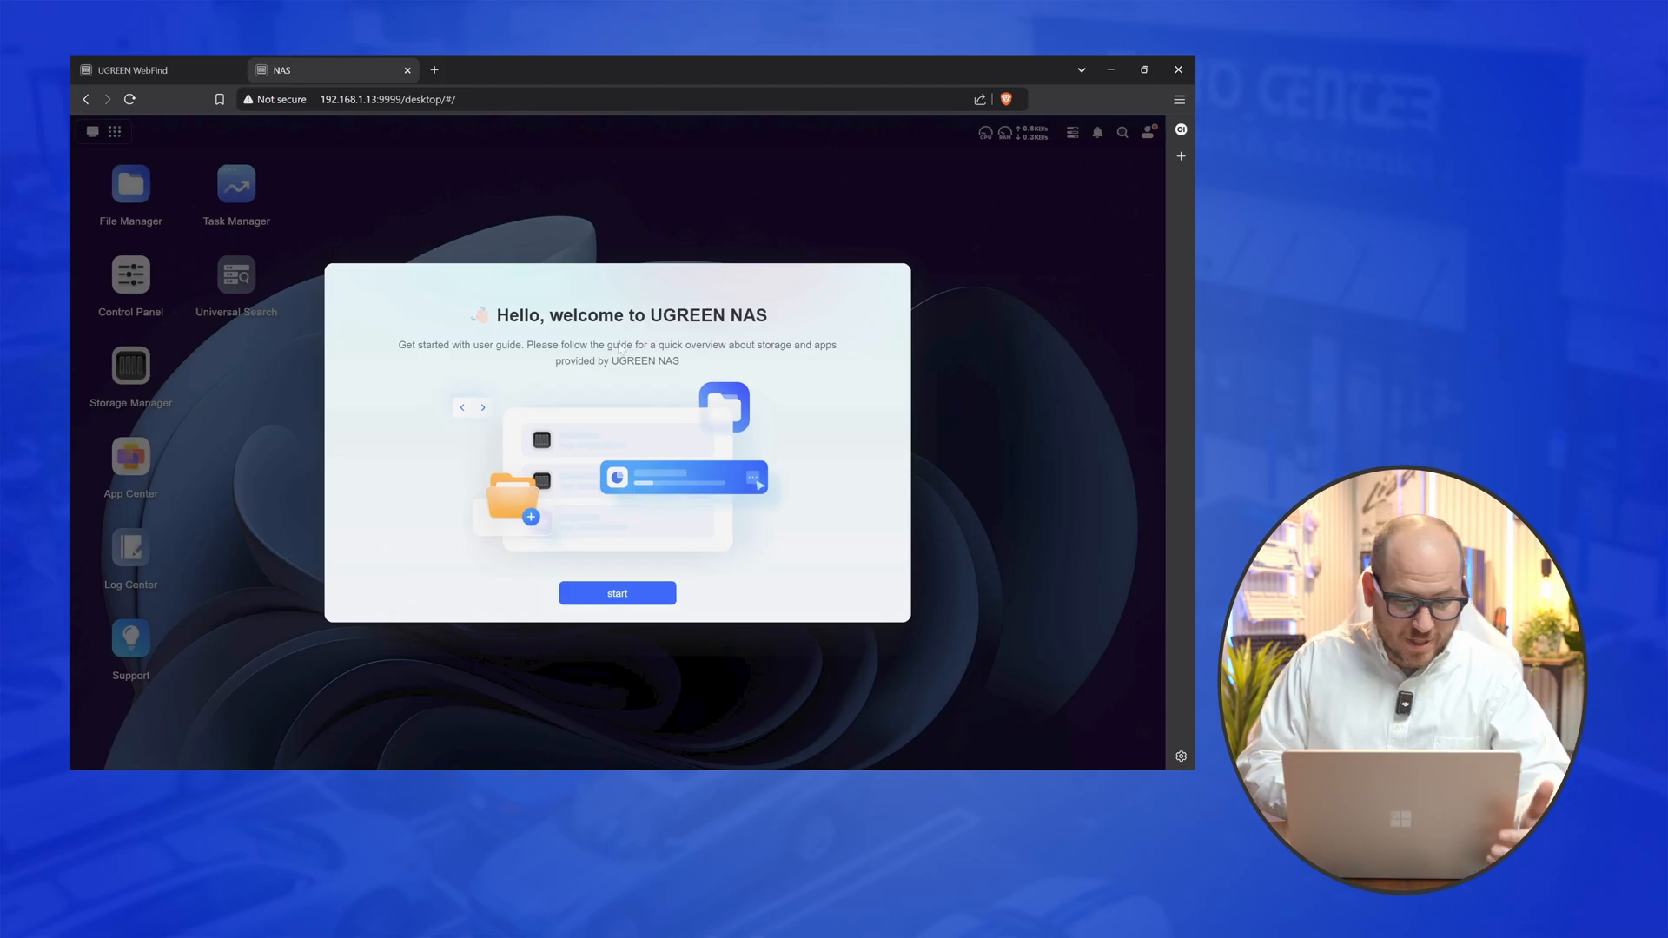
pyautogui.moveTo(606, 407)
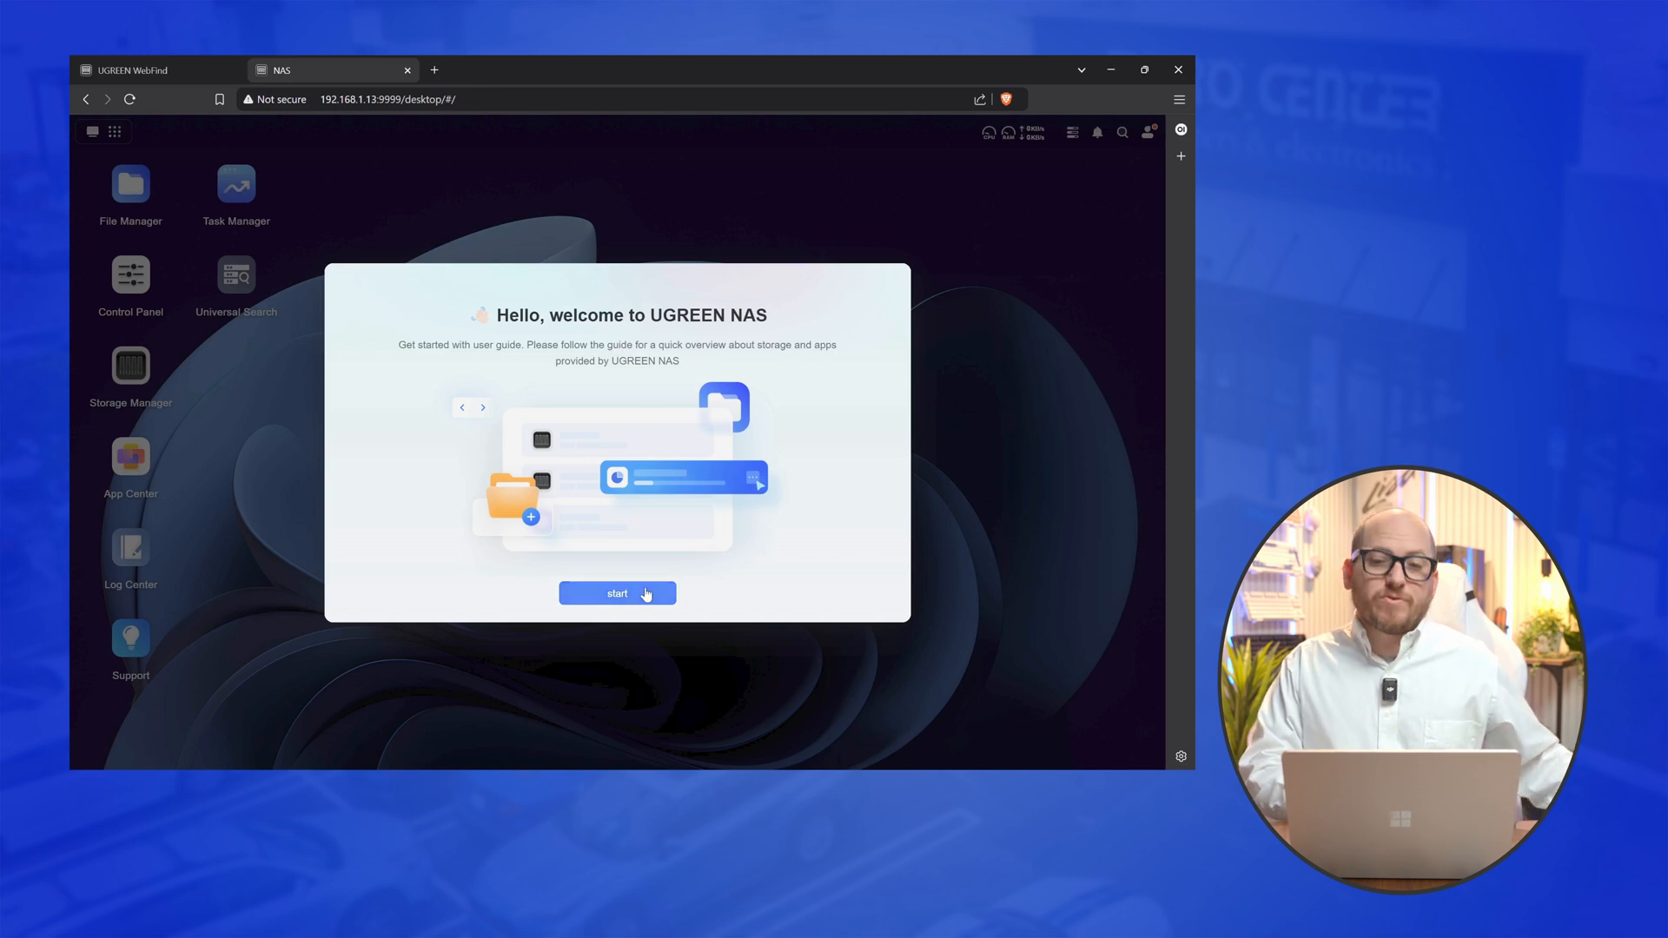
pyautogui.click(616, 593)
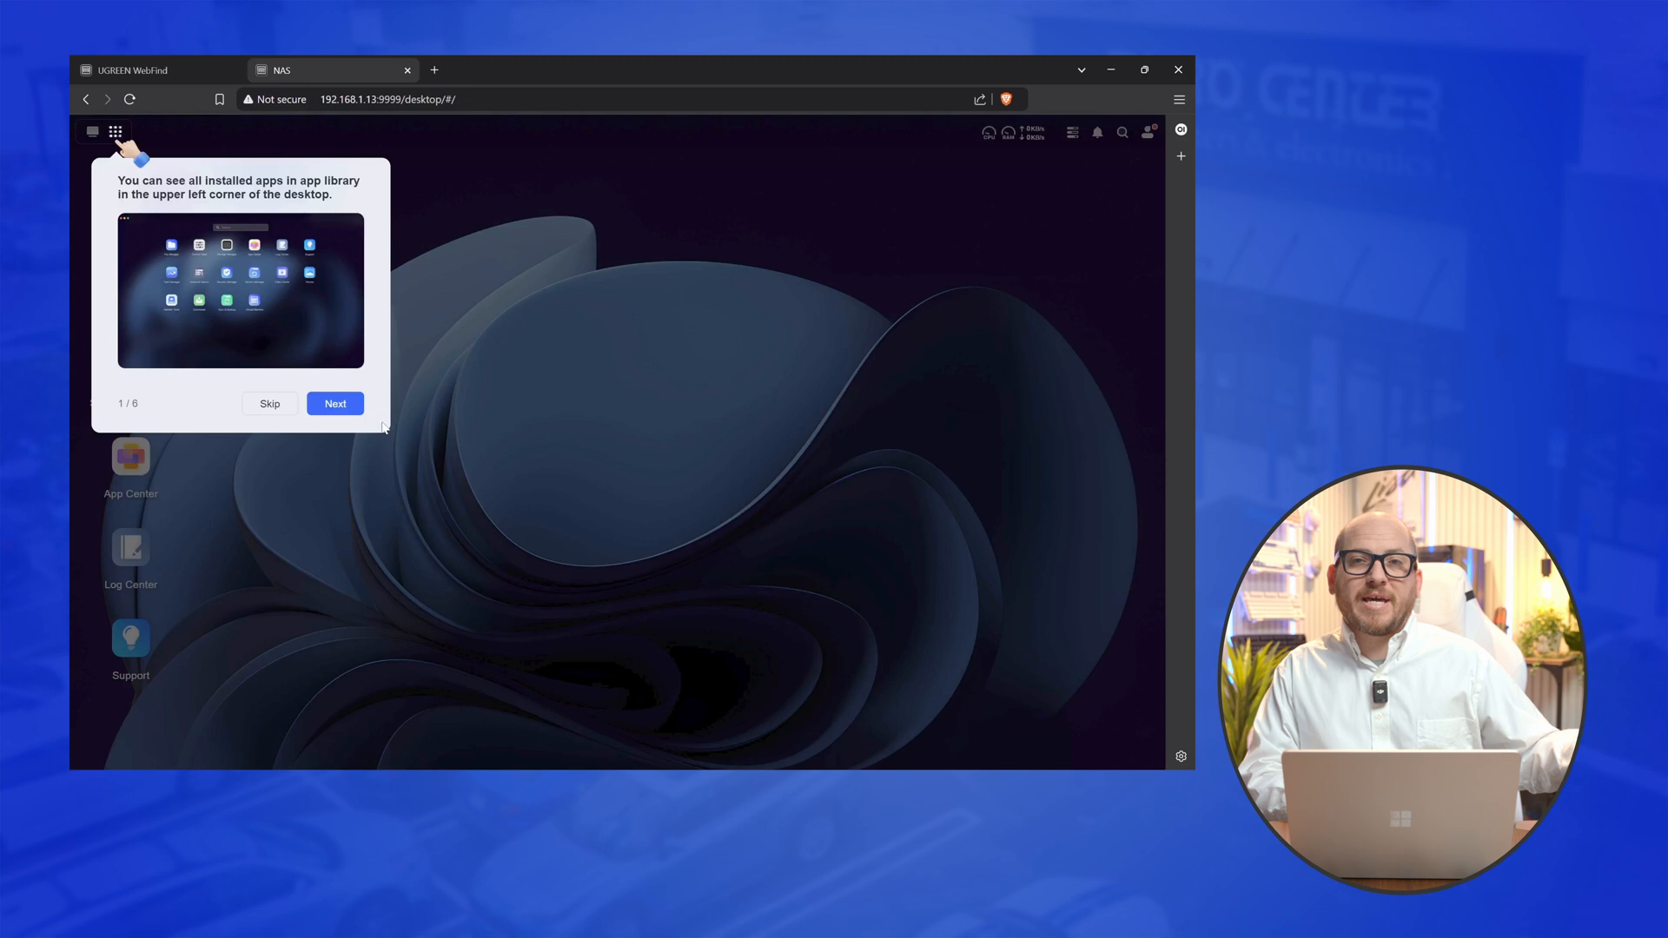
pyautogui.click(335, 404)
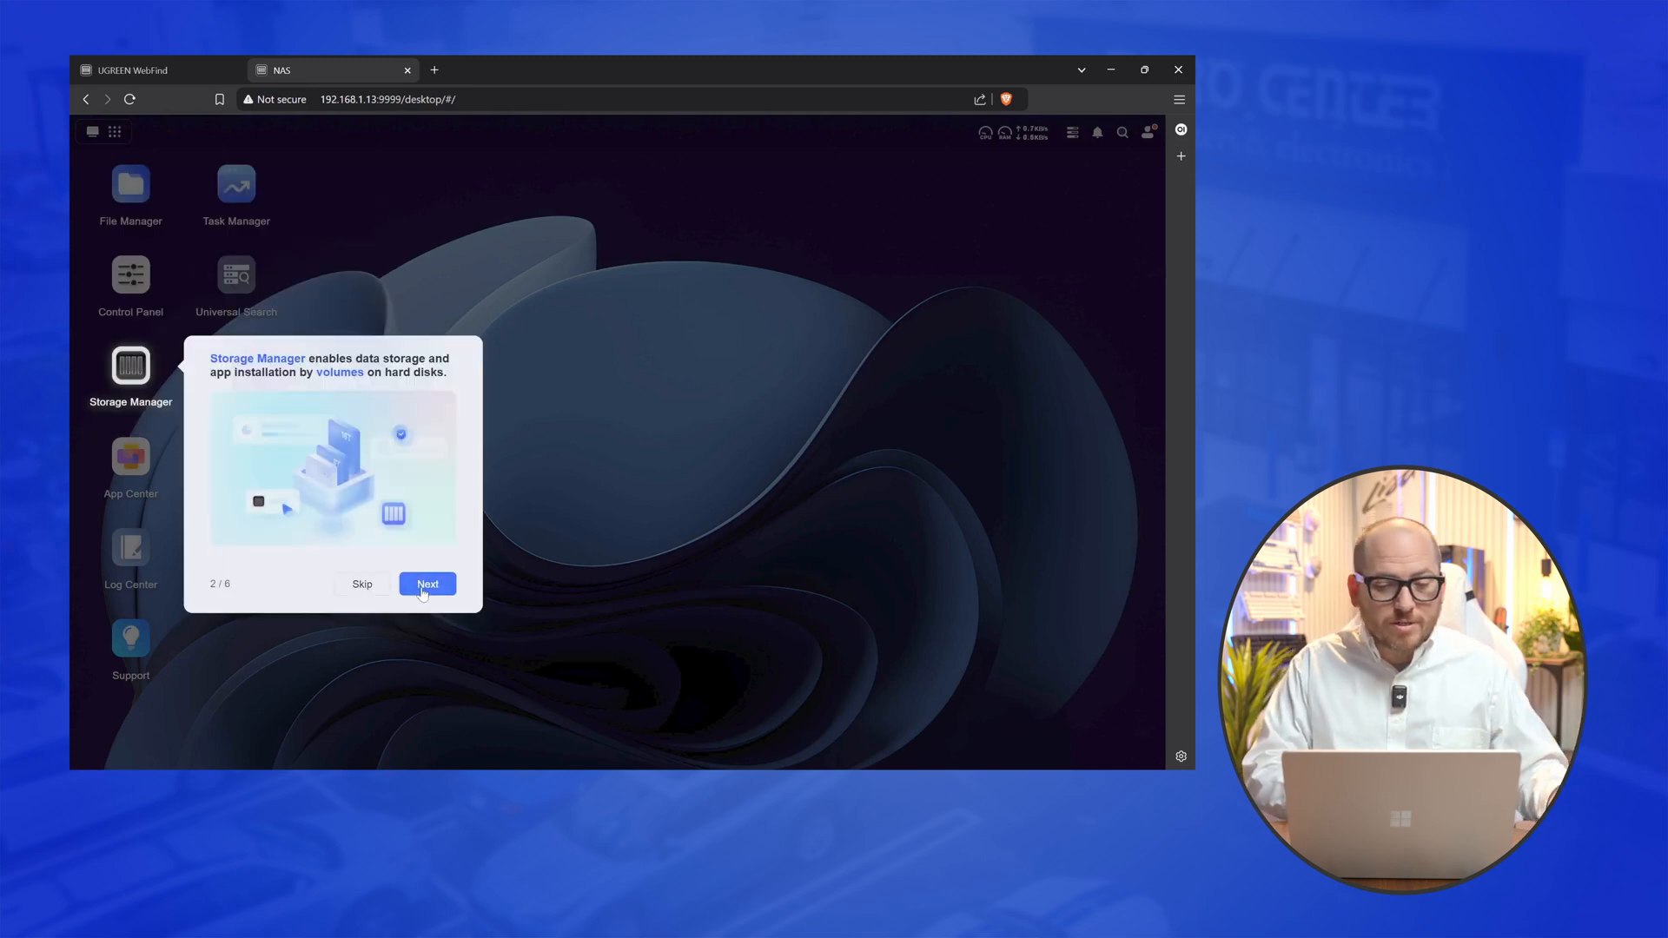
pyautogui.click(427, 583)
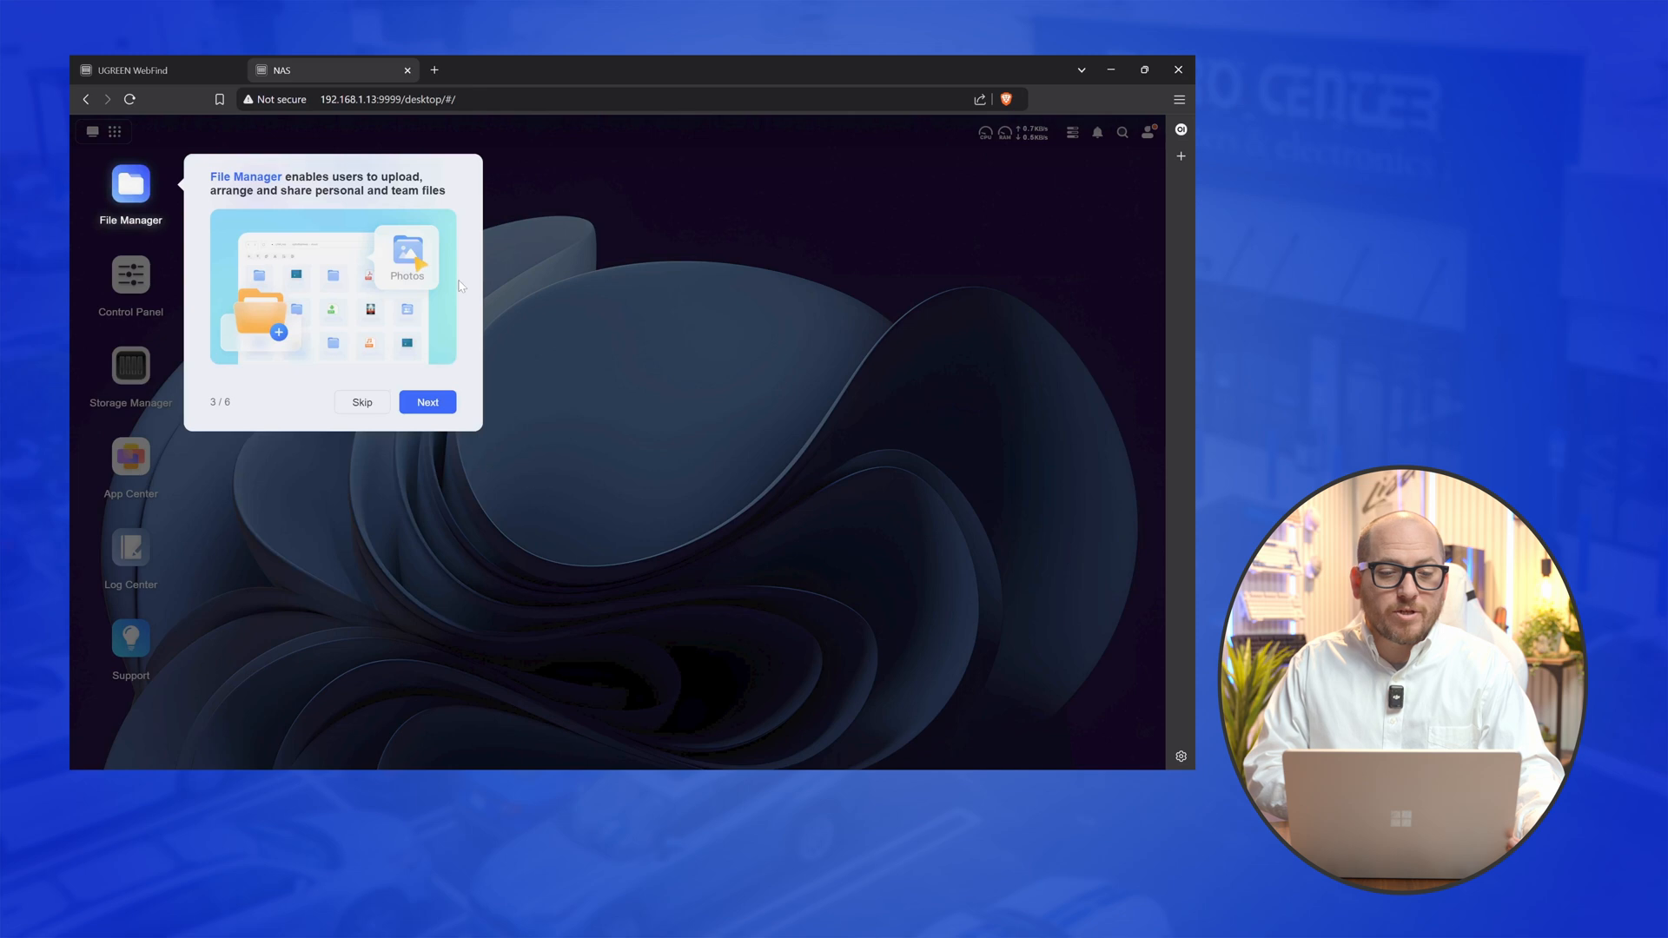
pyautogui.click(426, 402)
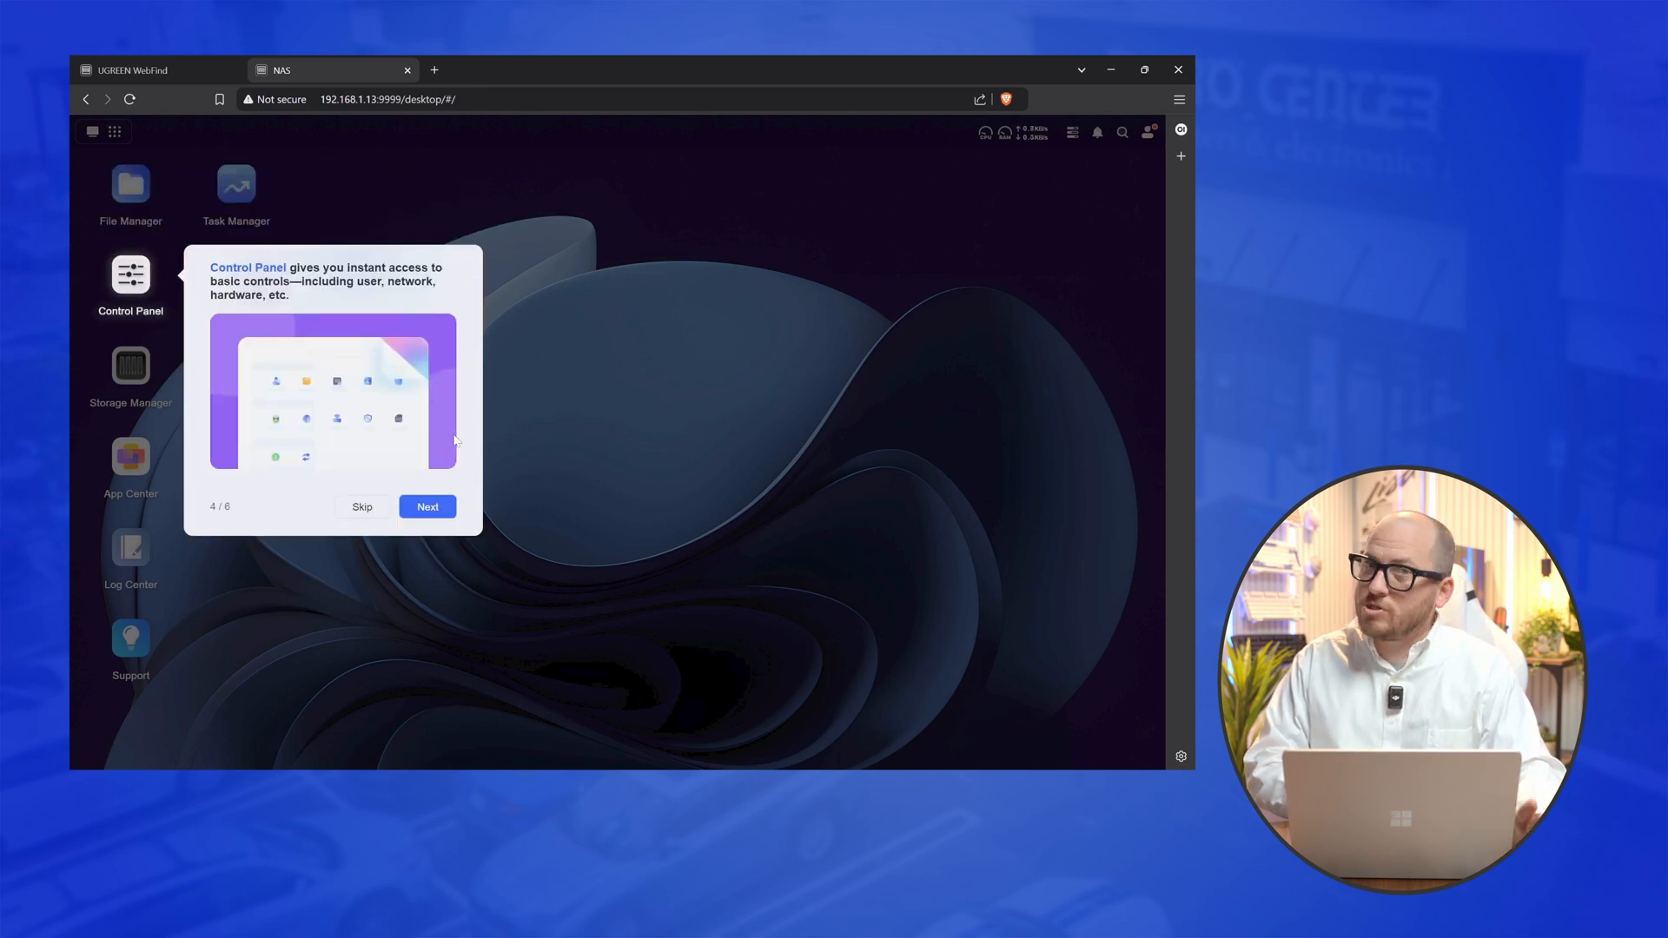
pyautogui.click(427, 506)
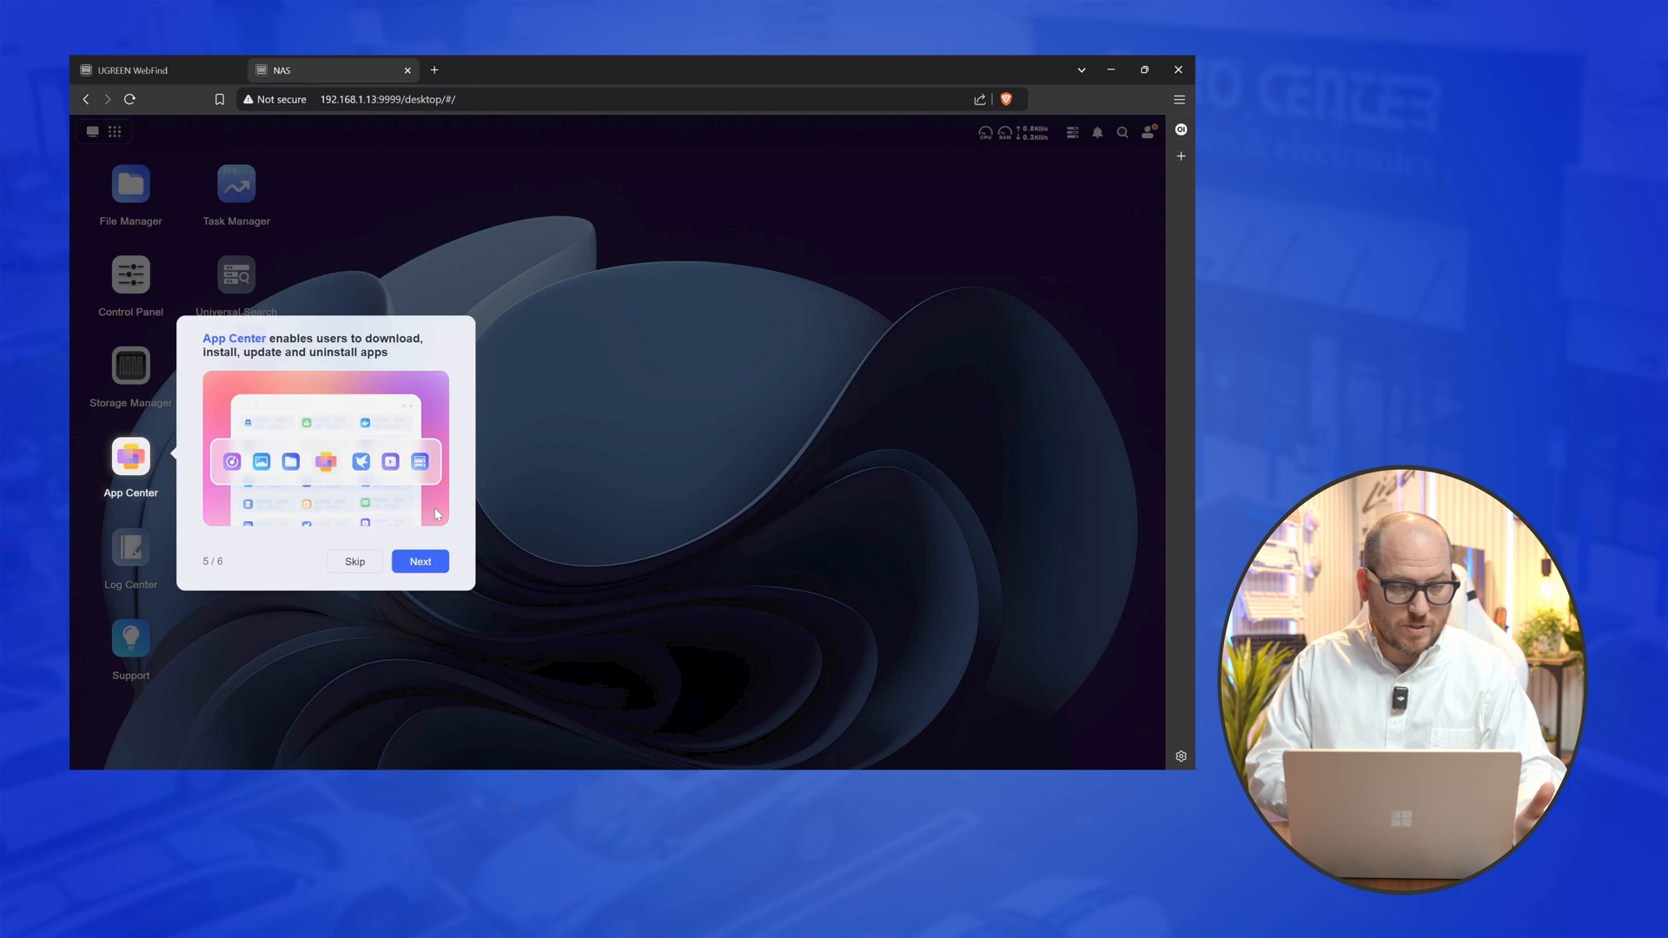
pyautogui.moveTo(432, 536)
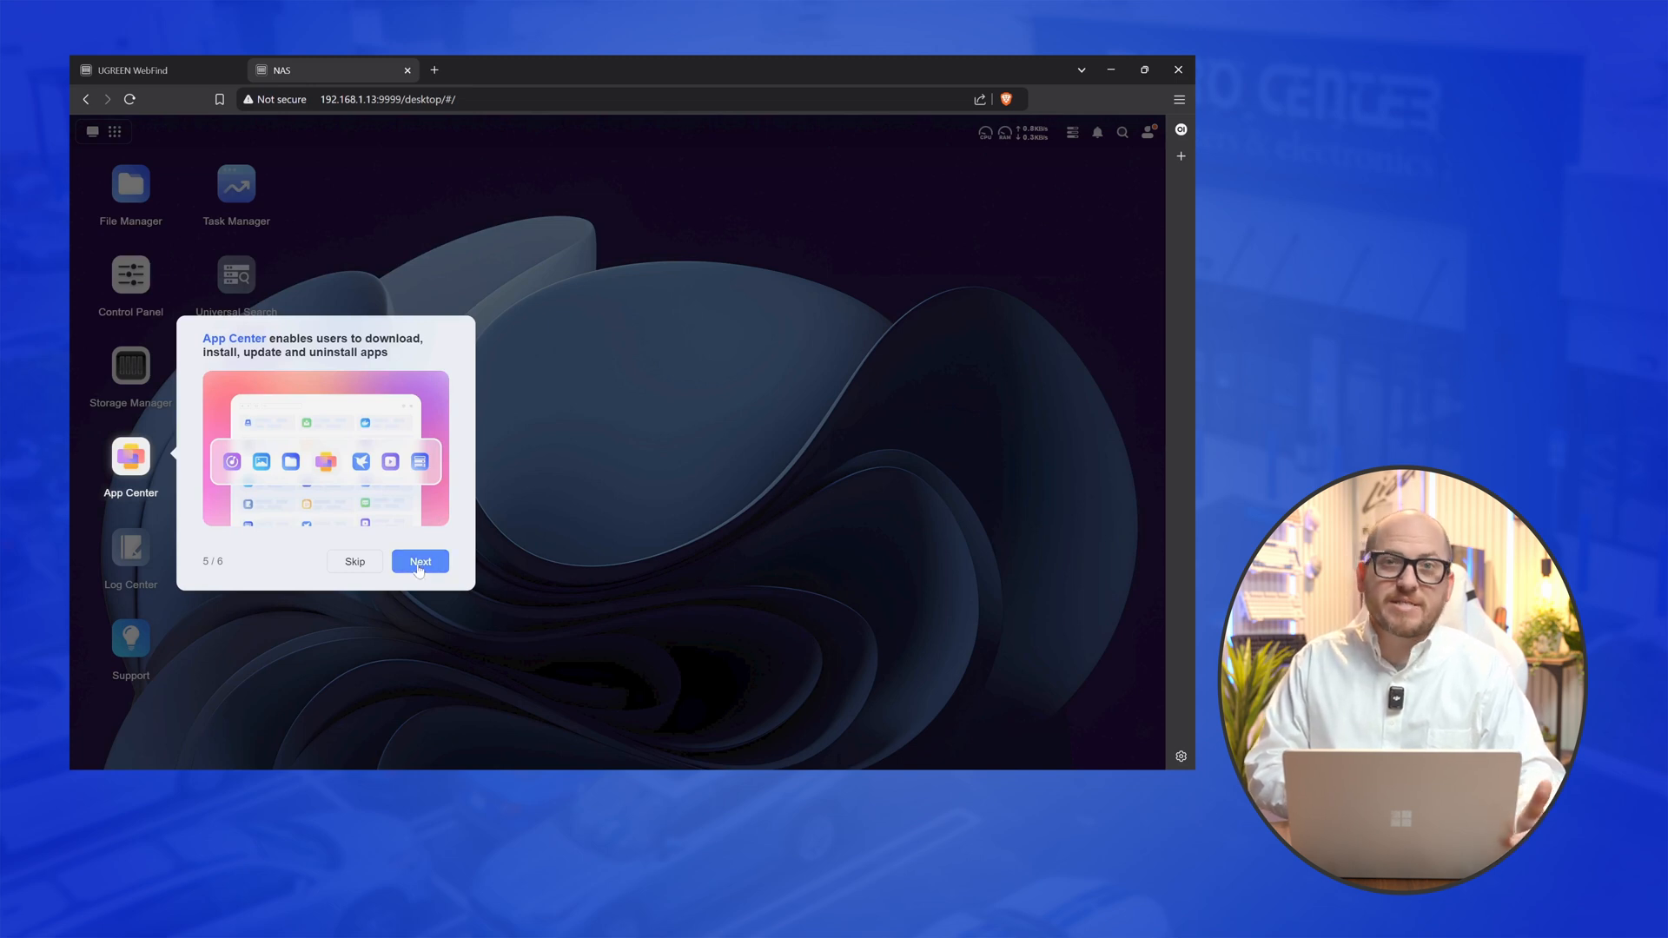
pyautogui.click(419, 561)
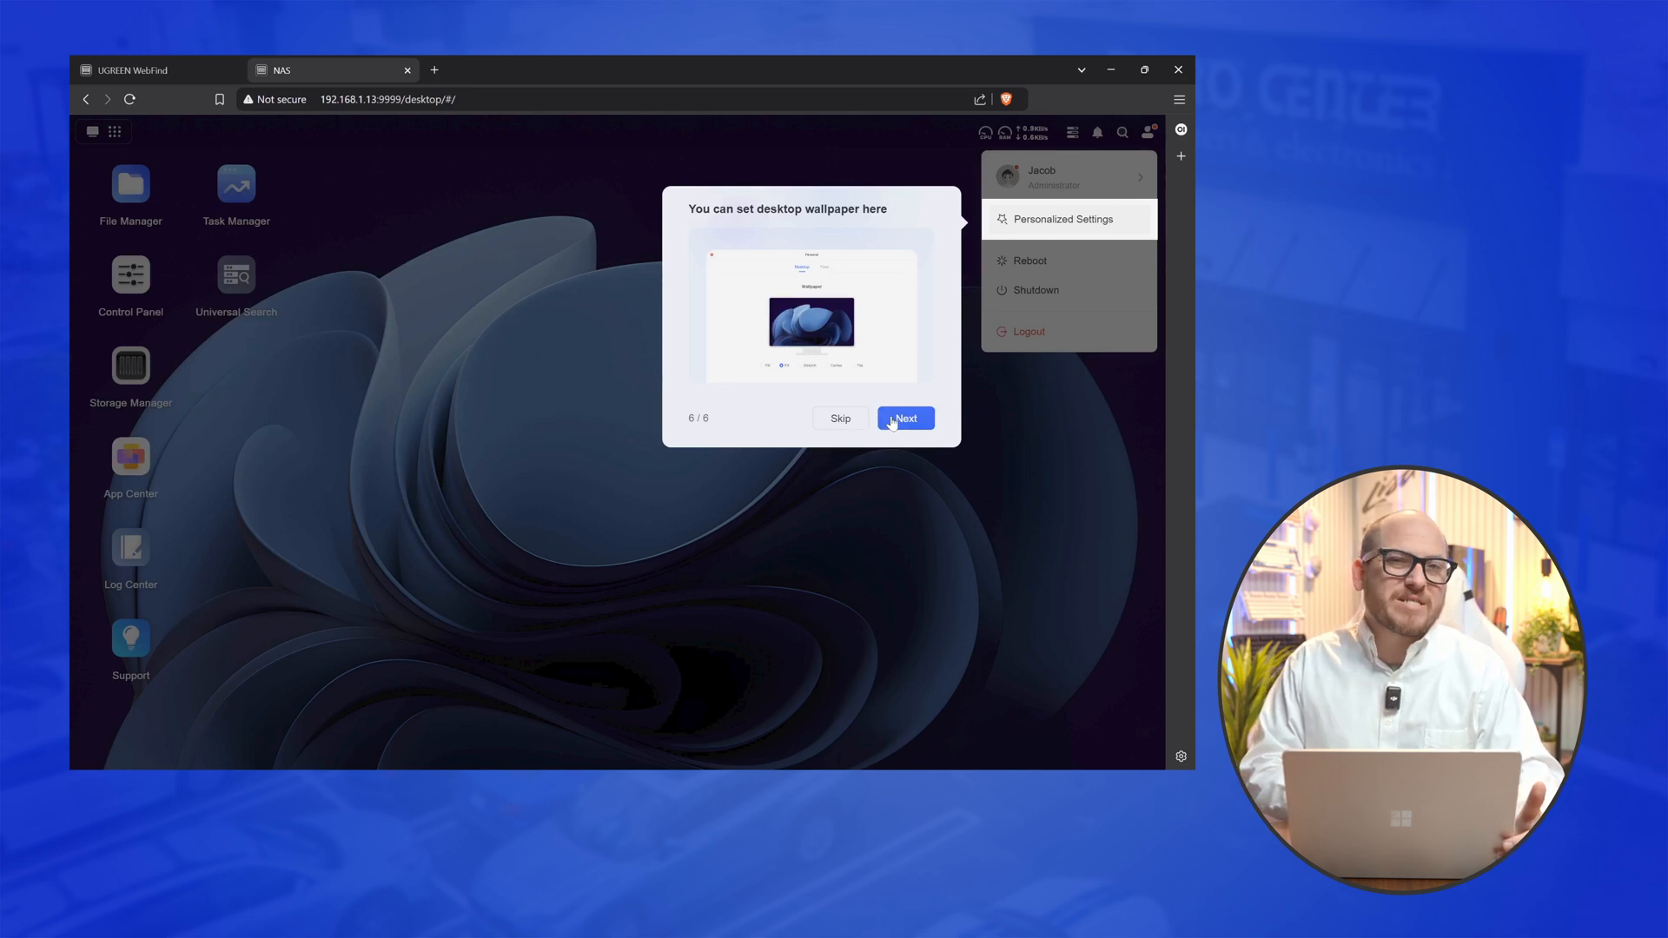
pyautogui.click(904, 417)
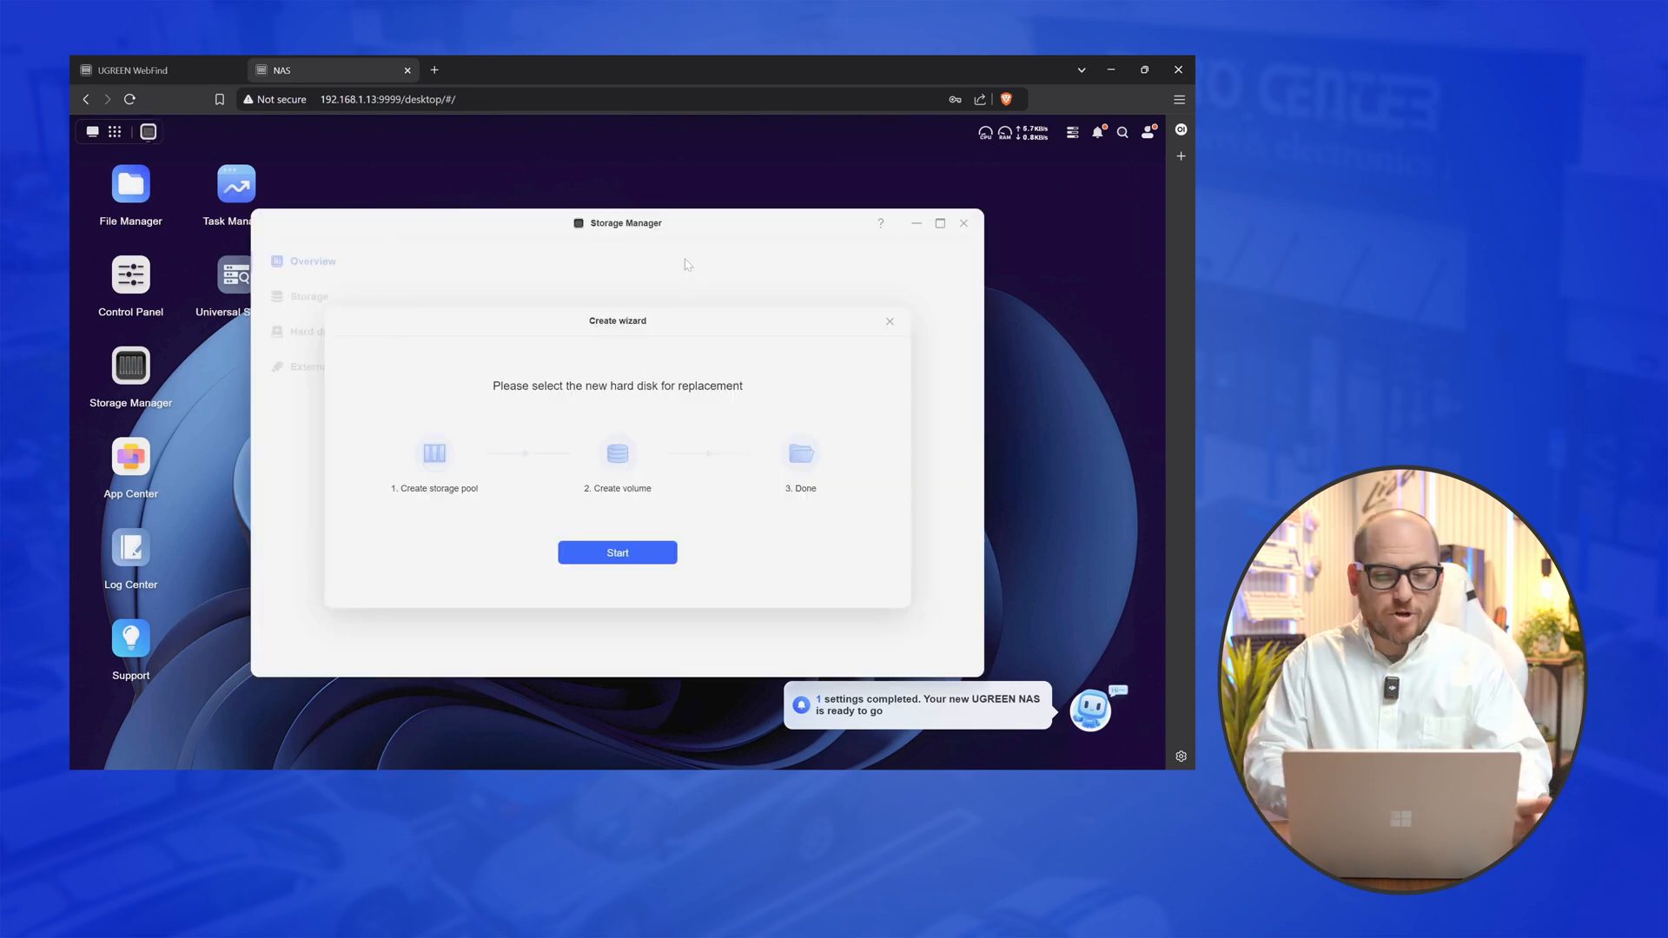
# Step: Choose RAID 5 for the new storage pool with the four 3.6TB hard disks
pyautogui.click(617, 552)
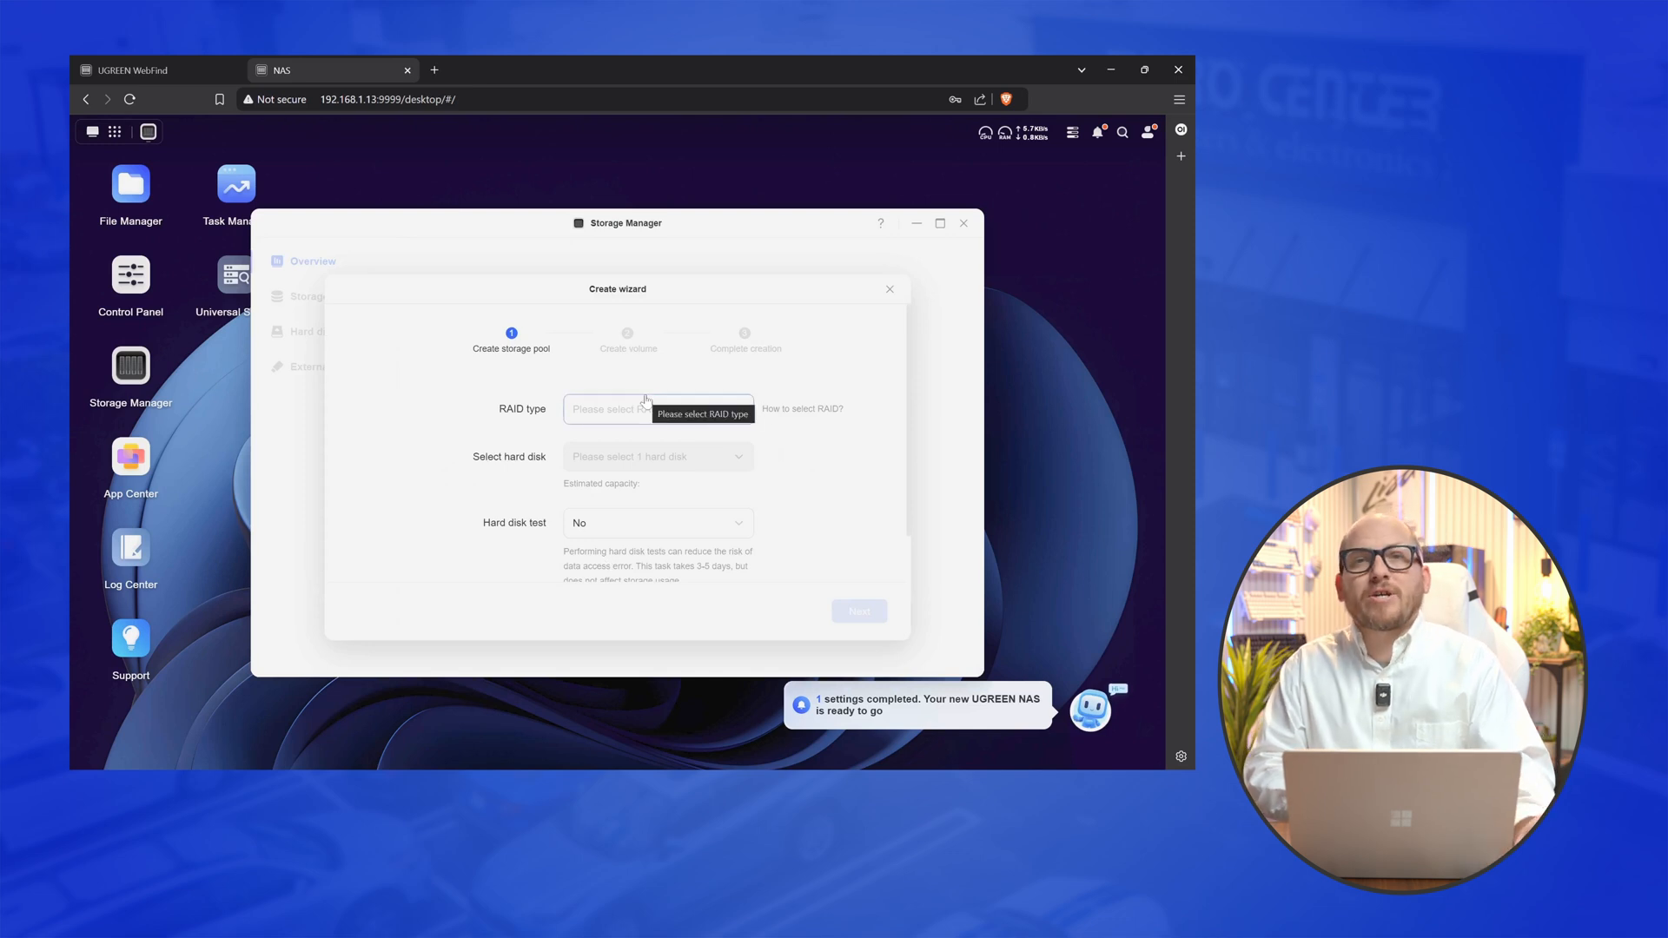
pyautogui.click(657, 409)
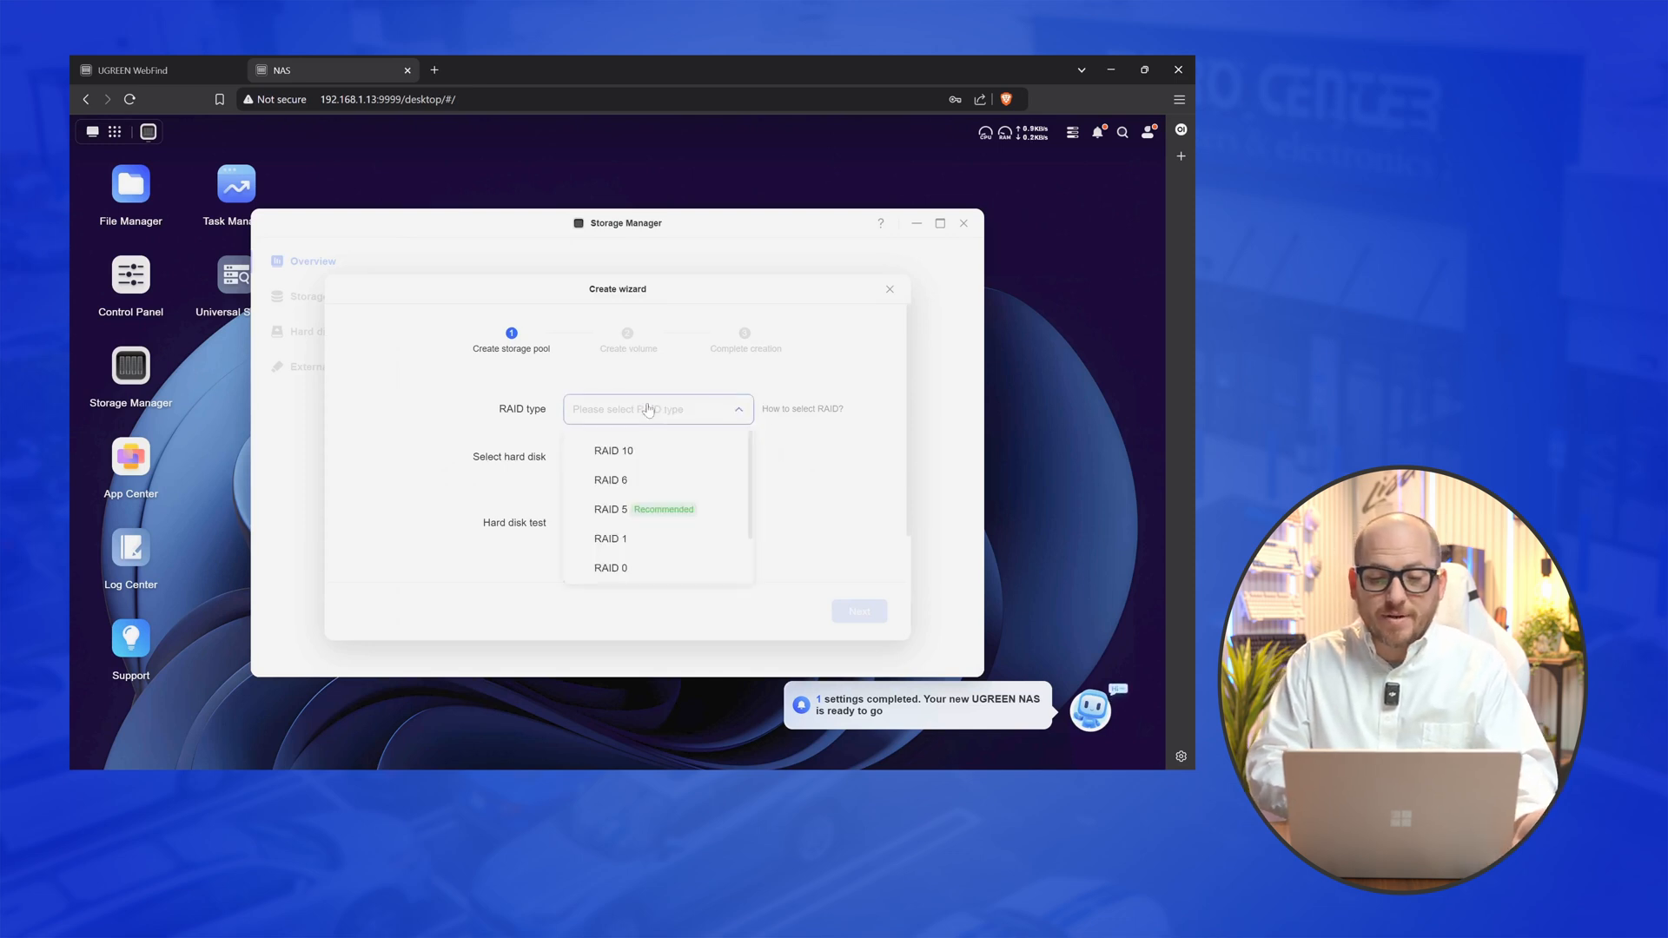
pyautogui.moveTo(628, 516)
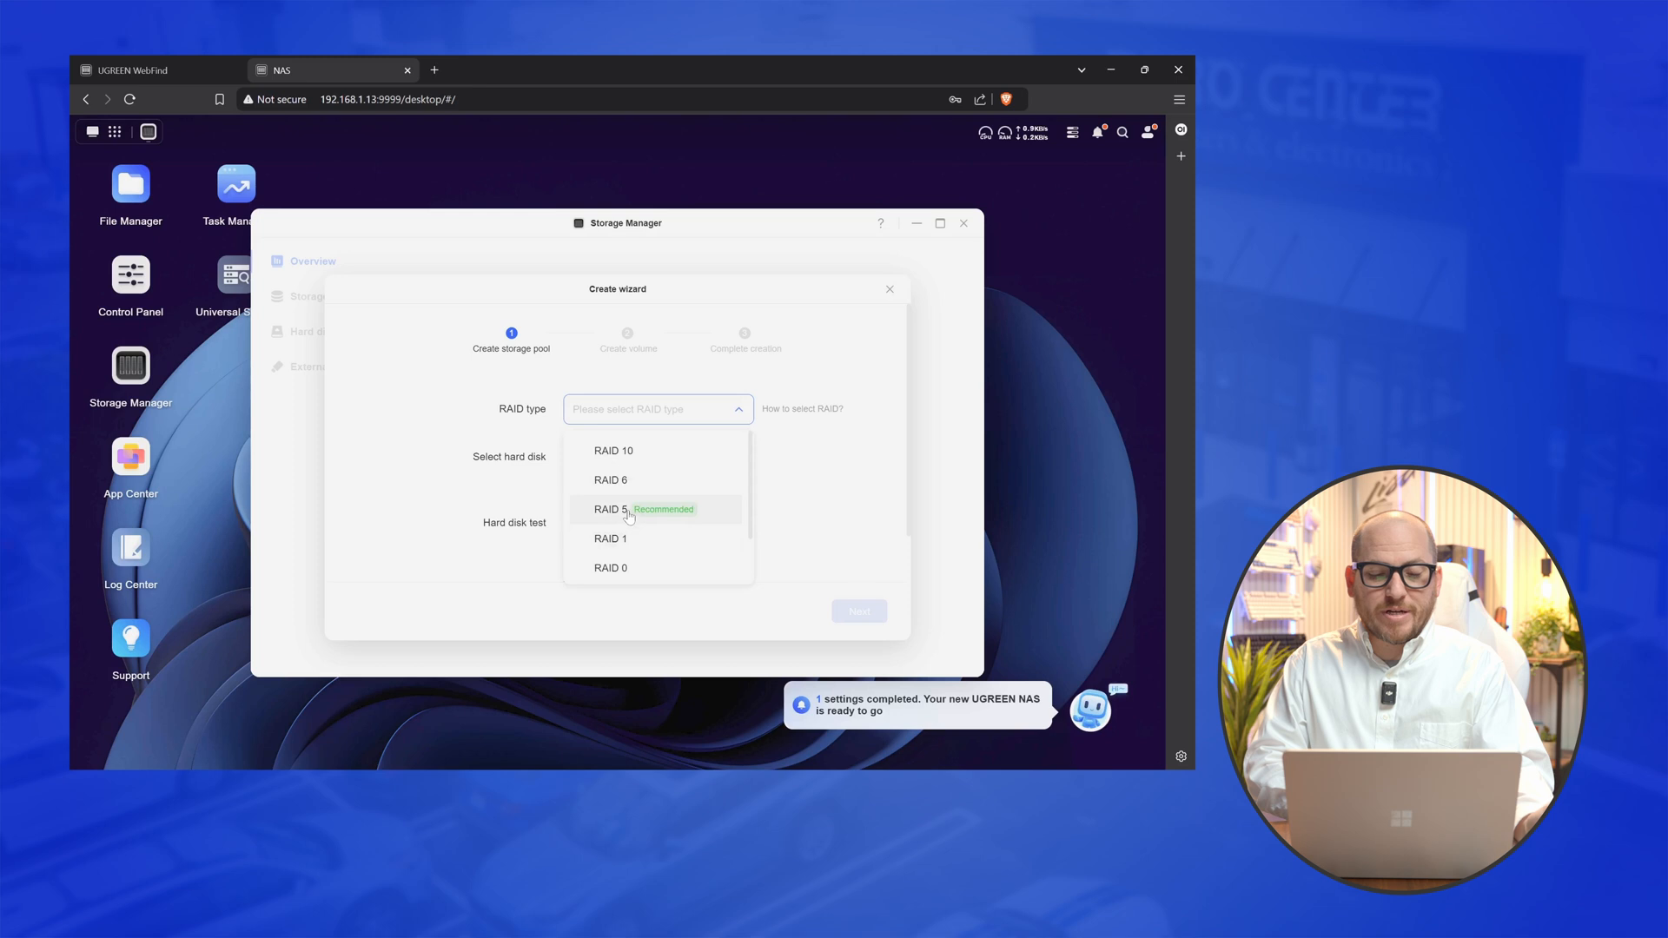
pyautogui.click(621, 508)
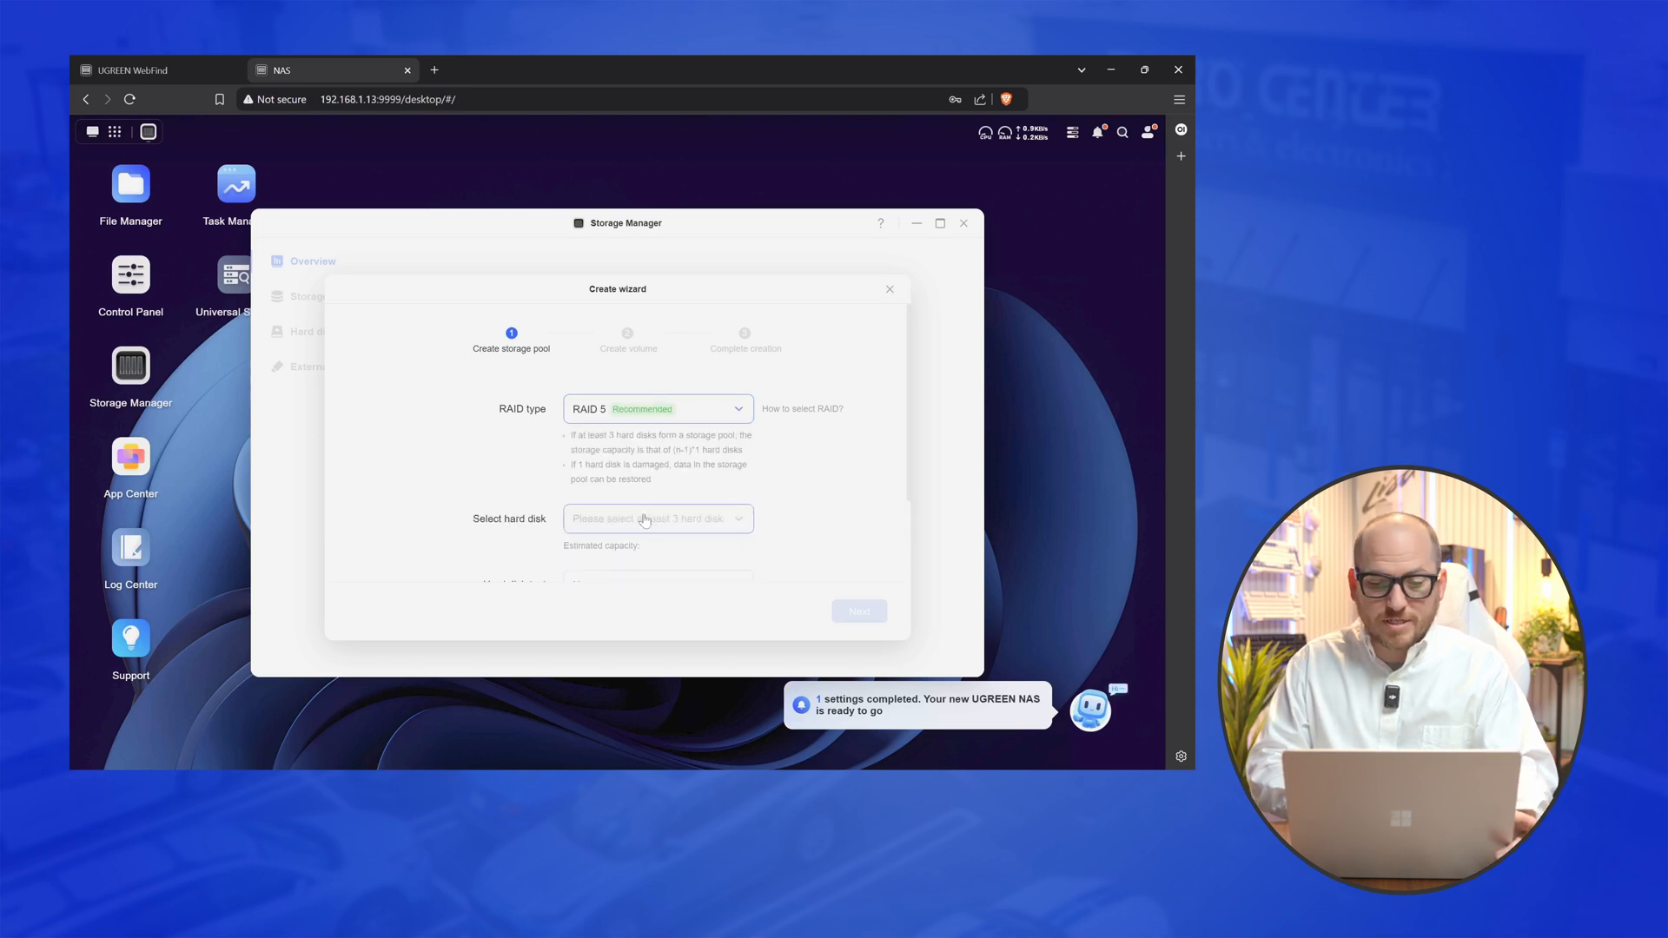
pyautogui.click(658, 519)
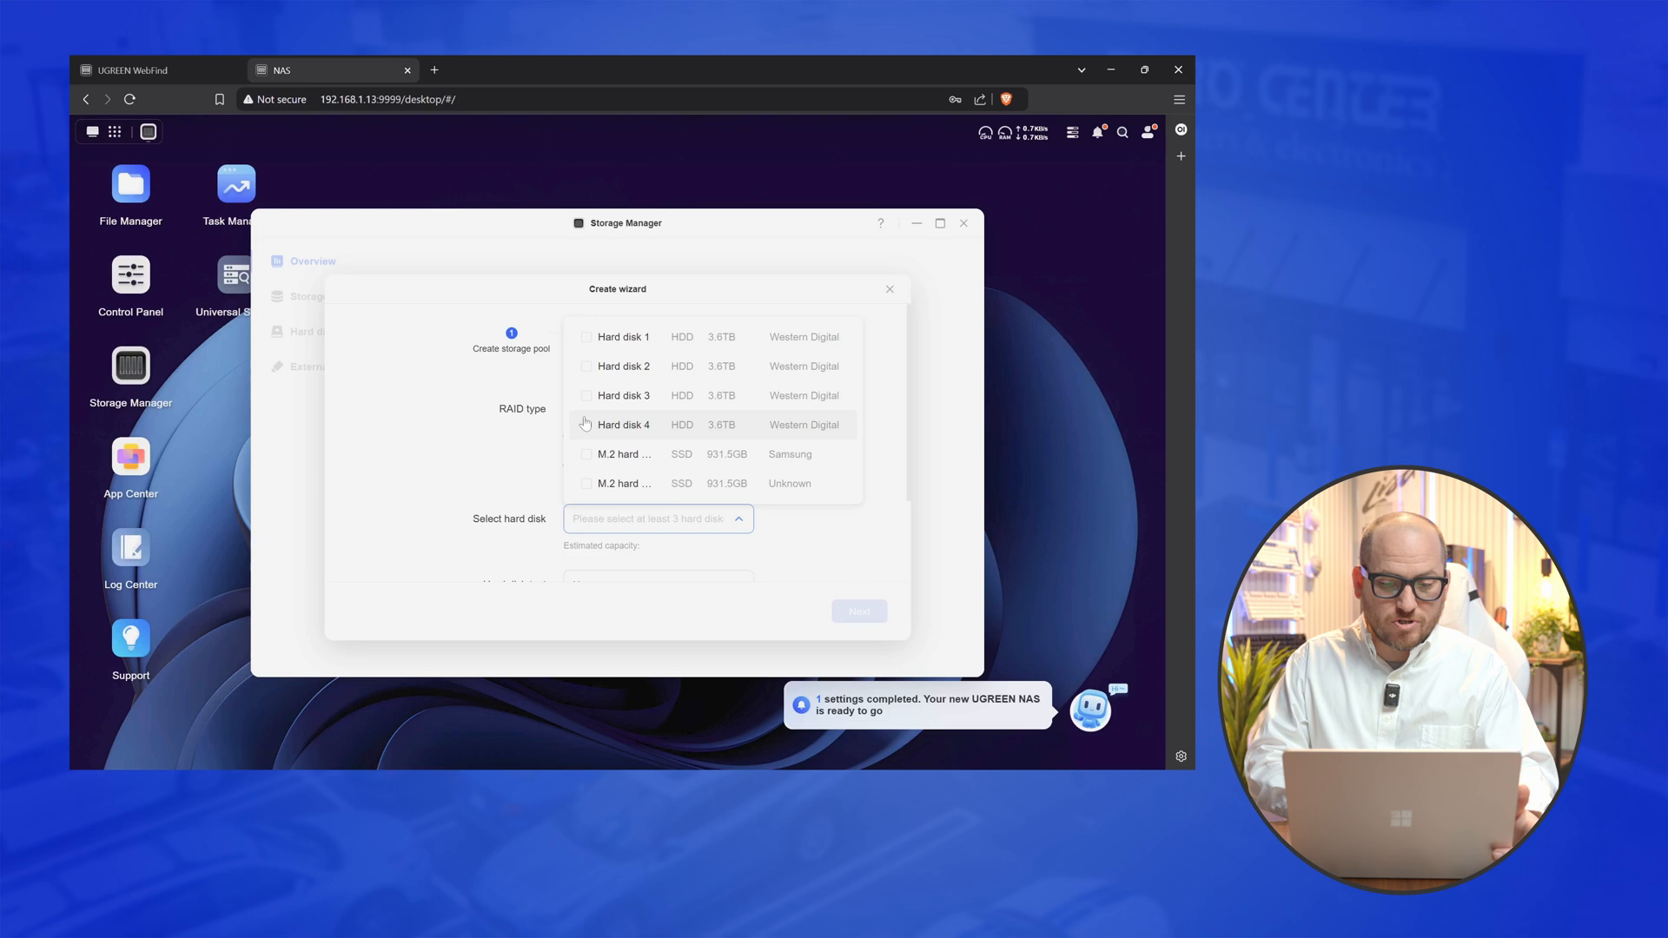
pyautogui.click(587, 394)
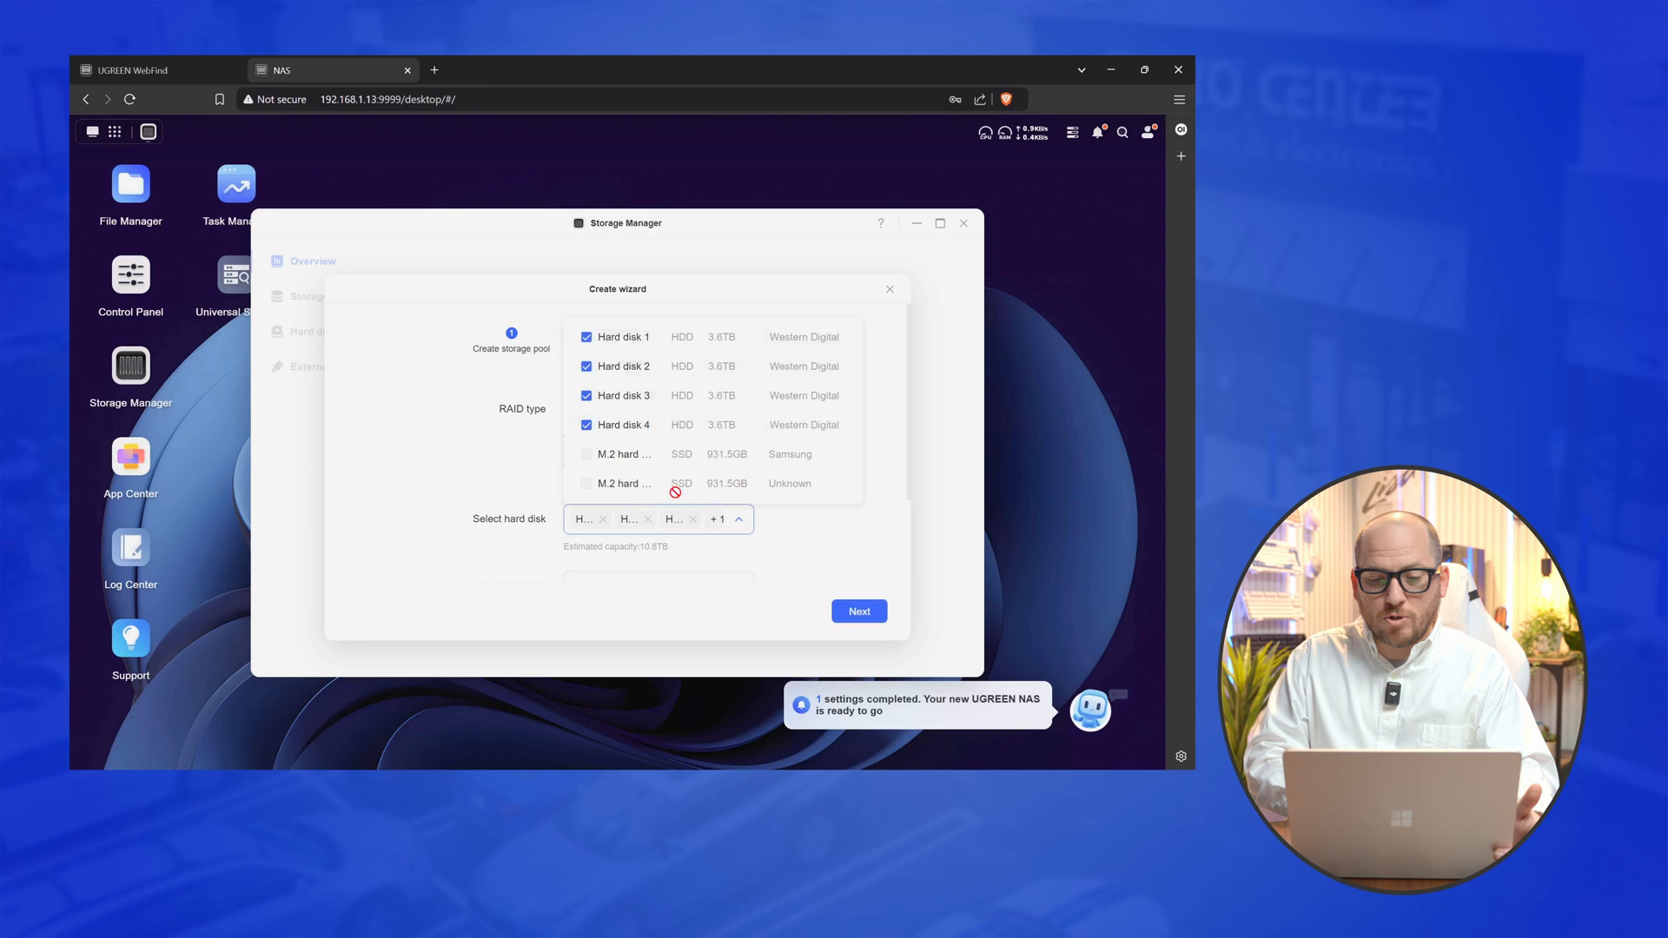
pyautogui.moveTo(915, 605)
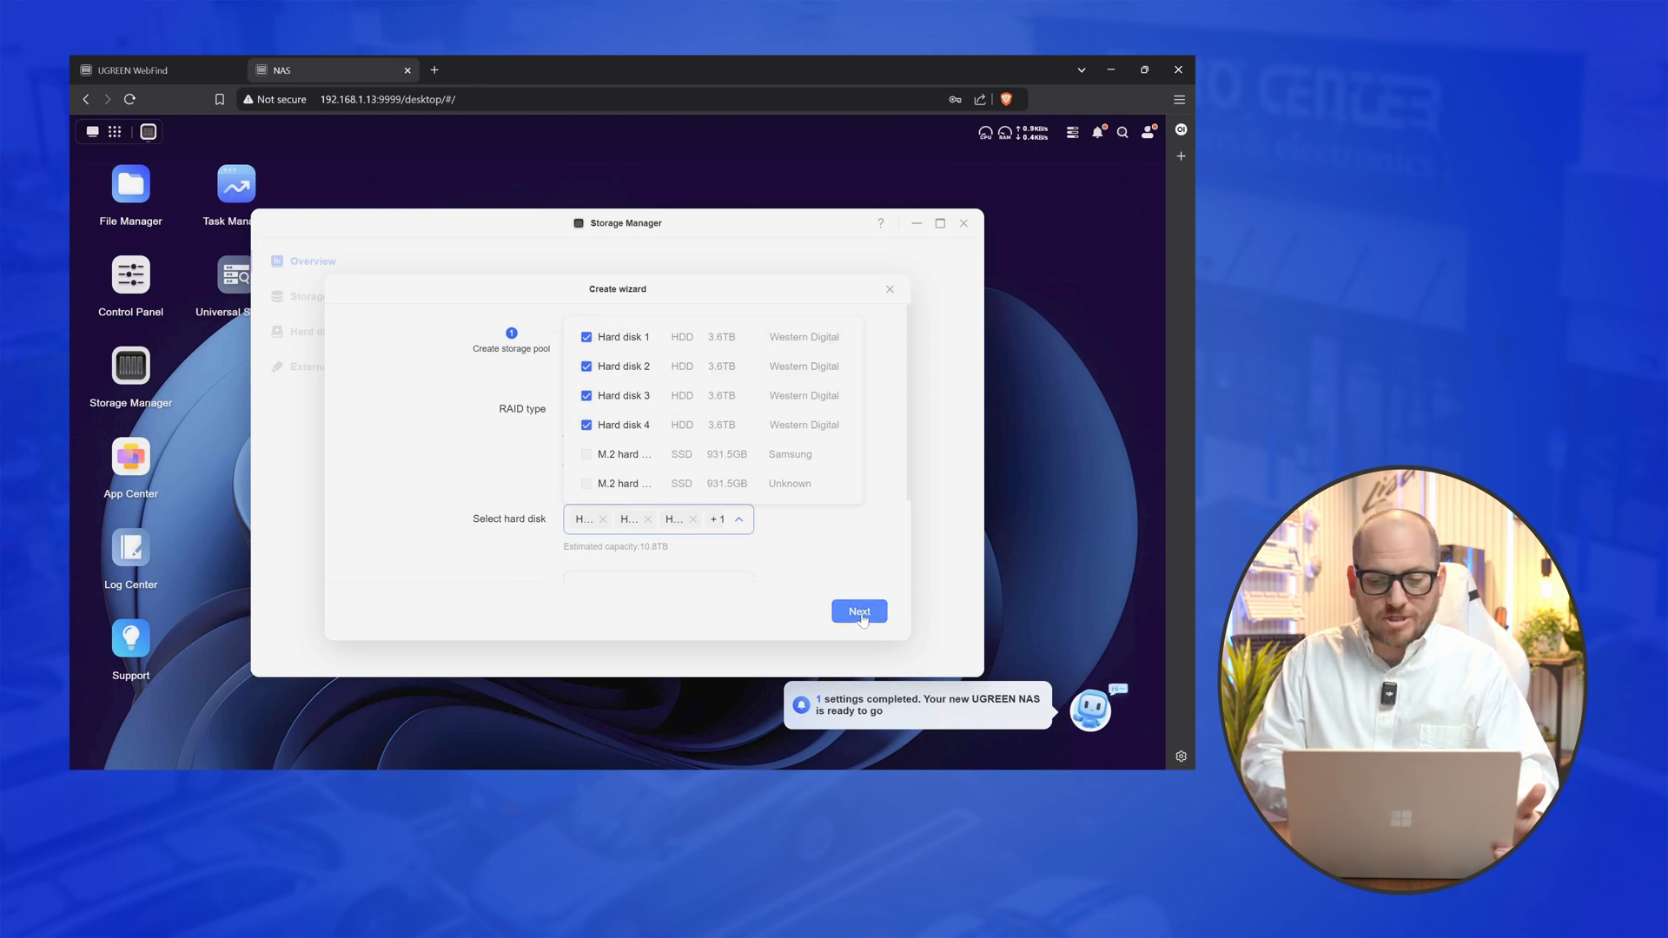
# Step: Keep full capacity and ext4 for Volume 1 and reach the summary
pyautogui.click(859, 611)
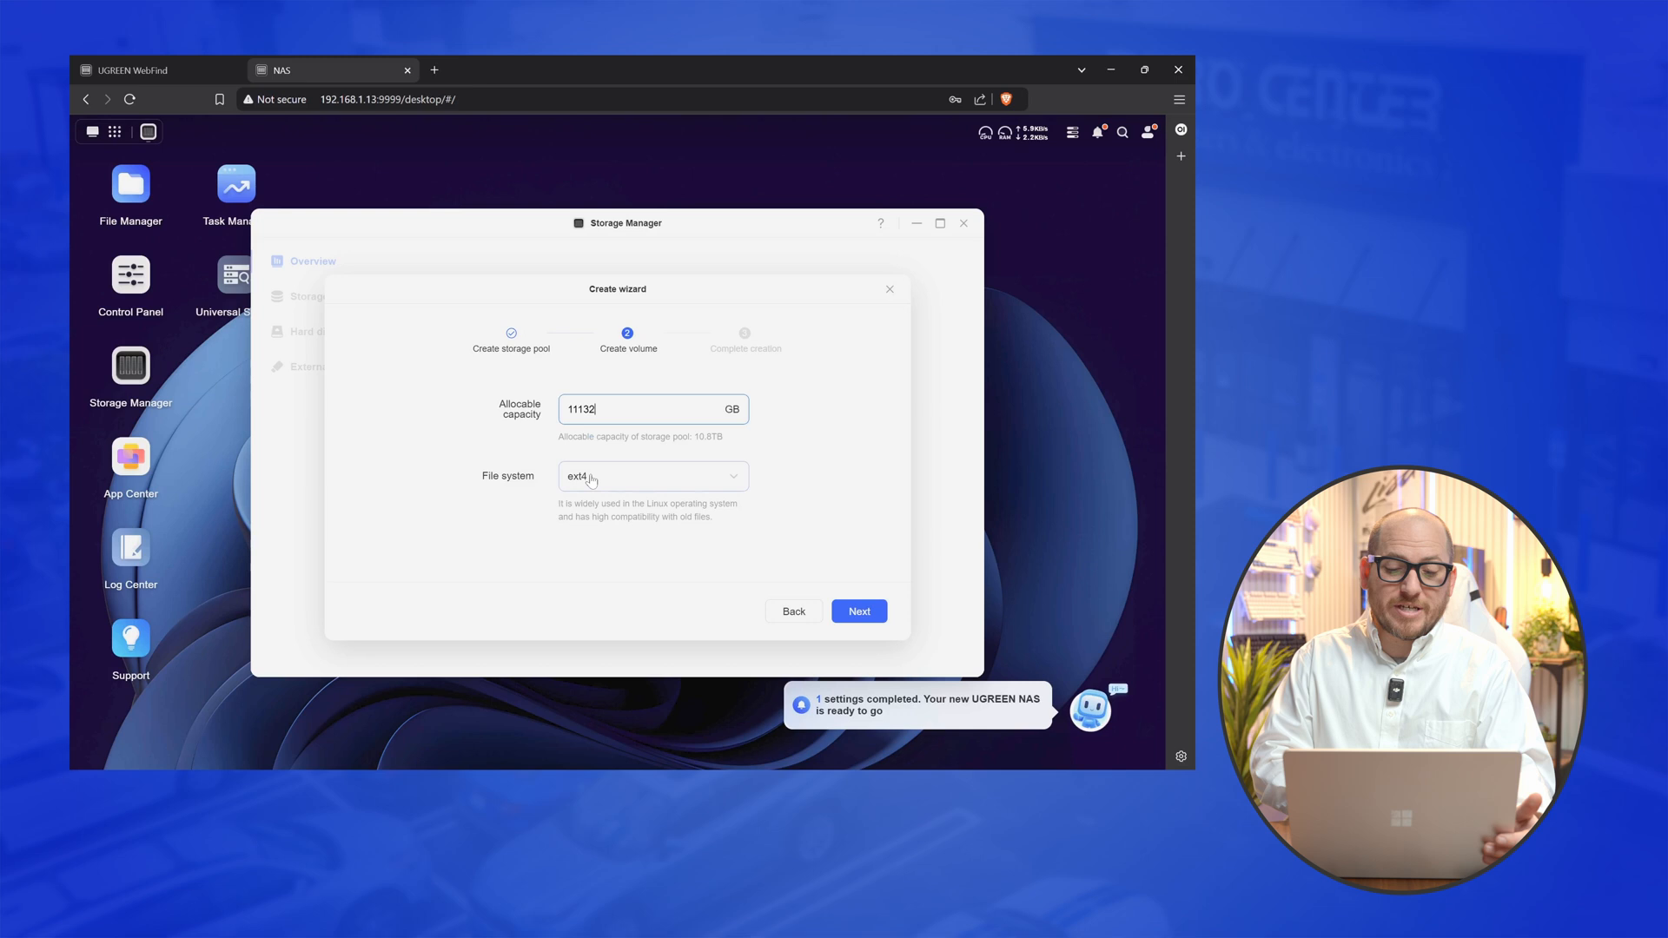
pyautogui.click(650, 475)
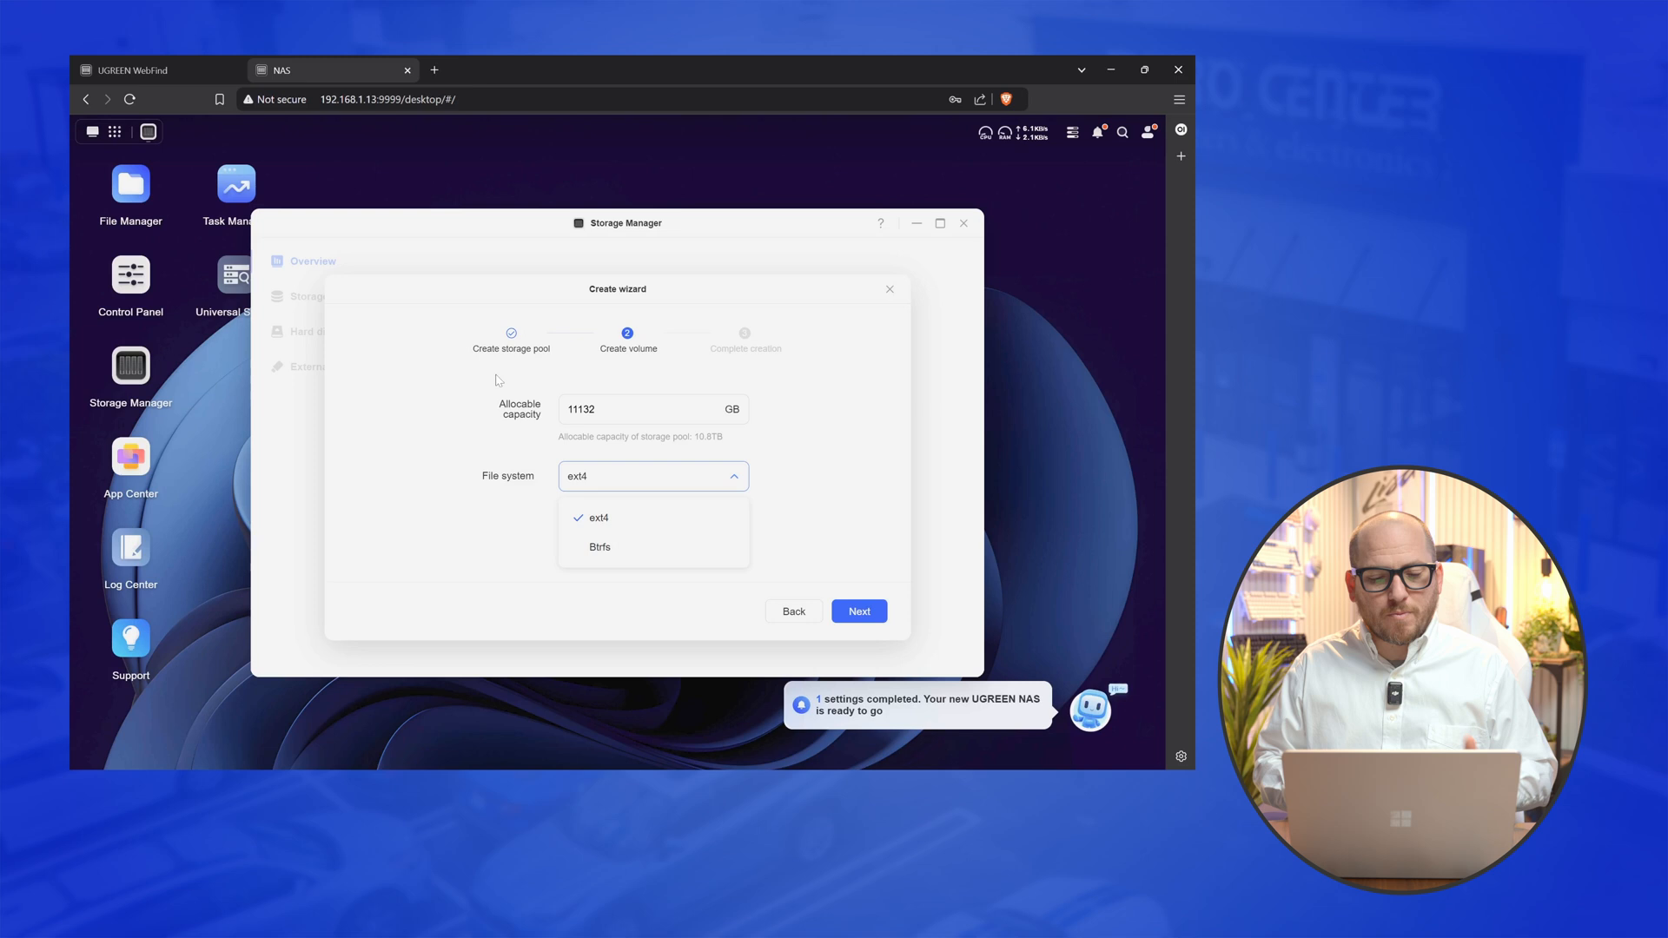
pyautogui.click(598, 518)
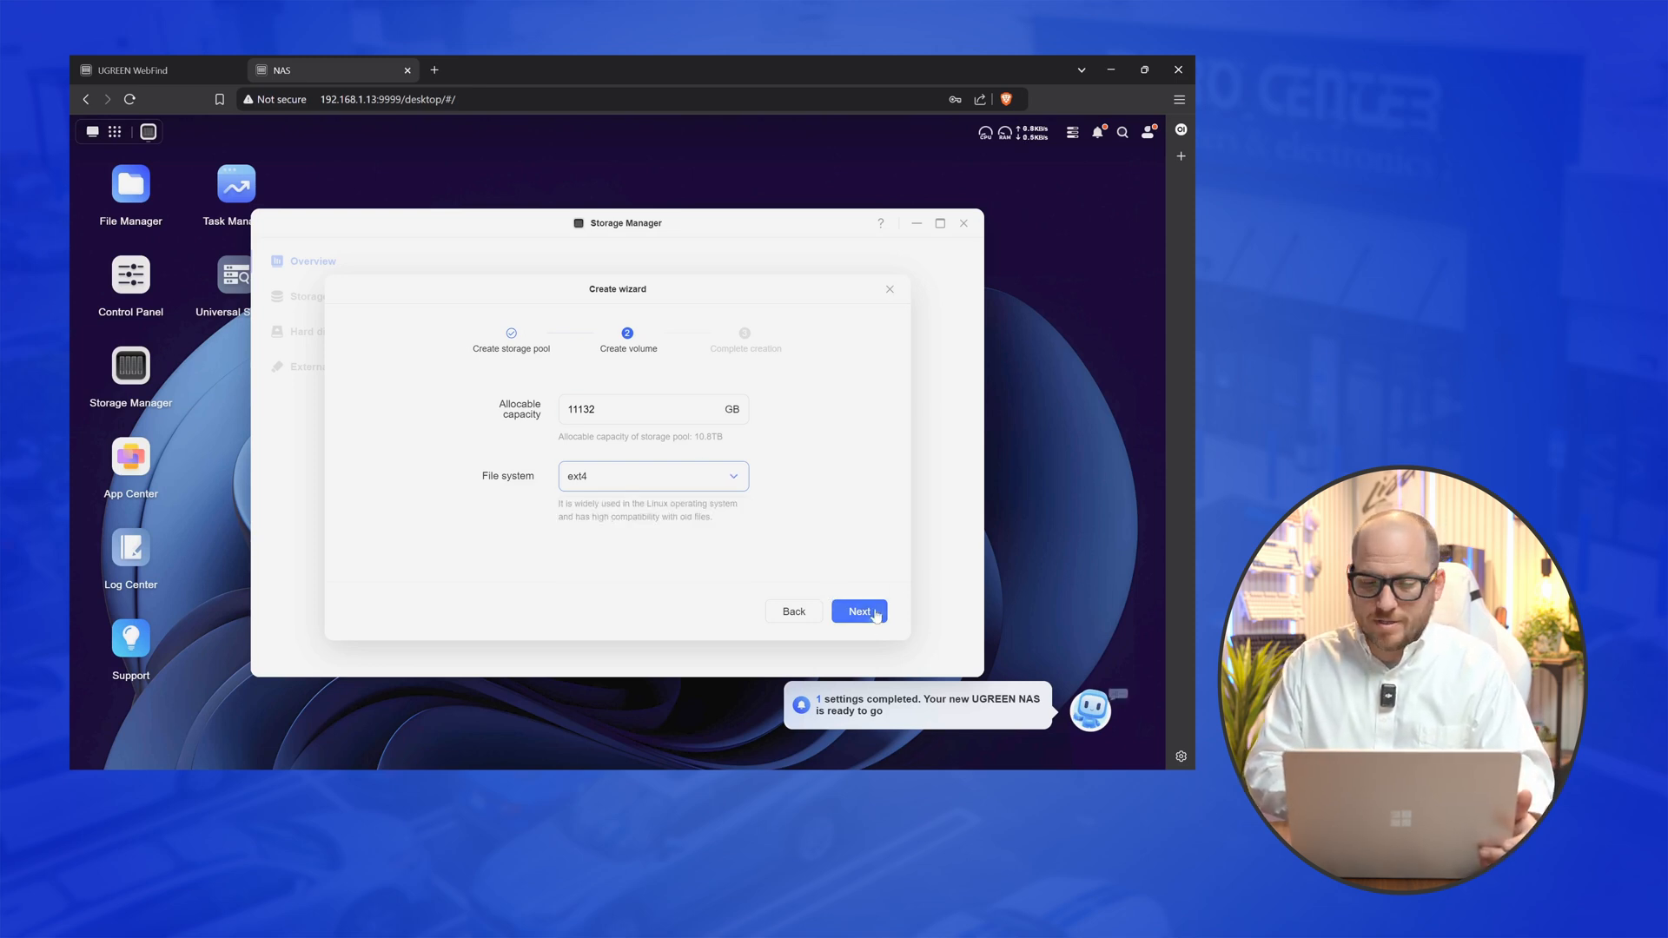
pyautogui.click(859, 611)
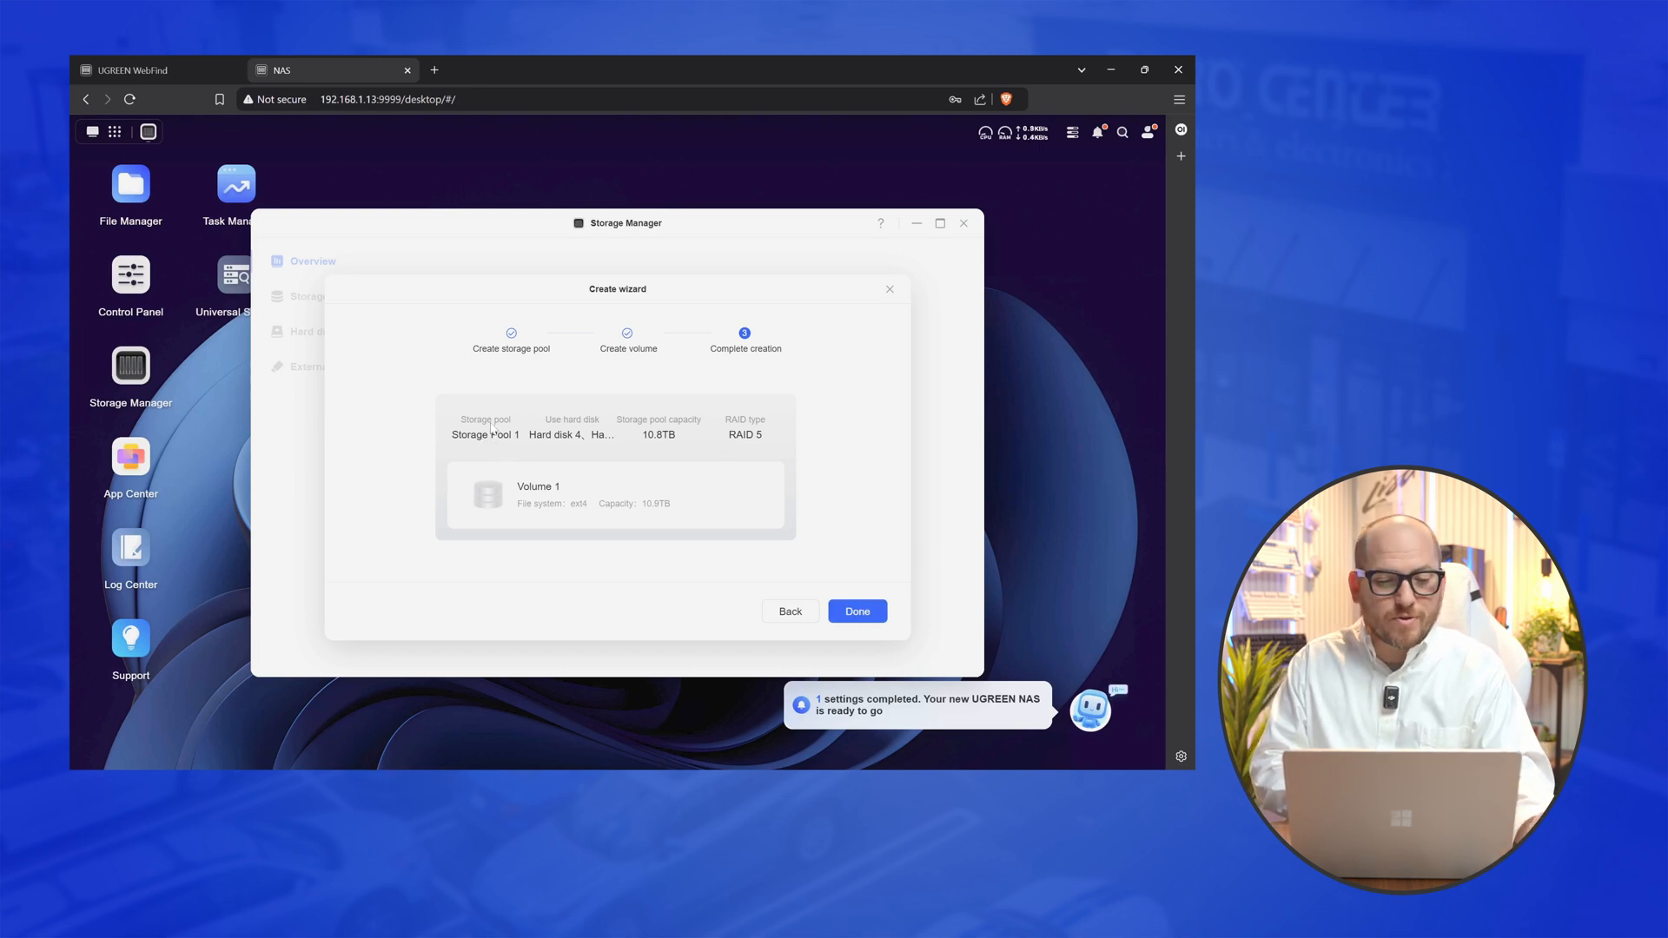
# Step: Finish the wizard, agree to format the four disks, and confirm with the account password
pyautogui.click(857, 611)
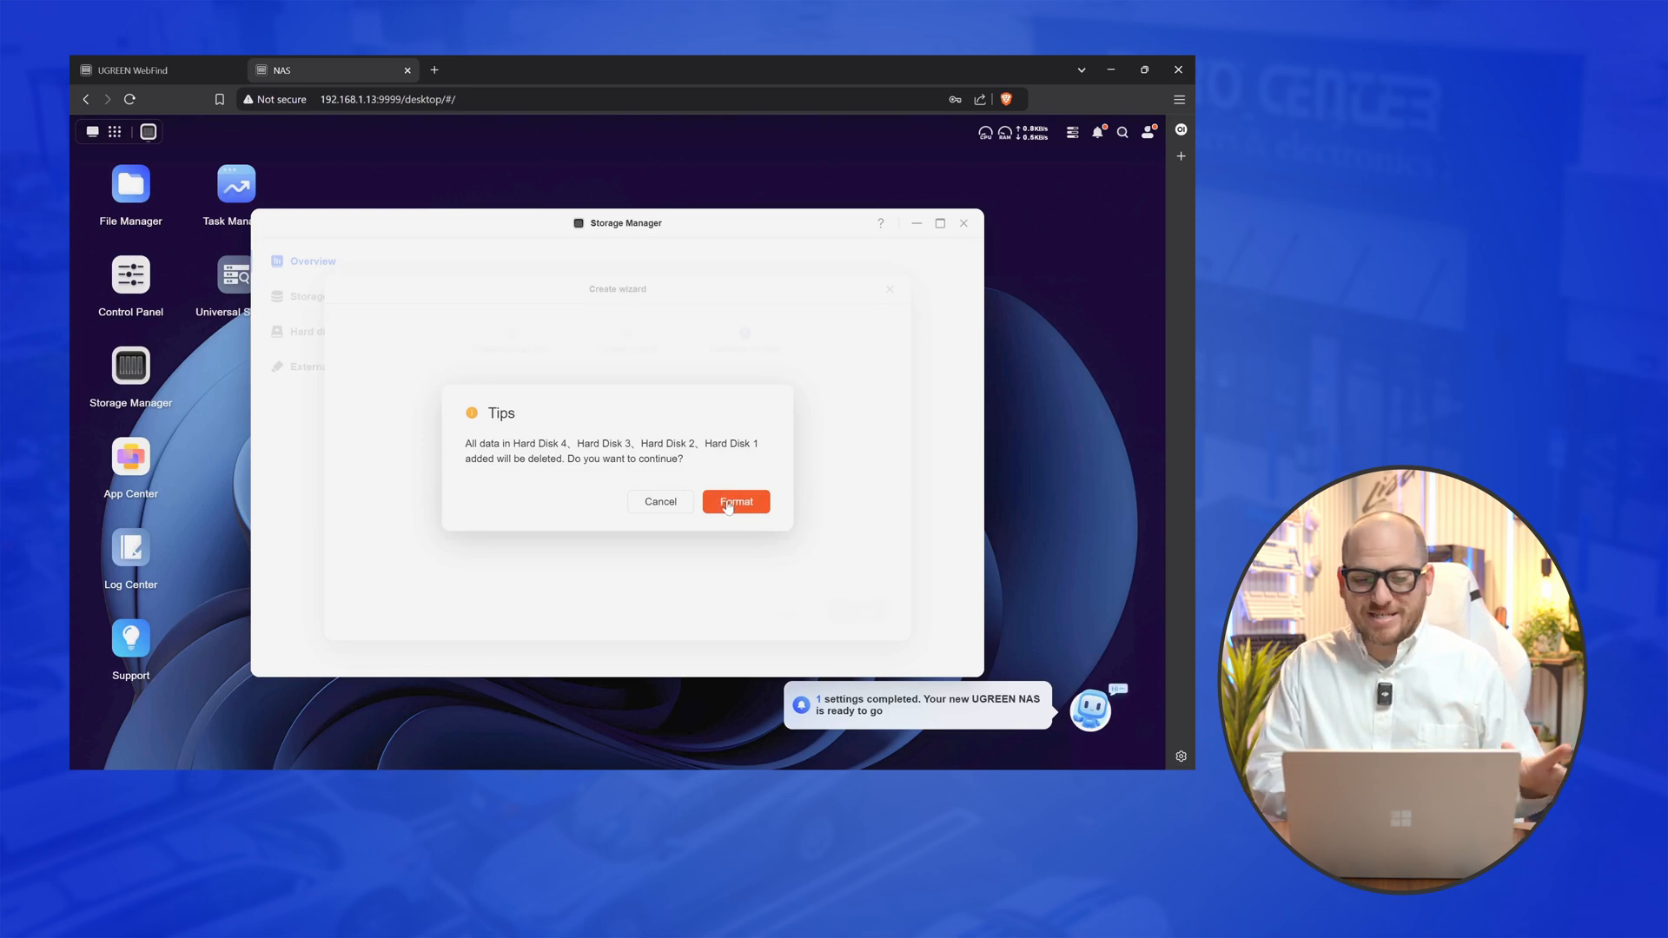
pyautogui.click(735, 502)
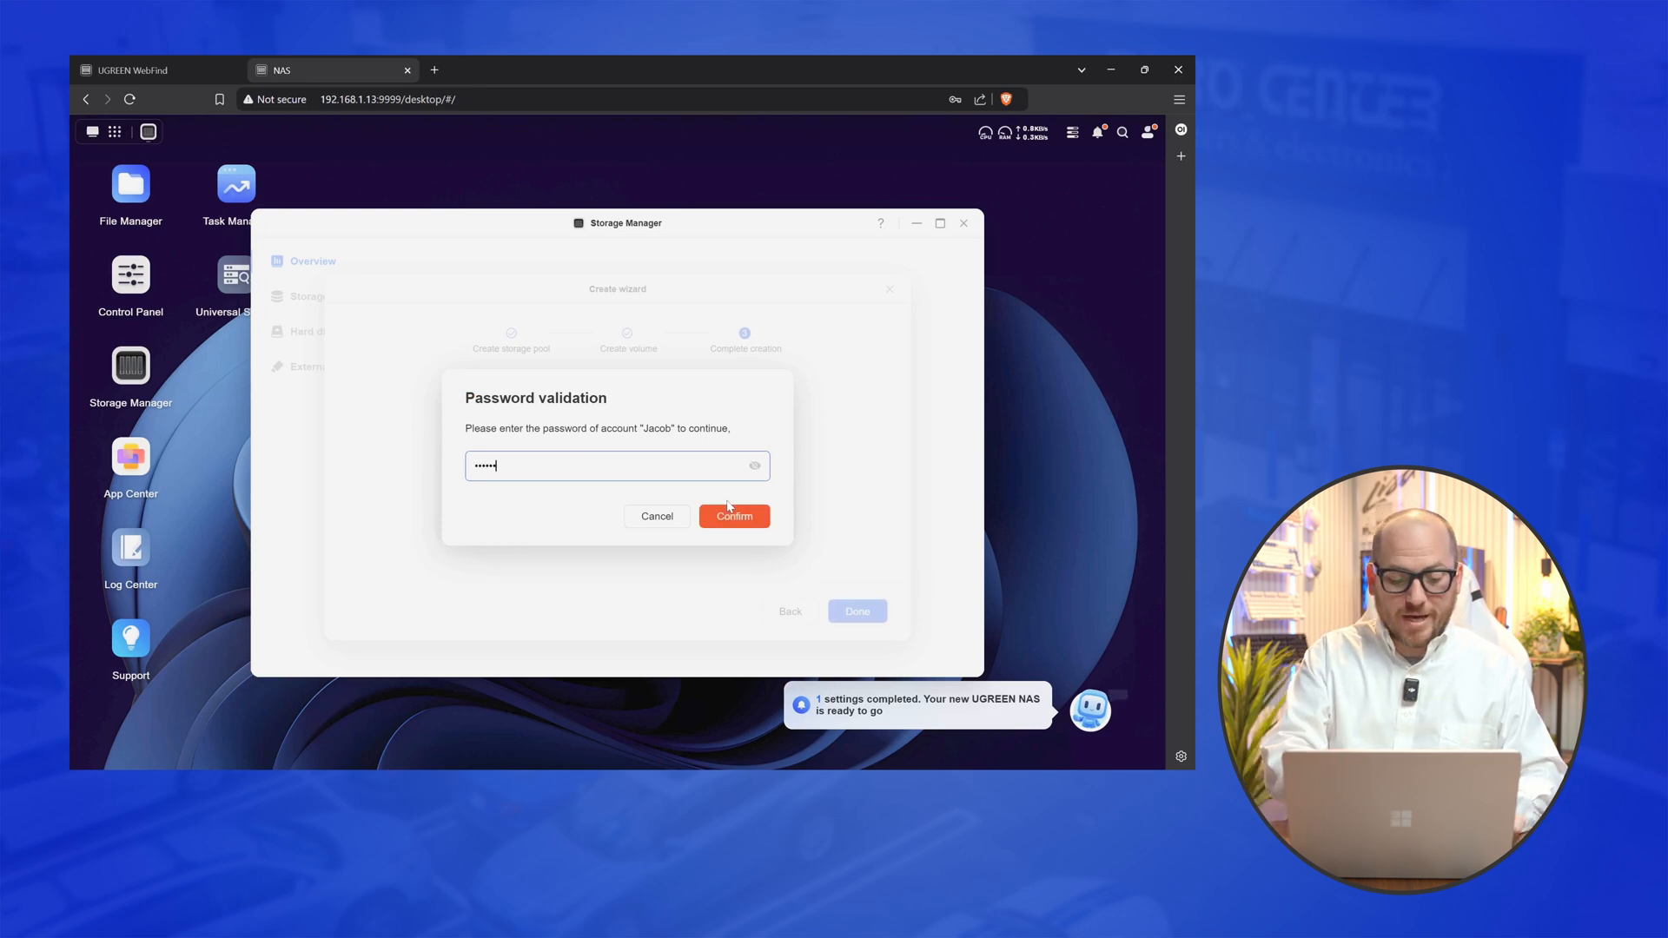
pyautogui.write('password')
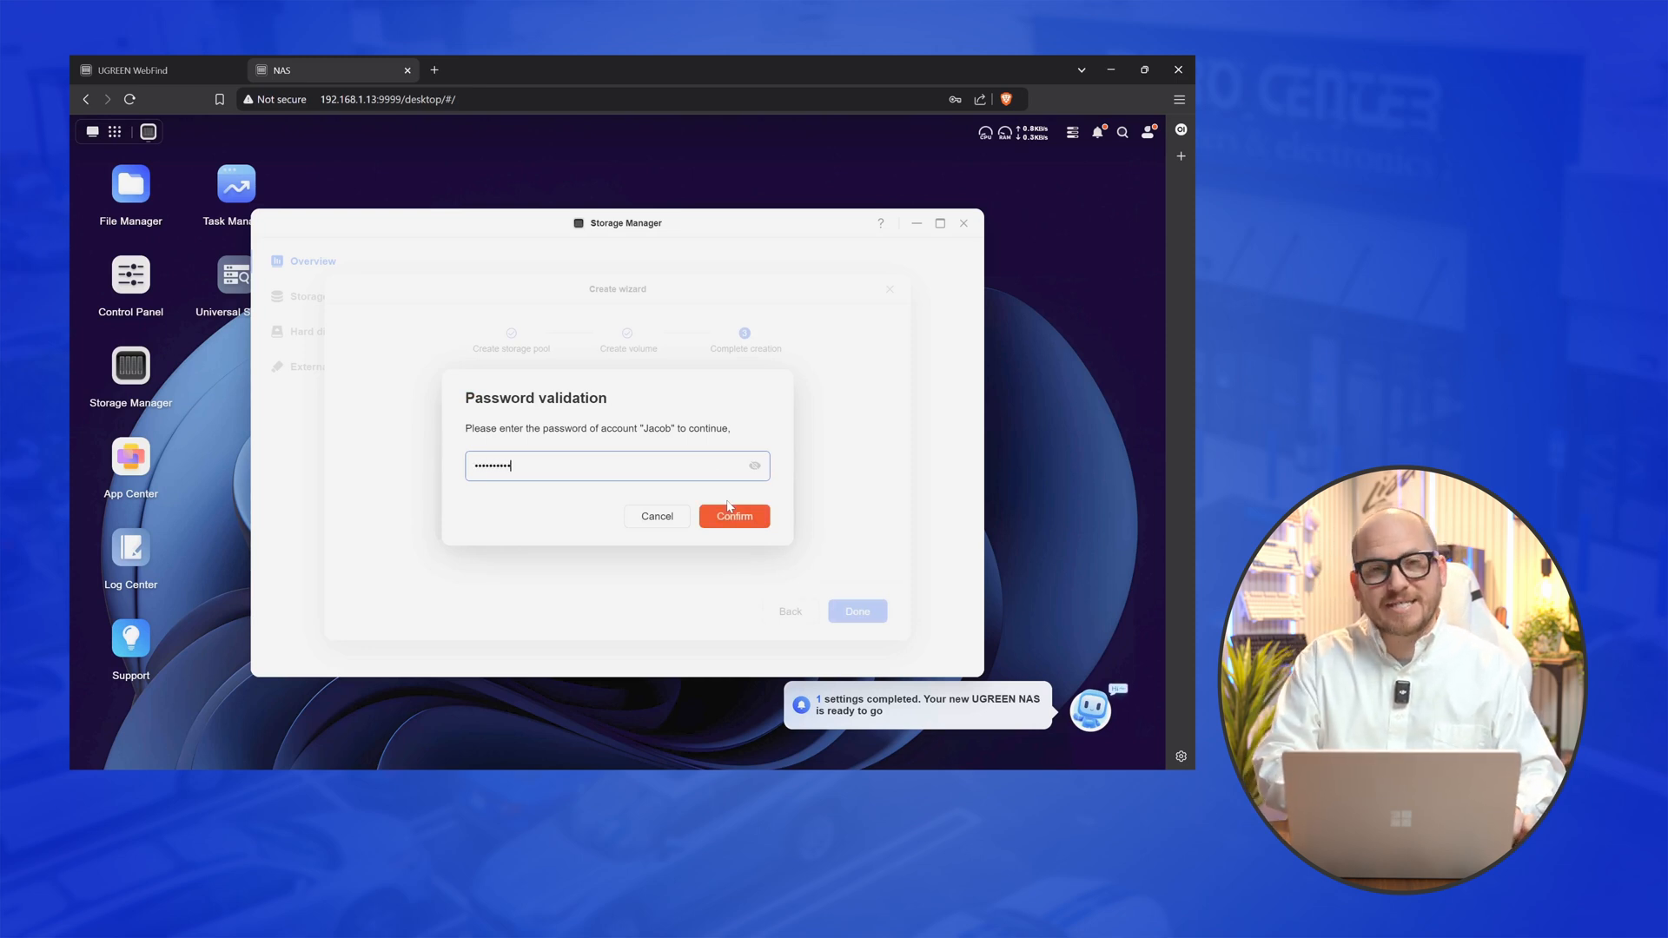
pyautogui.click(734, 516)
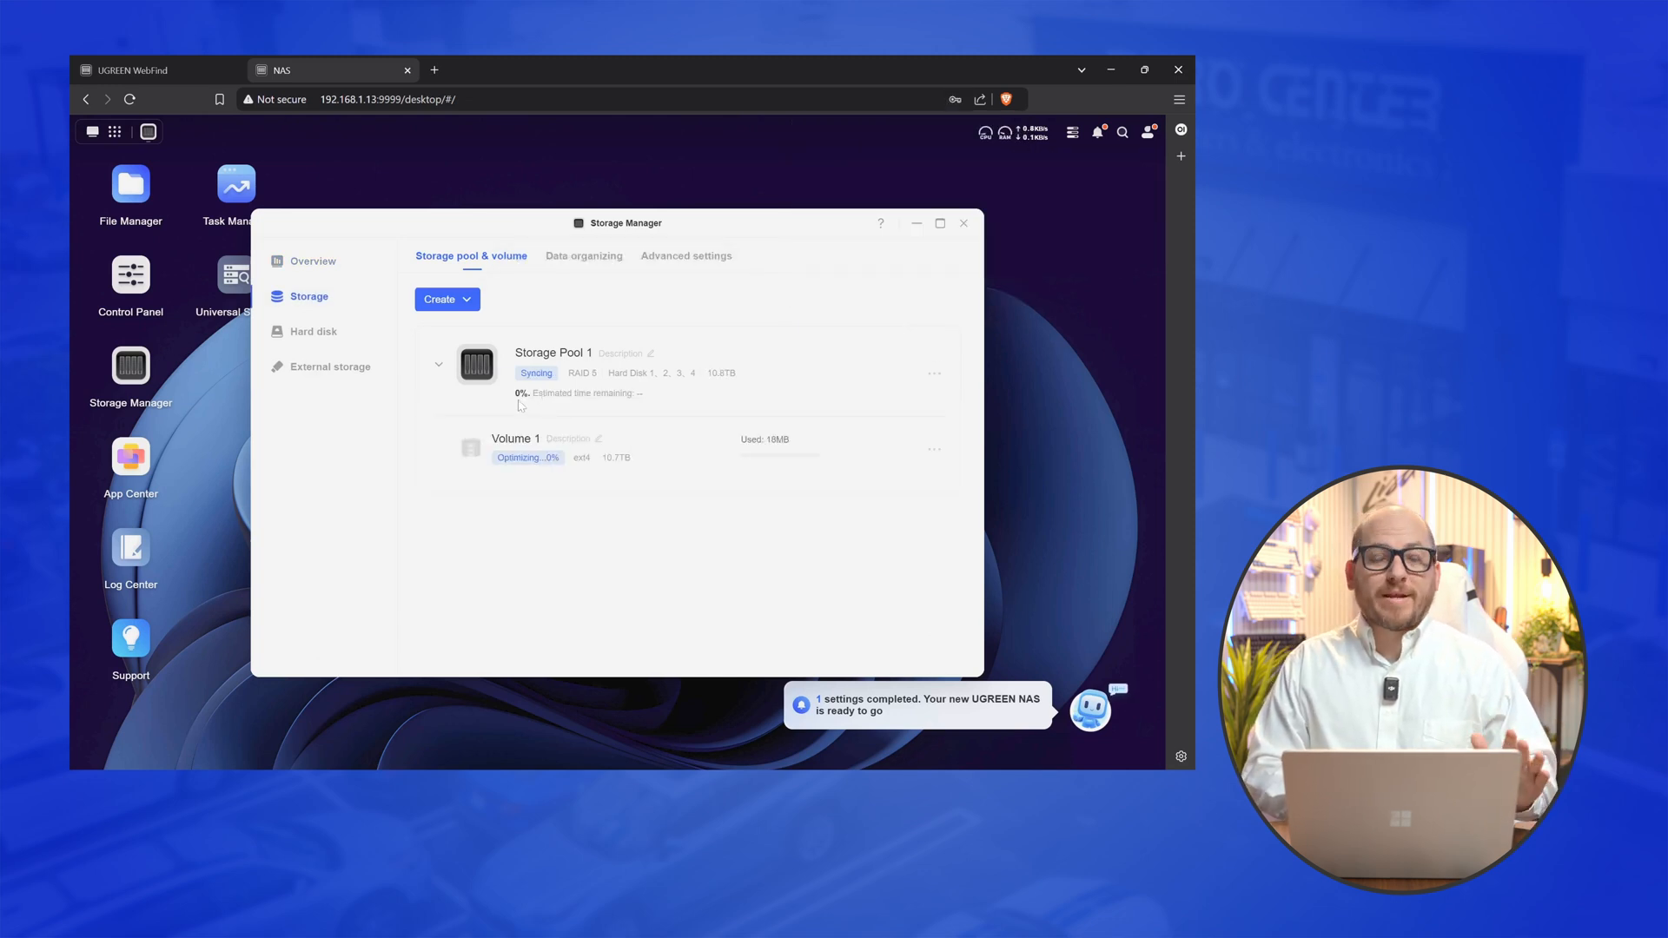
# Step: Use M.2 Hard Disk 1 as an SSD cache for Storage Pool 1
pyautogui.click(312, 331)
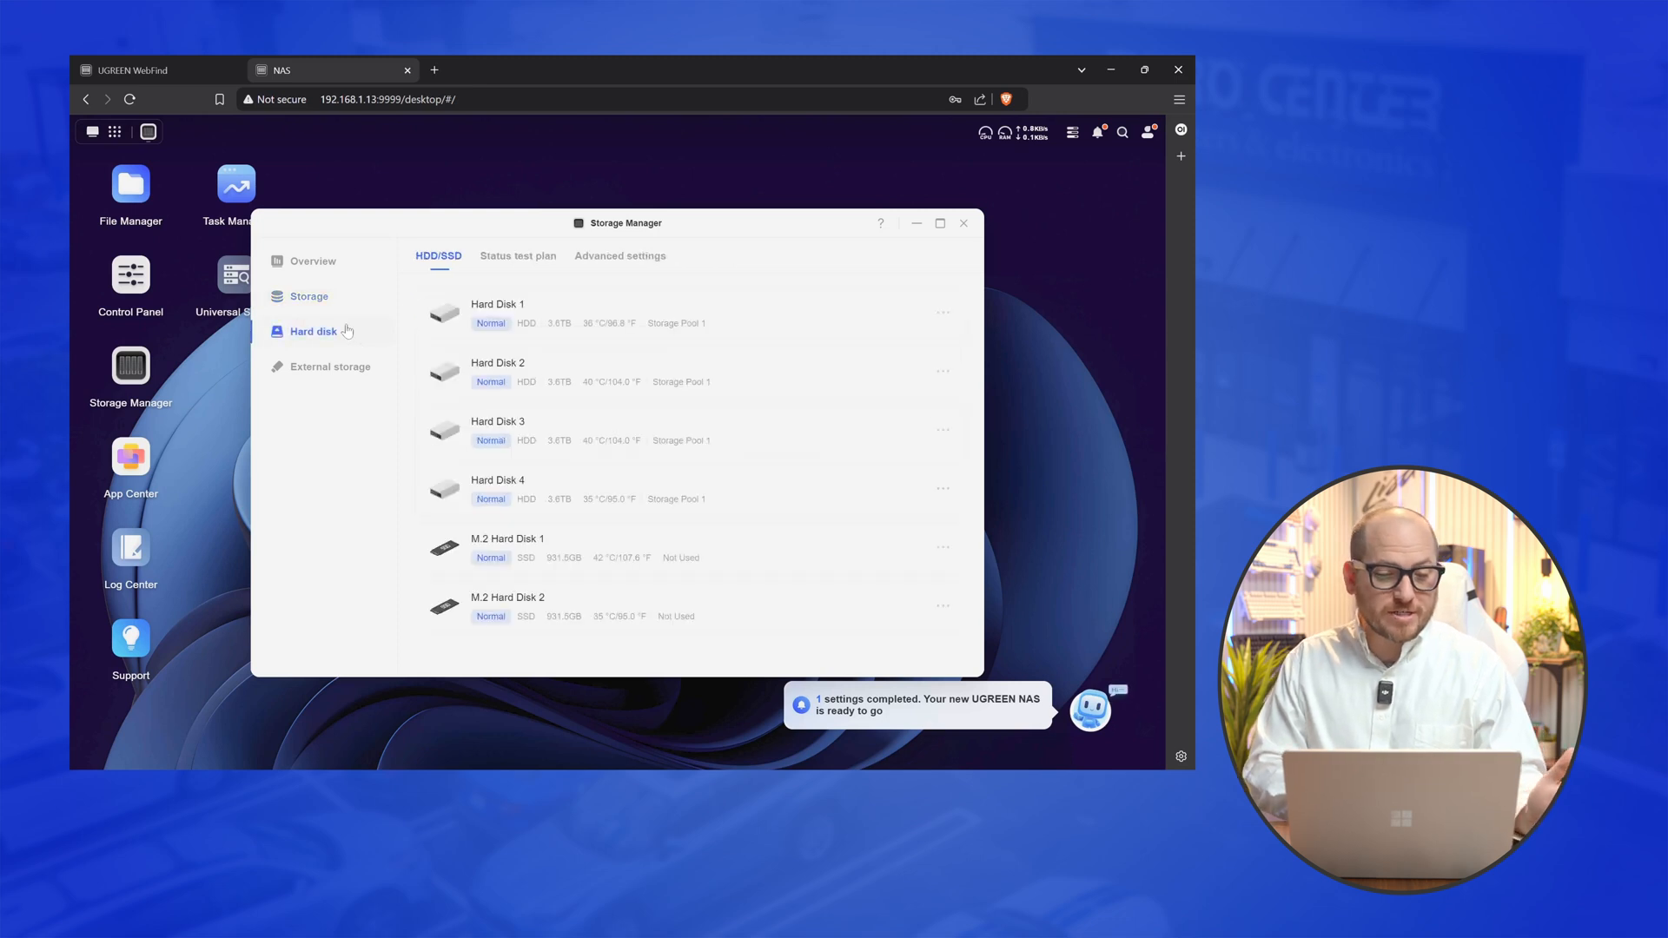
pyautogui.click(942, 550)
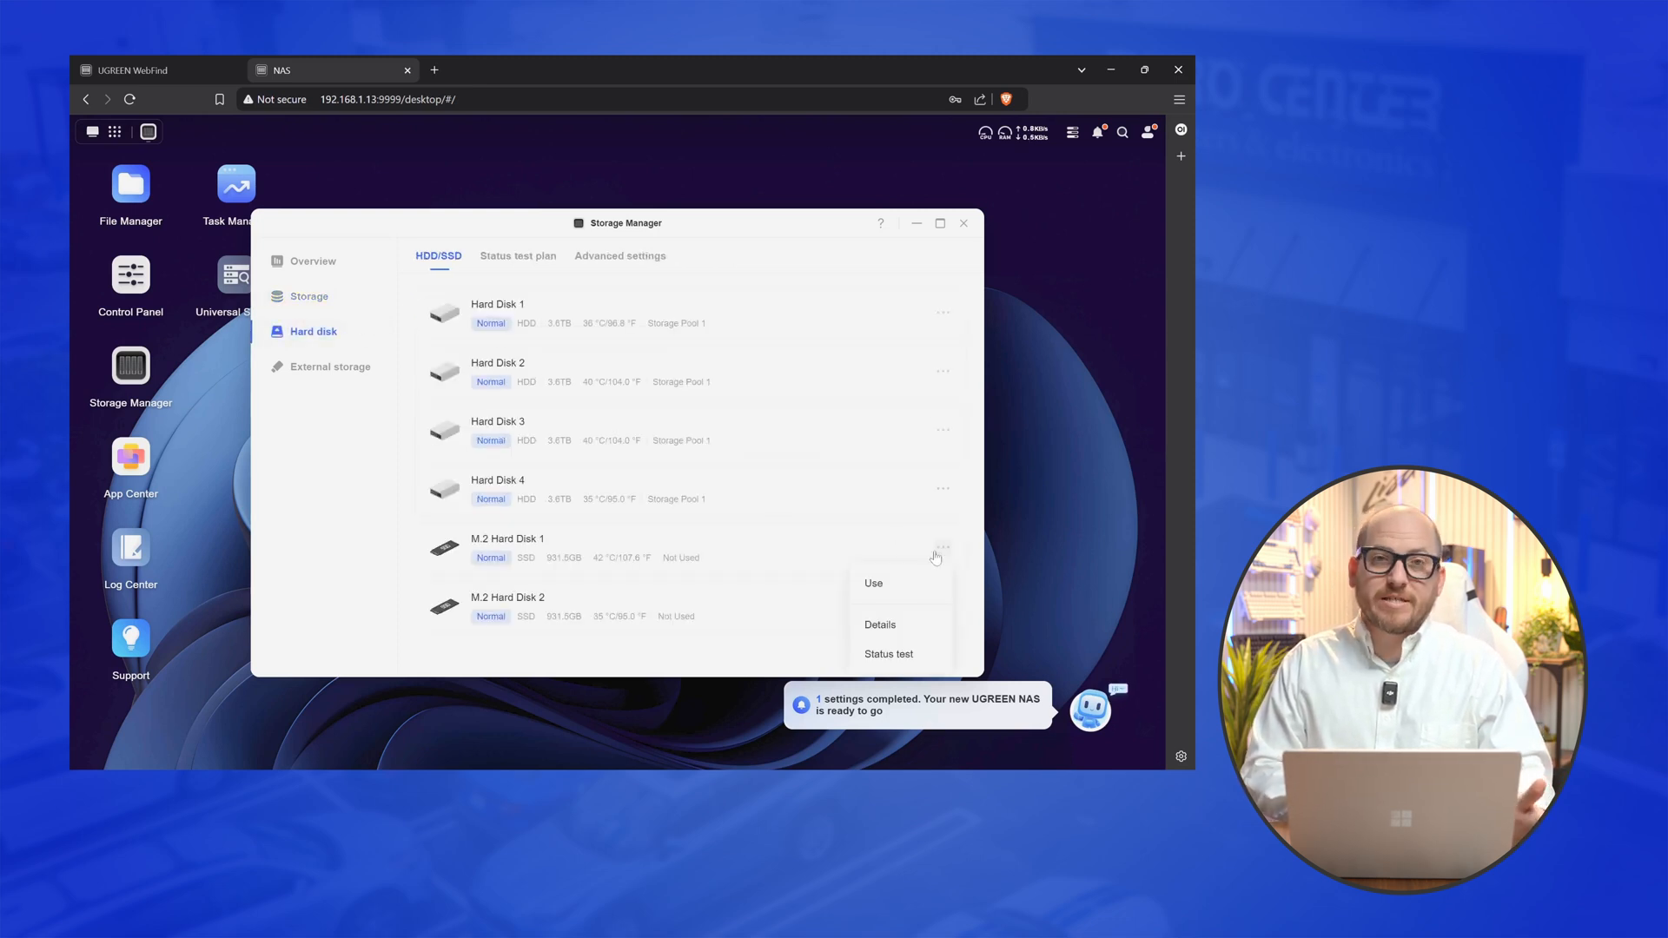
pyautogui.click(873, 583)
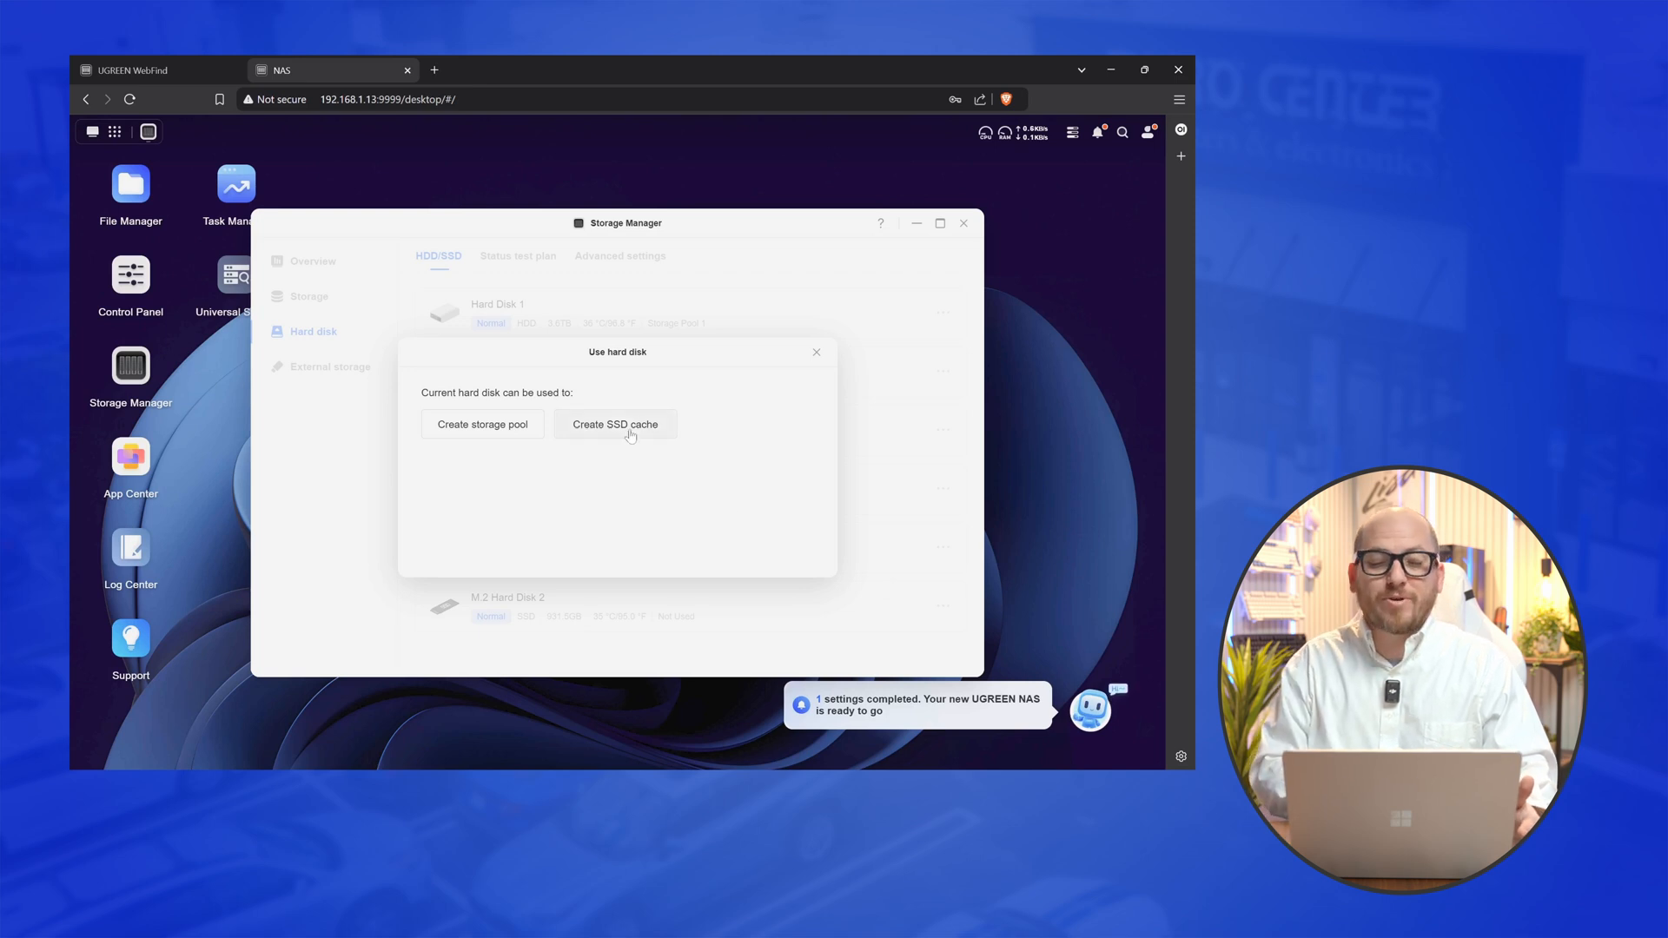
pyautogui.click(614, 423)
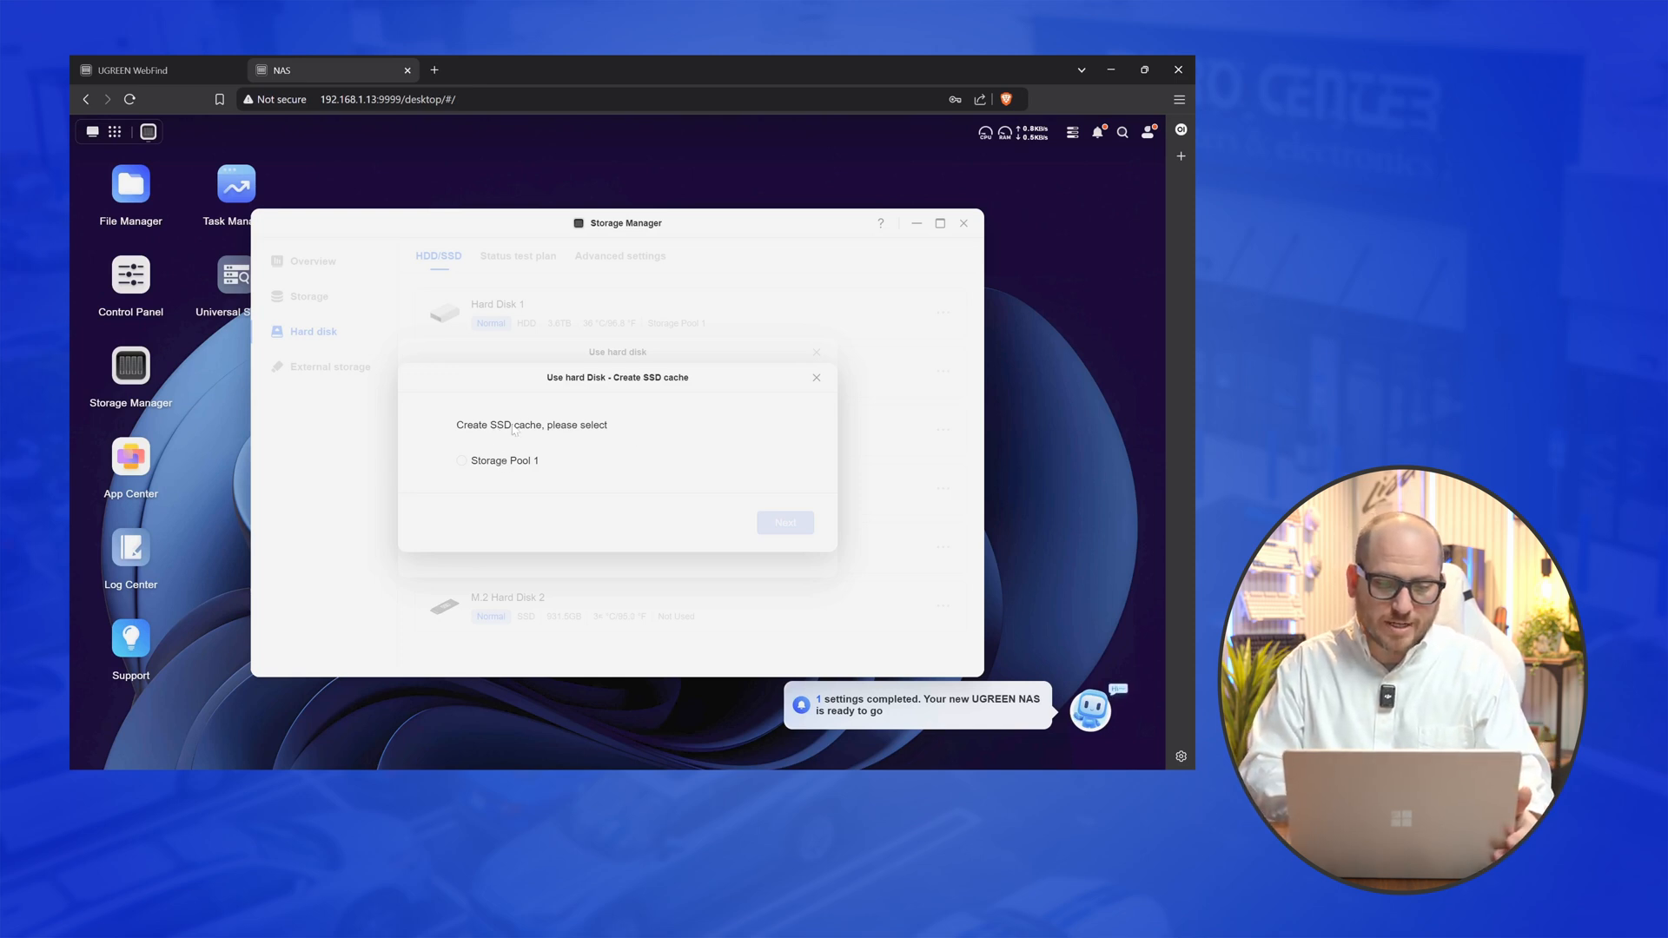
pyautogui.click(460, 460)
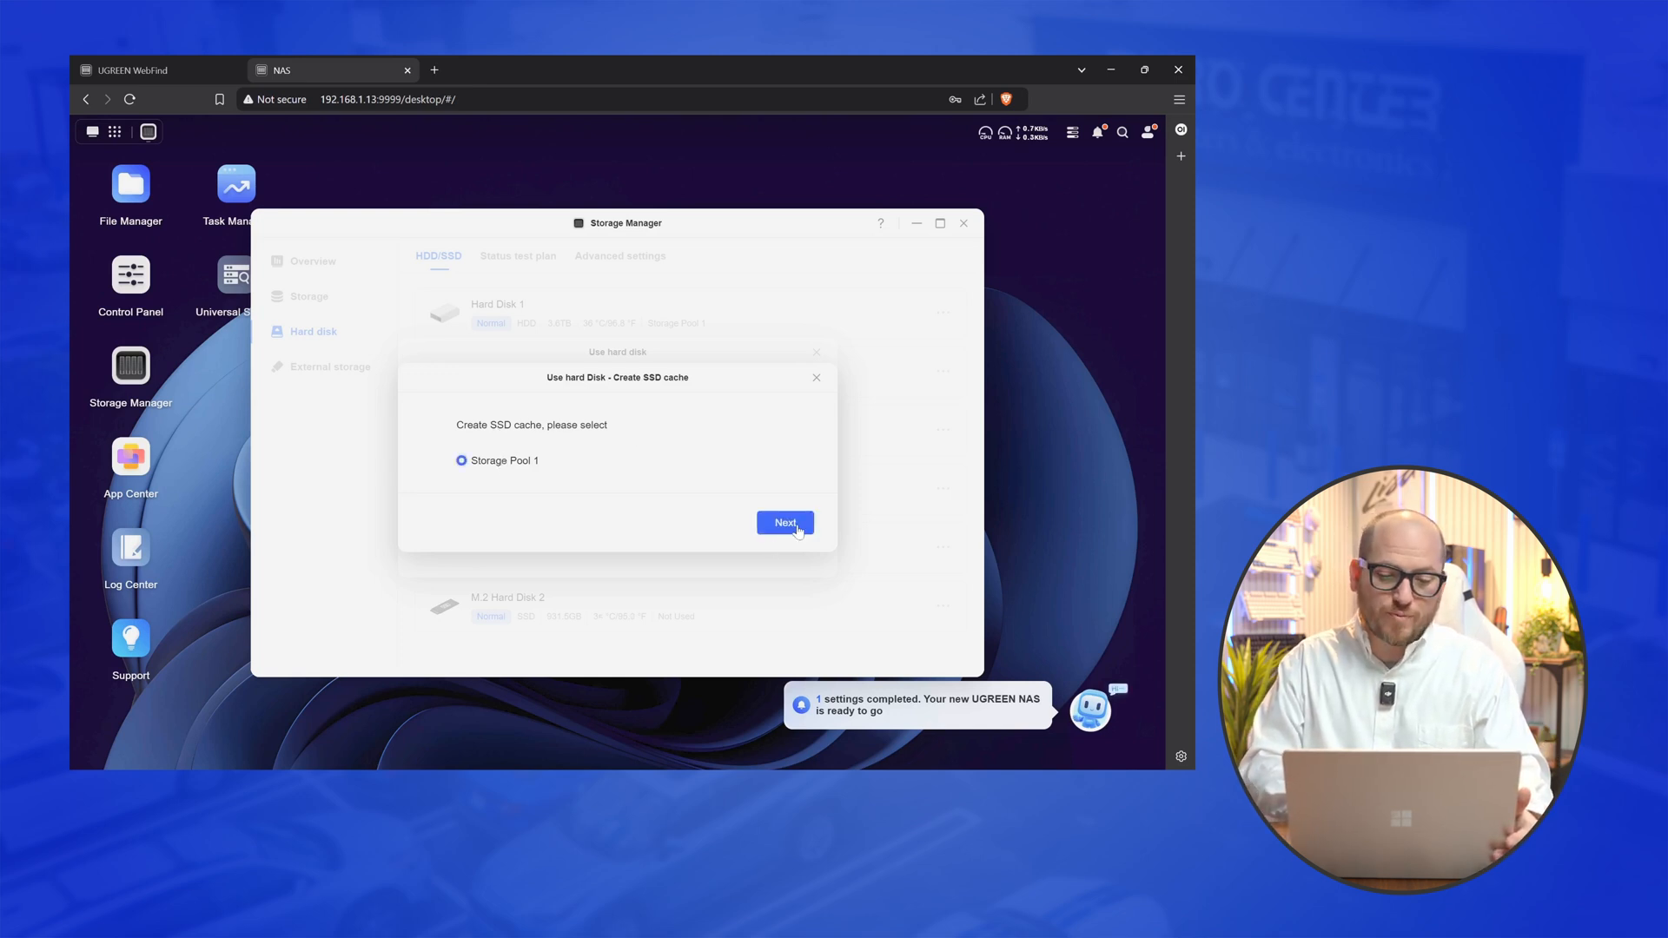
pyautogui.click(783, 522)
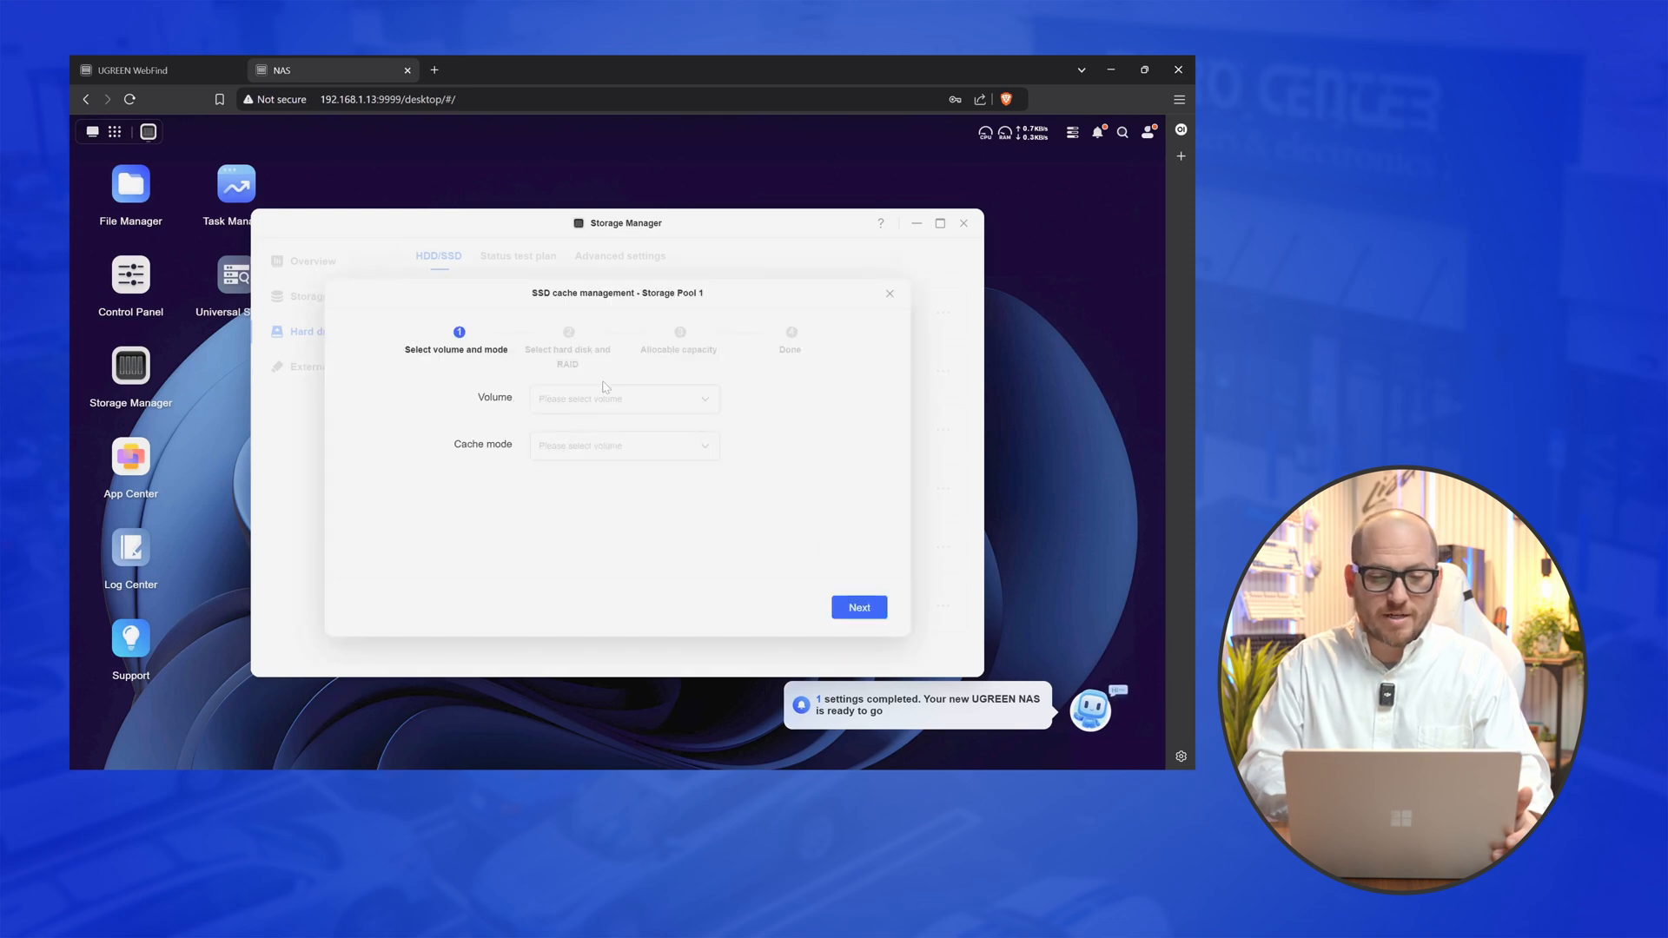
# Step: Target Volume 1 with read/write cache mode and accept the data-loss risk
pyautogui.click(622, 398)
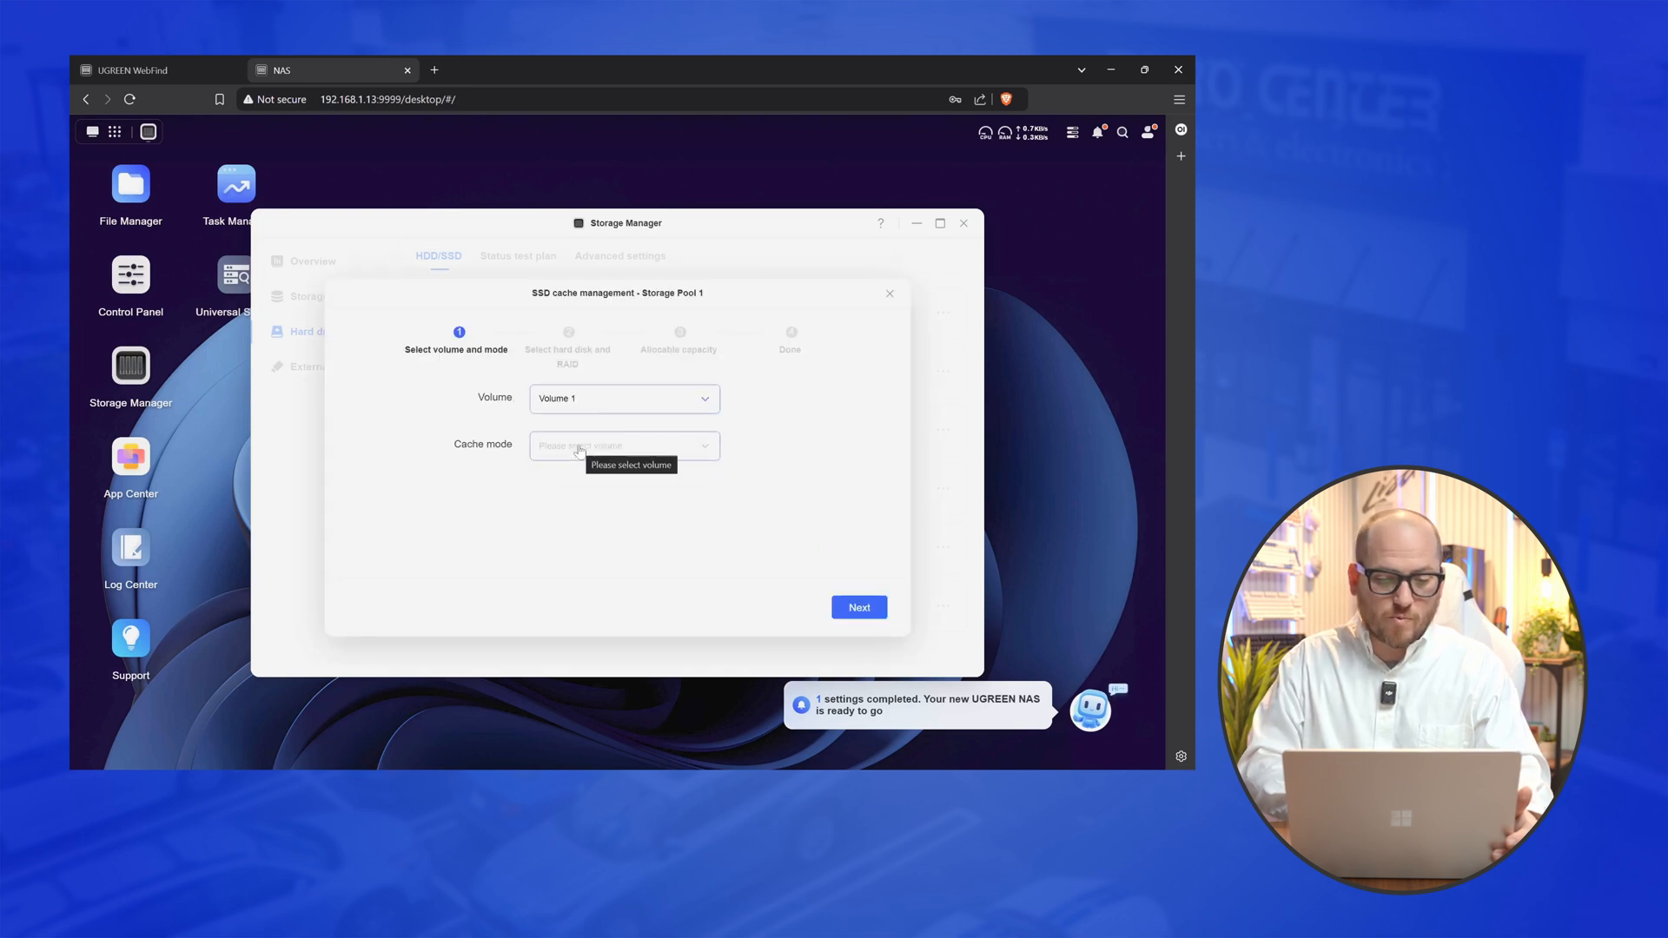
pyautogui.click(624, 445)
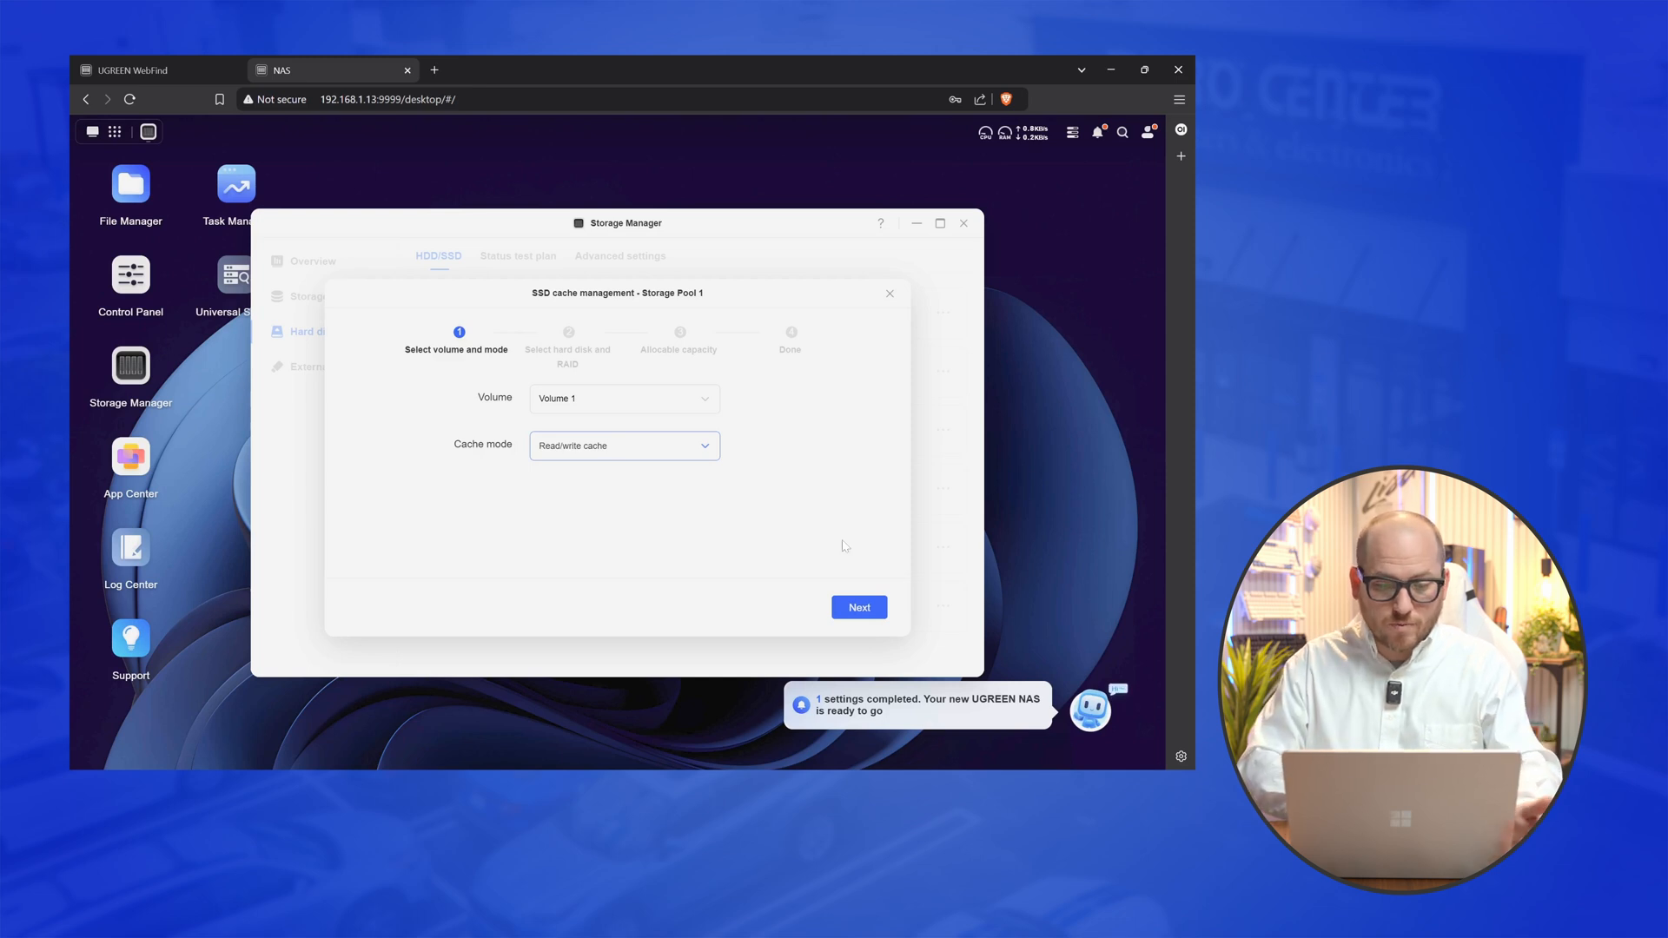
pyautogui.click(858, 607)
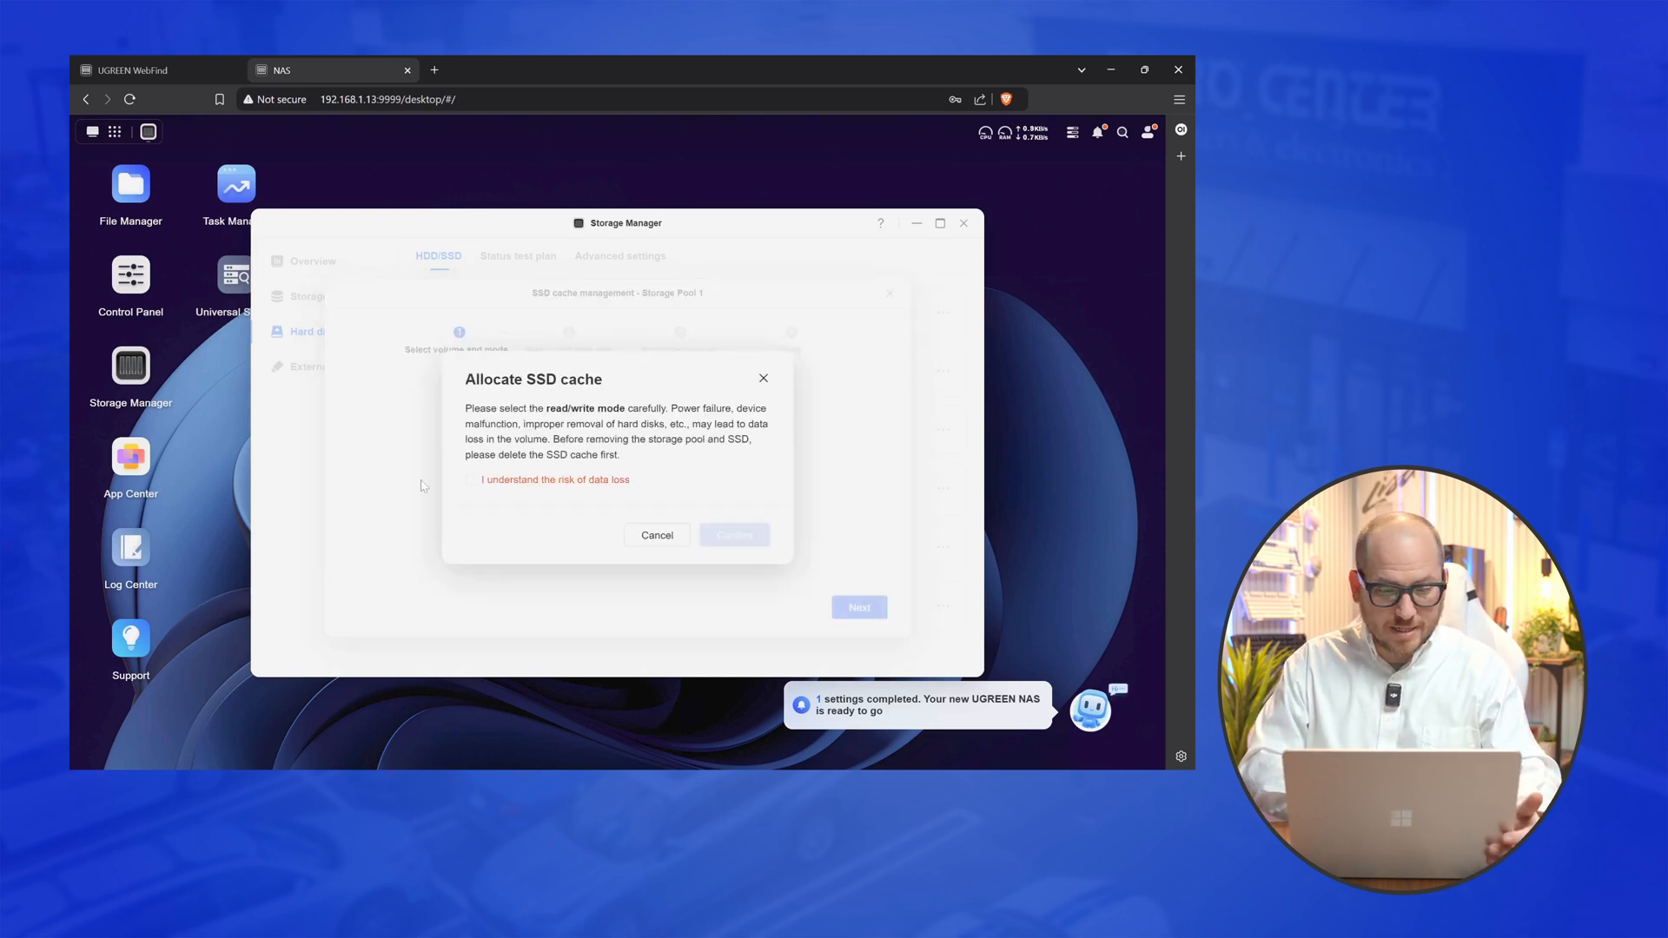
pyautogui.click(471, 480)
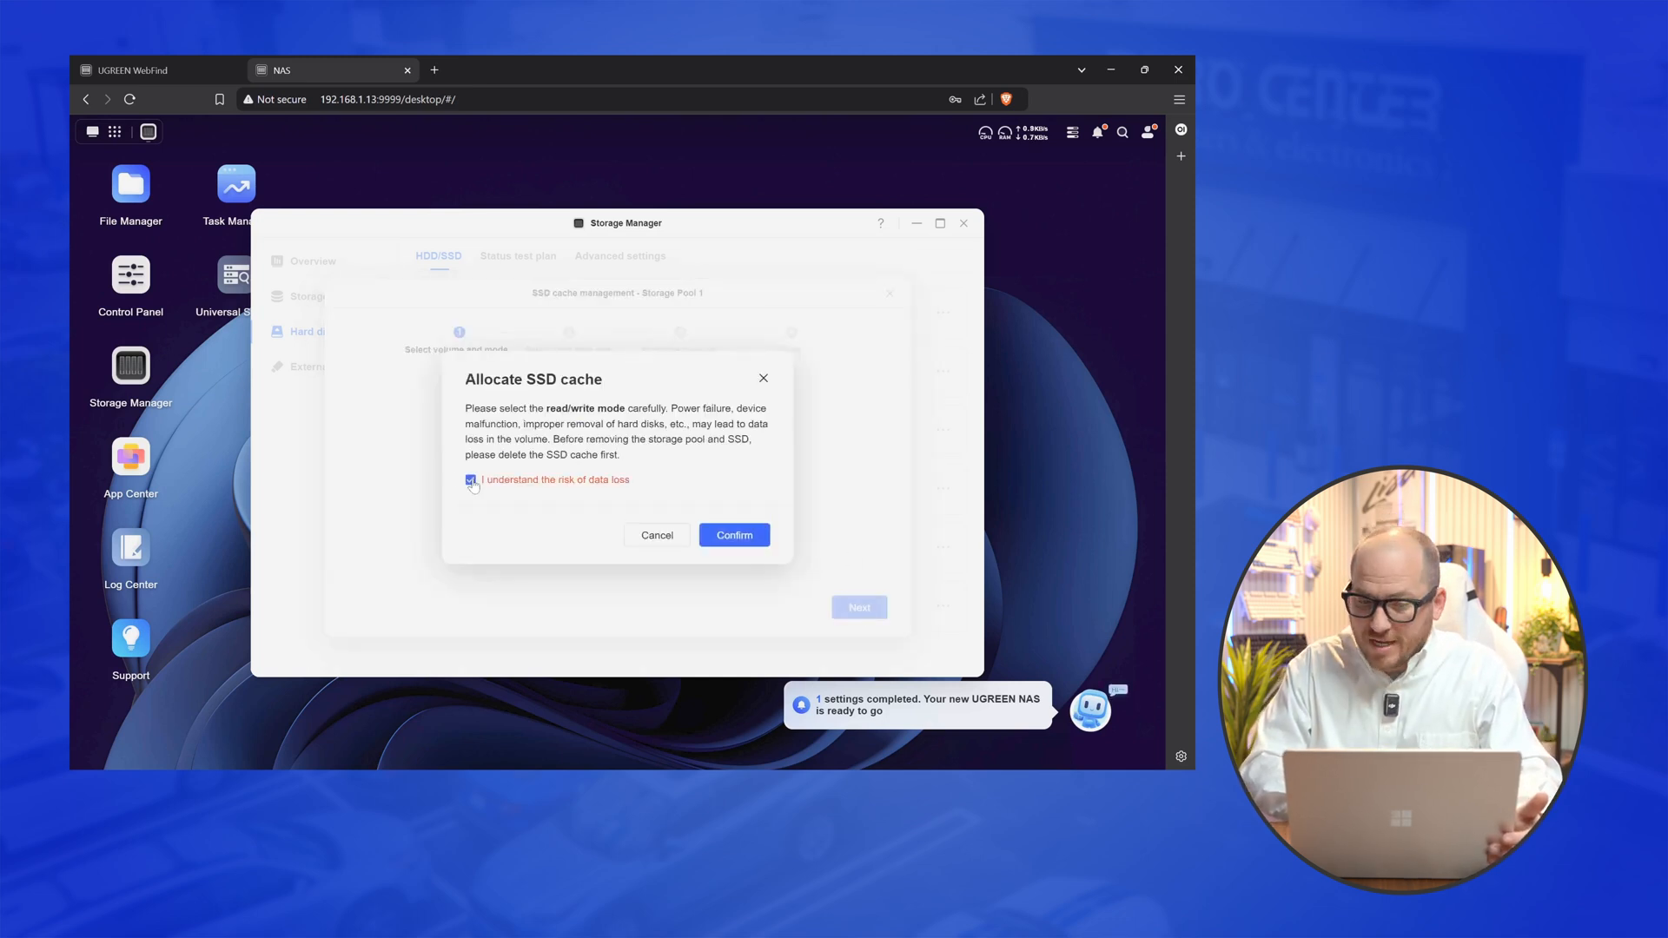
pyautogui.click(471, 480)
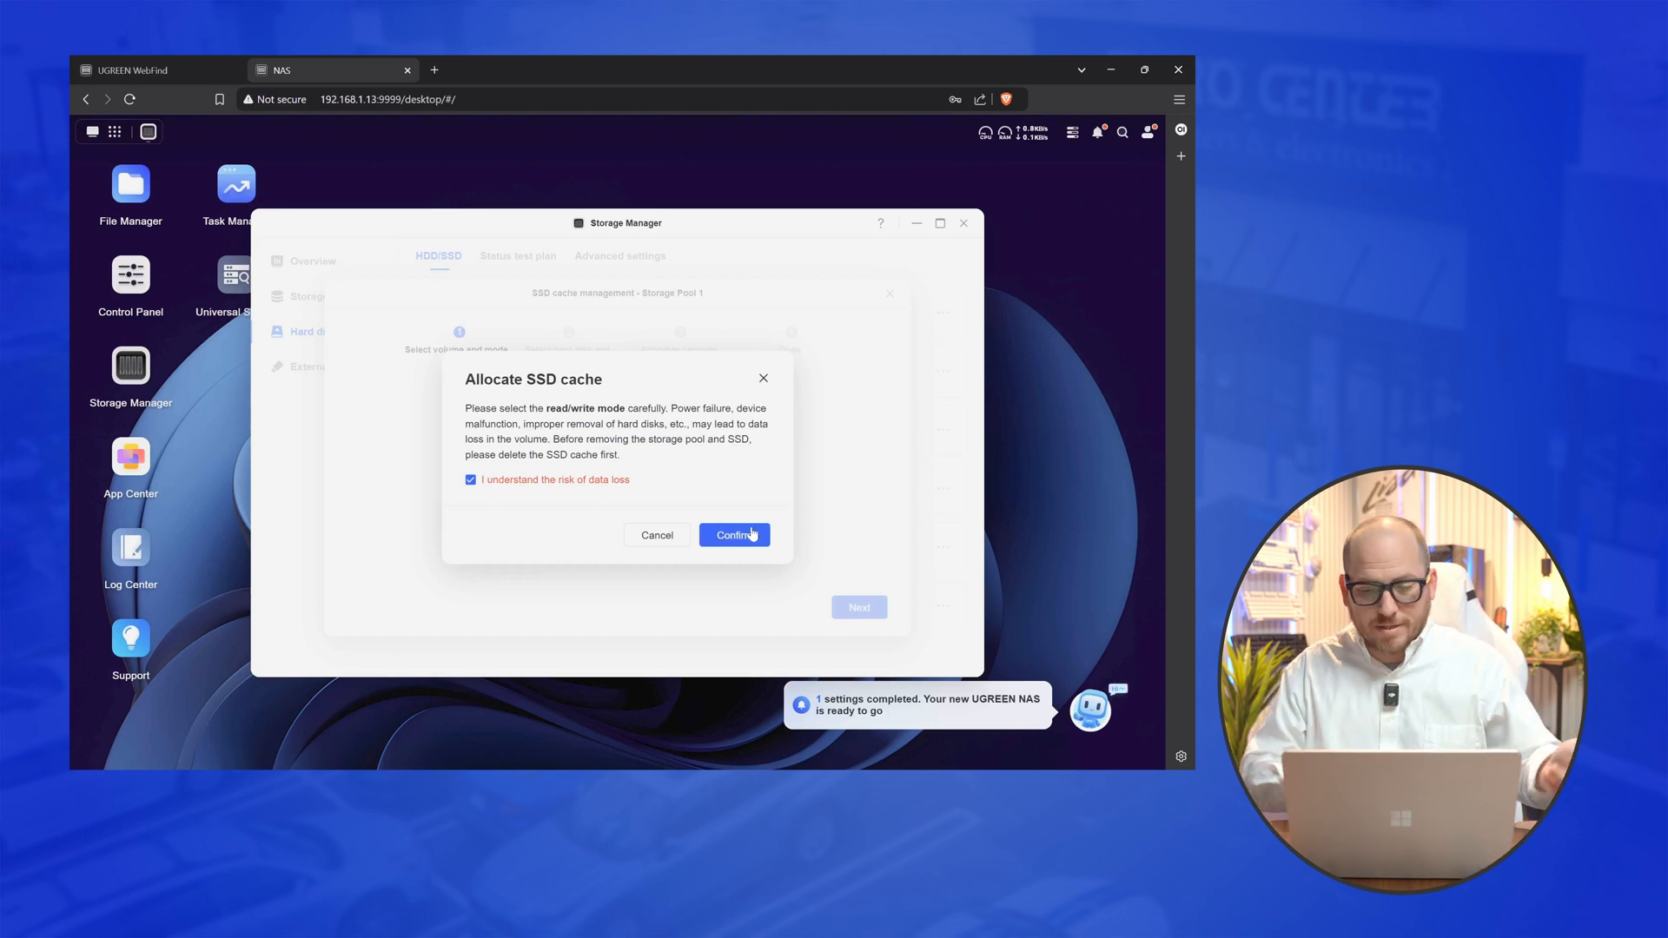
pyautogui.click(734, 536)
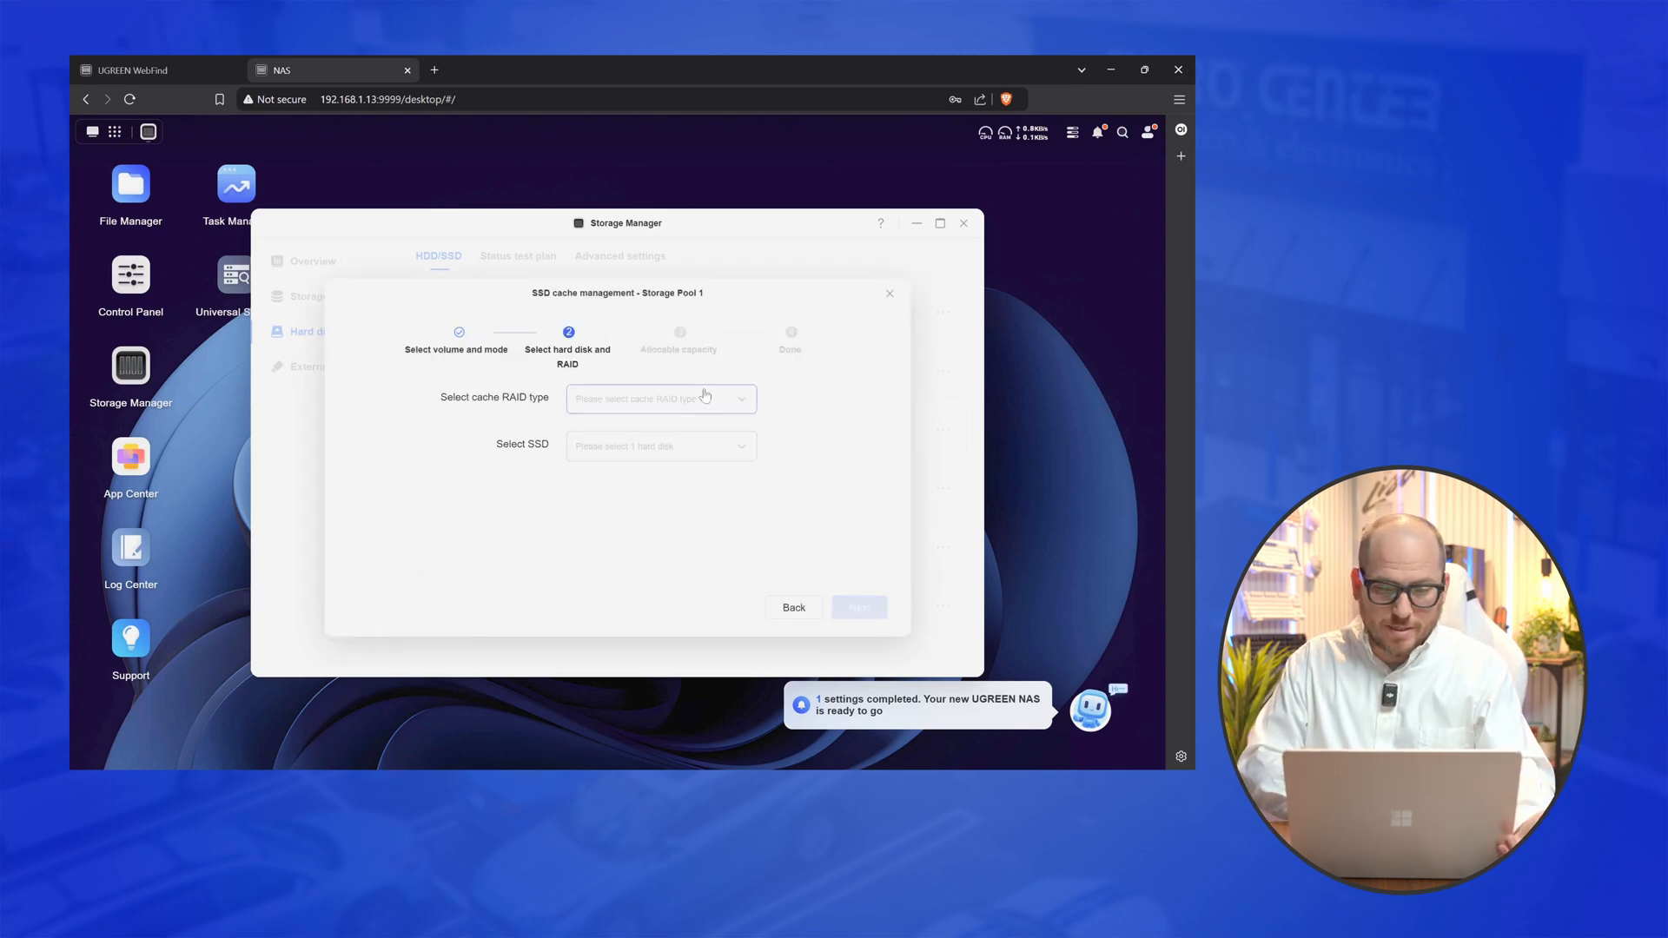
# Step: Build the cache as RAID 1 on both M.2 drives with 916 GB and apply
pyautogui.click(659, 398)
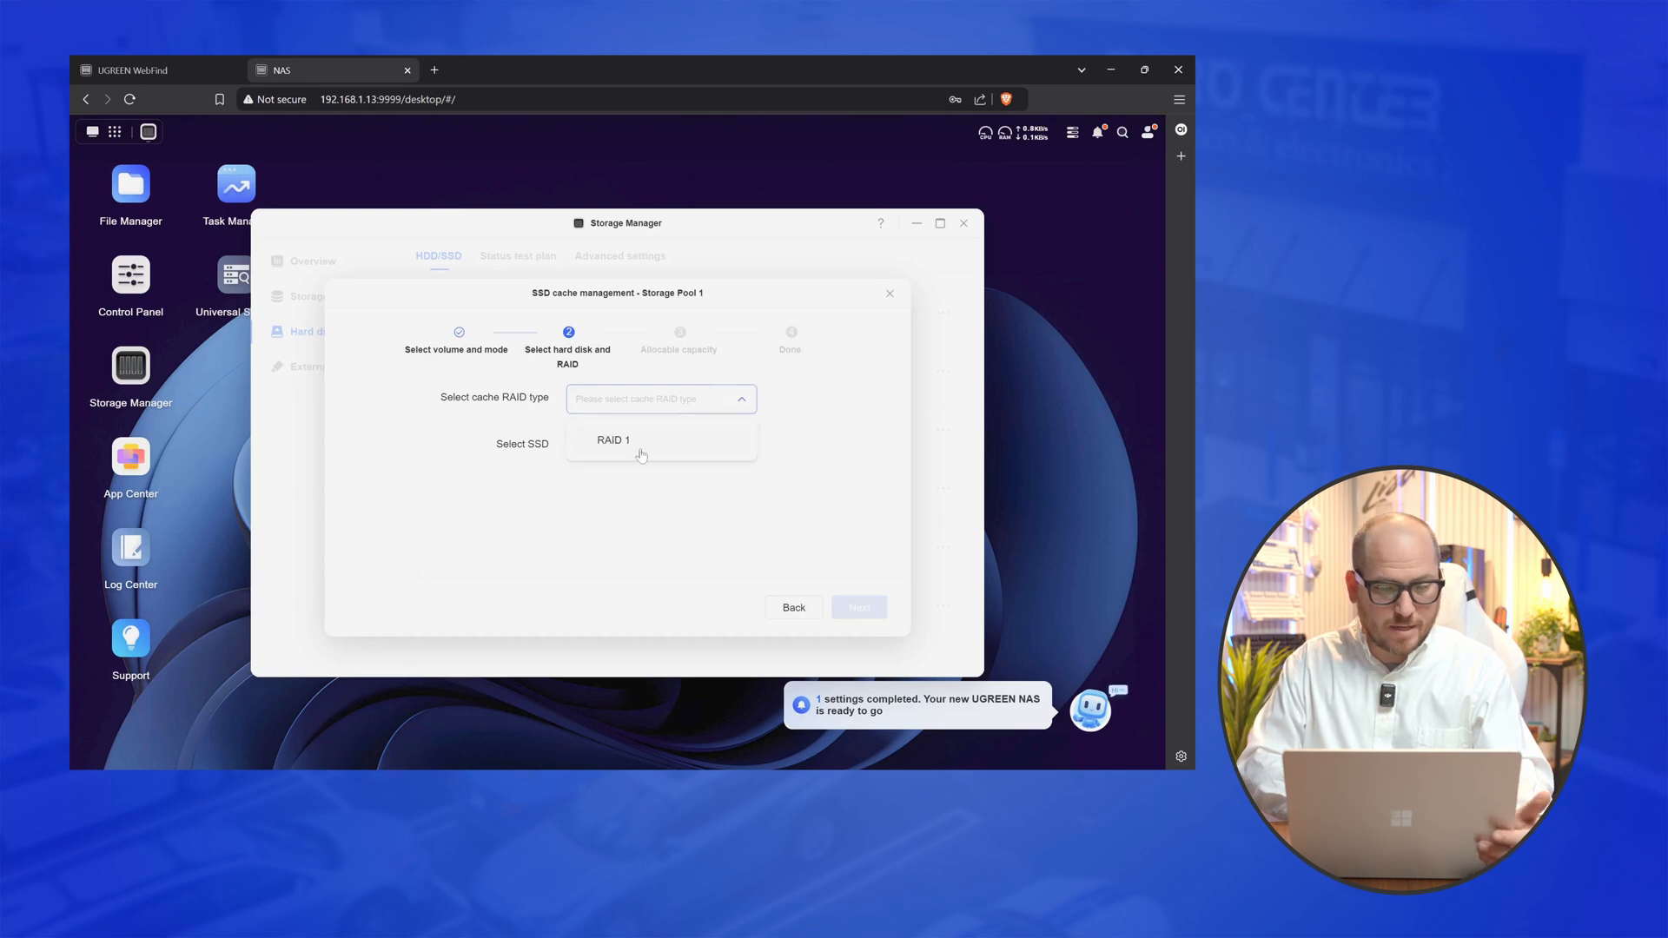
pyautogui.click(612, 439)
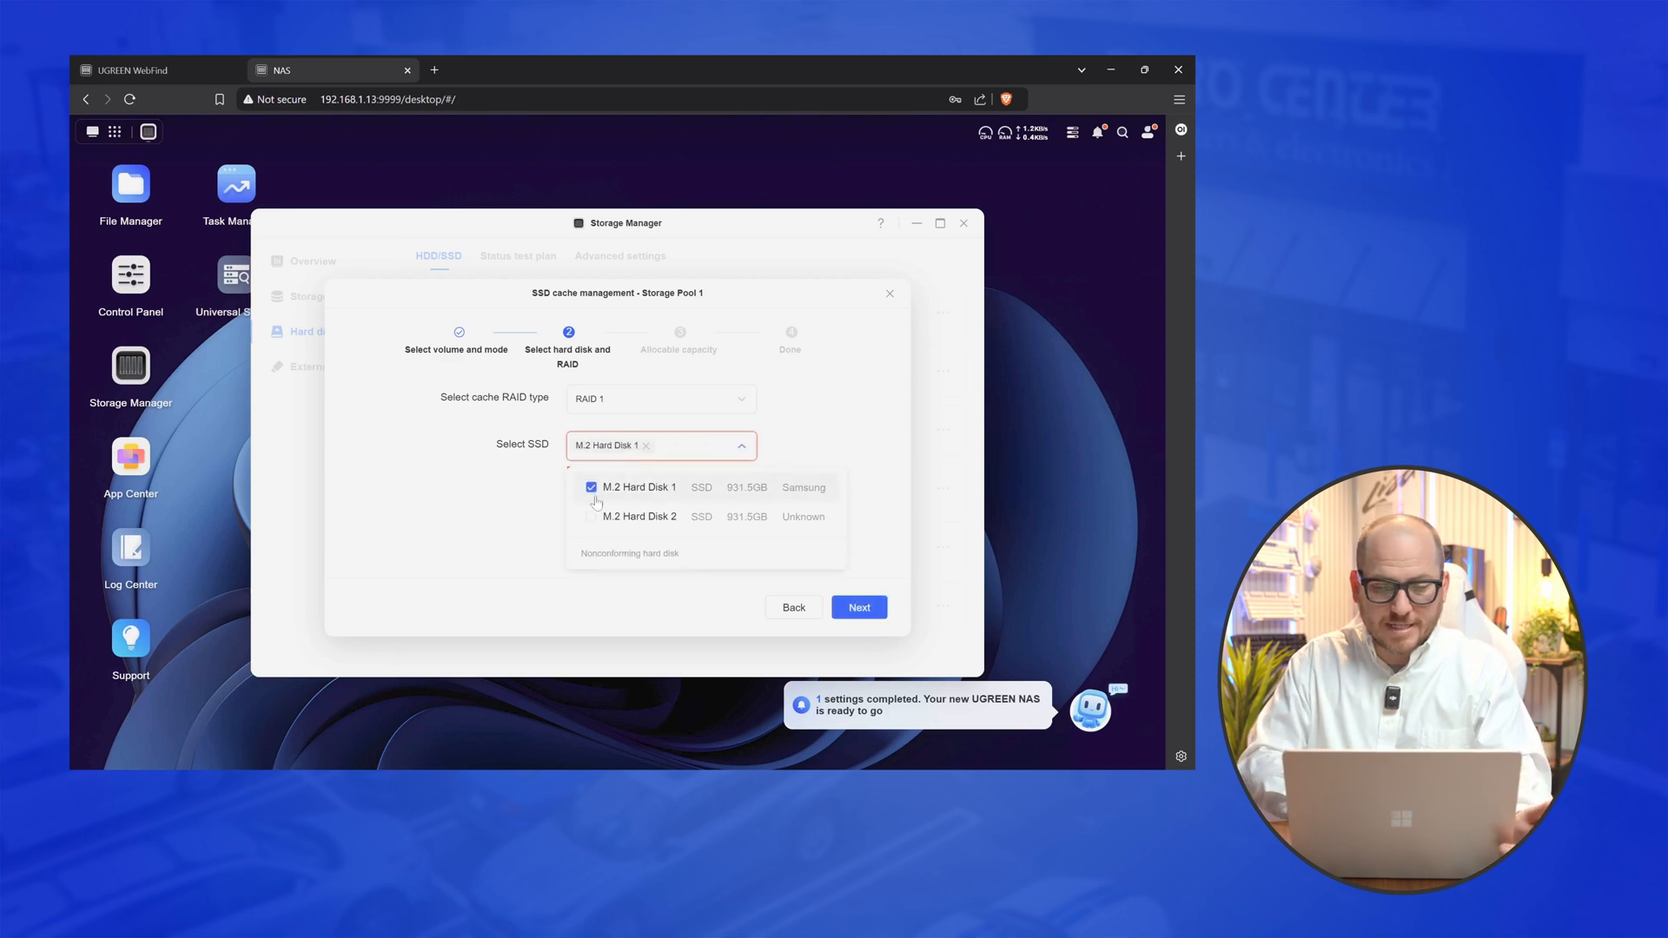
pyautogui.click(592, 516)
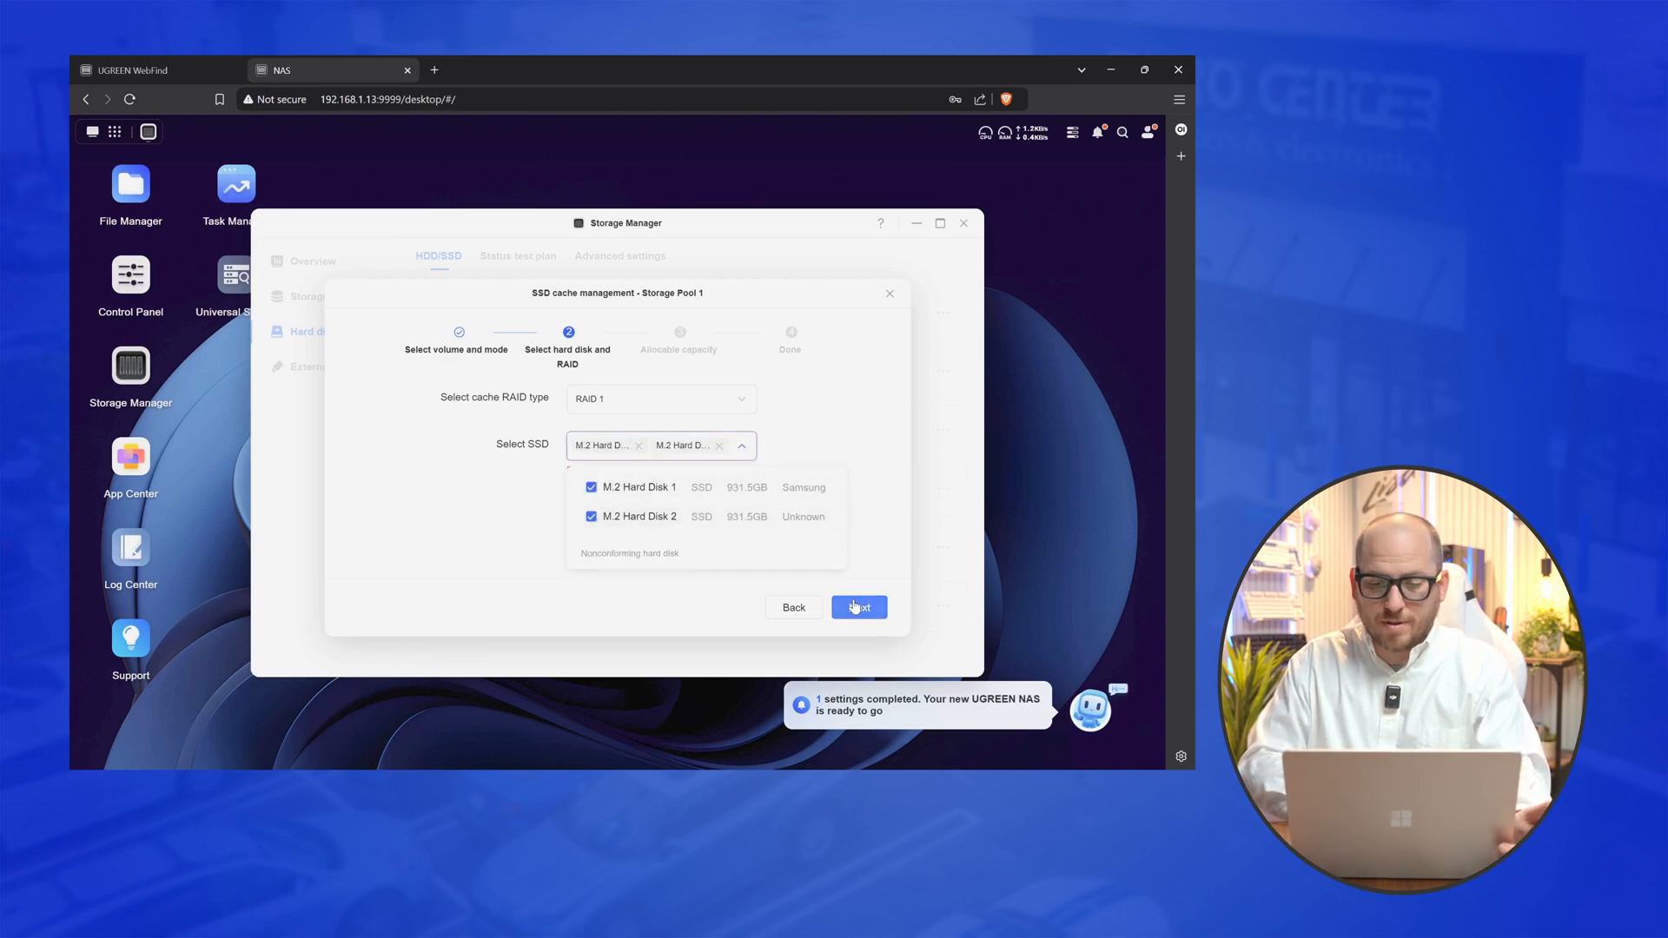
pyautogui.click(858, 607)
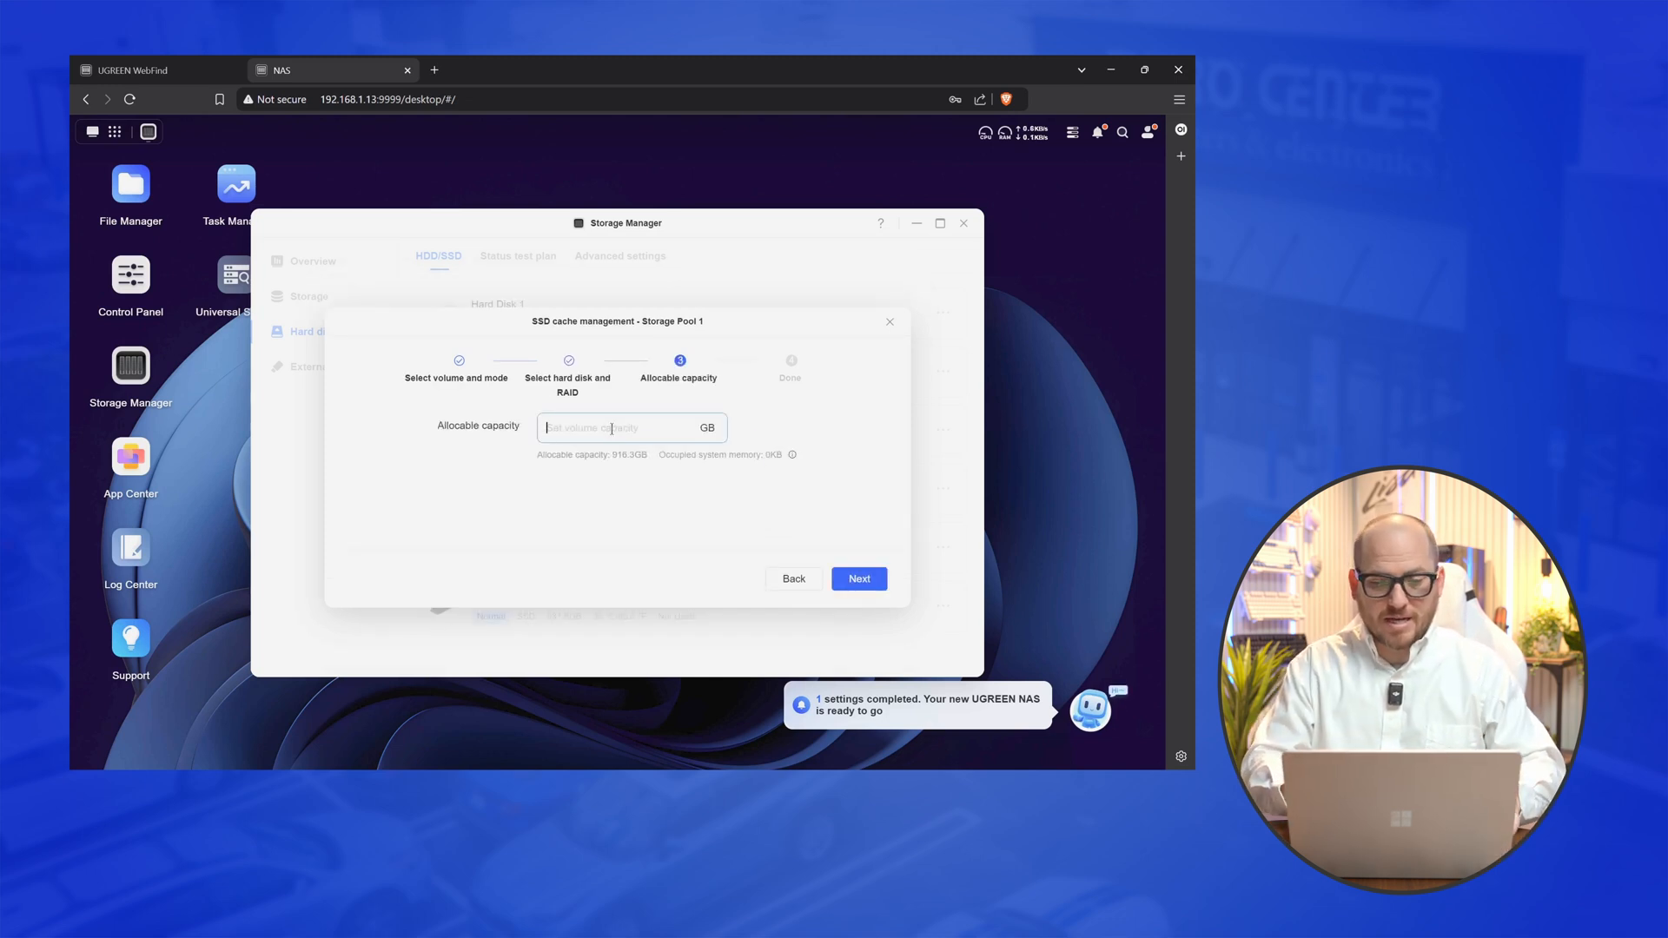
pyautogui.write('916')
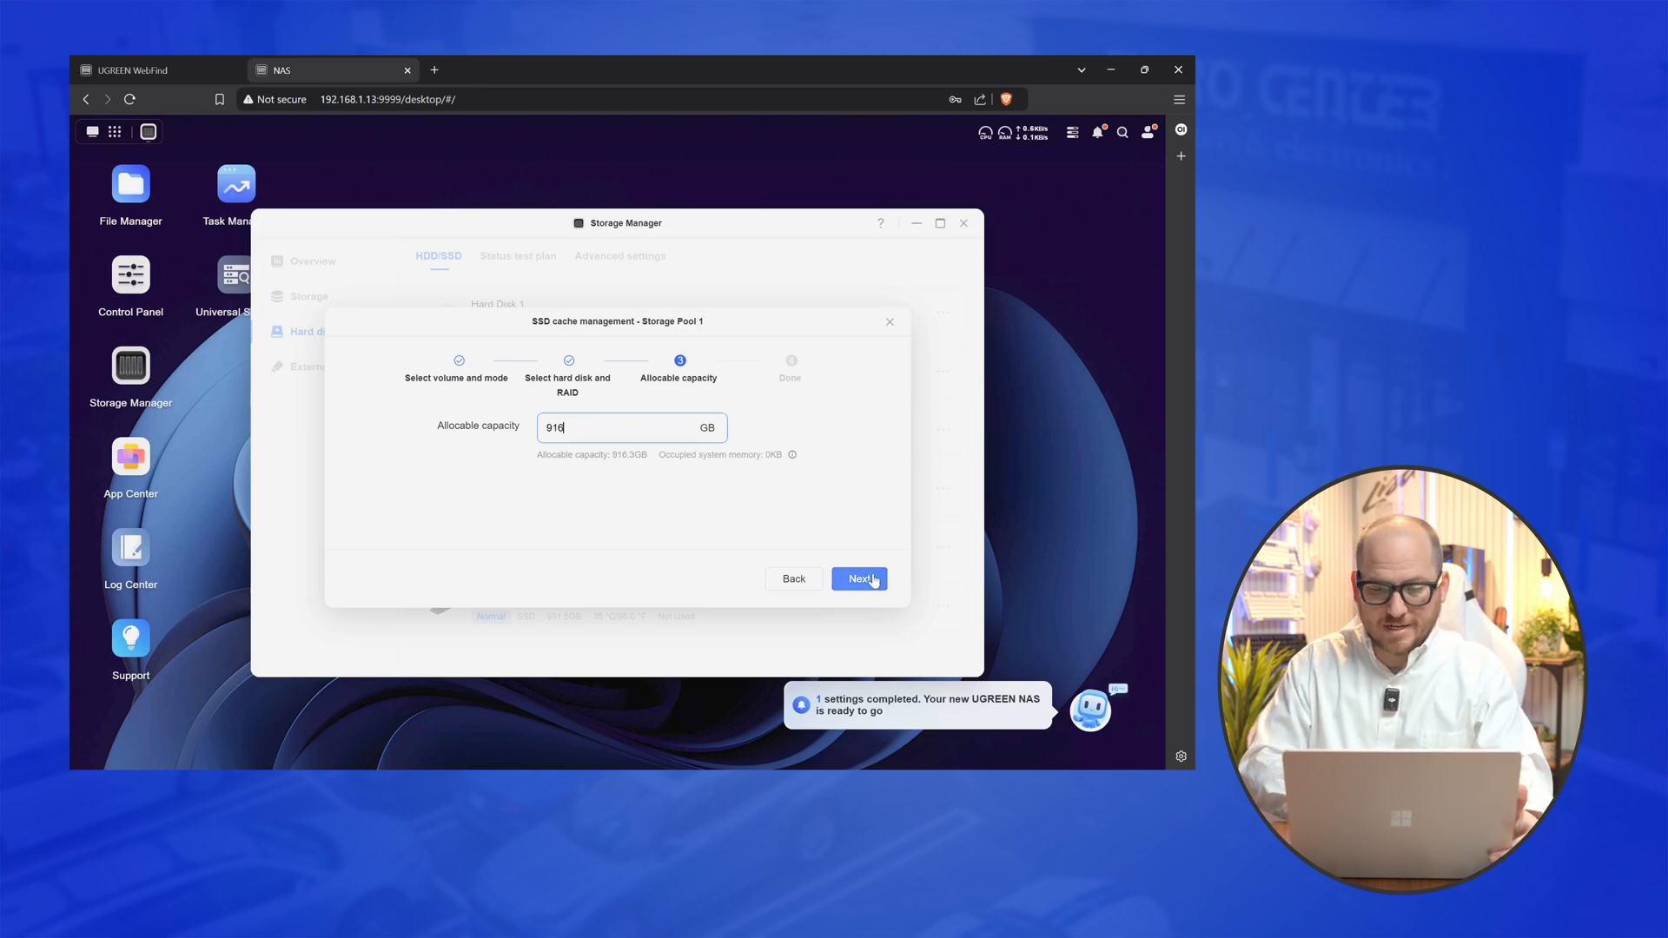
pyautogui.click(859, 579)
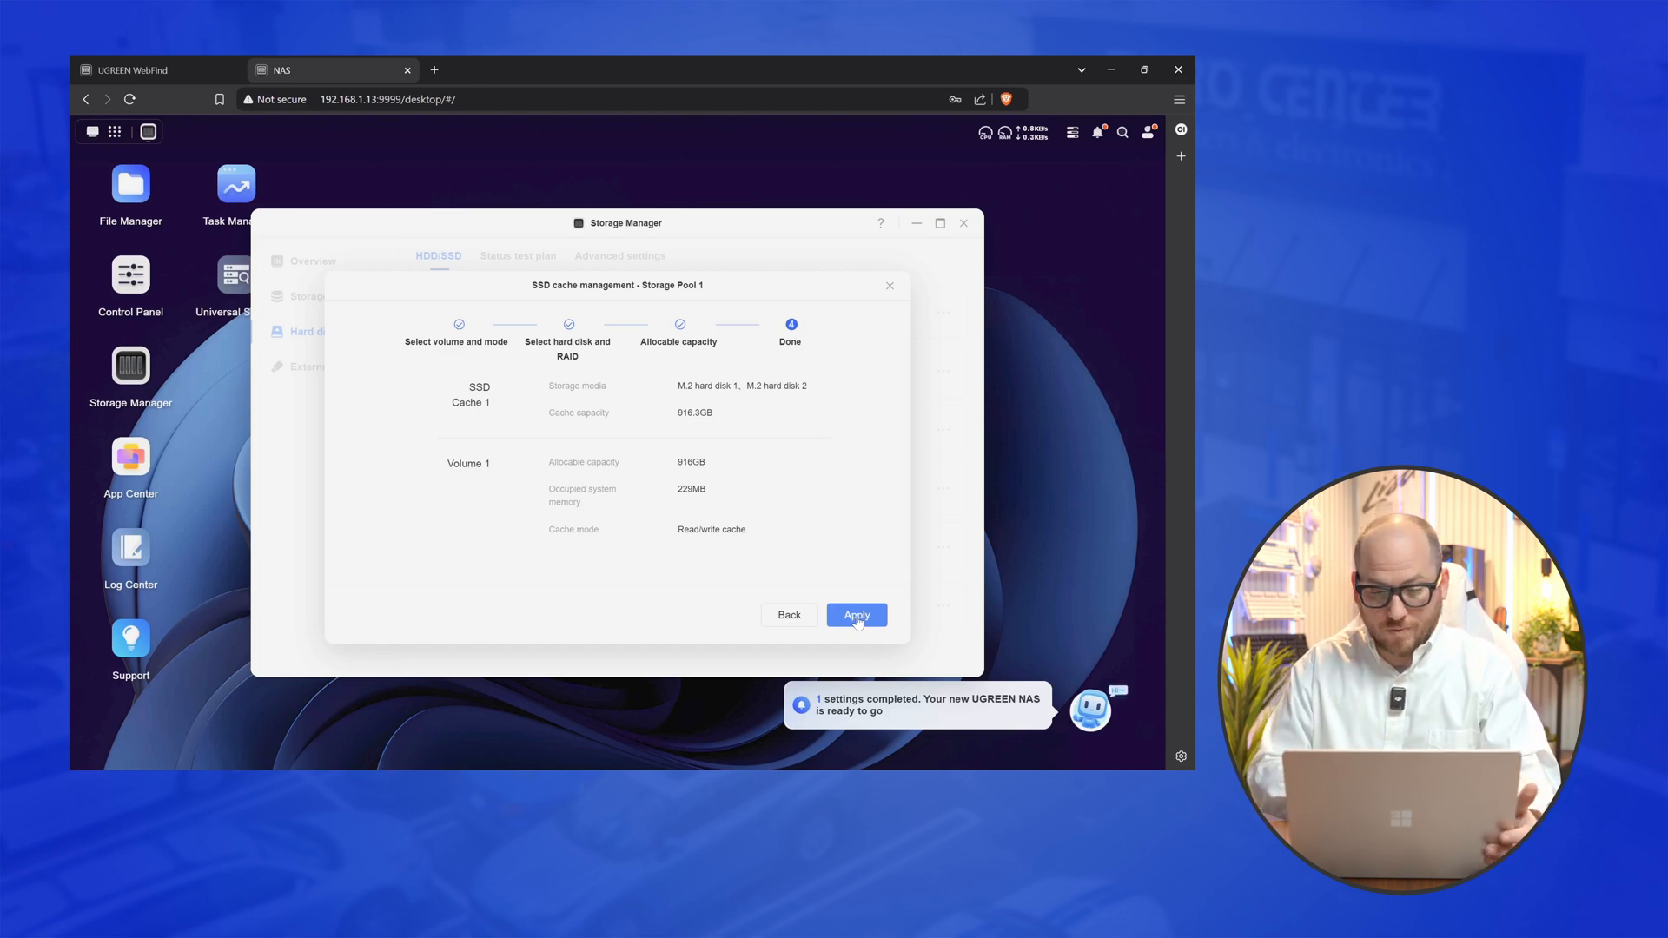
pyautogui.click(855, 615)
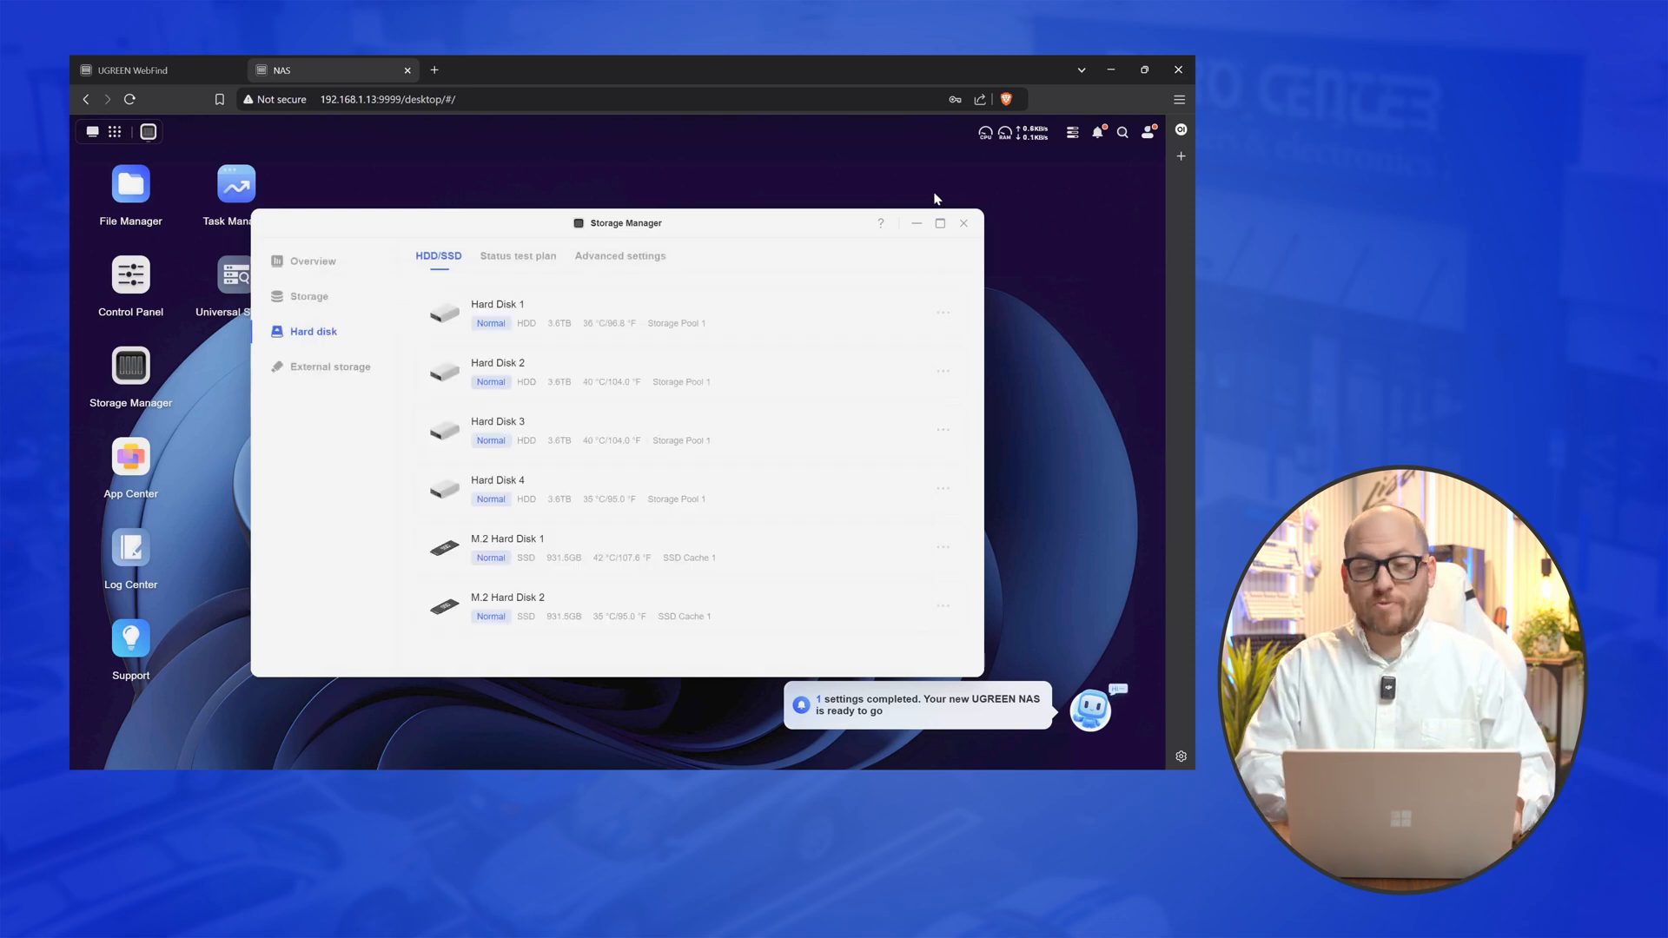
# Step: Enable the SMB service in Control Panel's File Service and apply it
pyautogui.click(963, 223)
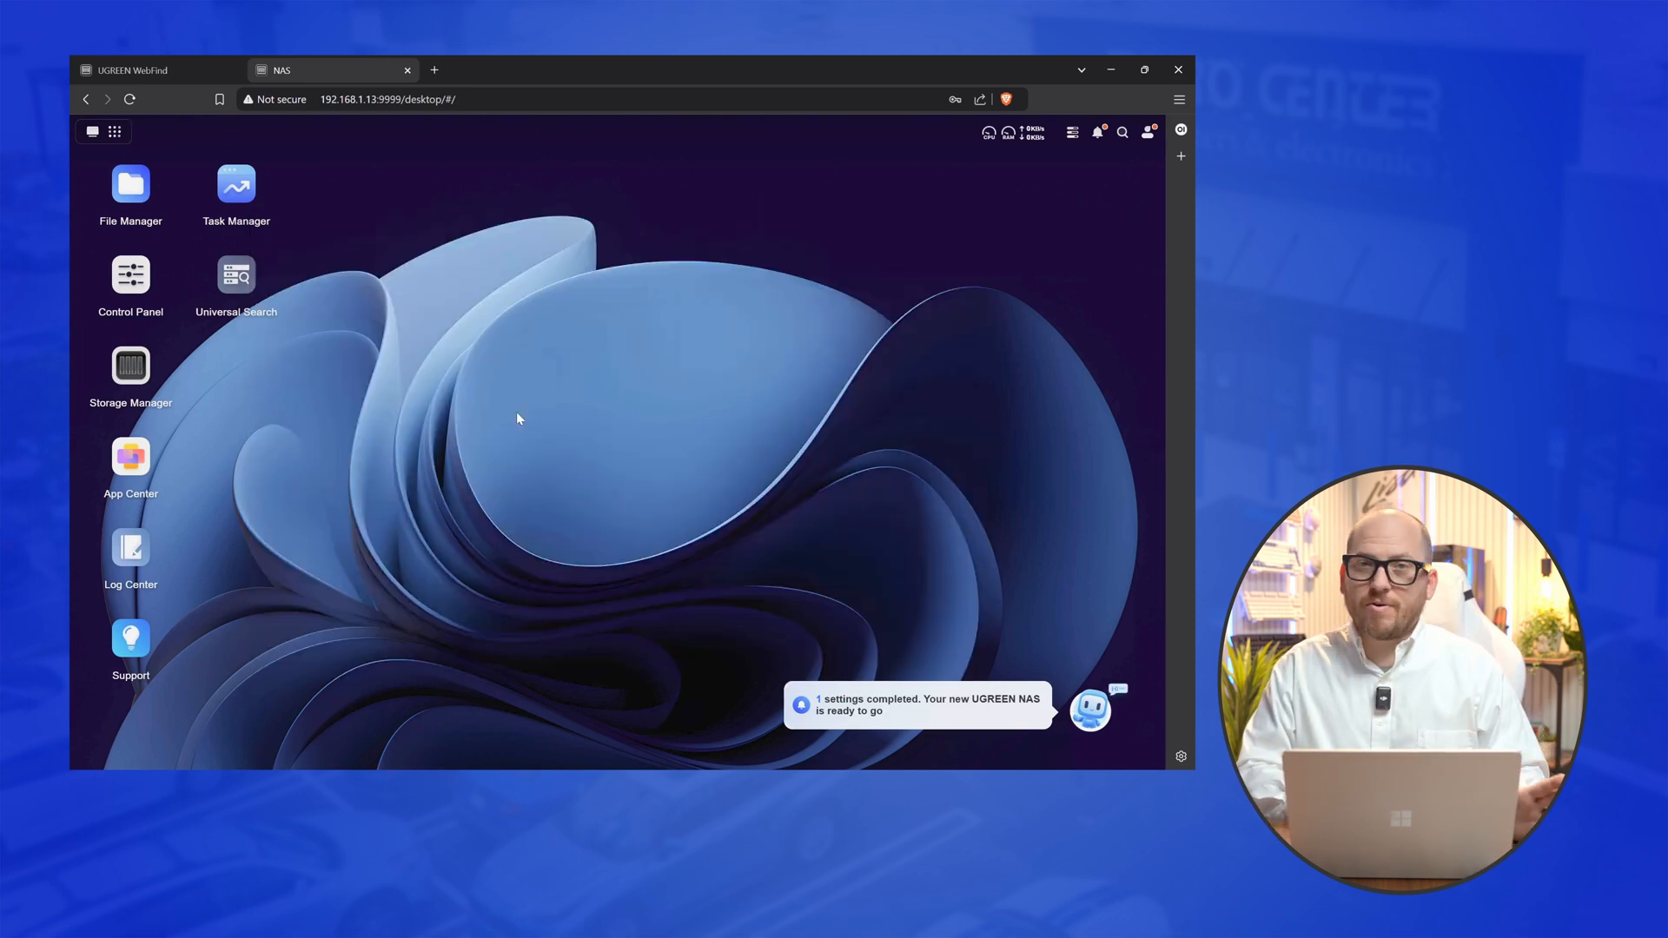
pyautogui.click(130, 275)
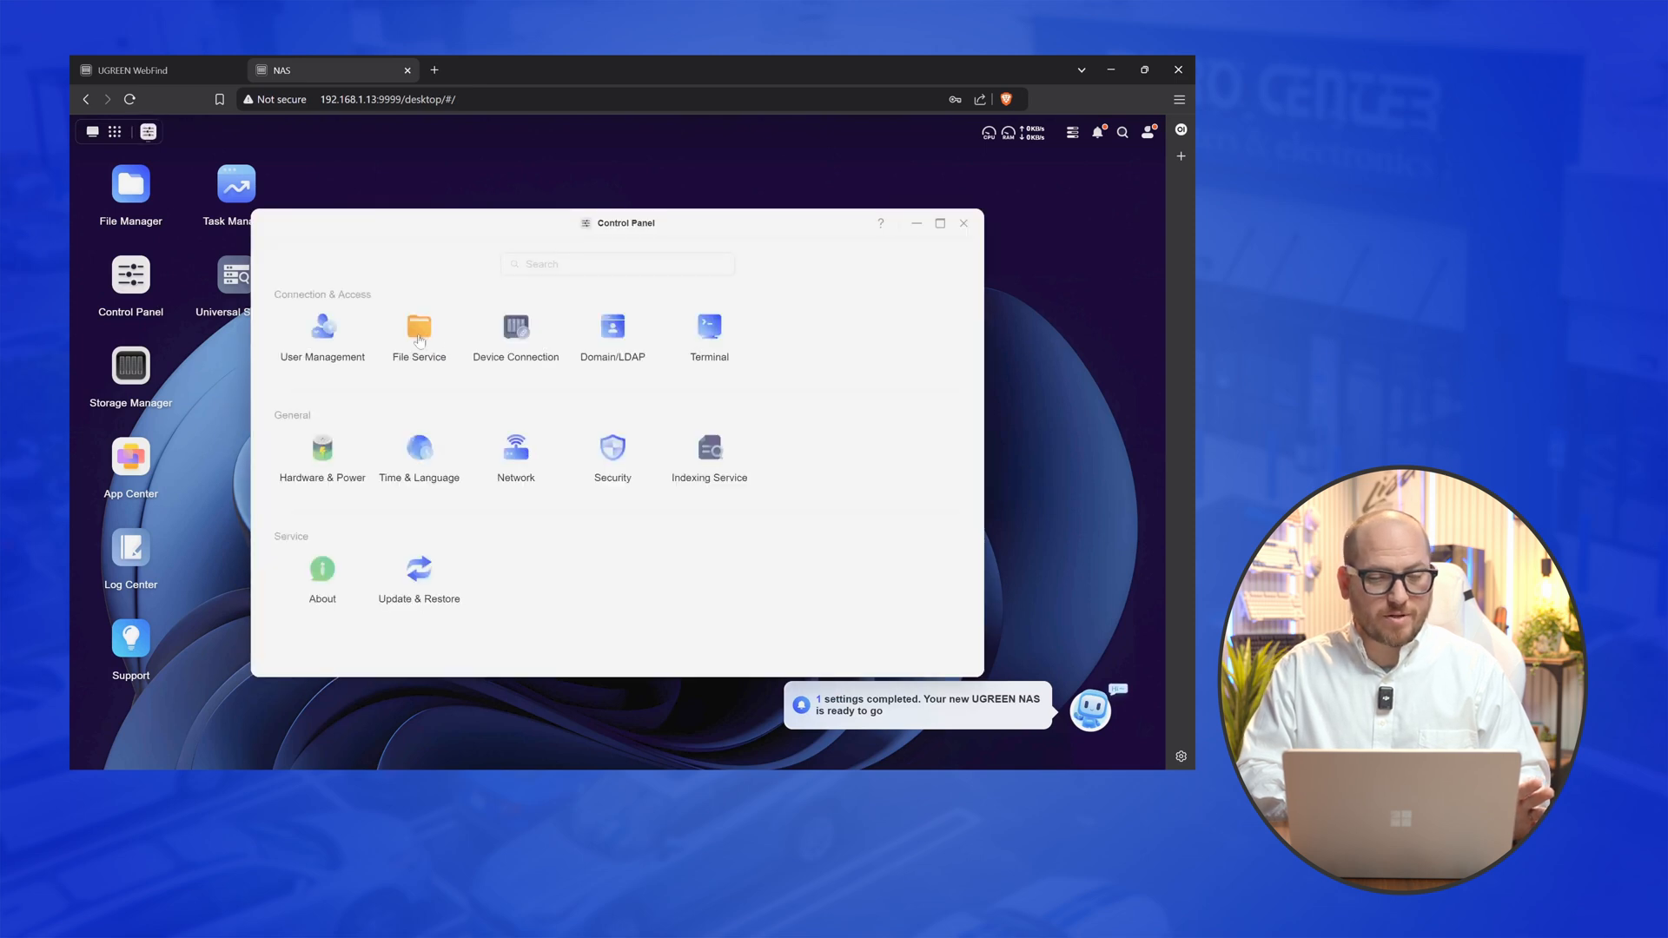
pyautogui.click(418, 333)
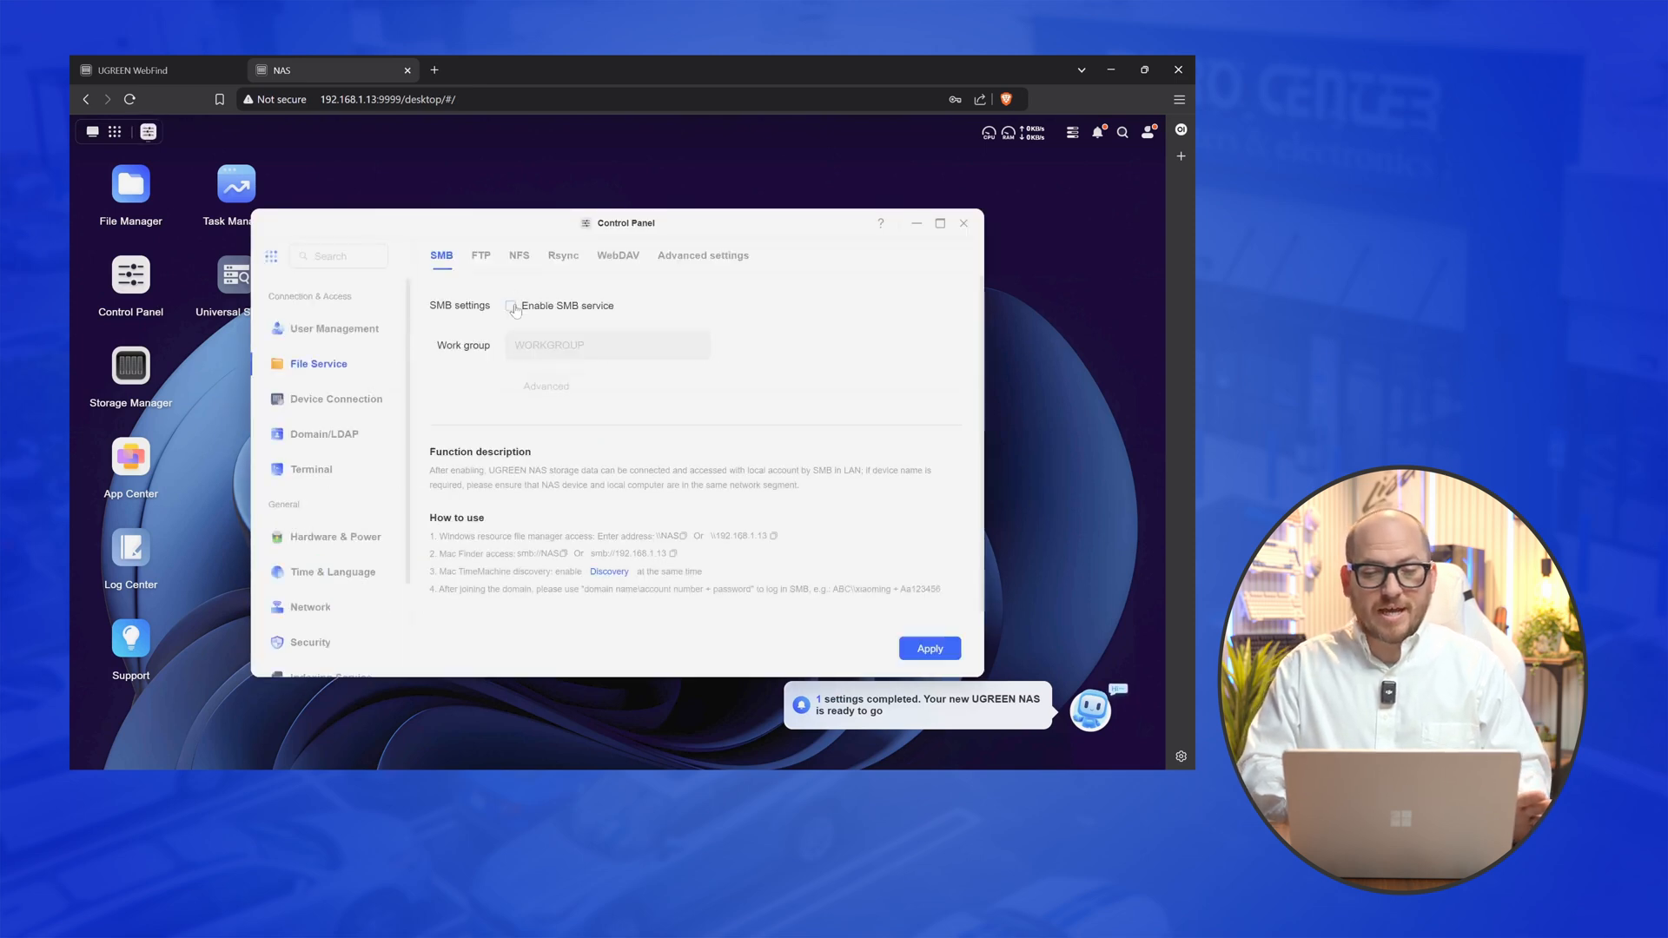
pyautogui.click(512, 305)
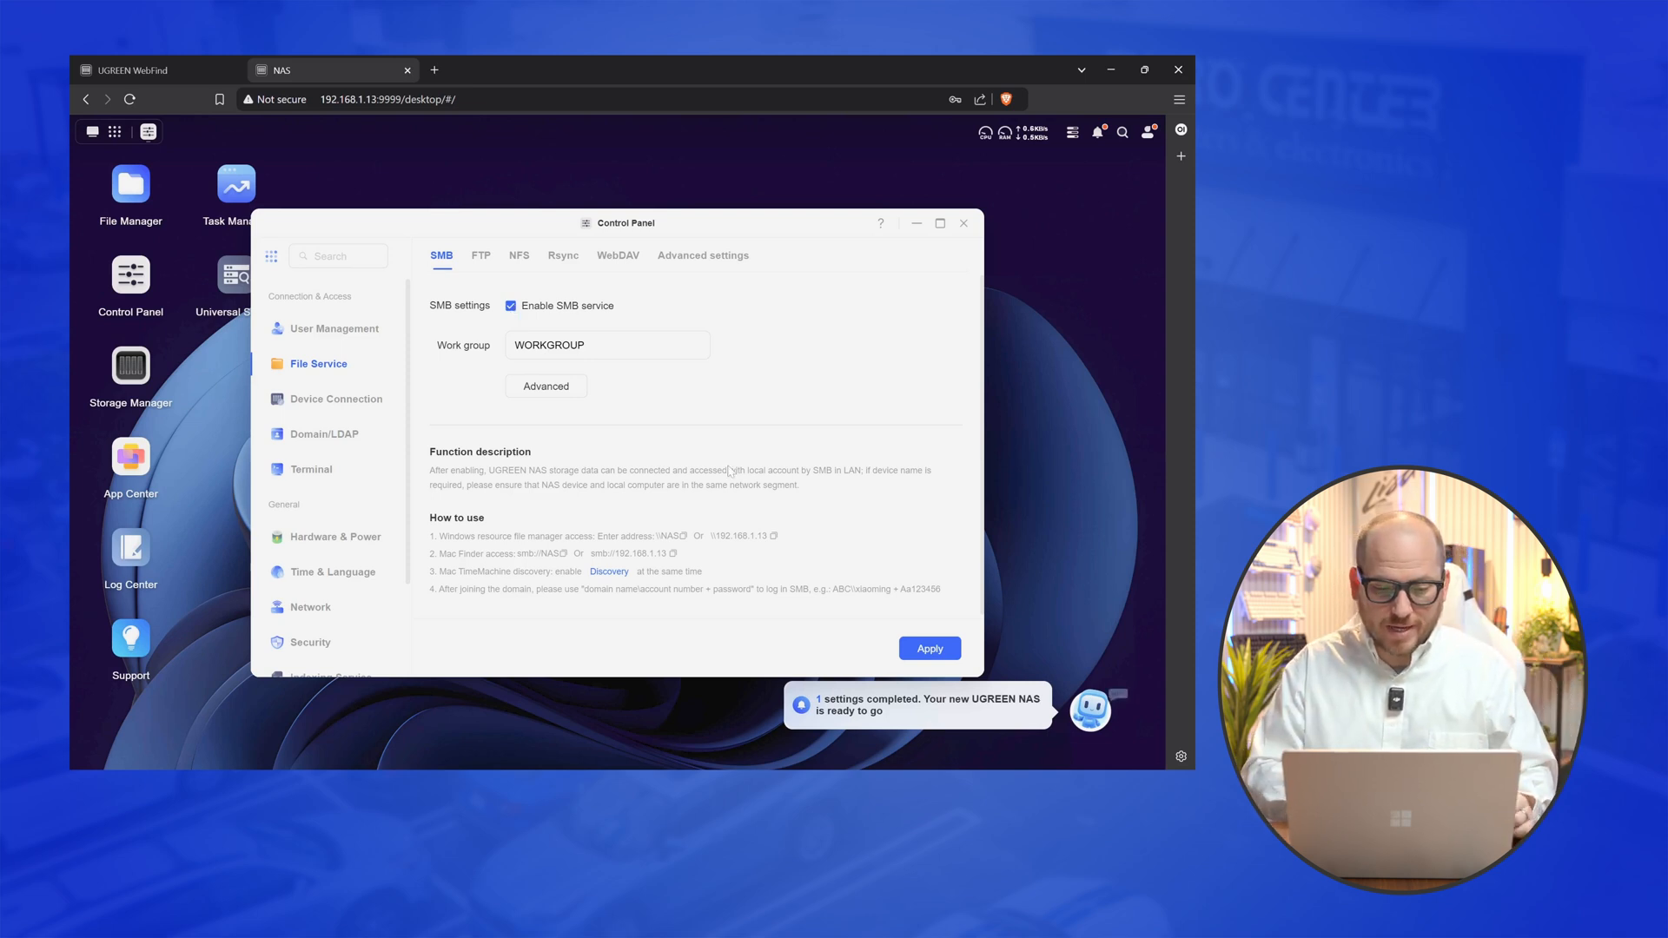
pyautogui.click(928, 649)
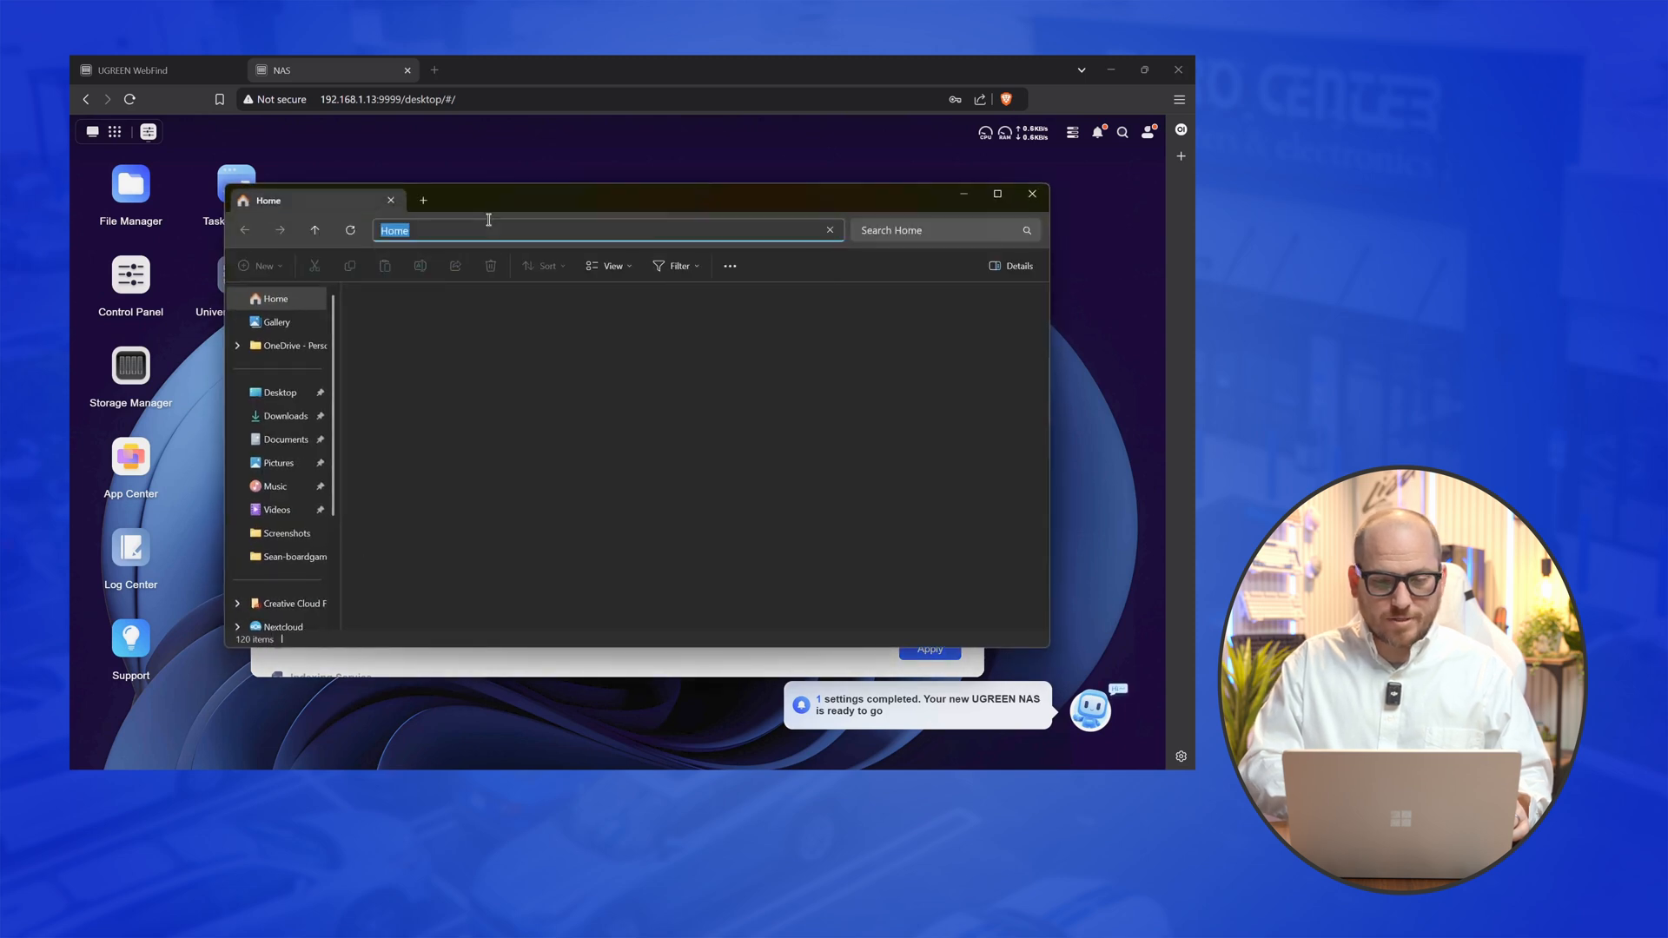
# Step: Enter \\NAS in File Explorer's address bar
pyautogui.write('\\\\NAS')
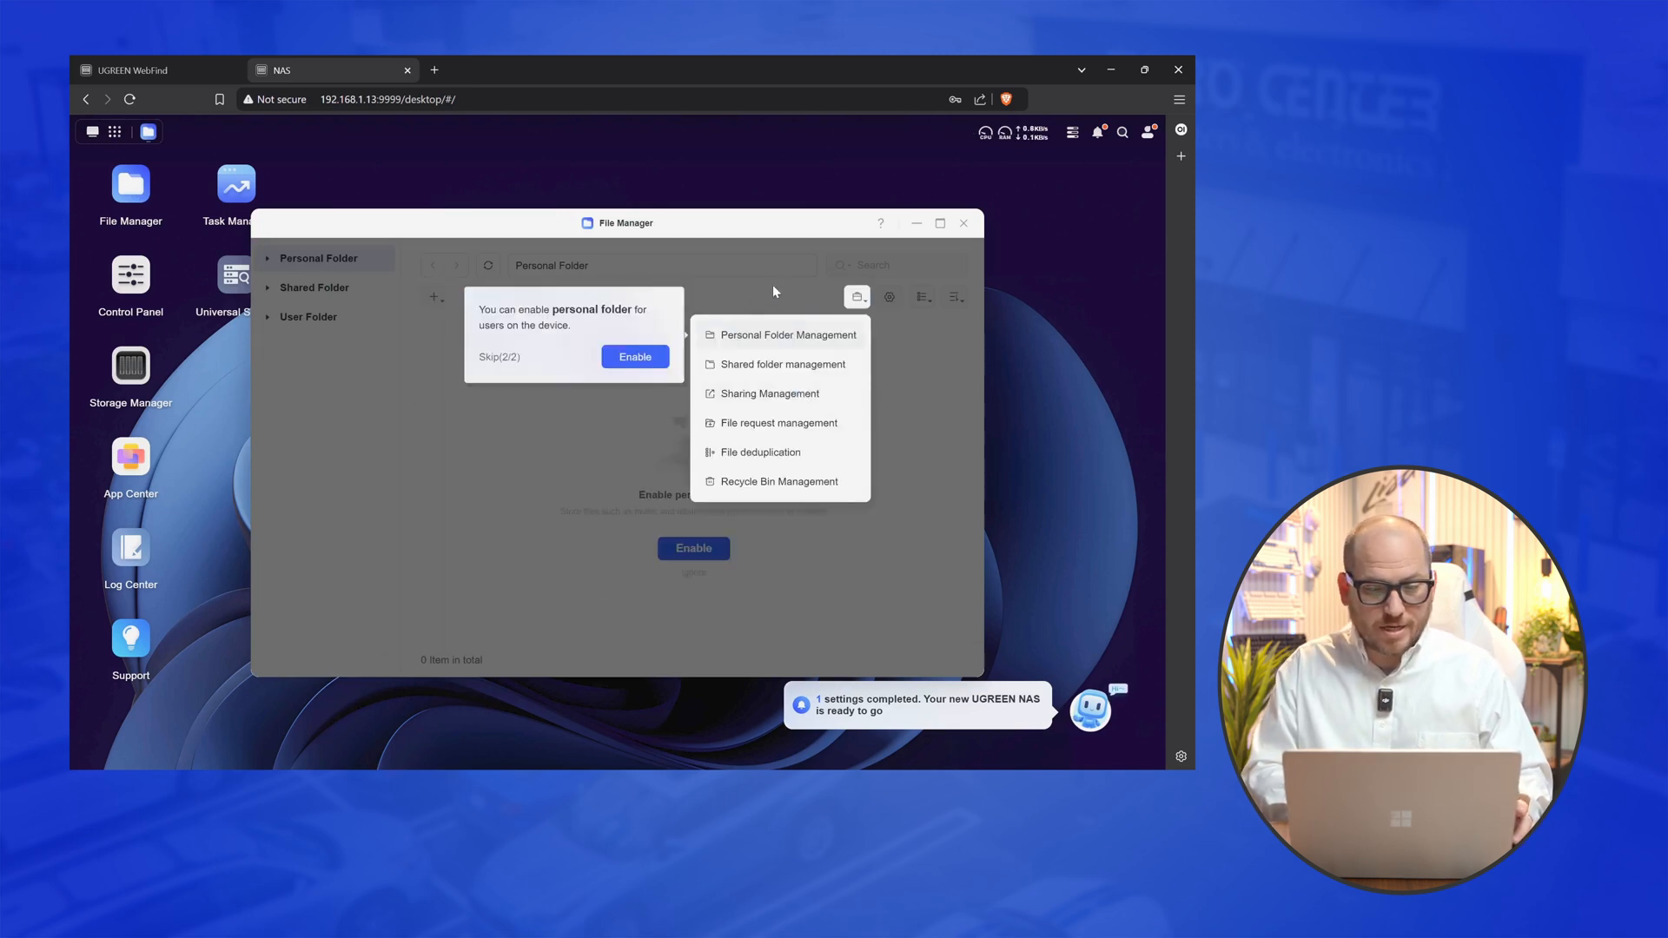
pyautogui.moveTo(626, 450)
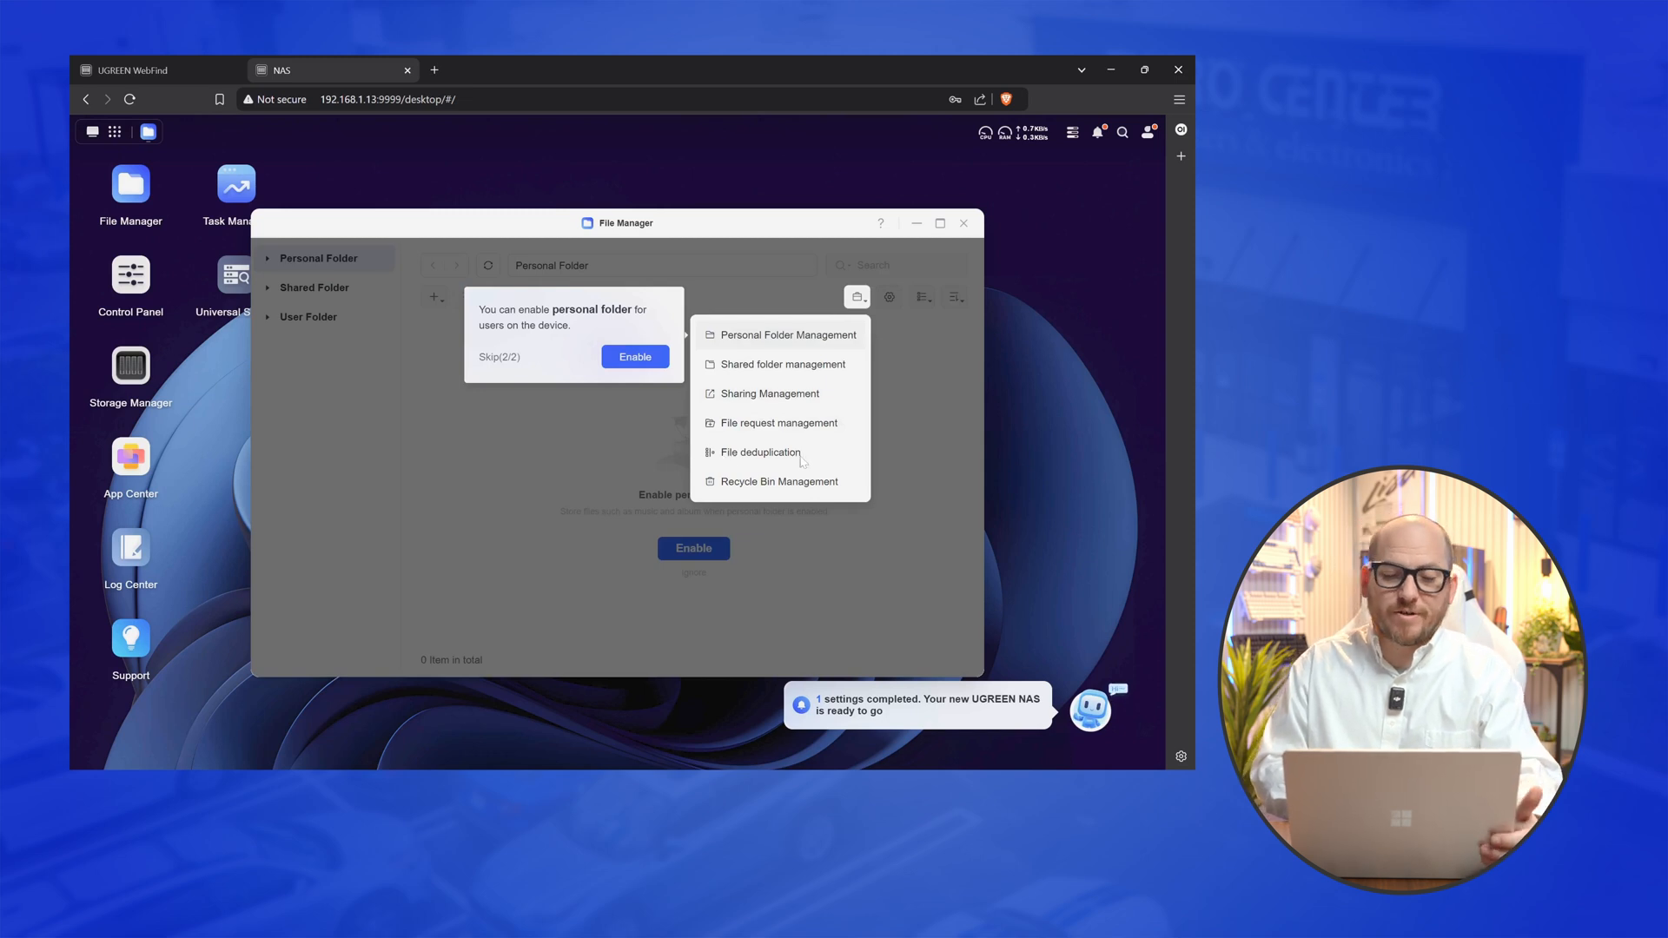
pyautogui.moveTo(829, 380)
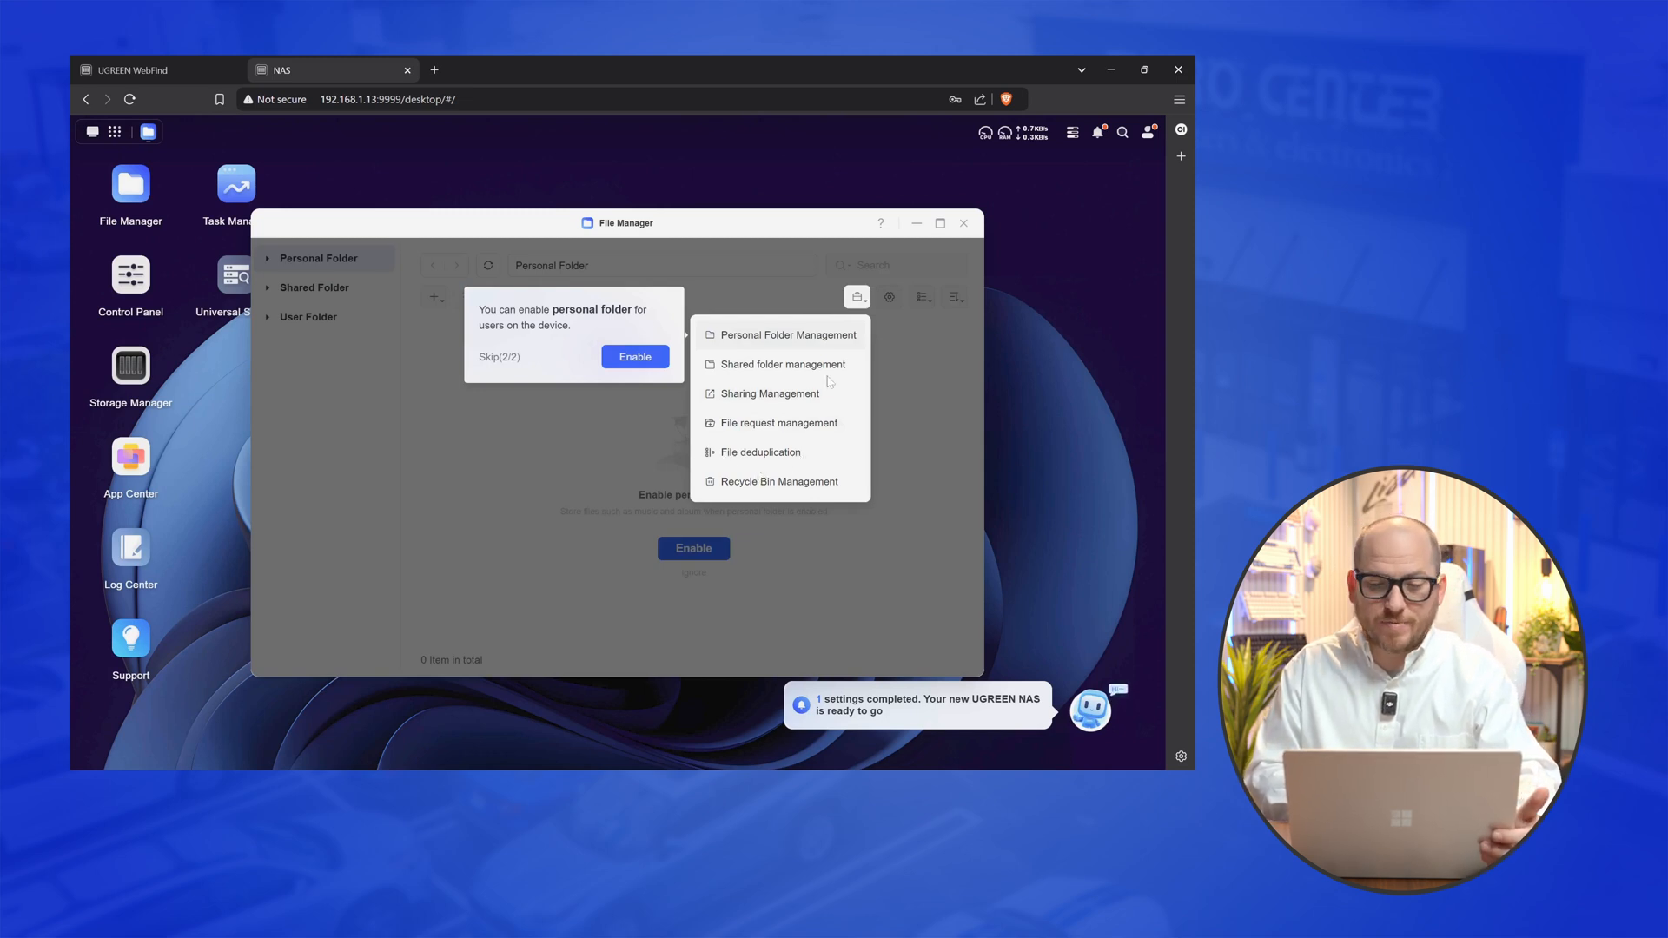
# Step: Store personal folders on Volume 1, save, and view the Shared Folder list
pyautogui.click(790, 336)
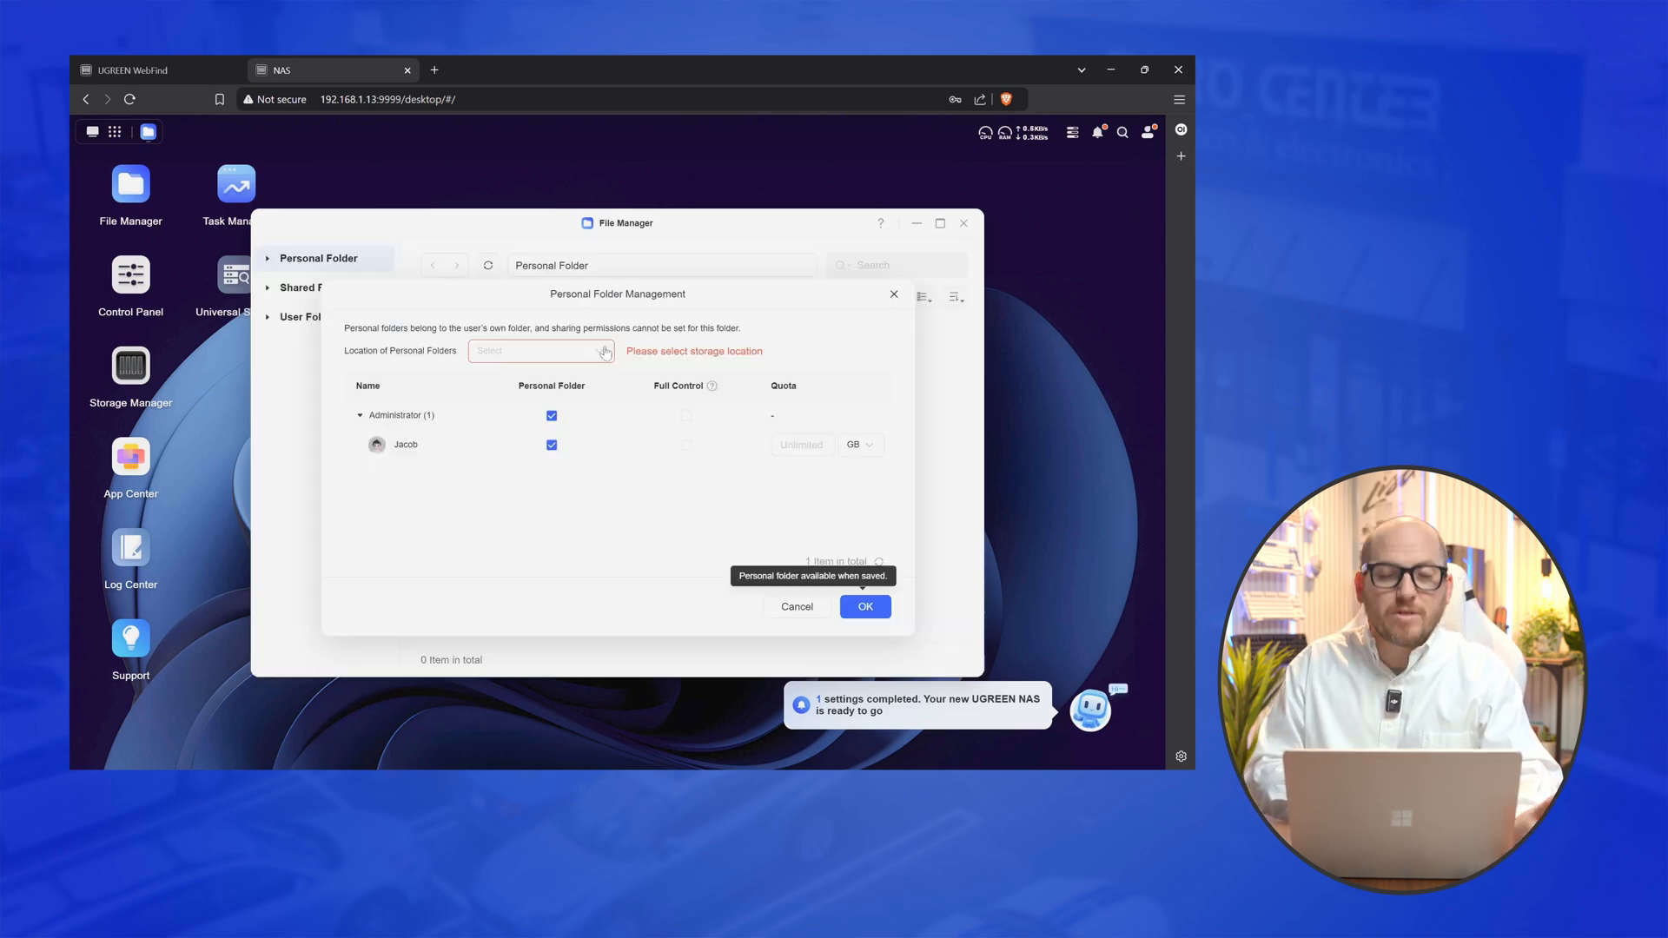
pyautogui.click(537, 351)
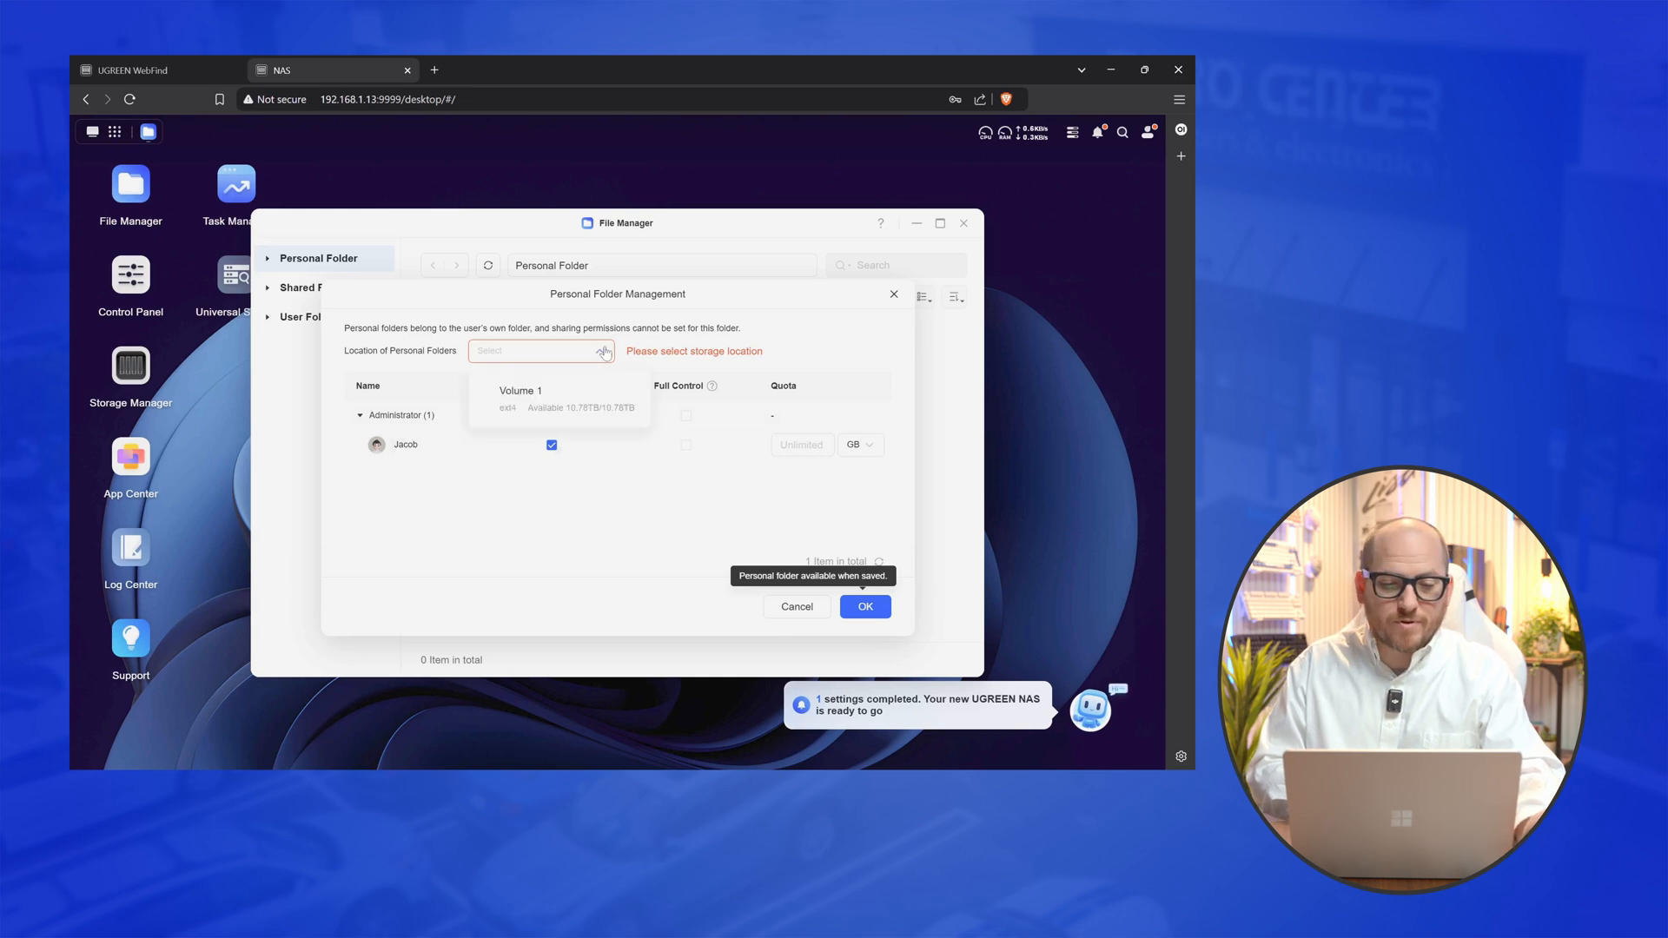
pyautogui.click(520, 390)
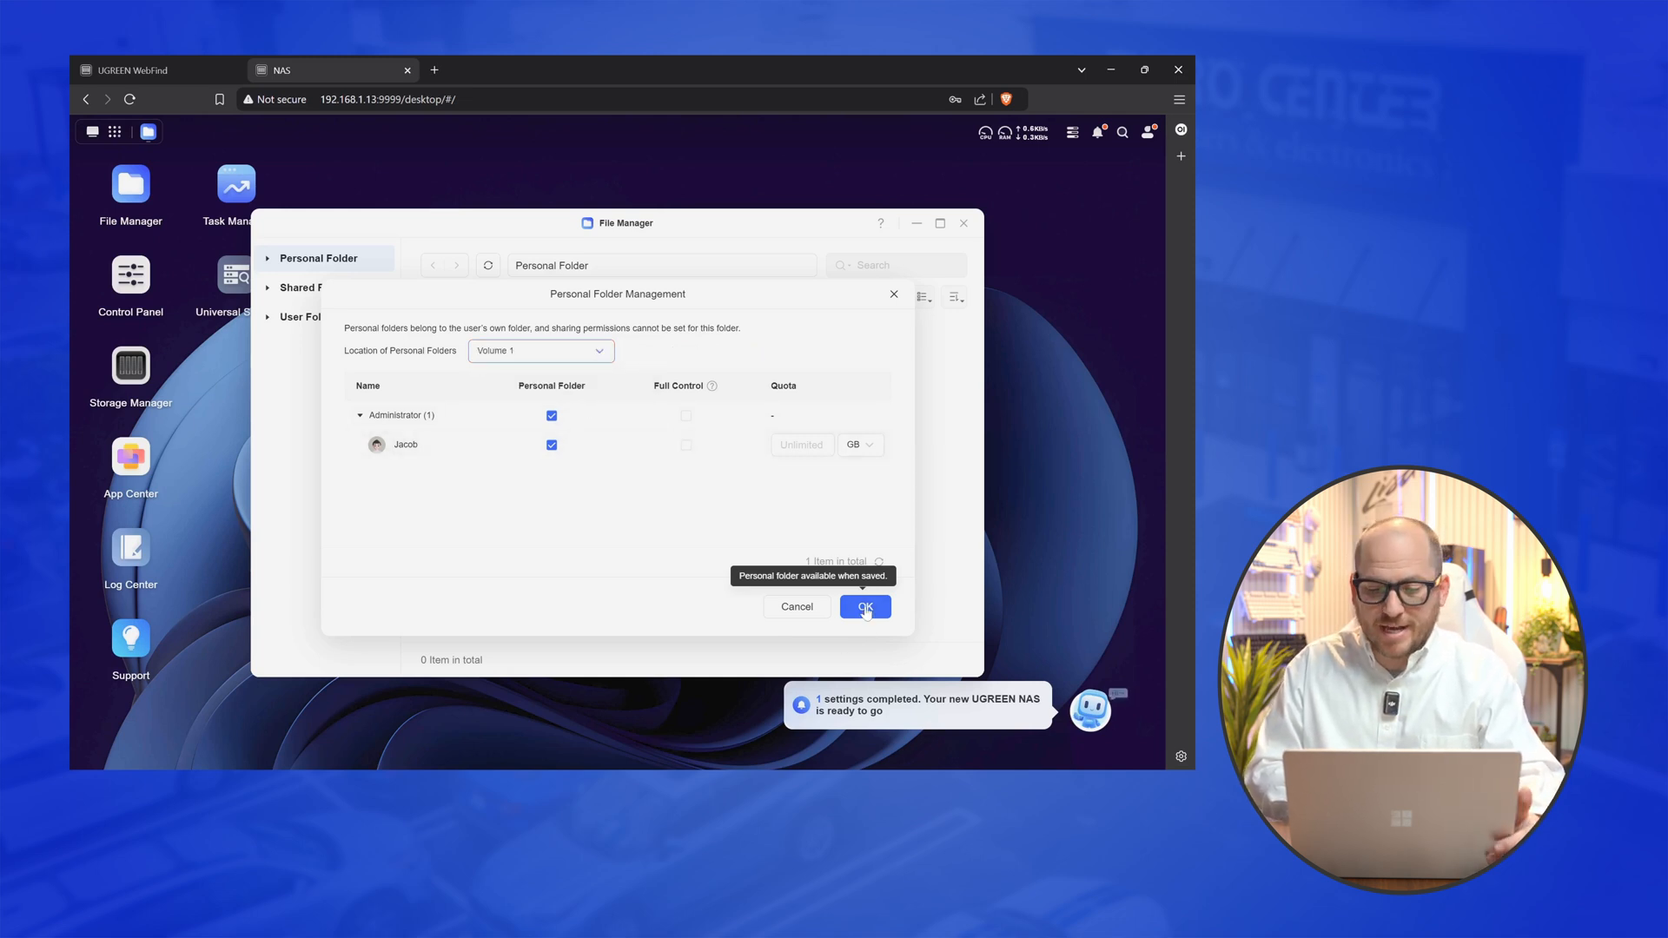
pyautogui.click(864, 607)
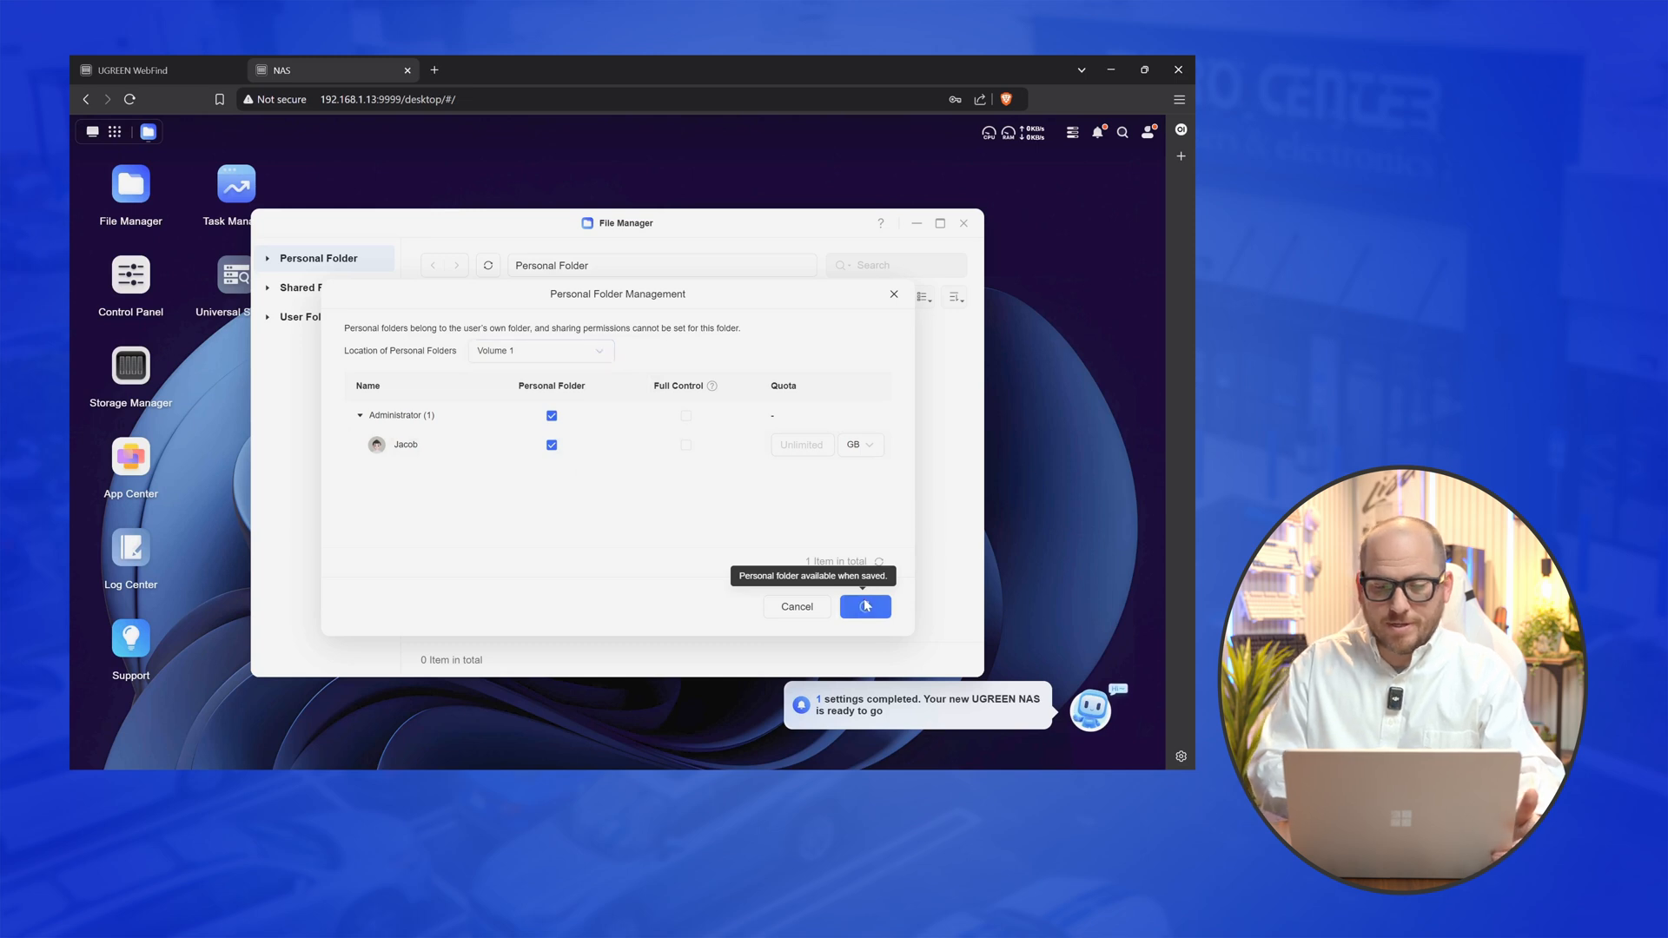
pyautogui.click(865, 607)
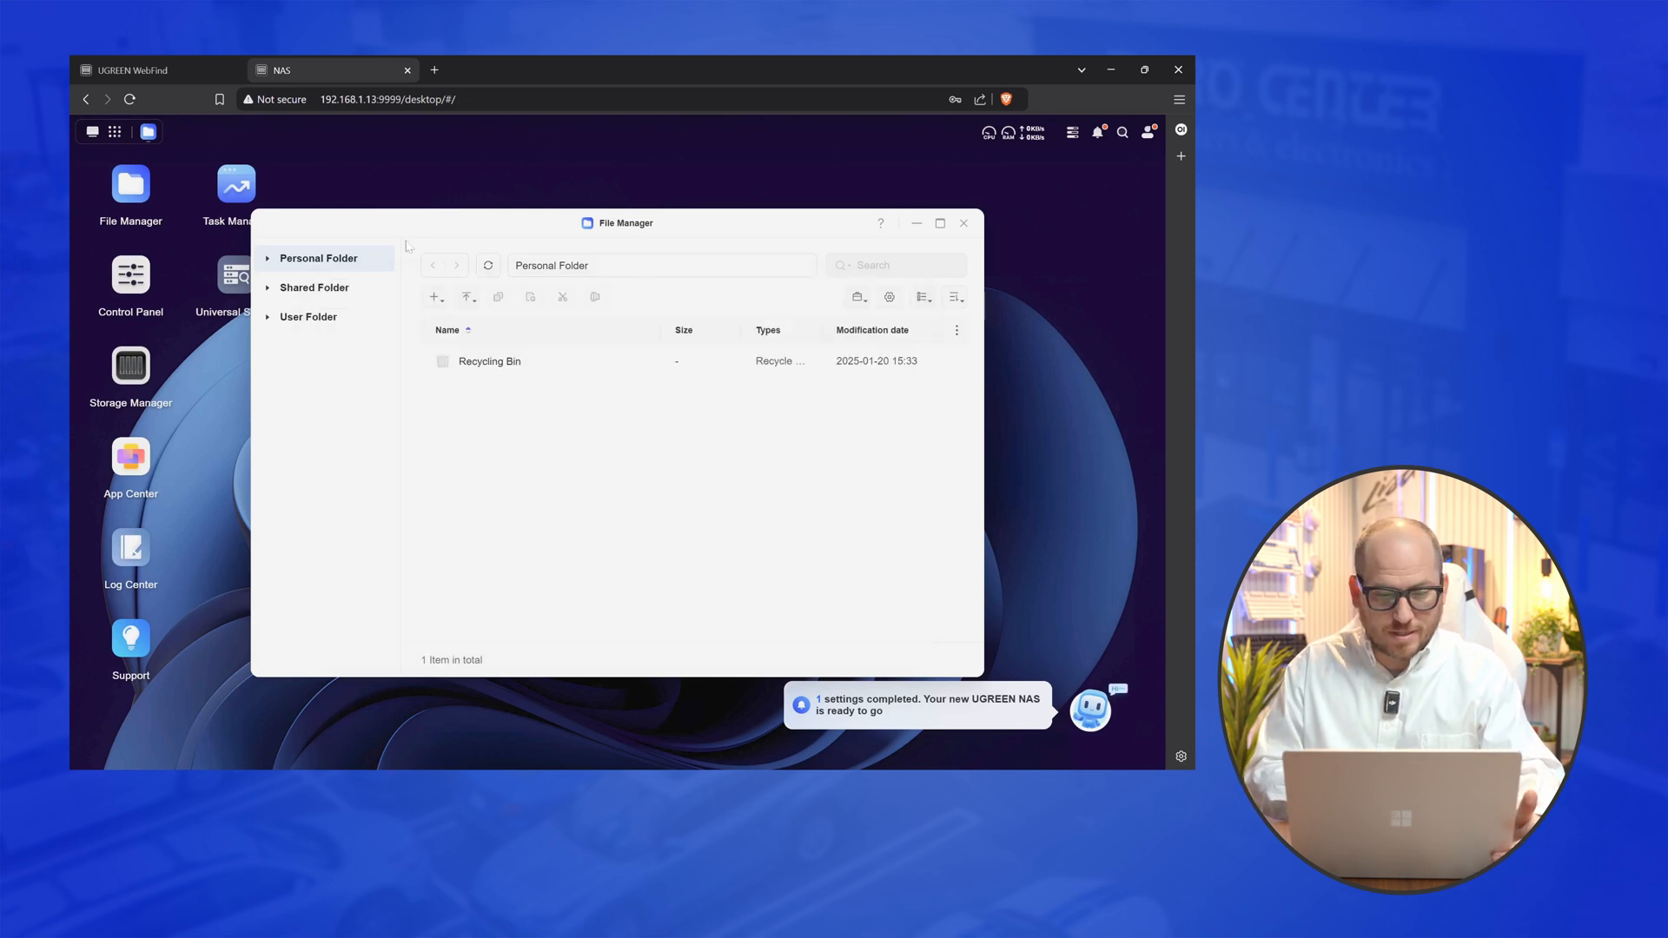
pyautogui.click(314, 287)
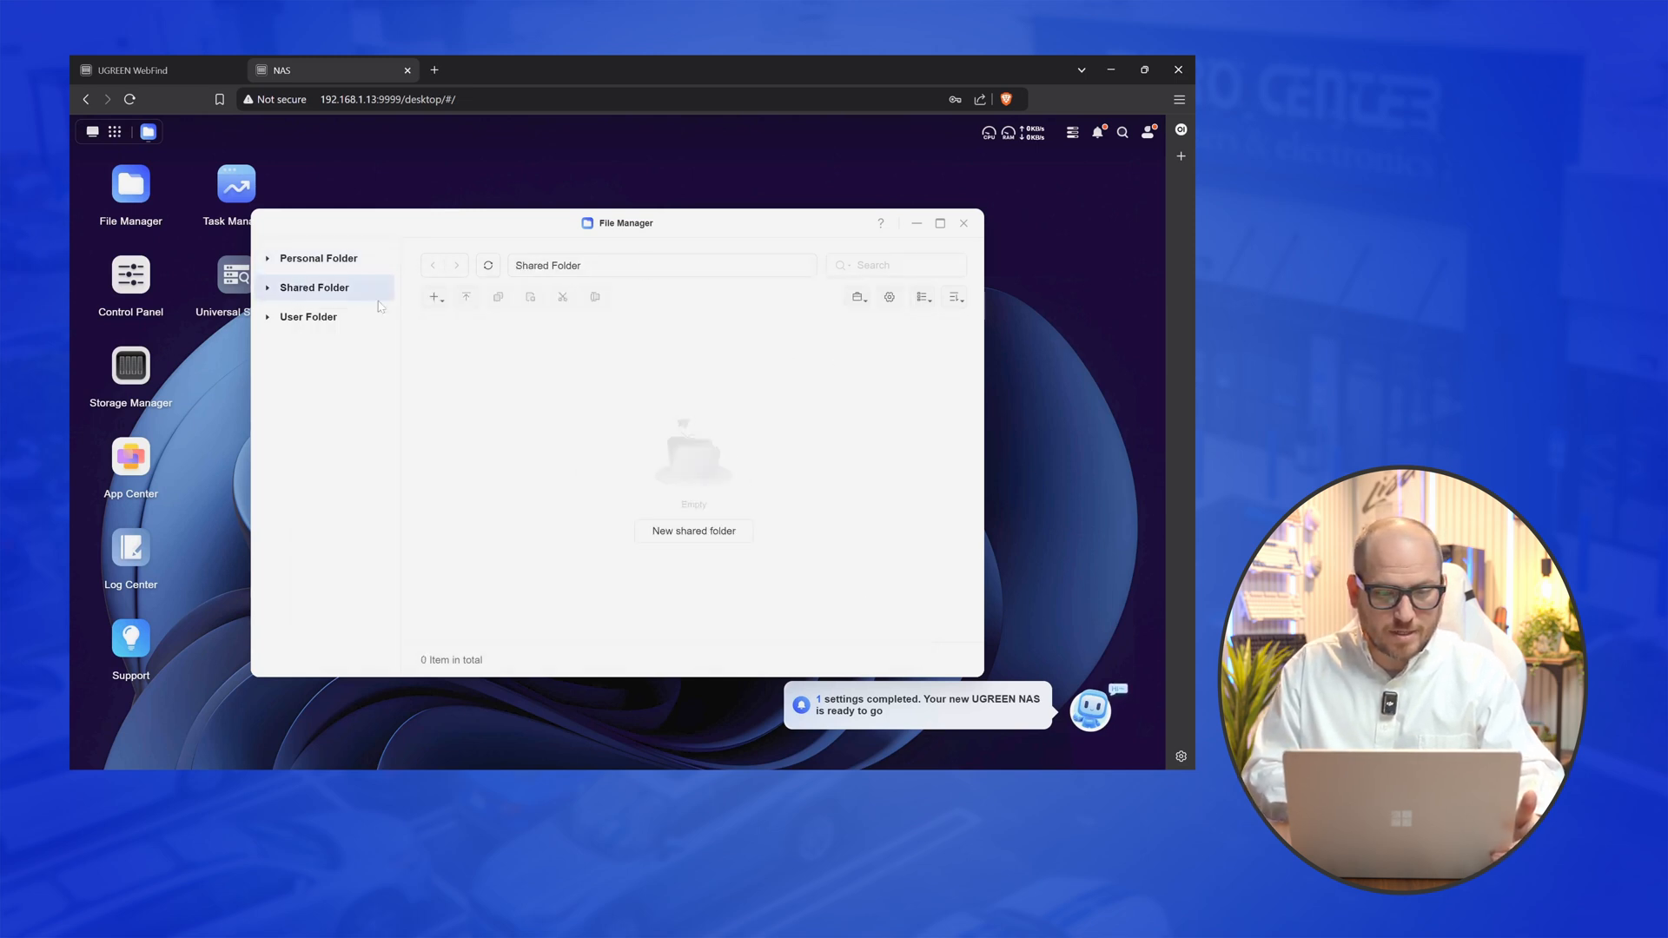
# Step: Create the NextCloud shared folder with Read/Write for admin Jacob, then close File Manager
pyautogui.click(433, 297)
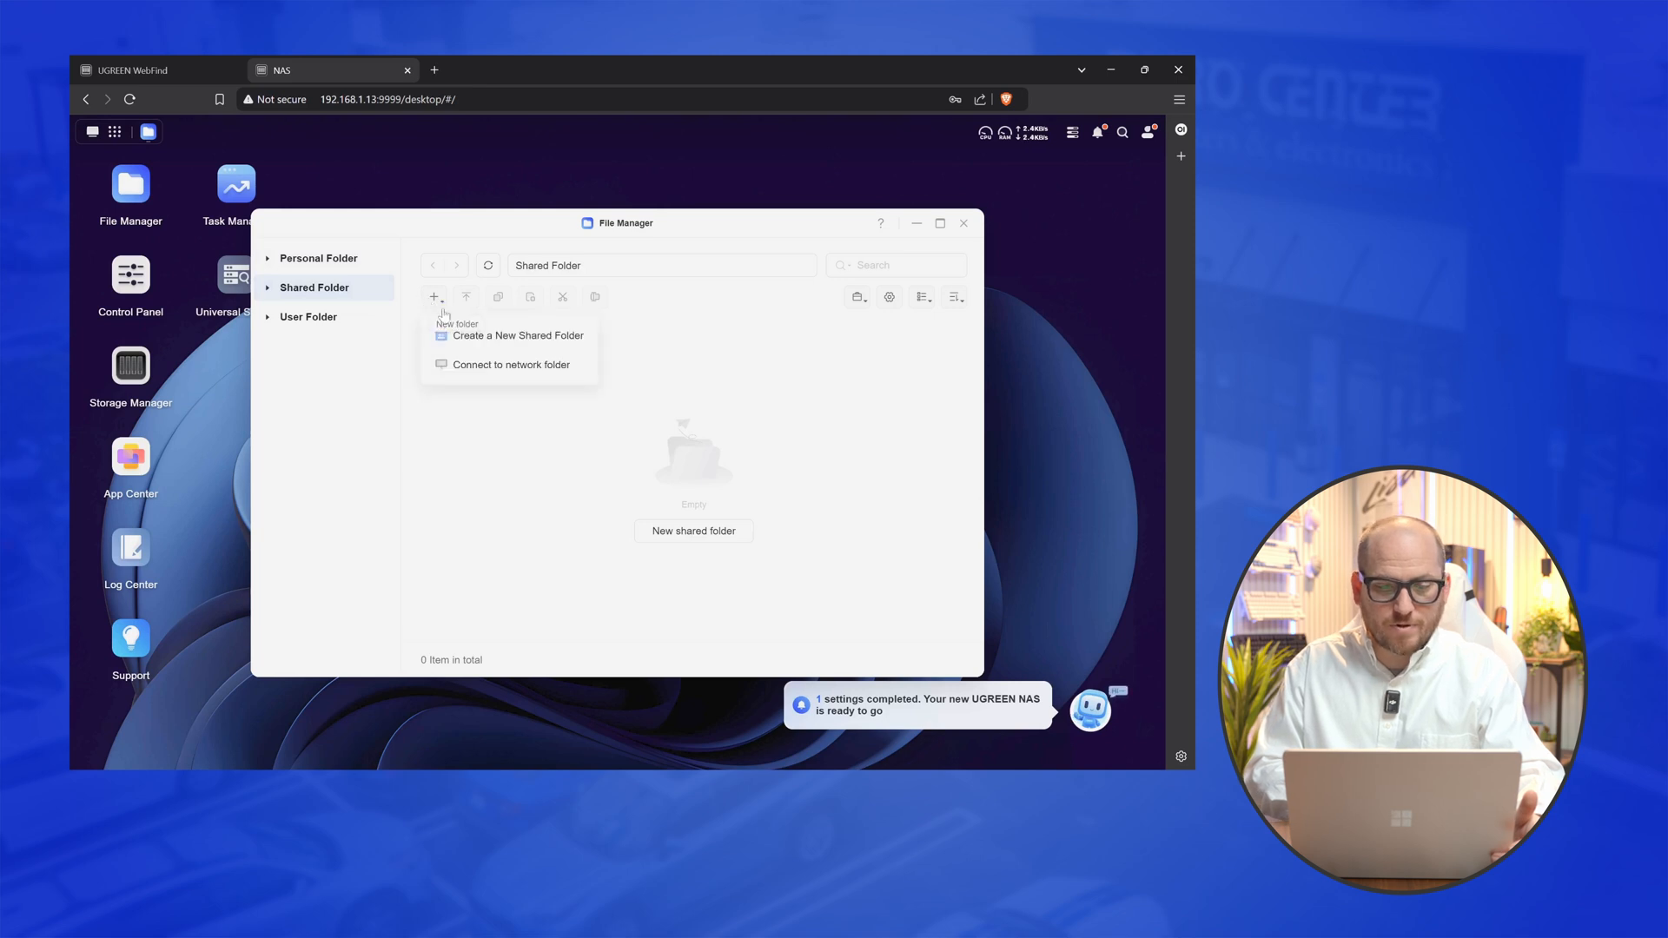
pyautogui.click(518, 336)
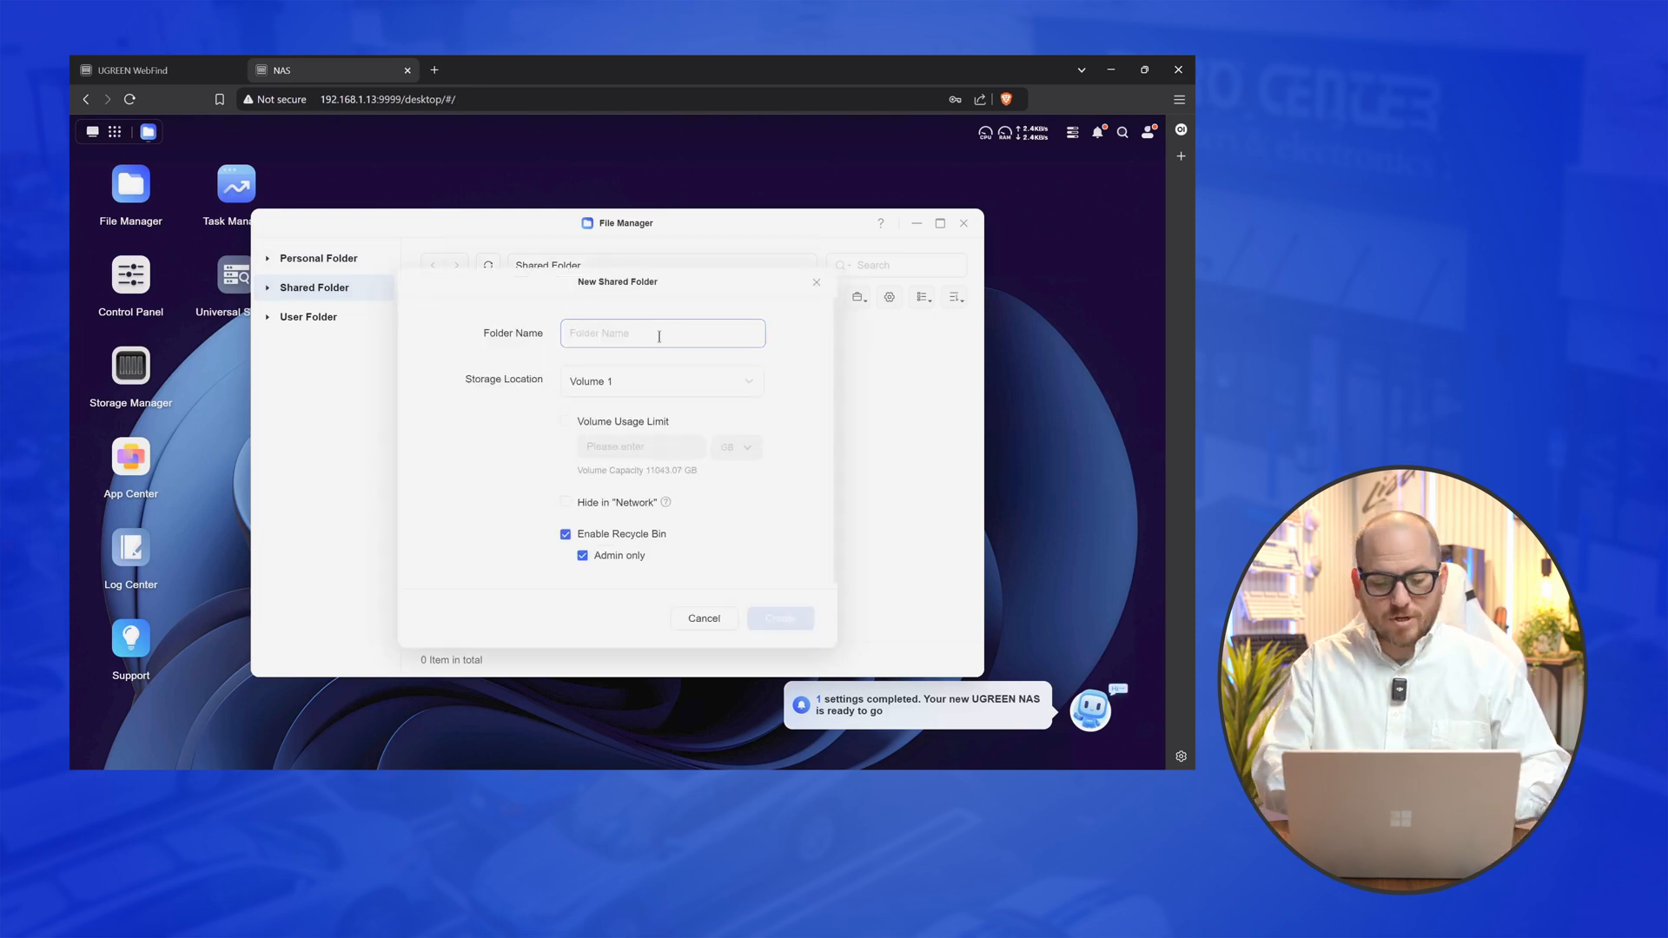
pyautogui.write('Next')
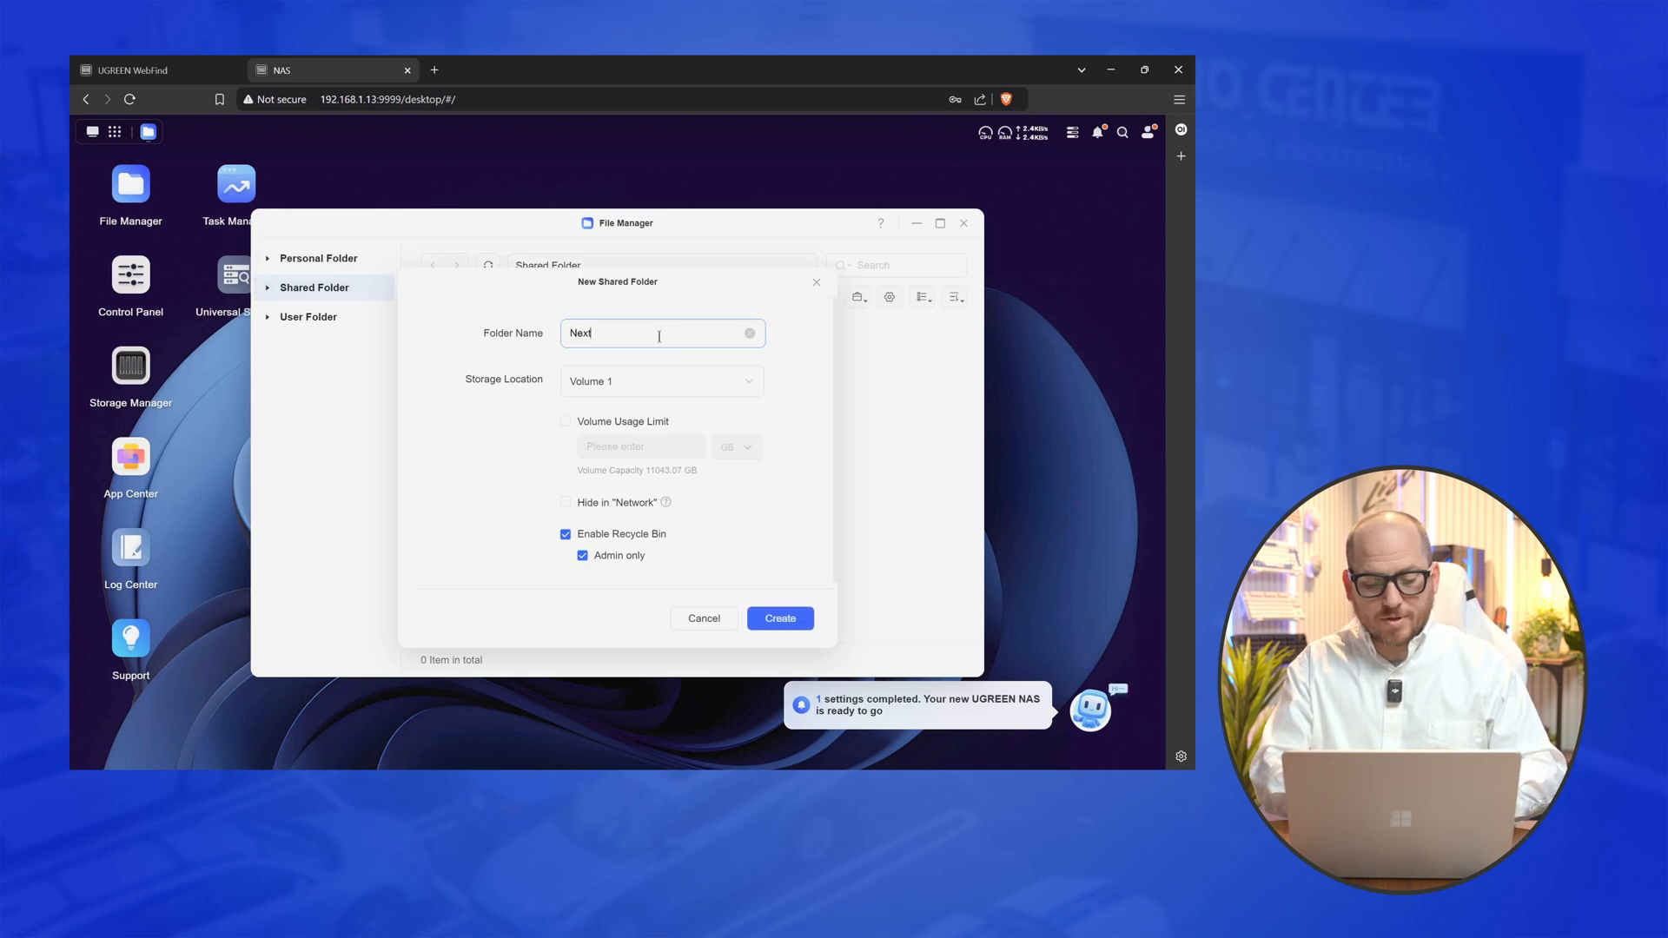
pyautogui.click(778, 618)
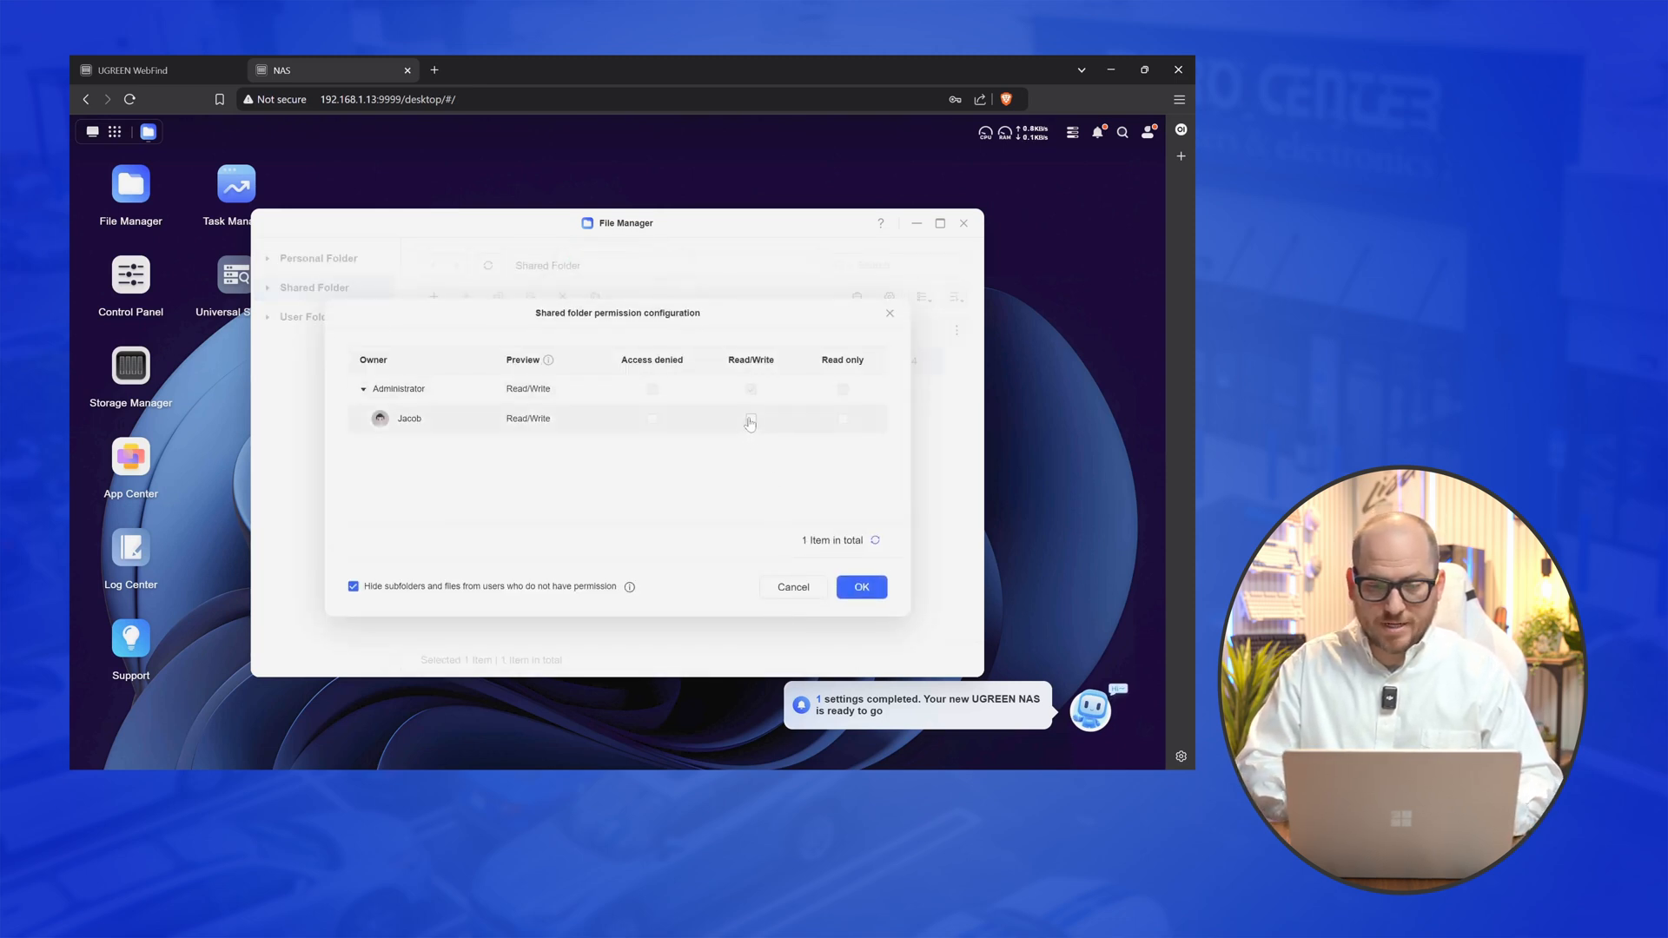
pyautogui.click(751, 418)
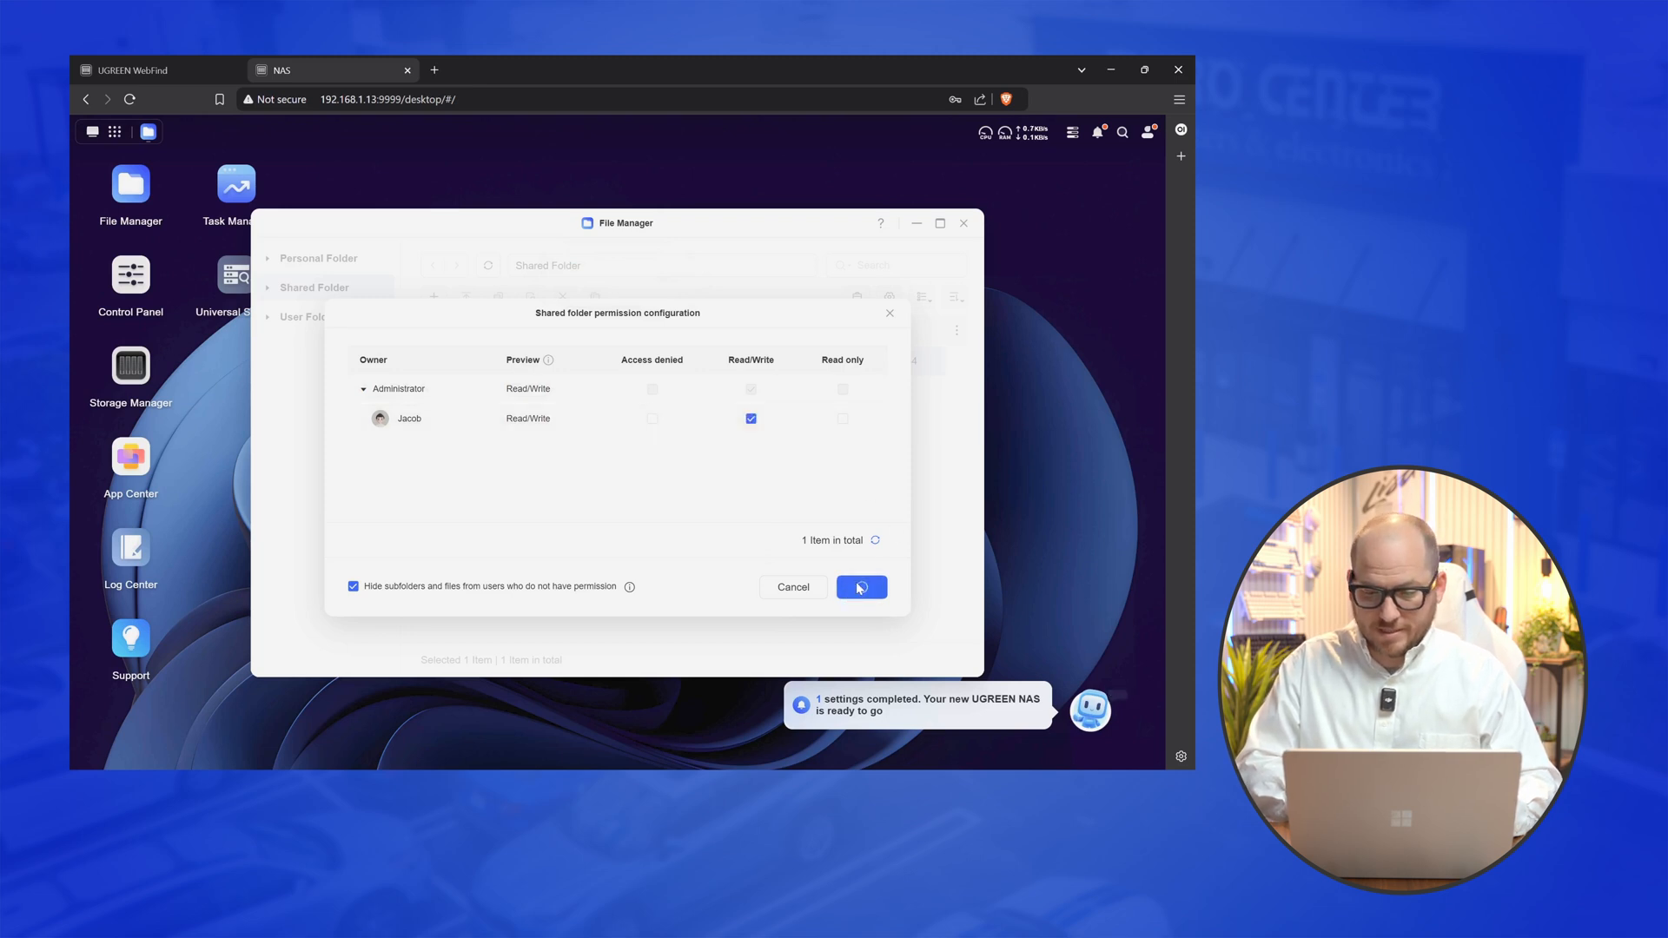
pyautogui.click(861, 588)
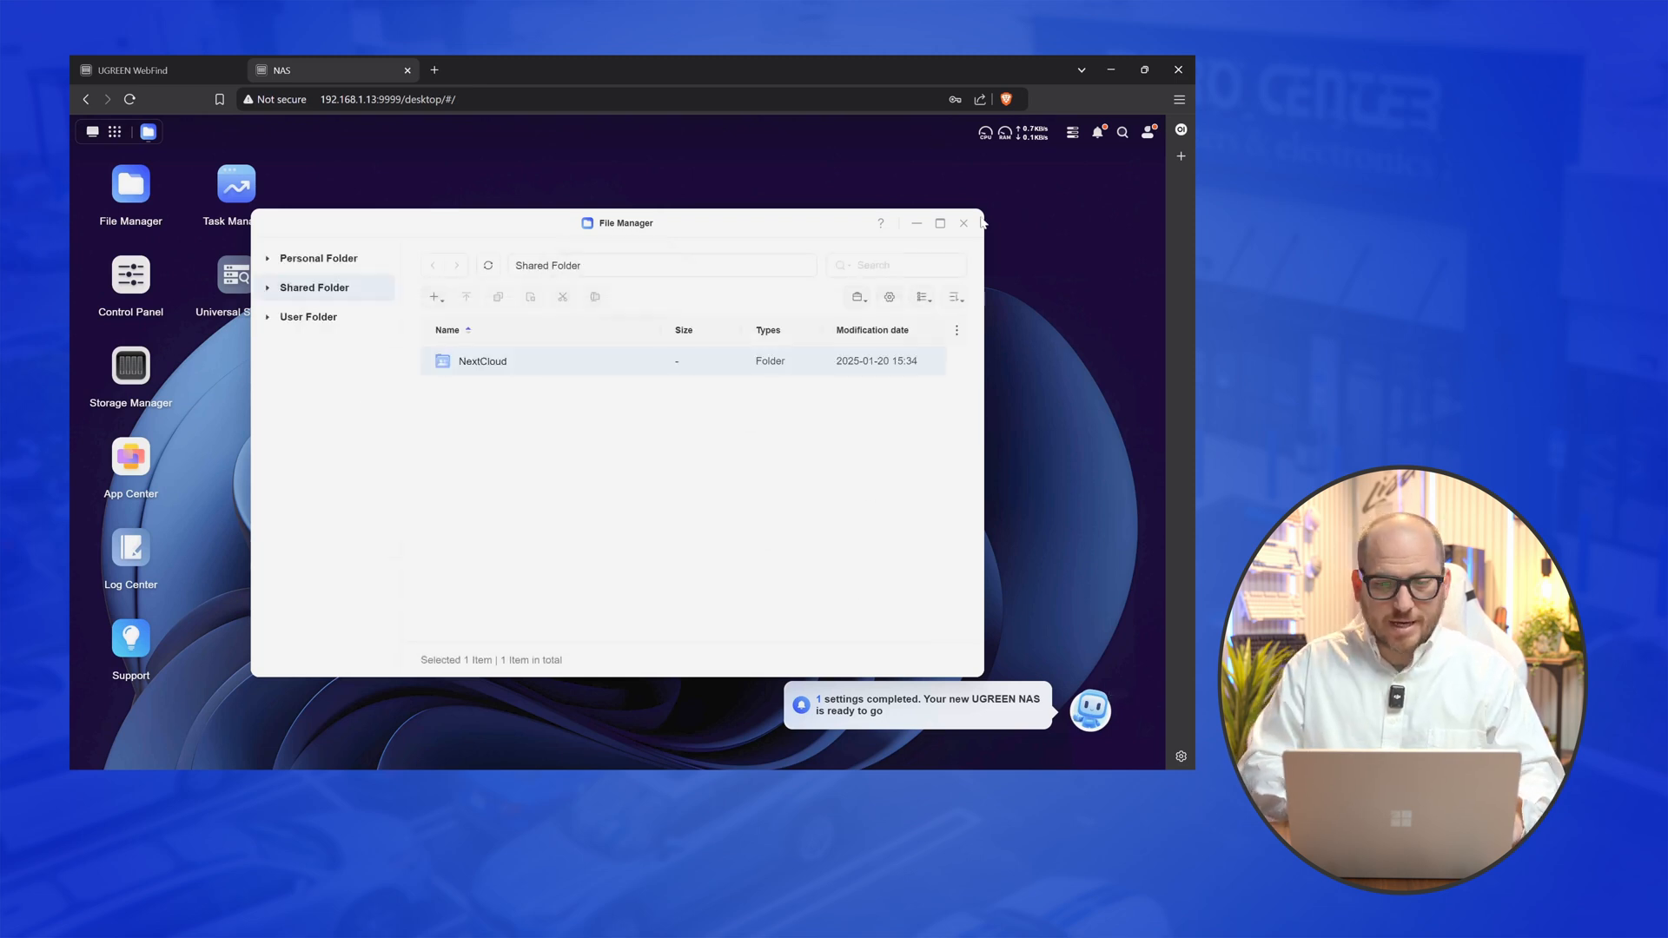
pyautogui.click(964, 223)
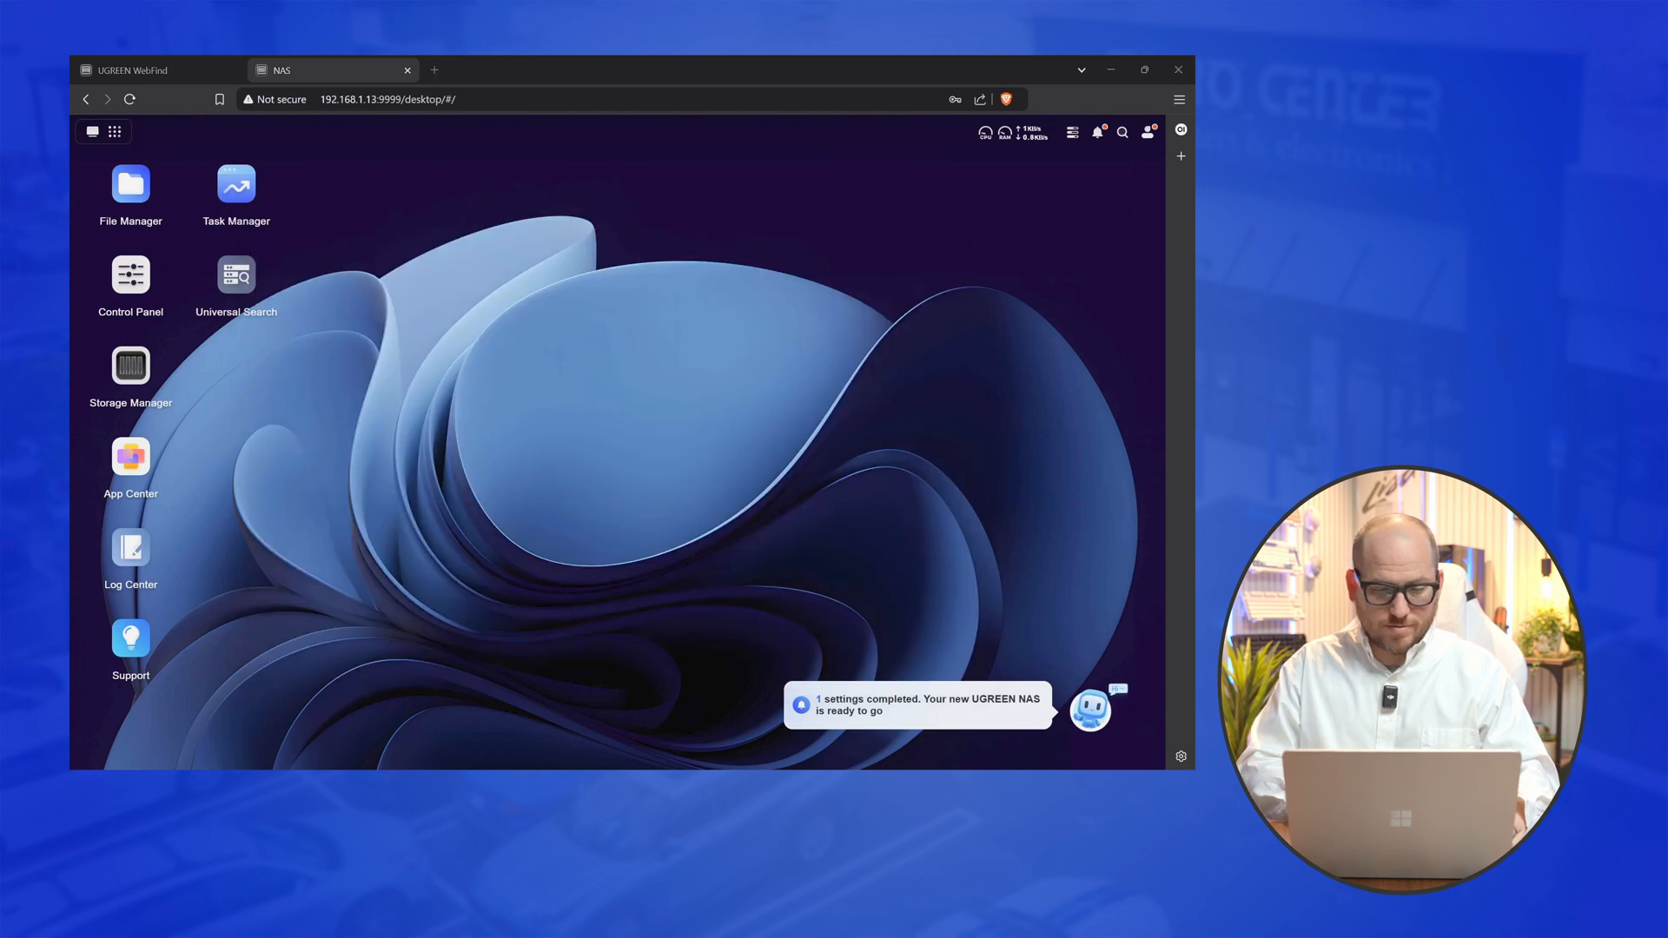
# Step: Browse Network > NAS in File Explorer, showing the NextCloud and personal_folder shares
pyautogui.doubleClick(130, 183)
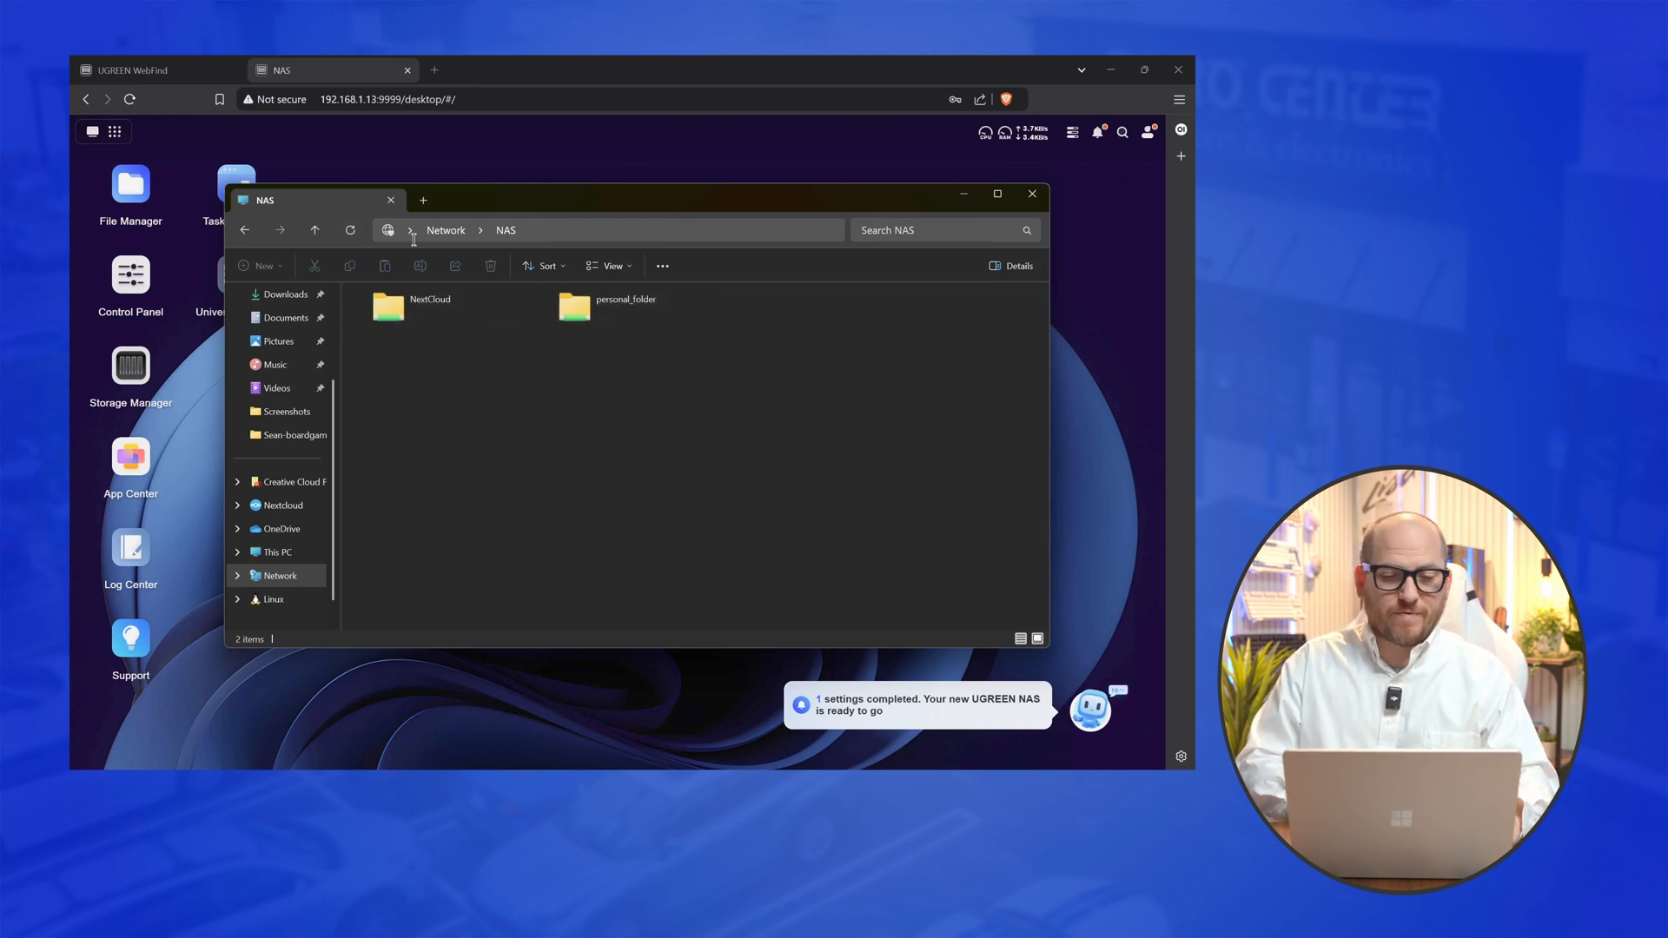
pyautogui.click(1030, 194)
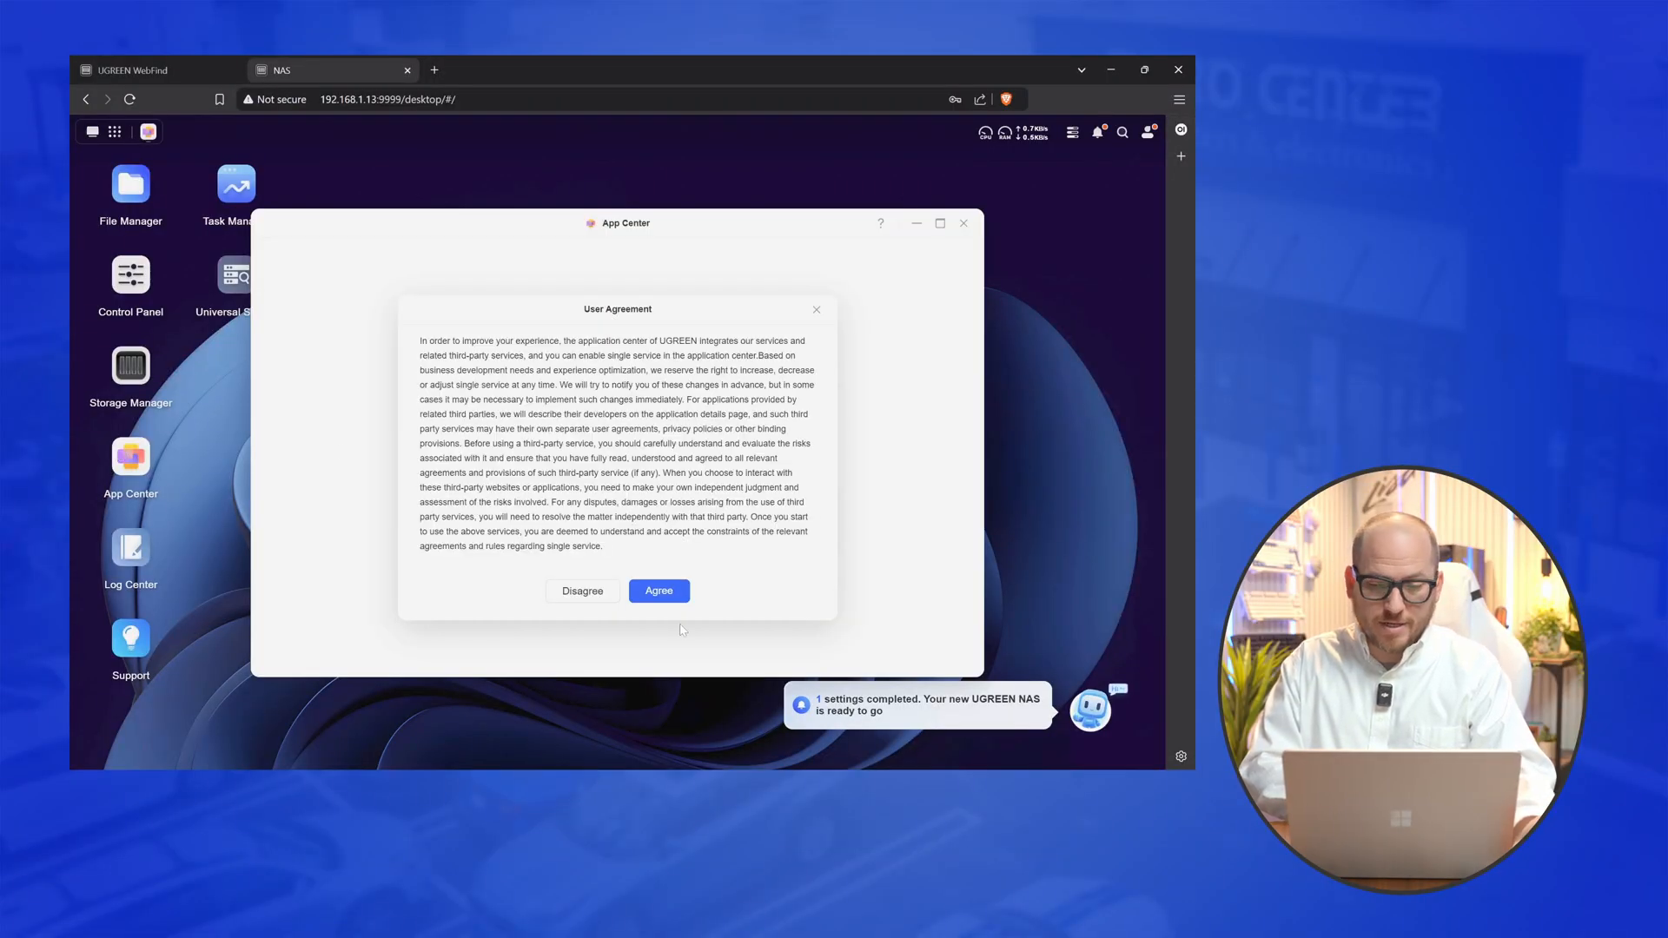
# Step: Accept the App Center agreement and install Docker on Volume 1
pyautogui.click(659, 591)
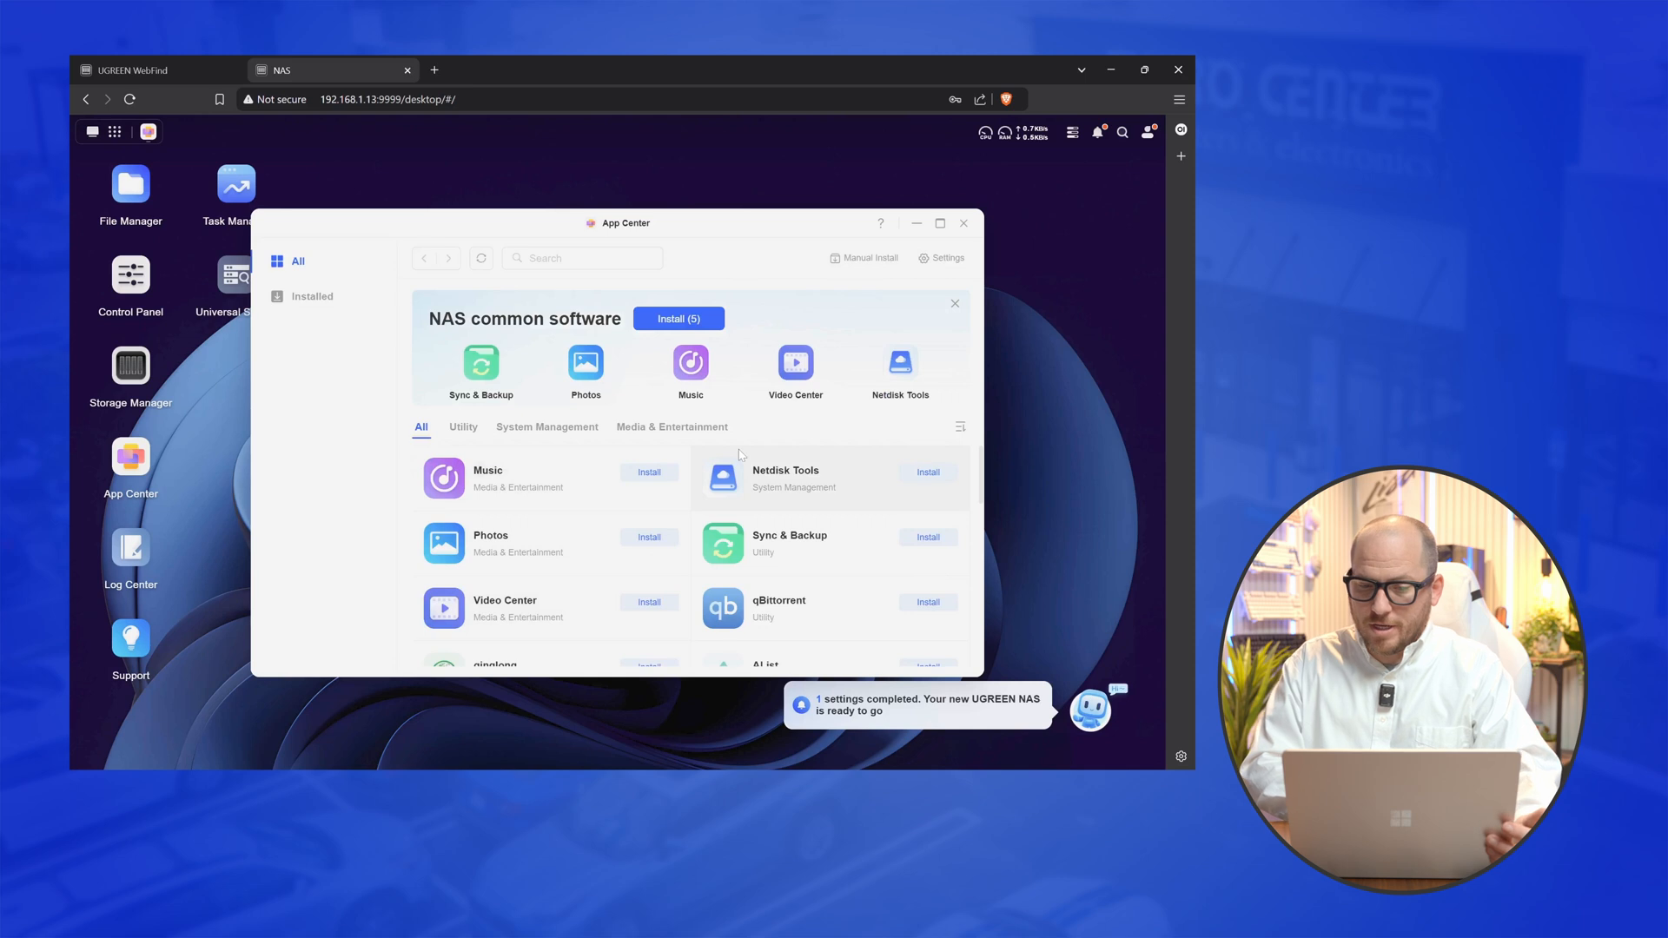
pyautogui.scroll(-3)
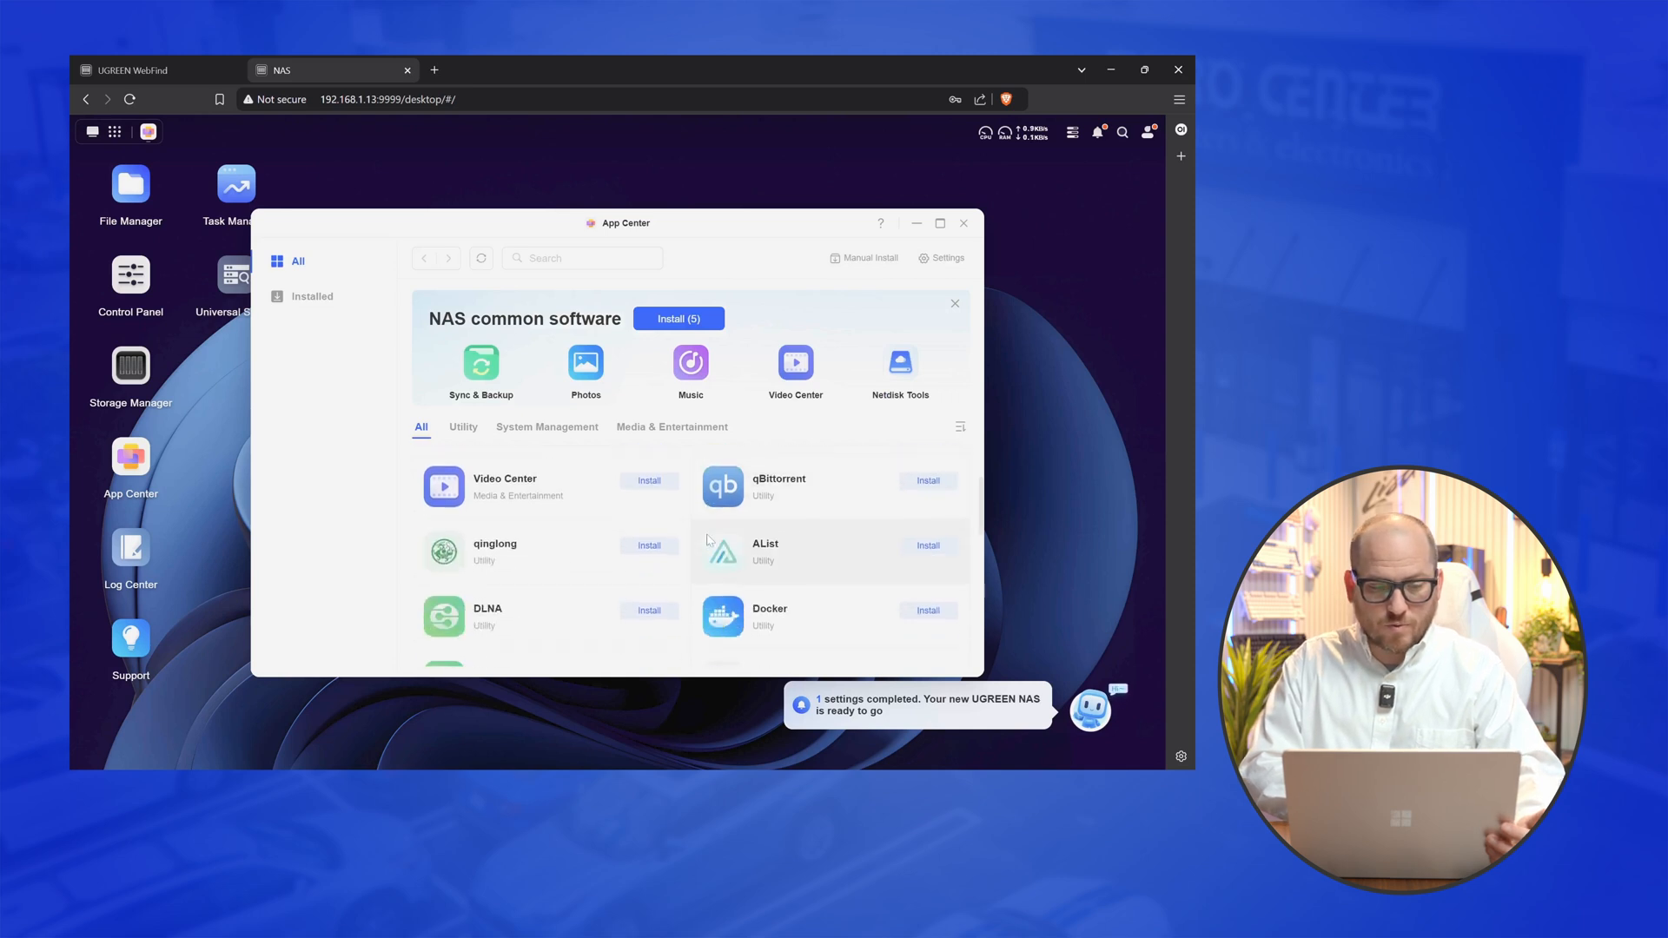
pyautogui.scroll(-3)
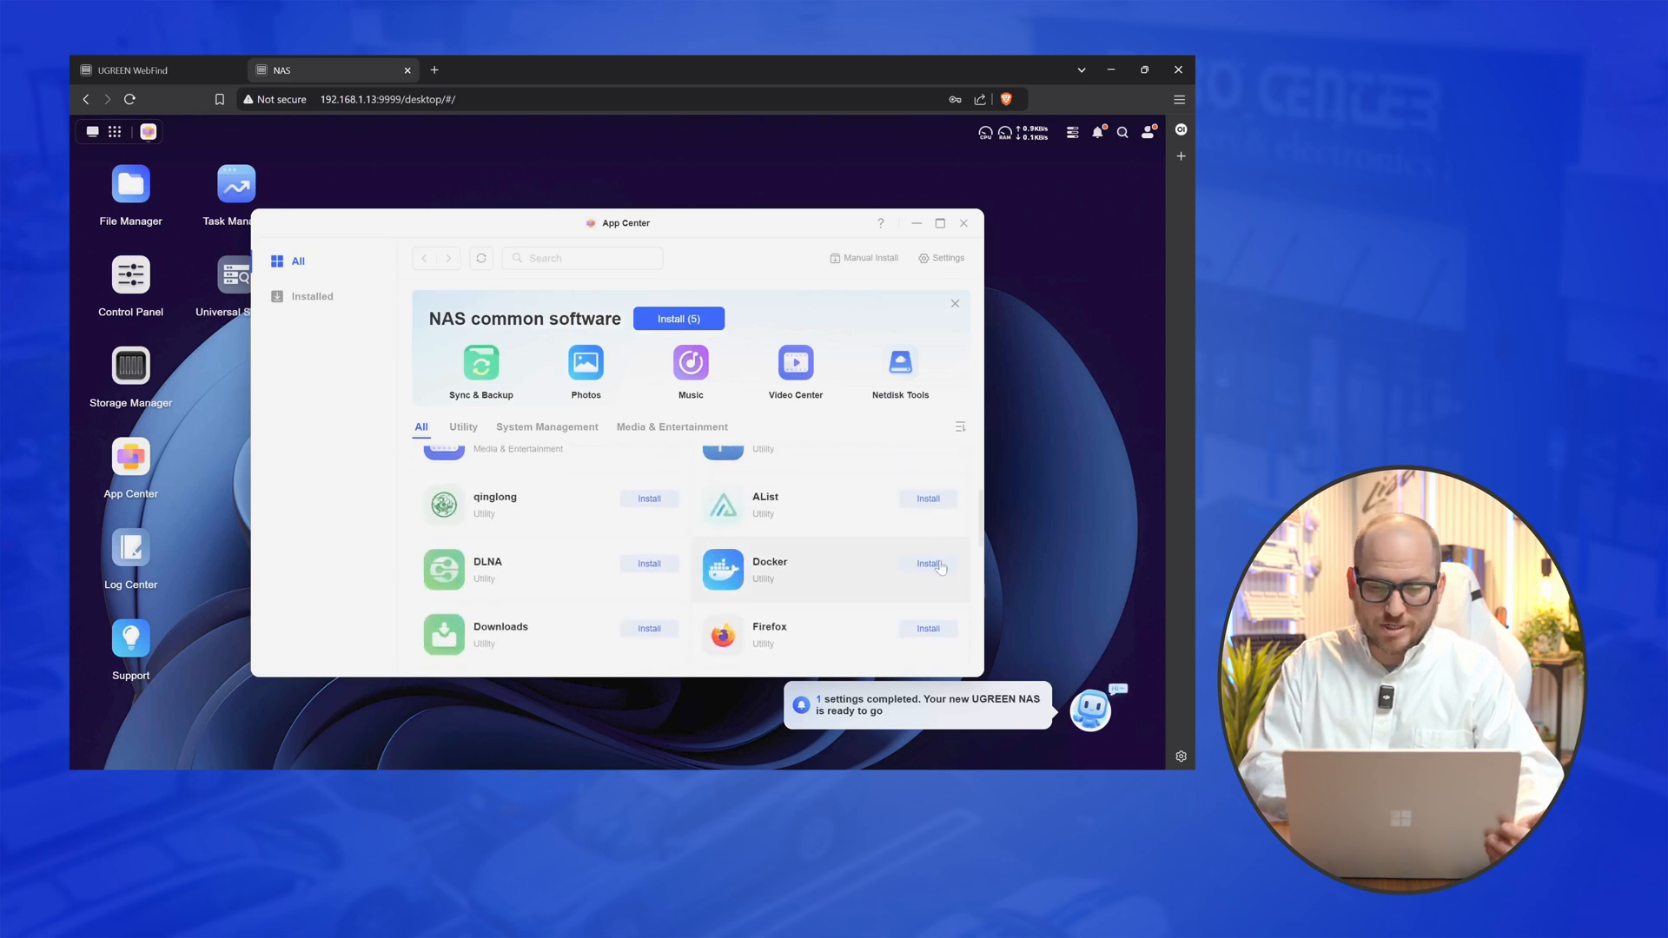
pyautogui.click(928, 564)
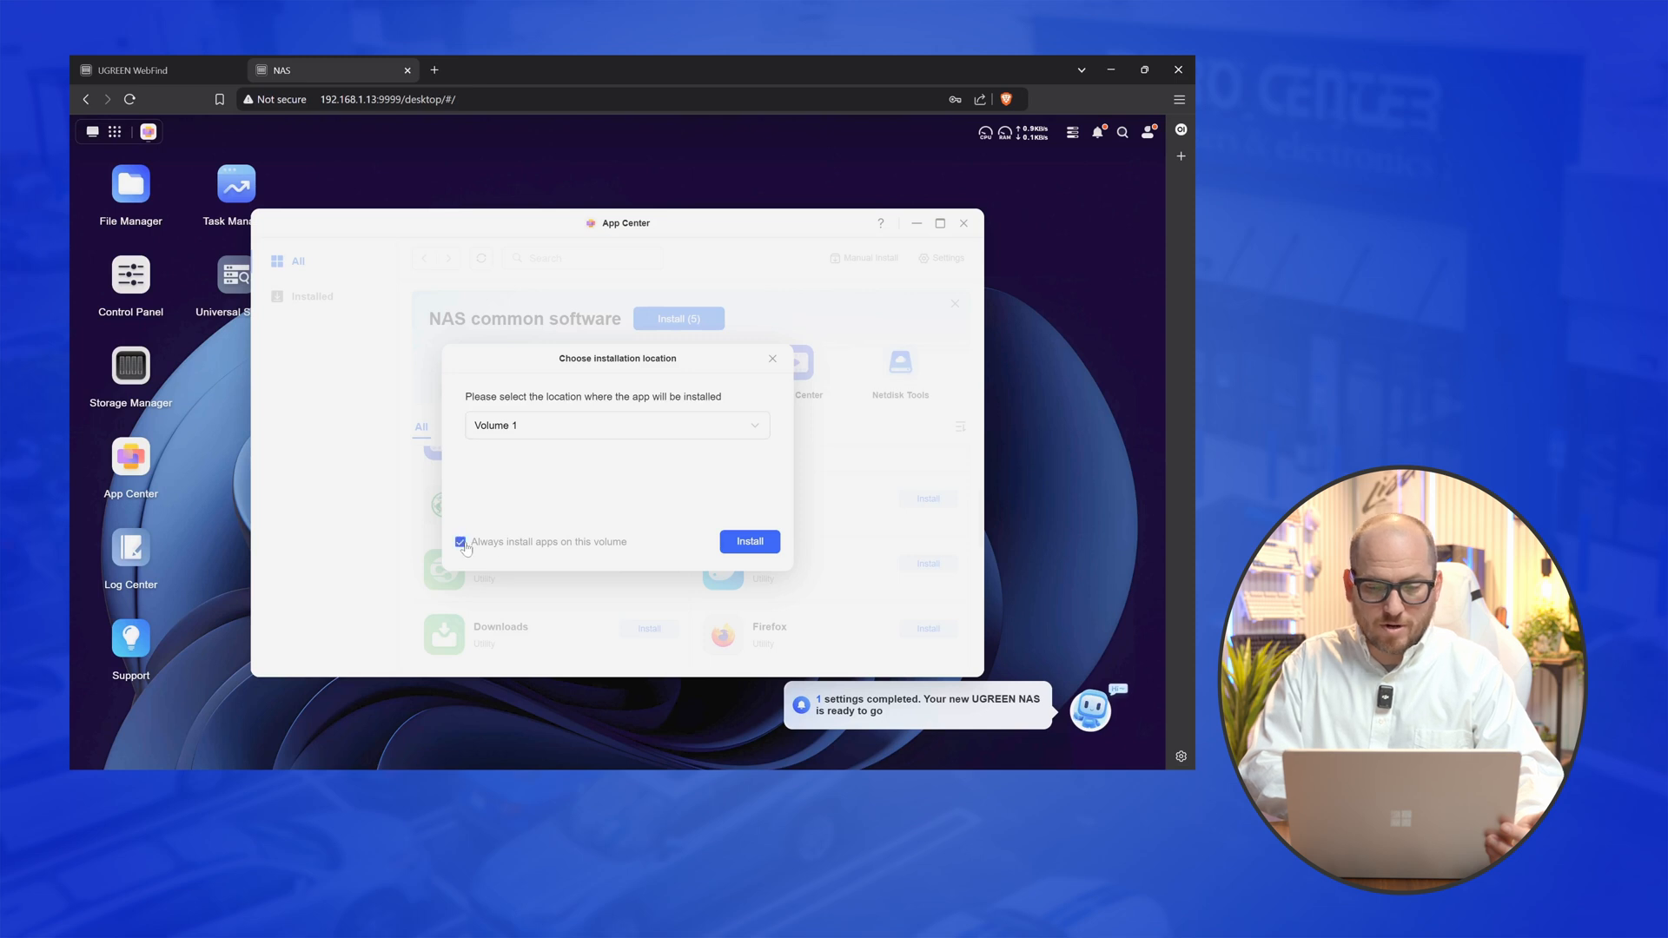
pyautogui.click(748, 541)
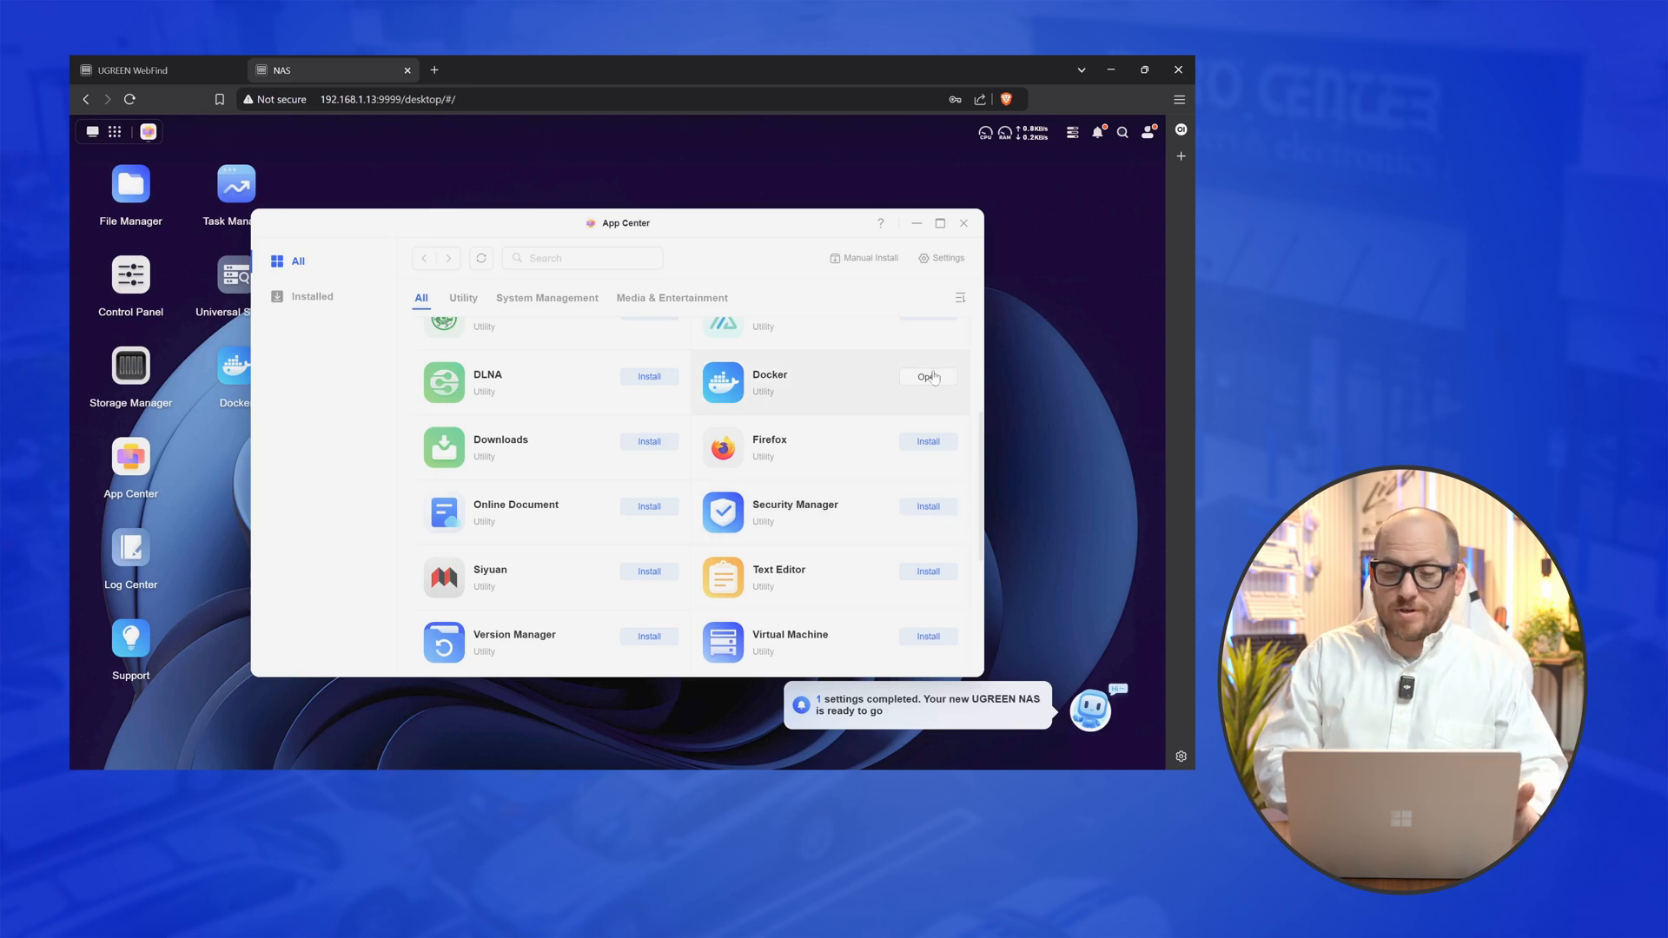
# Step: Open Docker, accept its disclaimer, and download the latest nextcloud image from Image Database
pyautogui.click(927, 376)
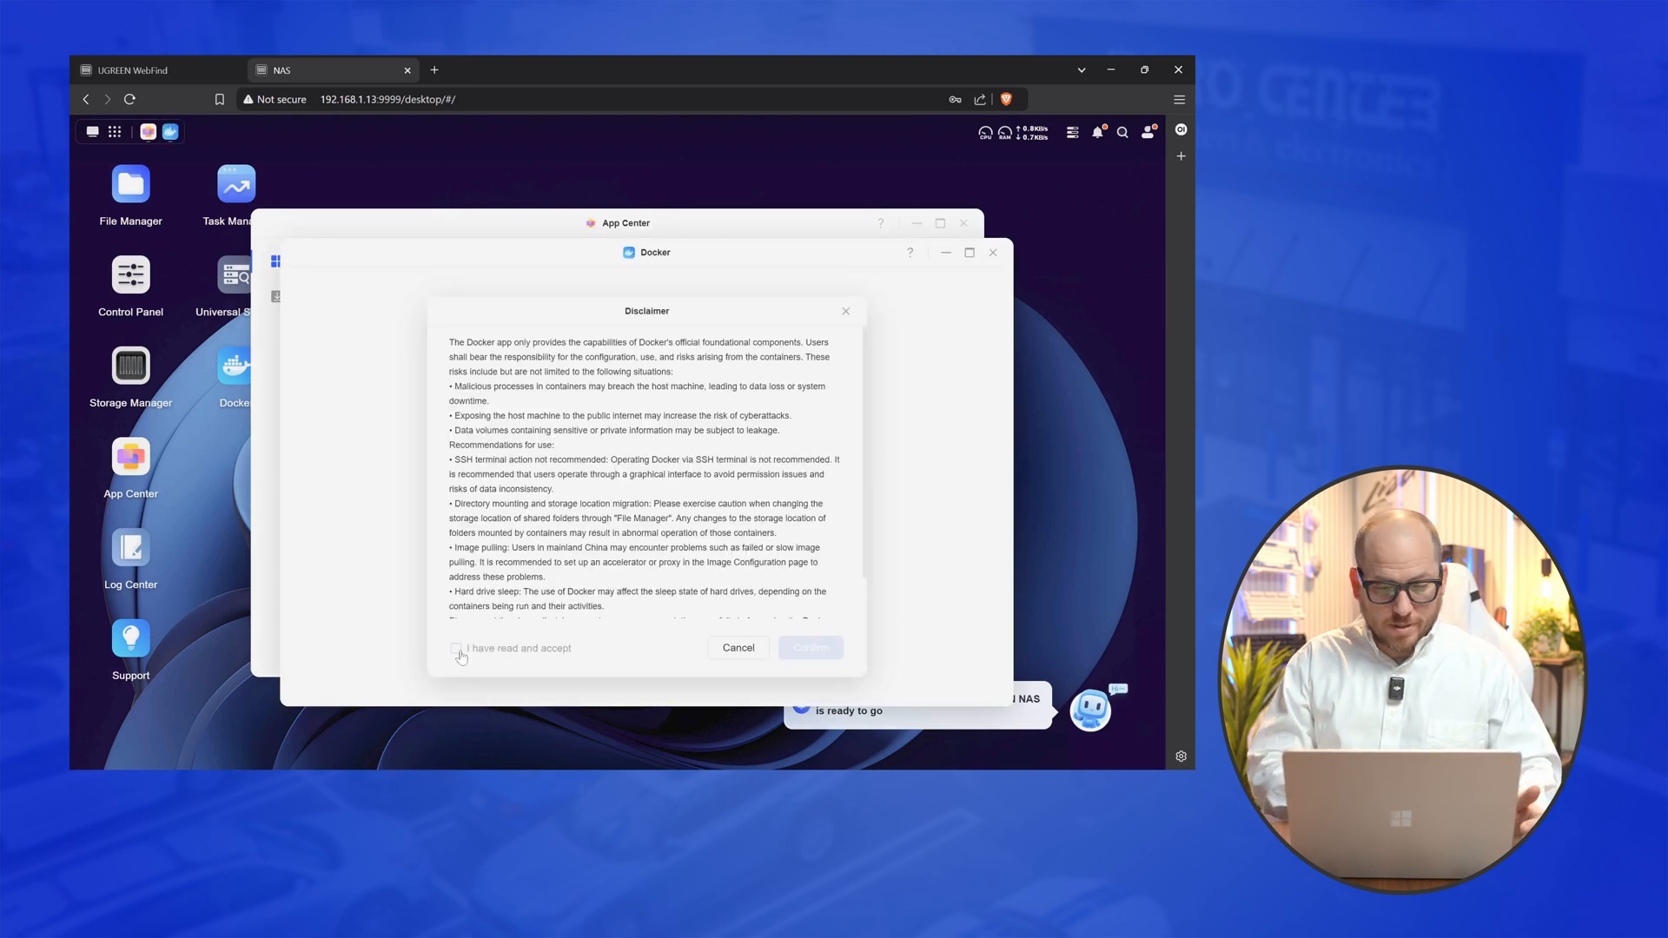
pyautogui.click(810, 648)
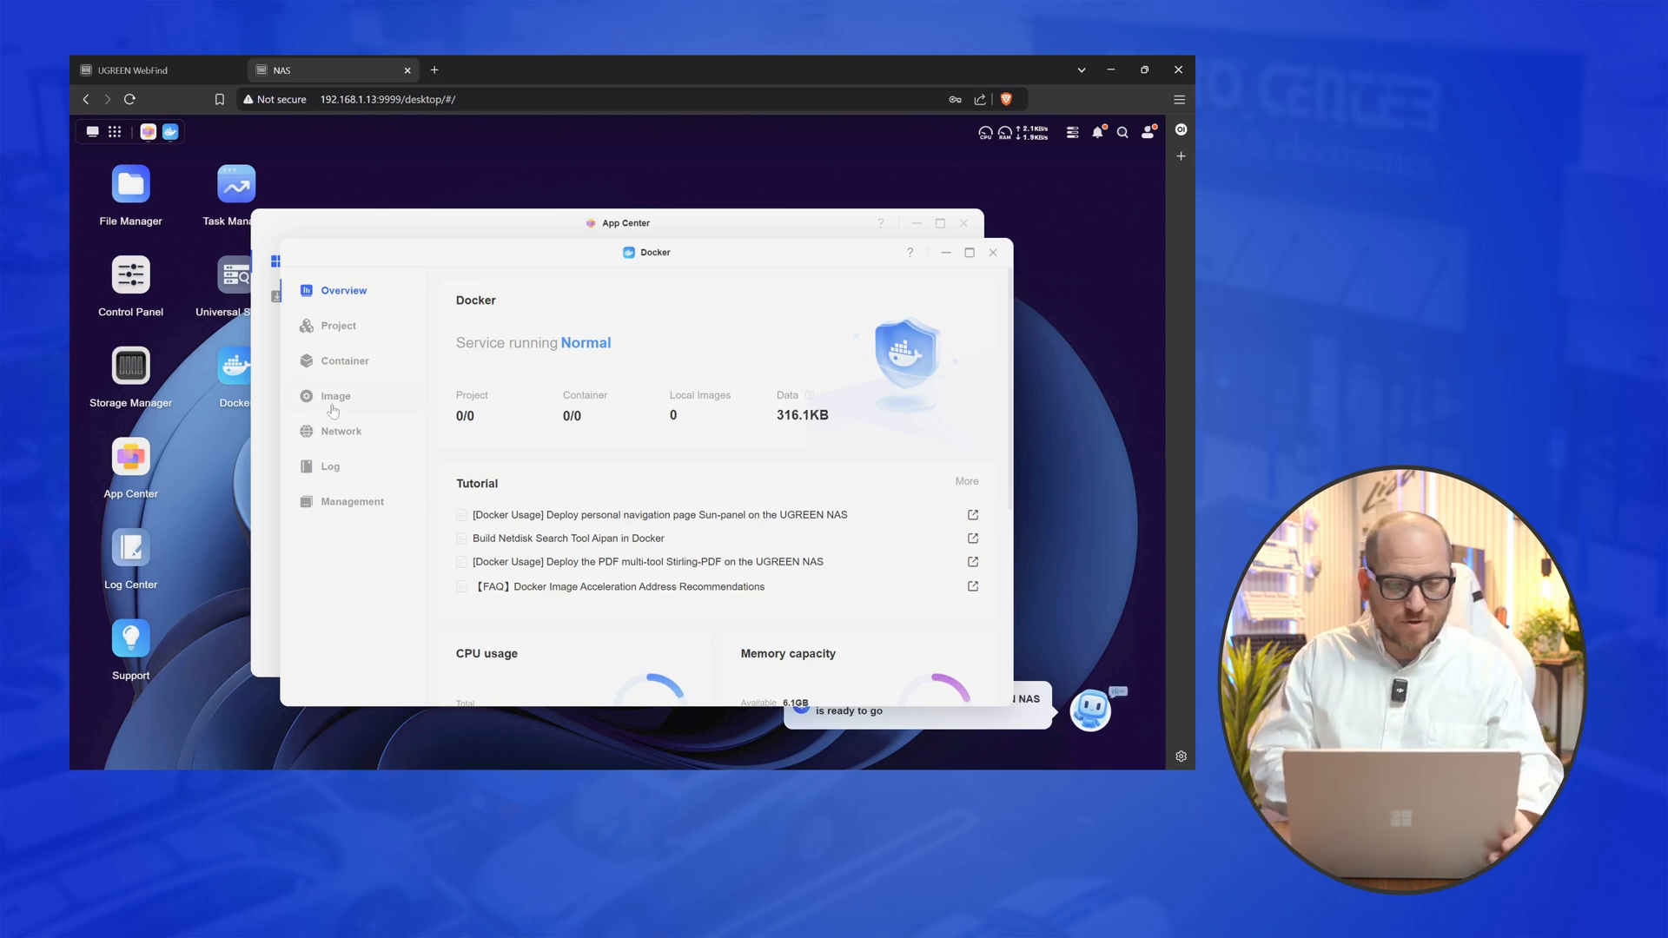
pyautogui.click(335, 397)
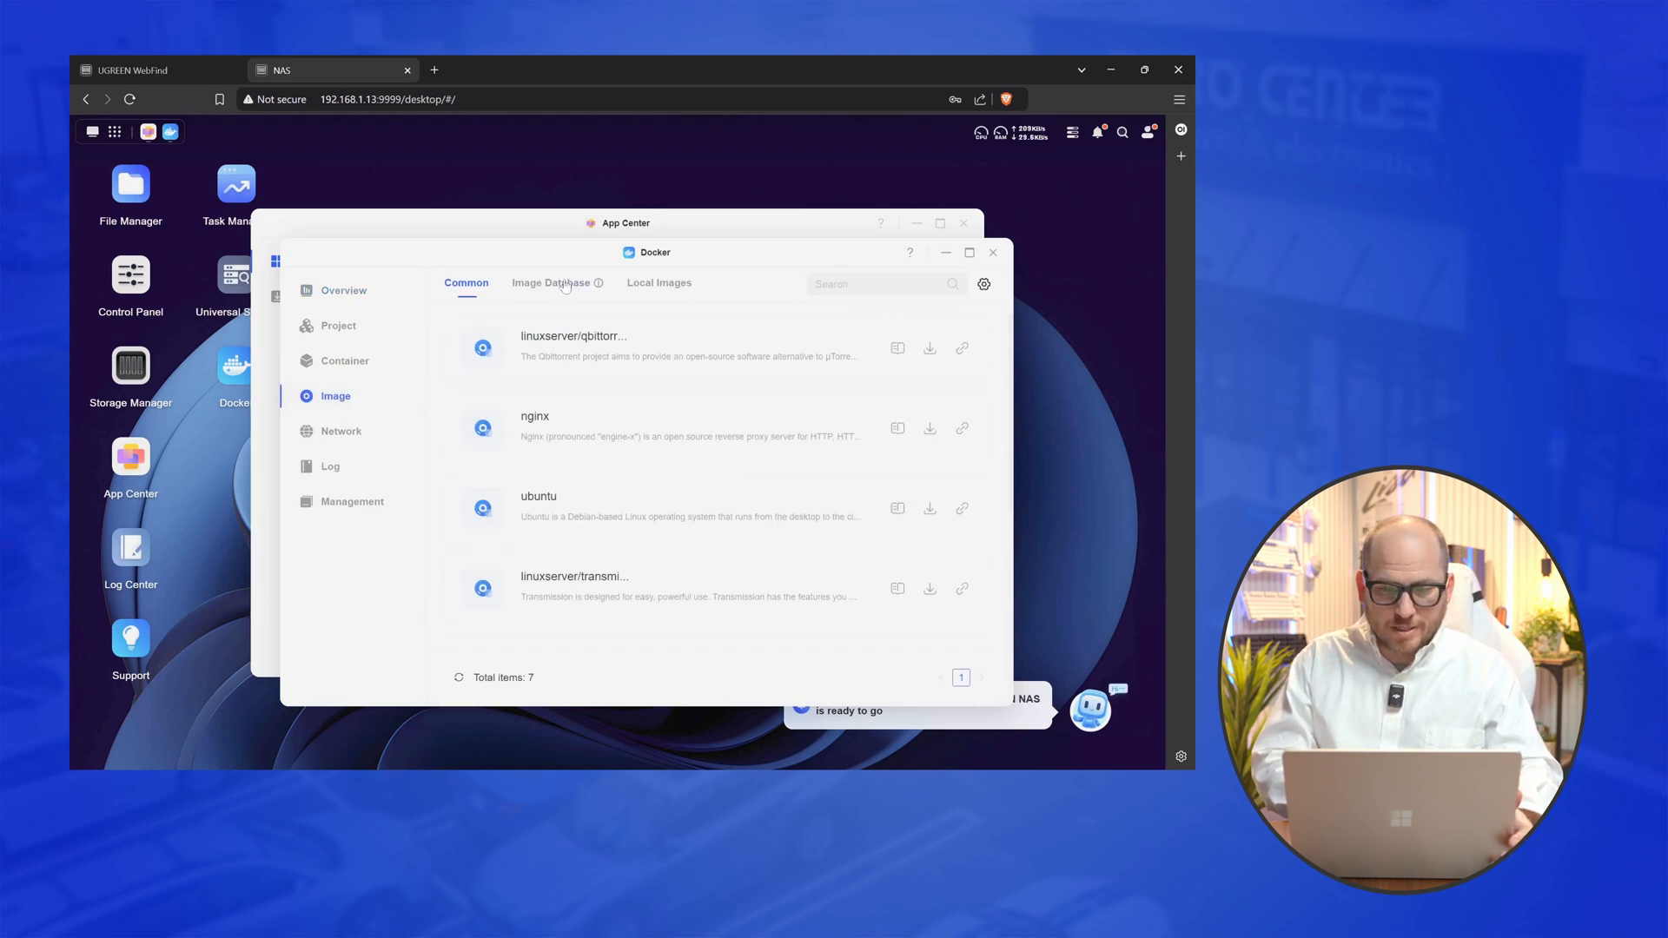
pyautogui.click(551, 284)
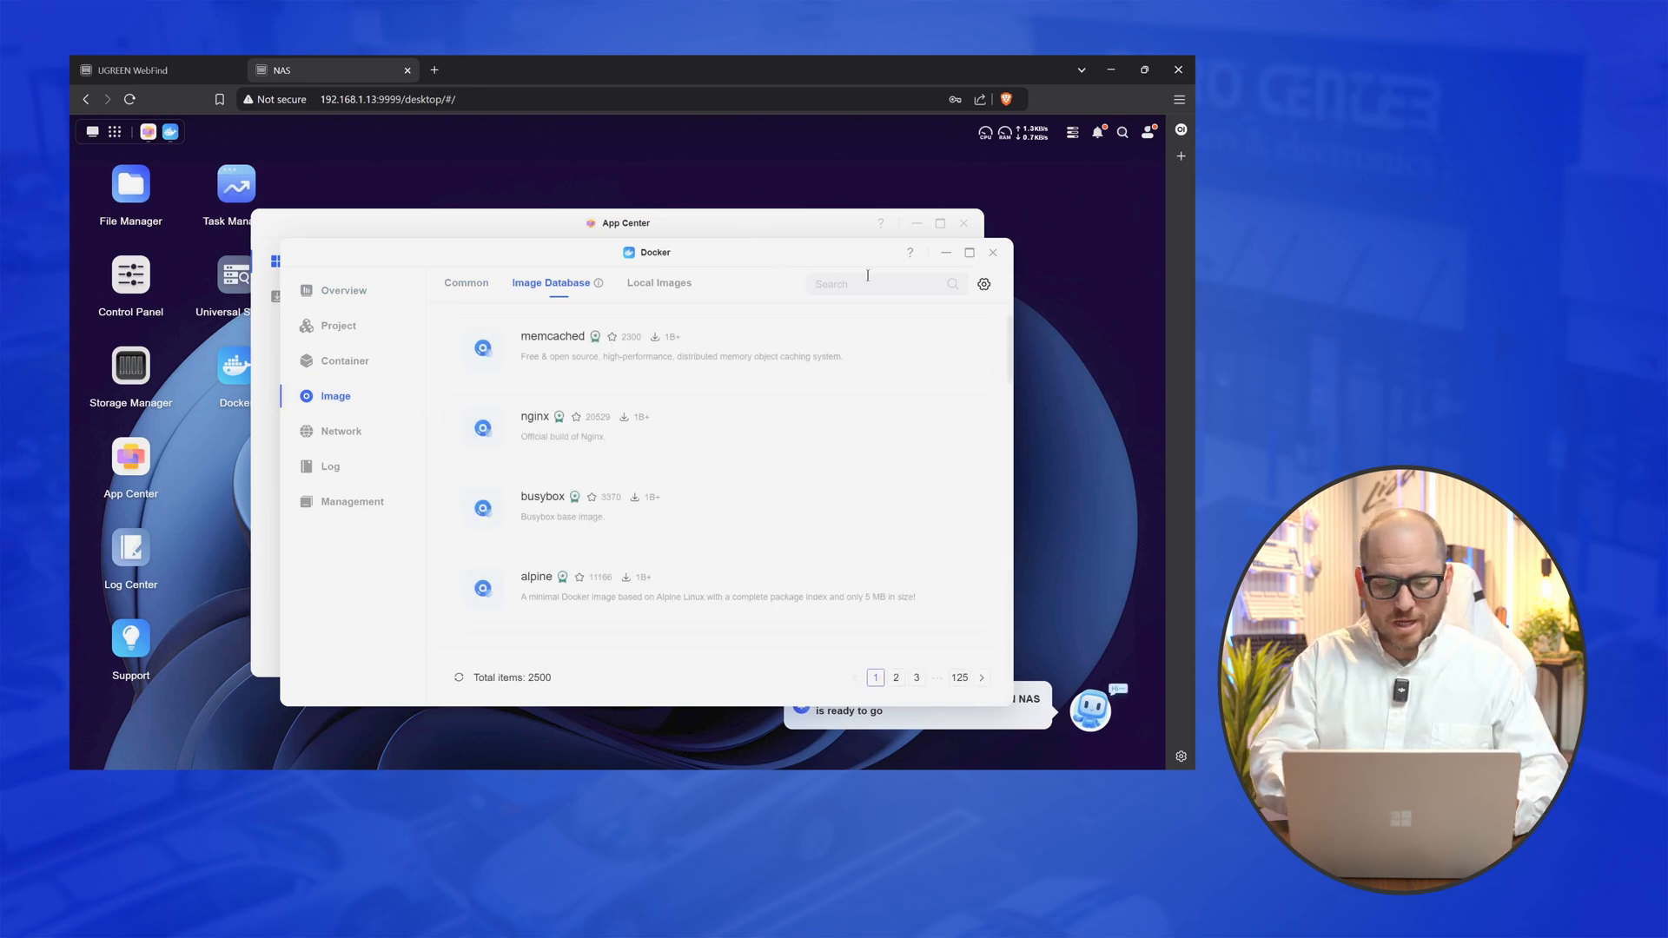
pyautogui.write('nextcloud')
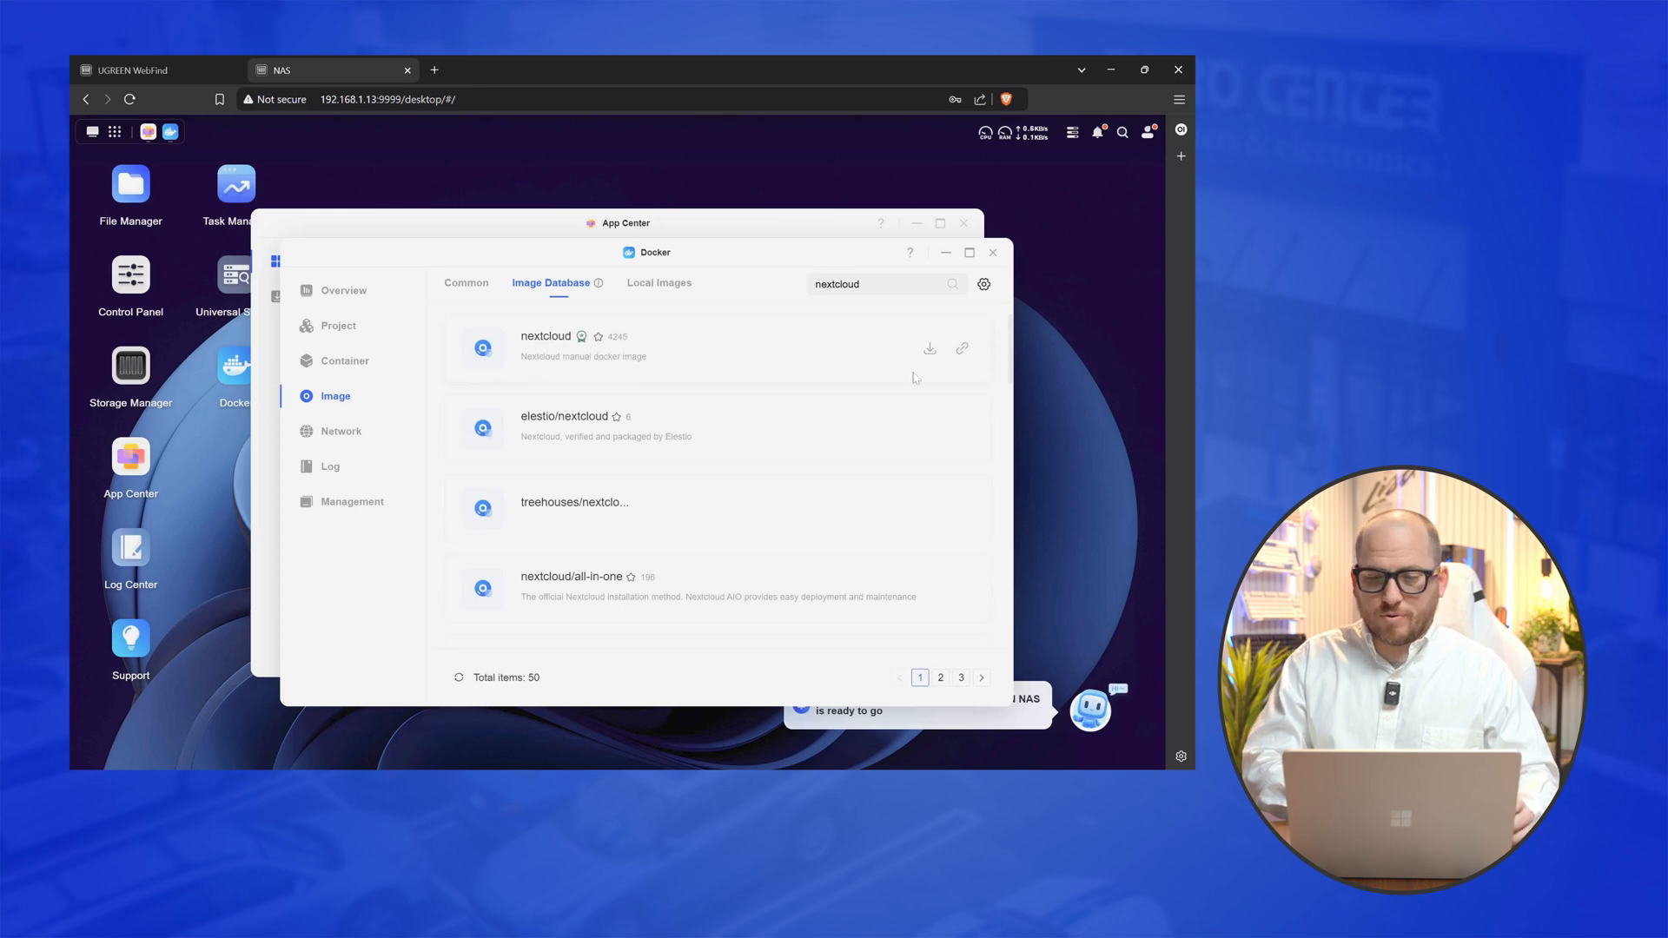
pyautogui.click(928, 347)
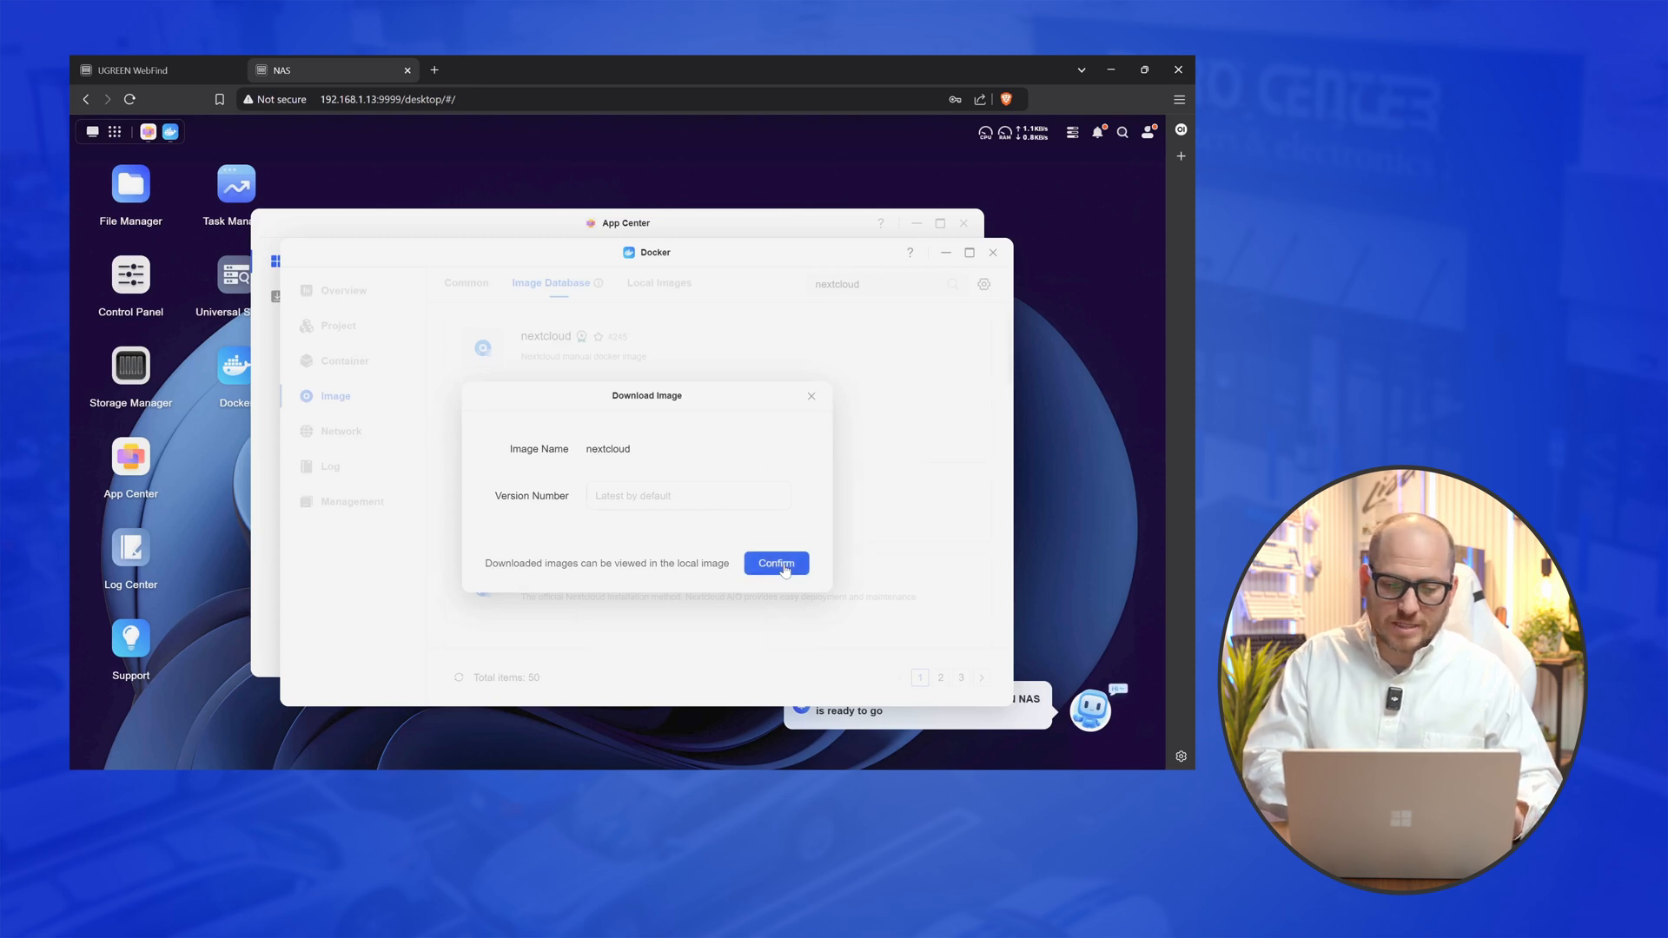
pyautogui.click(776, 563)
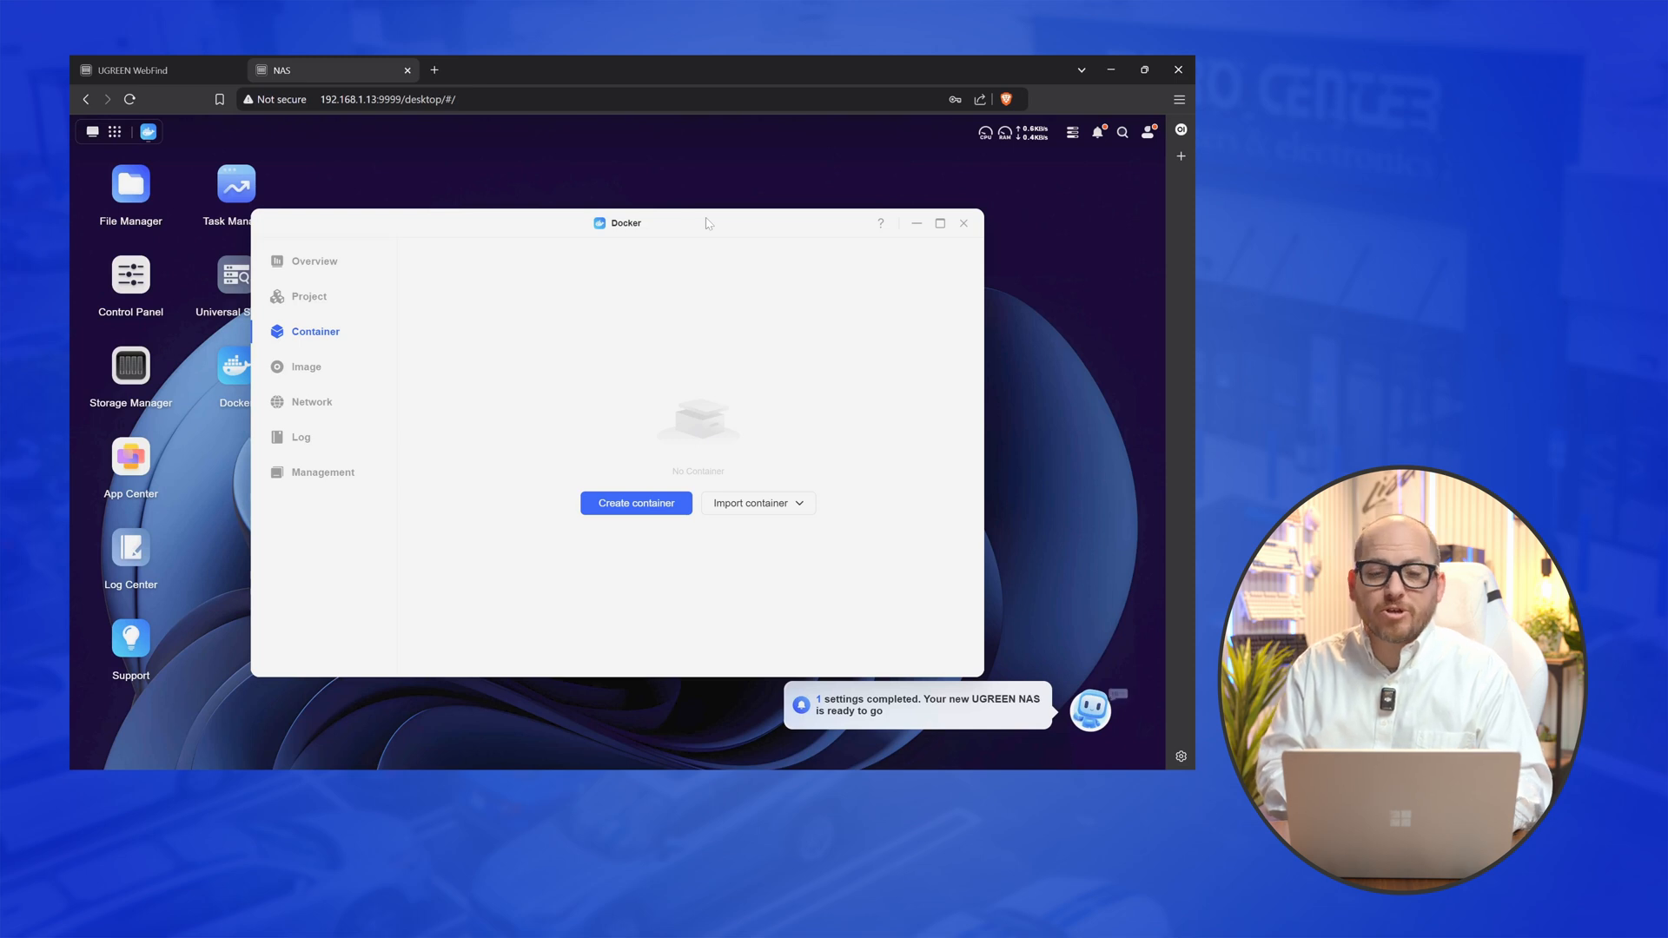
# Step: Start a new container using the nextcloud (latest) image
pyautogui.click(636, 502)
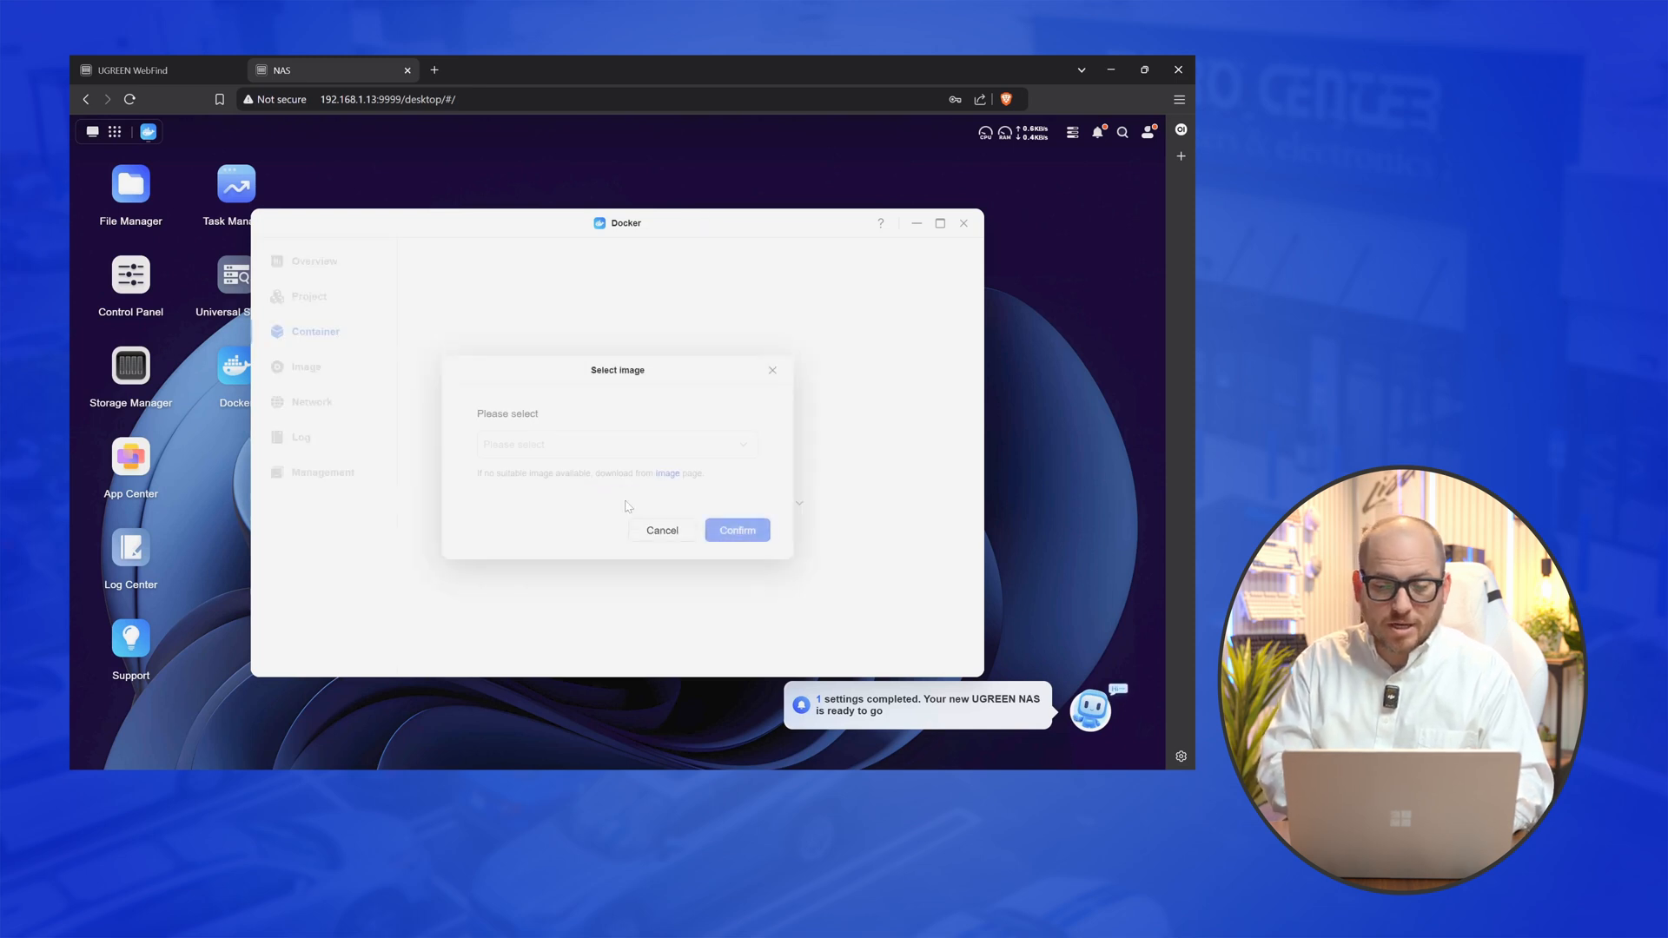
pyautogui.click(616, 444)
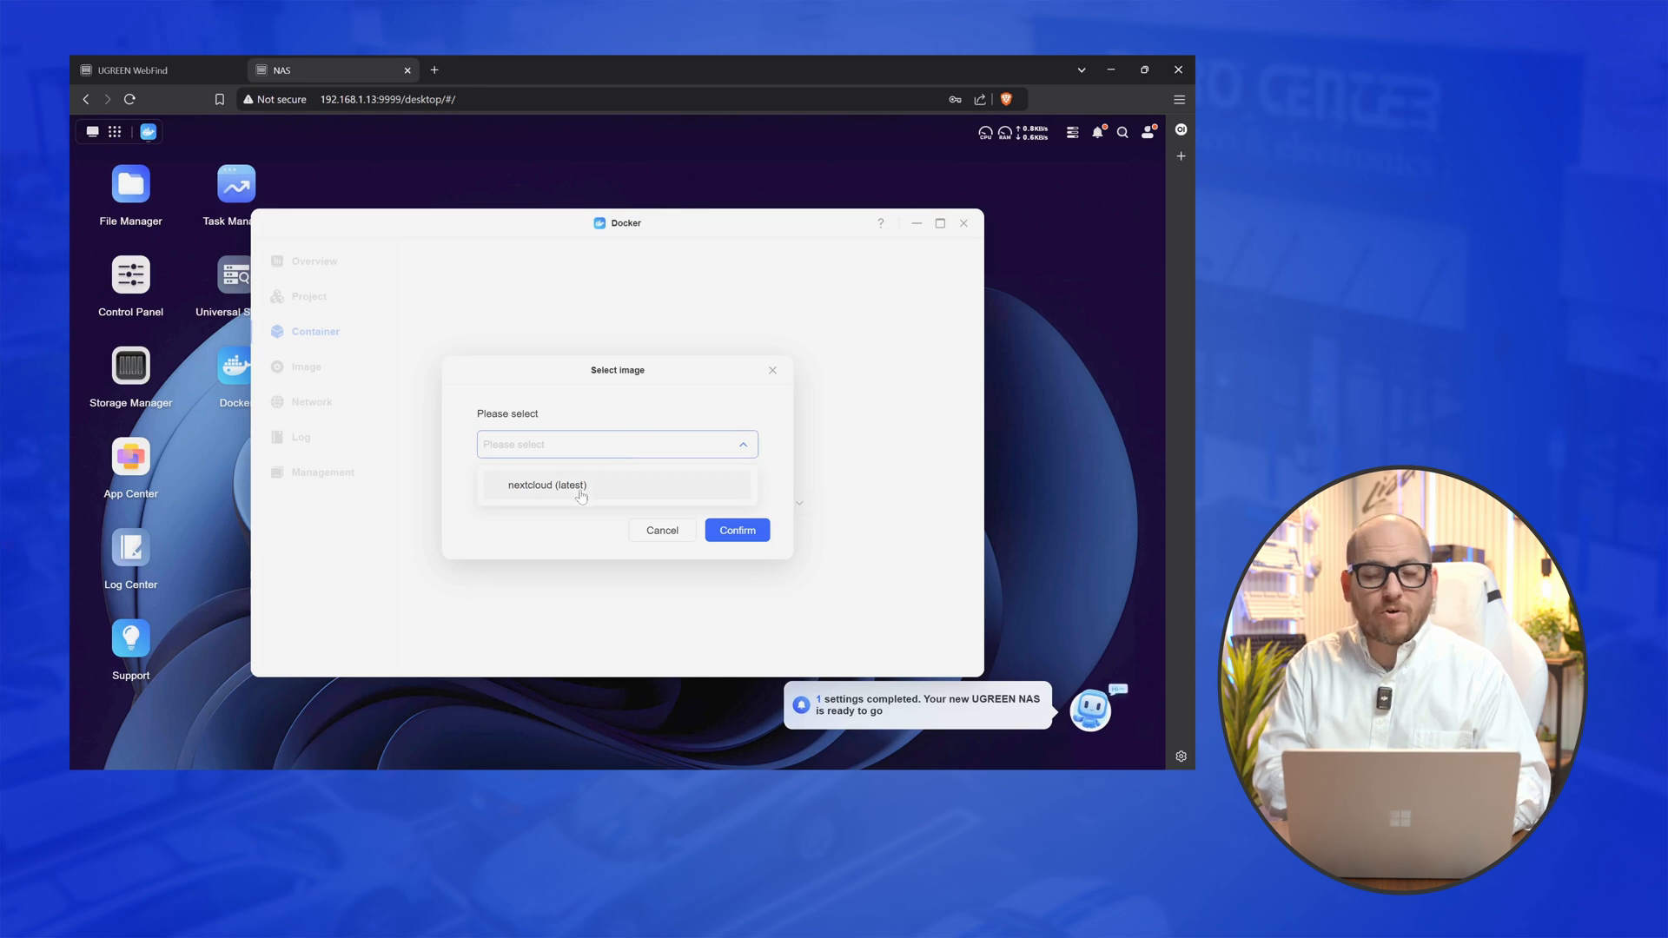
pyautogui.click(546, 485)
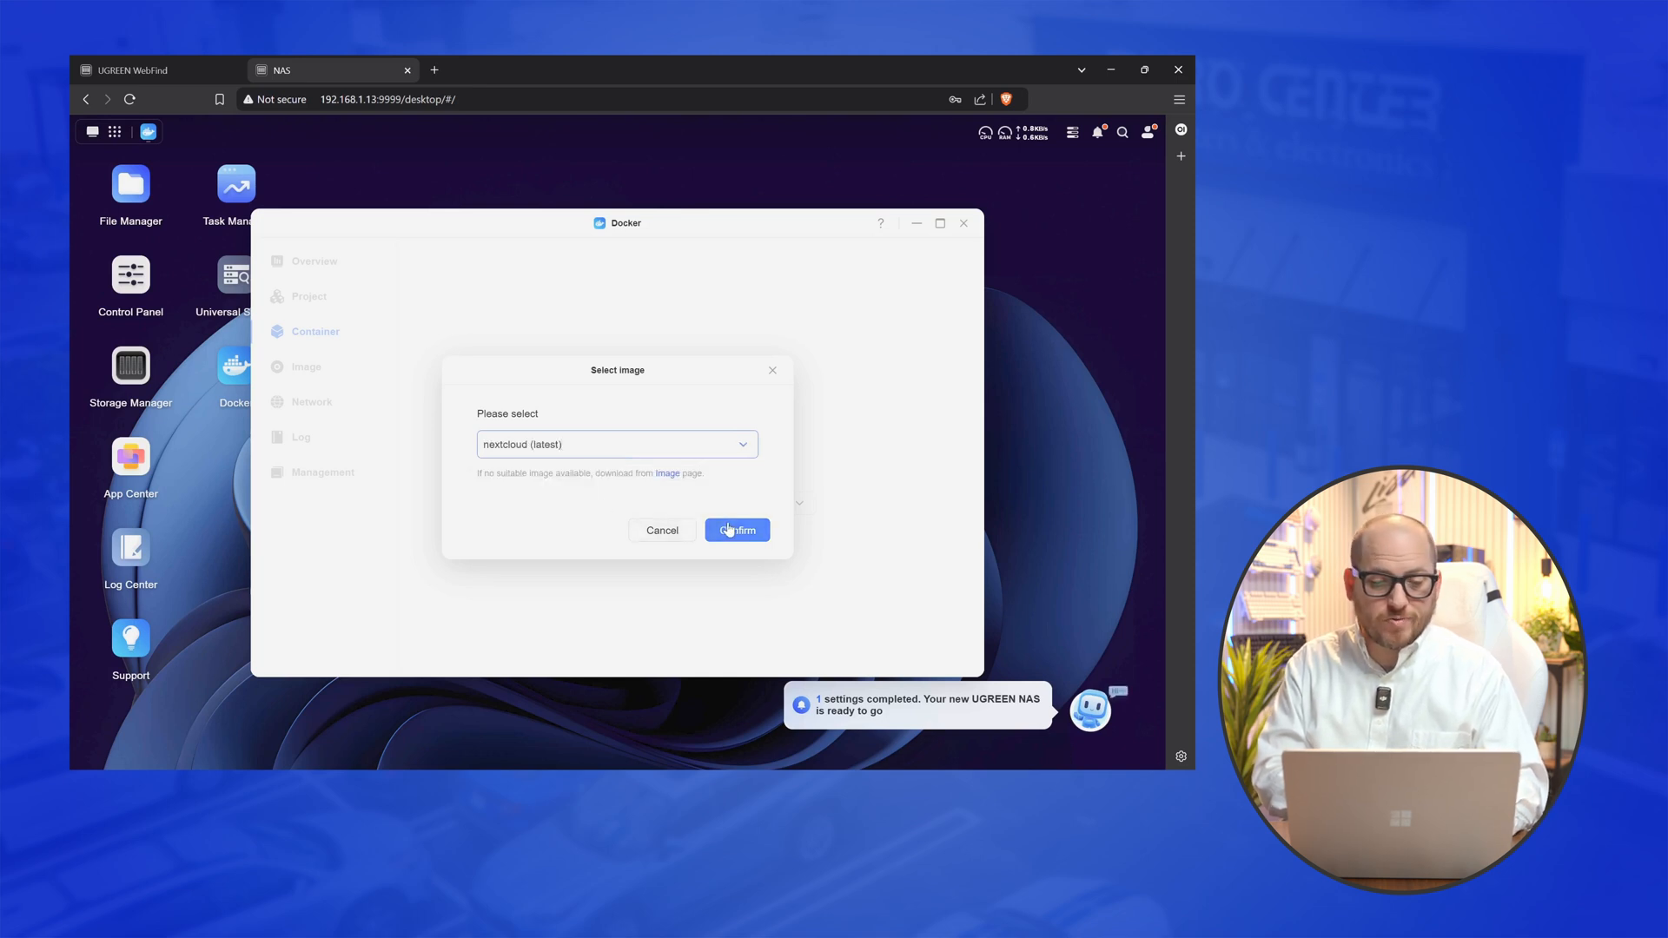
pyautogui.click(736, 530)
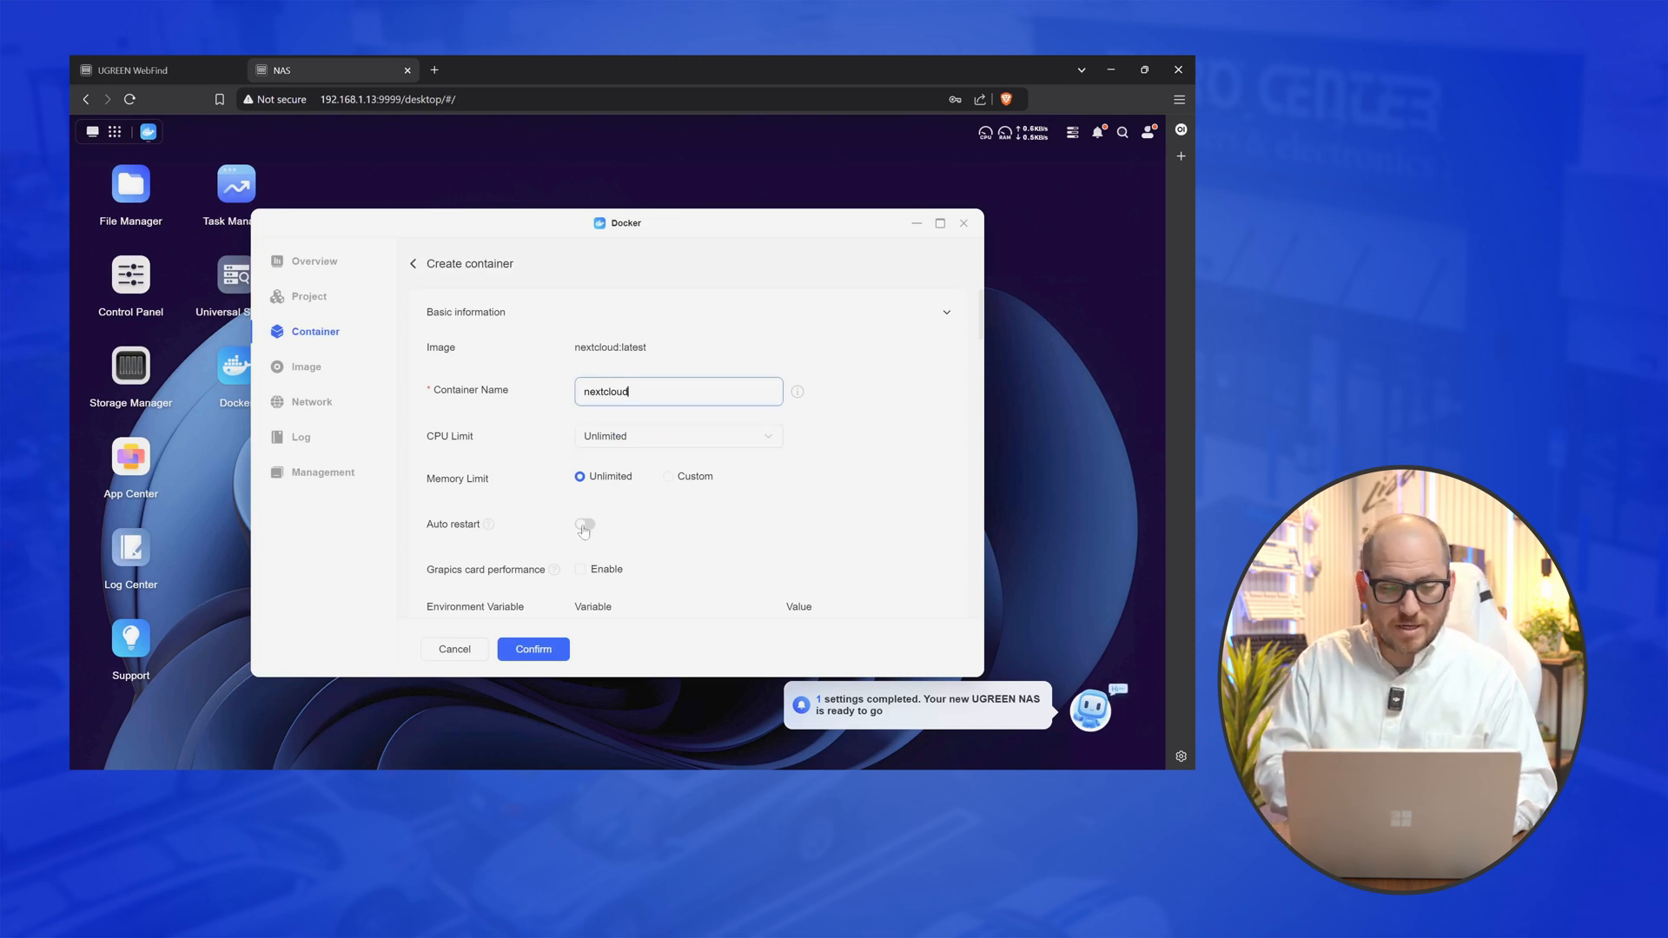
# Step: Map NAS port 8080 to container port 80 and create the nextcloud-1 container
pyautogui.click(584, 523)
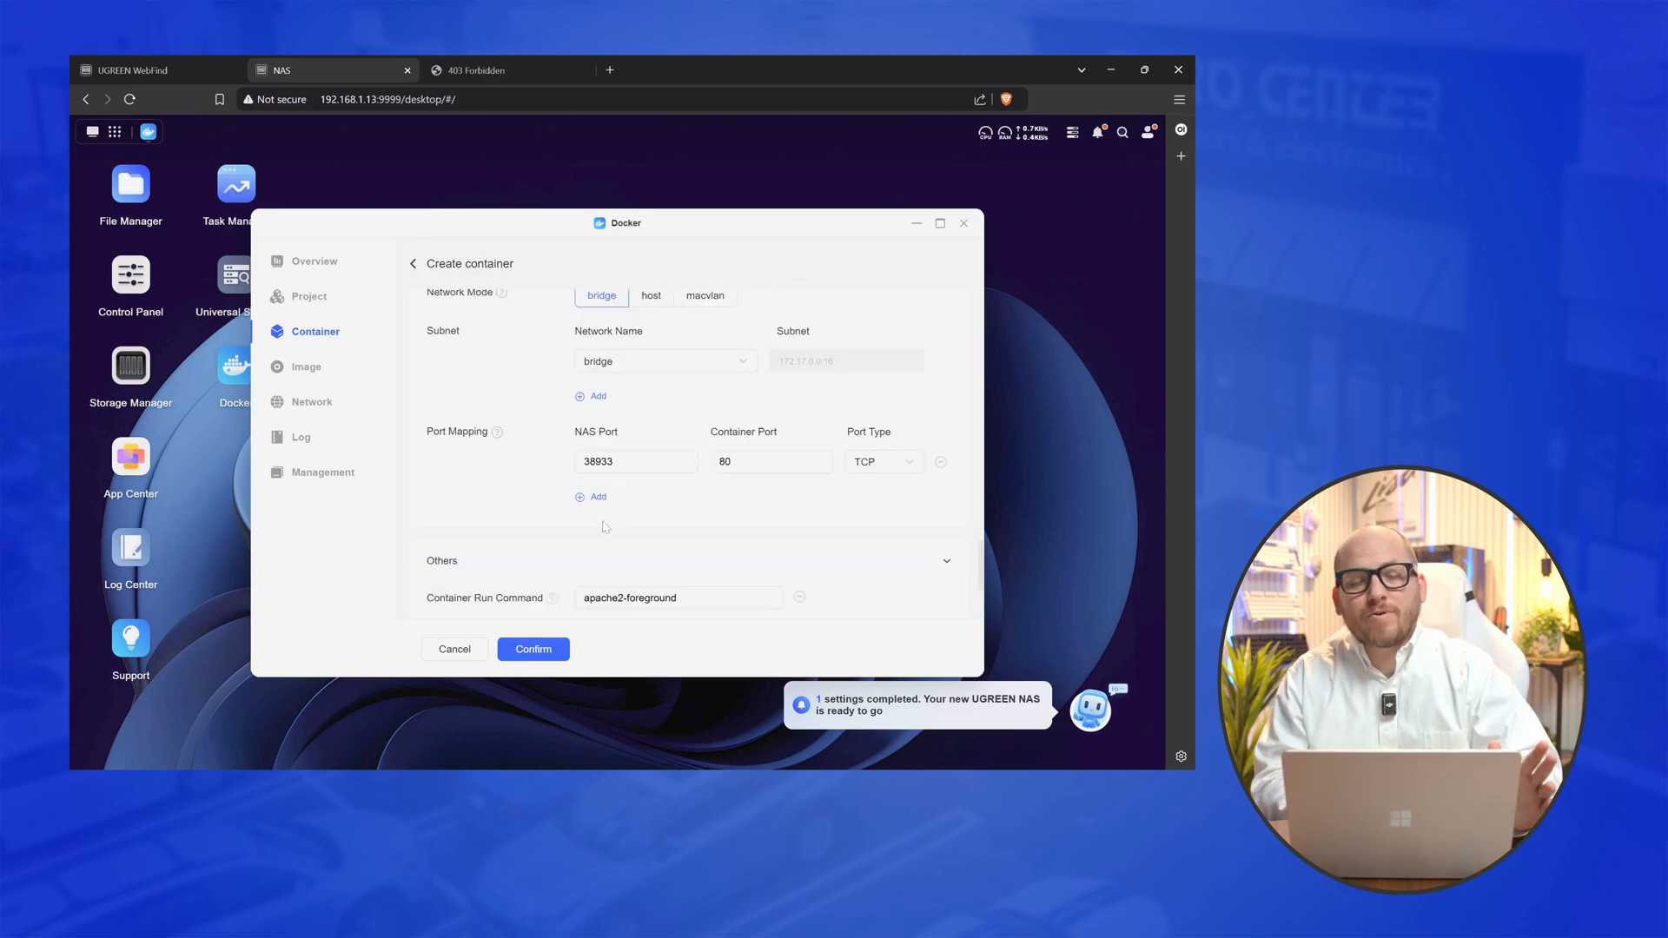
pyautogui.click(635, 460)
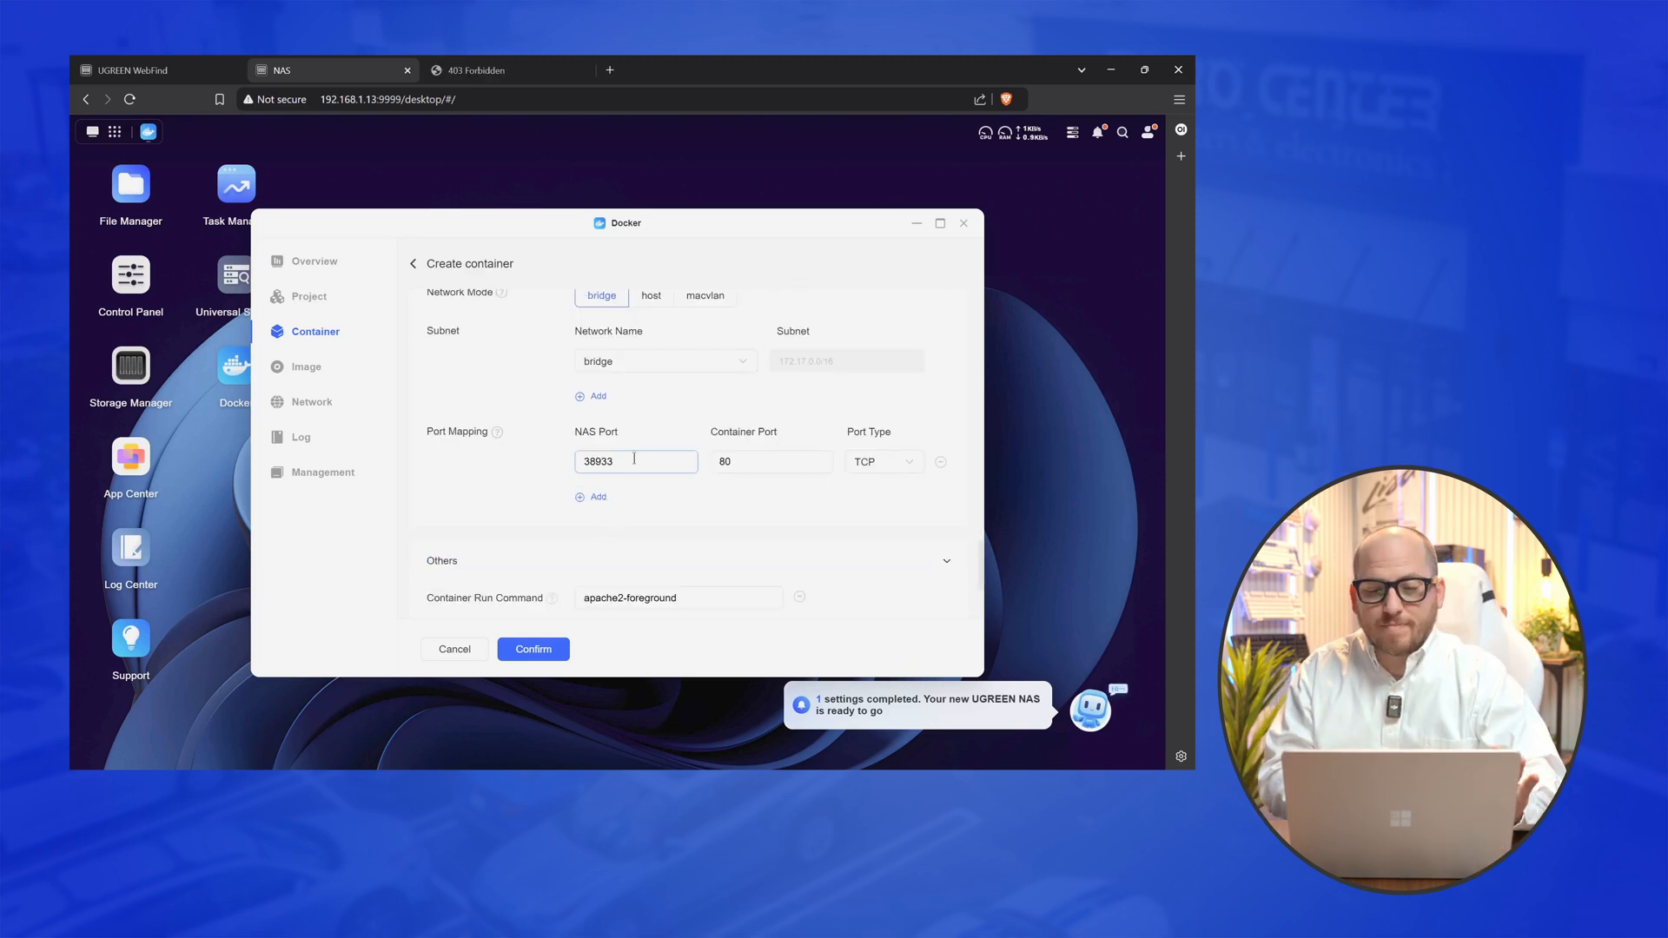
pyautogui.write('8080')
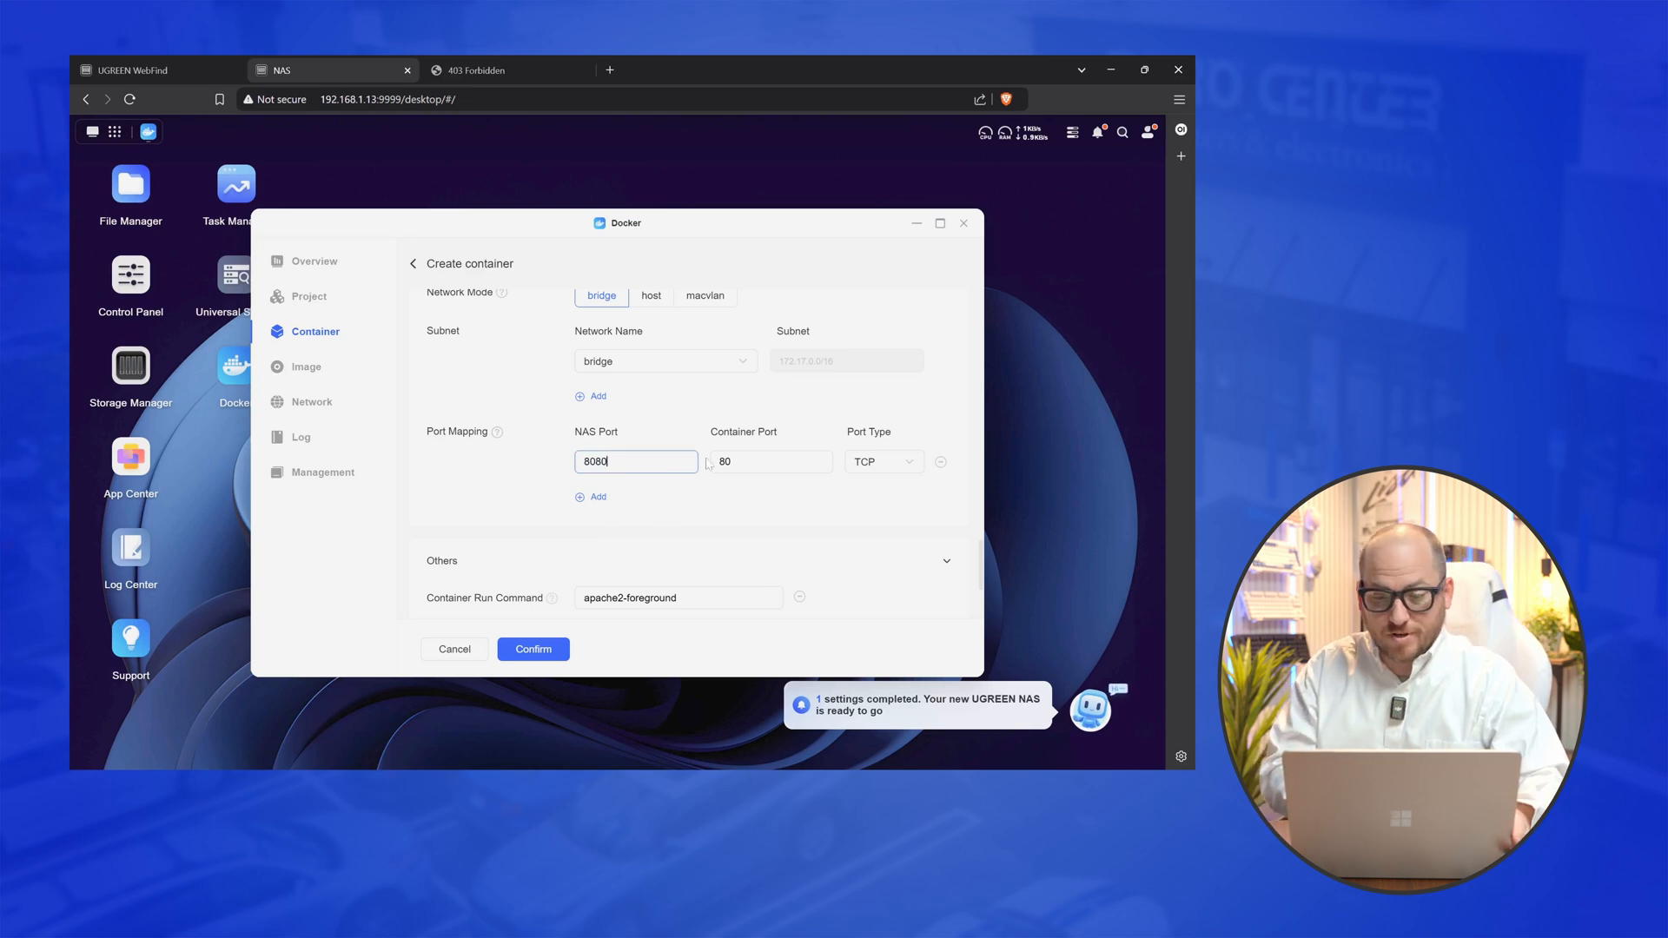
pyautogui.scroll(-3)
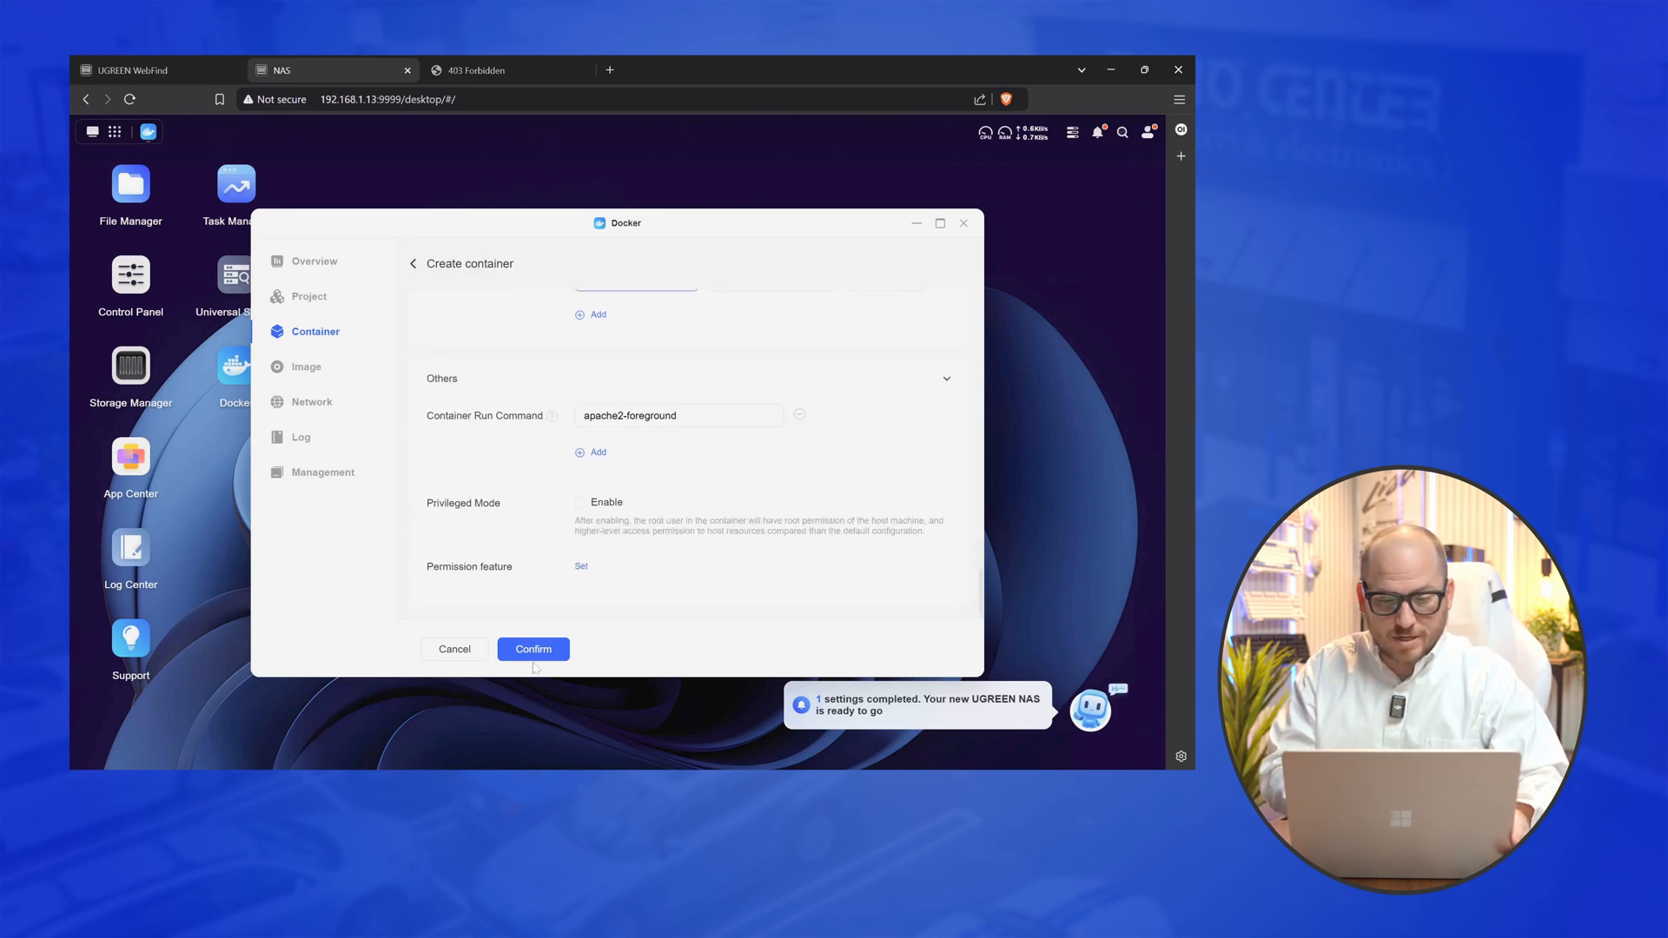
pyautogui.click(532, 649)
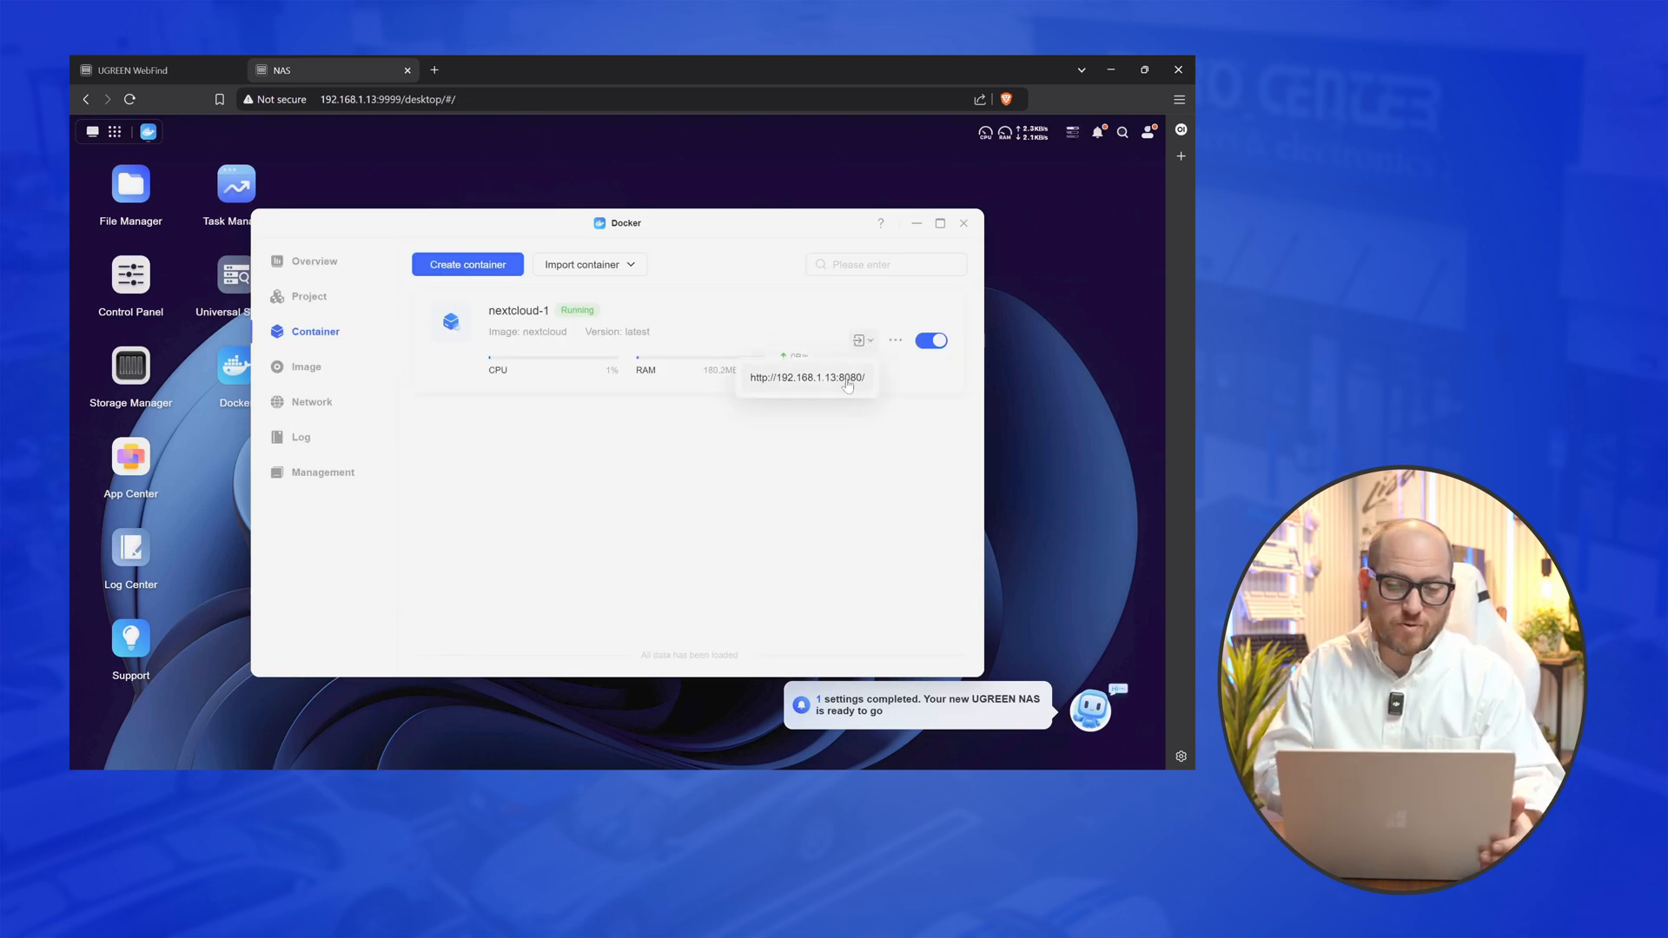
# Step: Open Nextcloud on port 8080 and install it with admin account Jacob
pyautogui.click(806, 378)
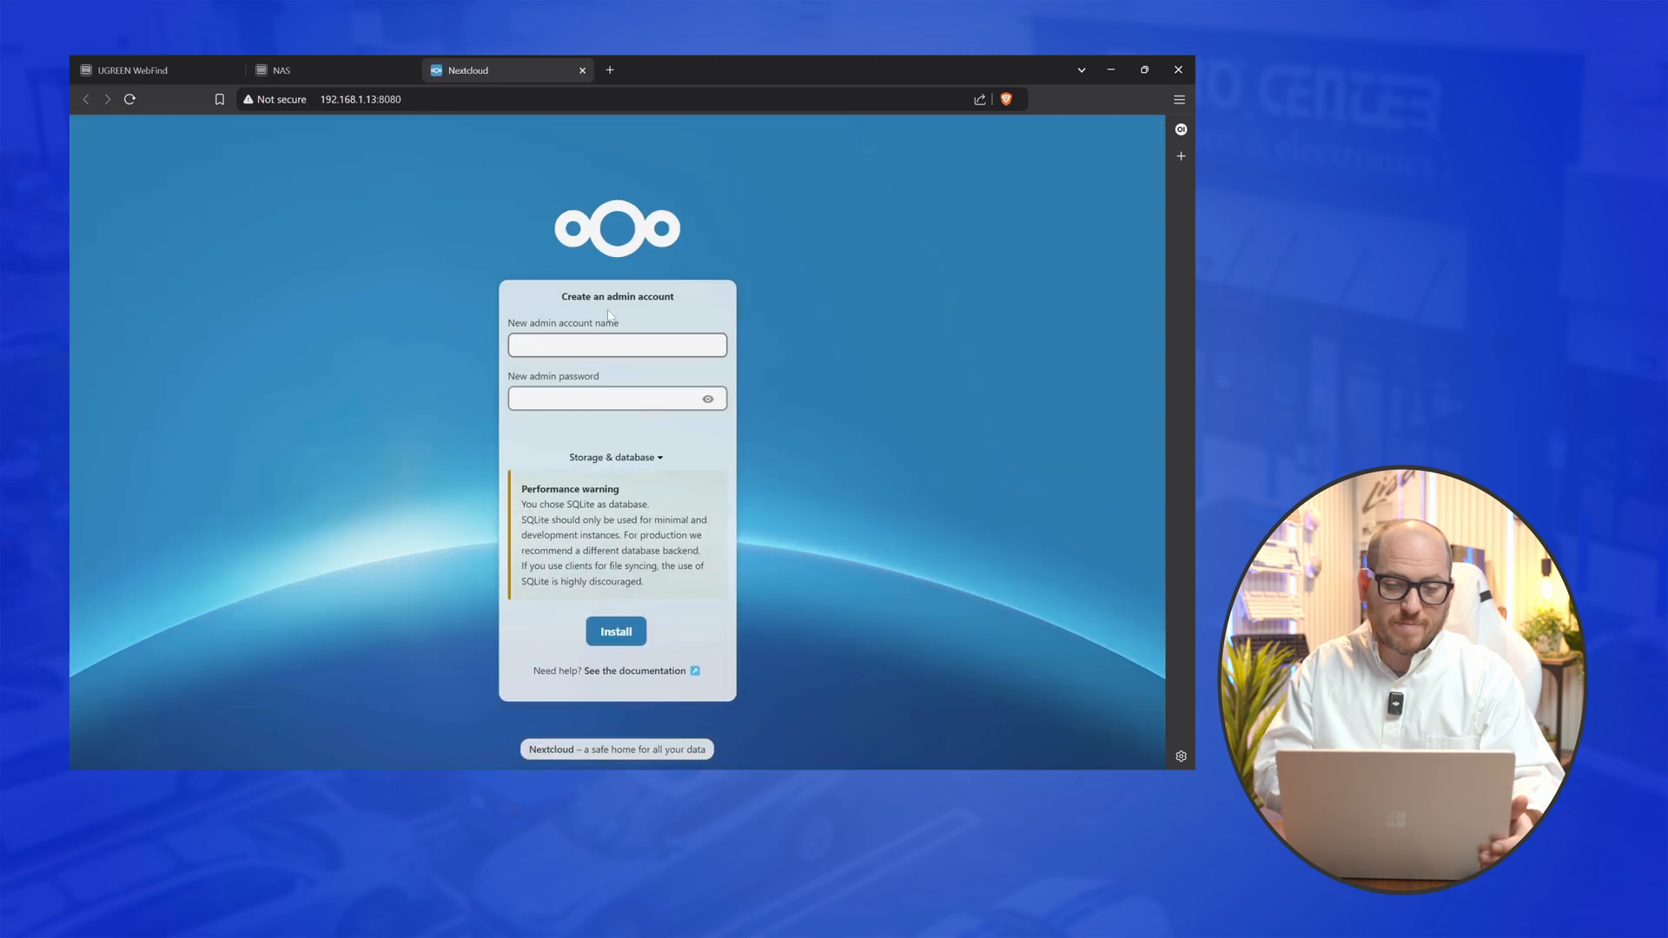
pyautogui.moveTo(933, 639)
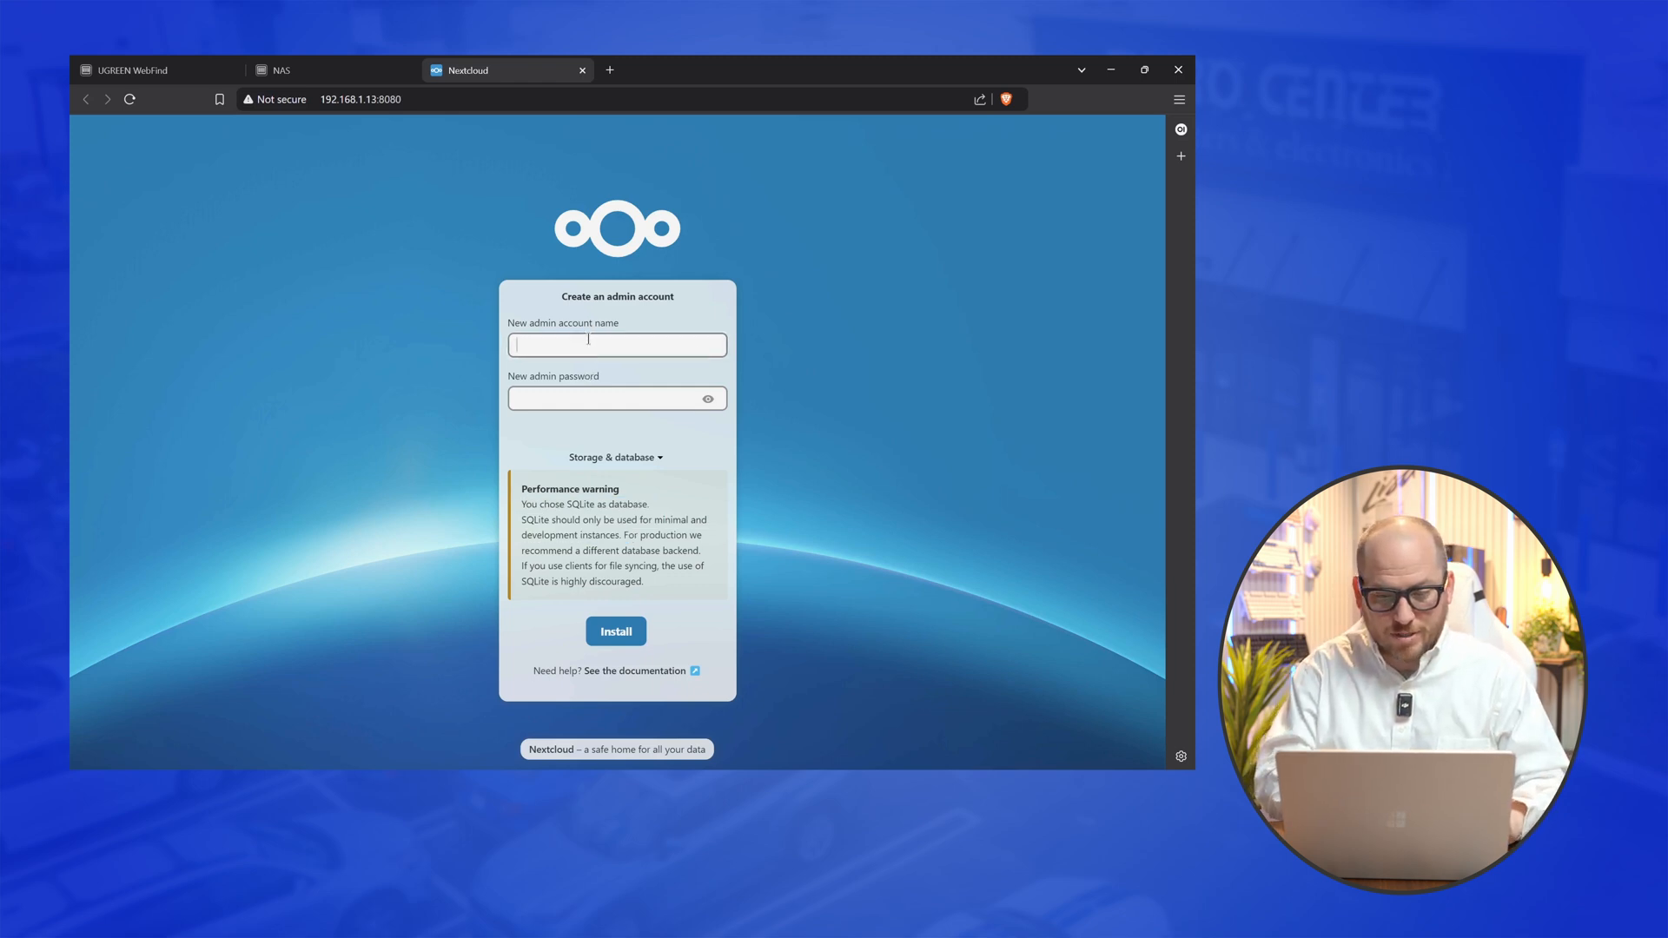
pyautogui.write('Jacob')
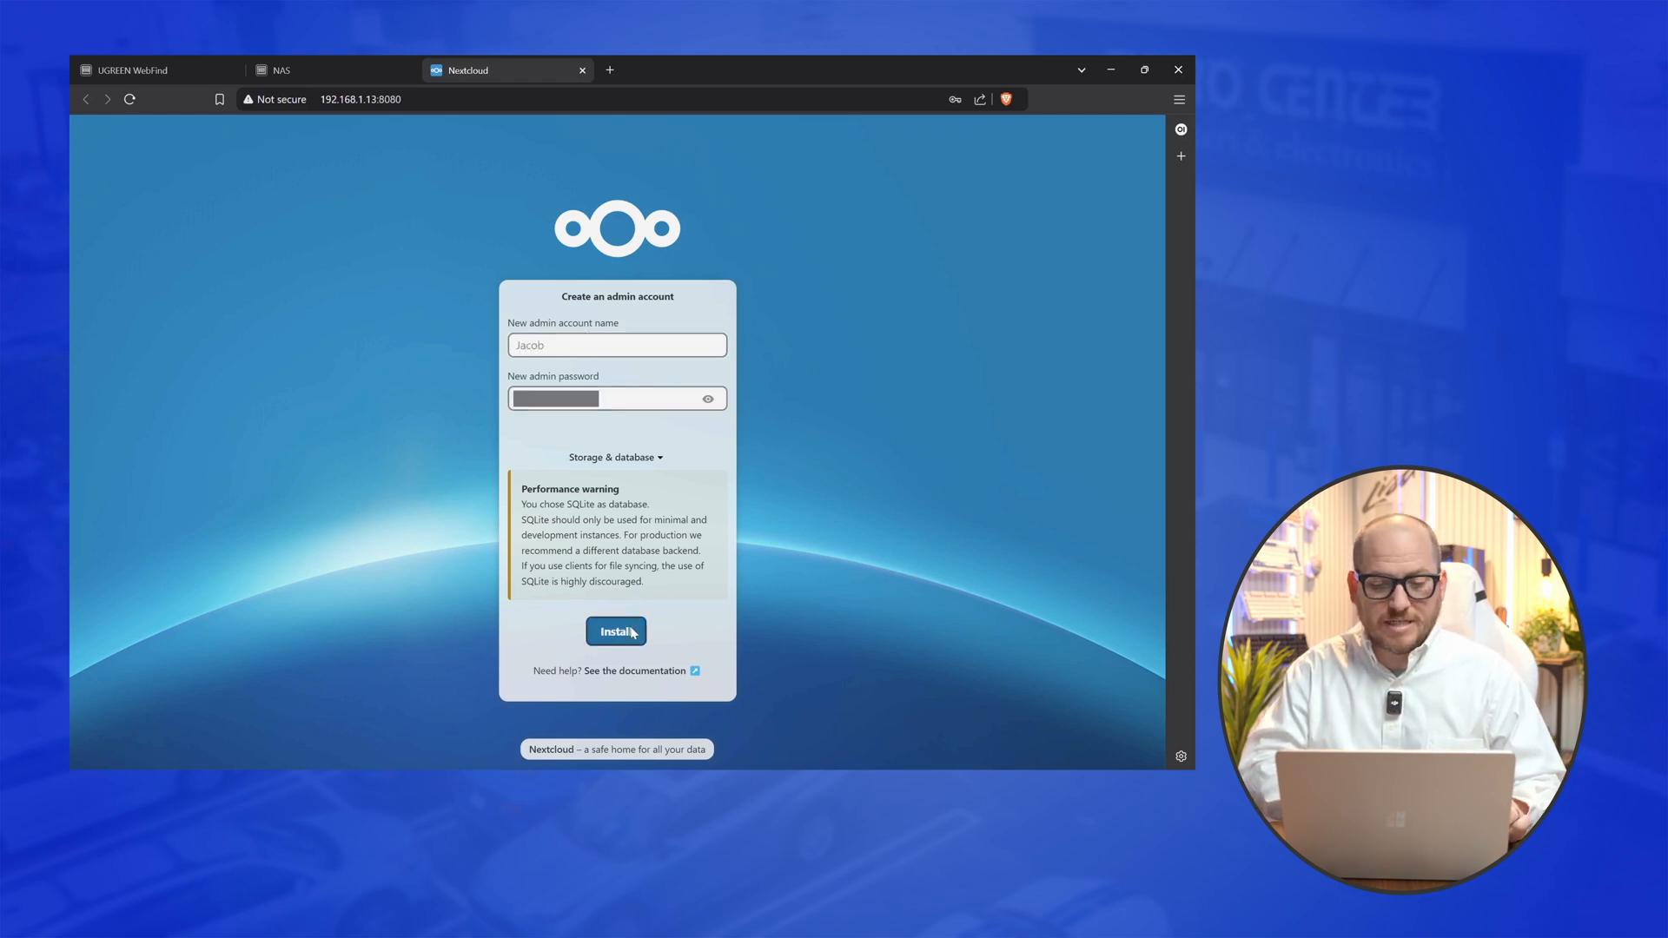
pyautogui.click(615, 631)
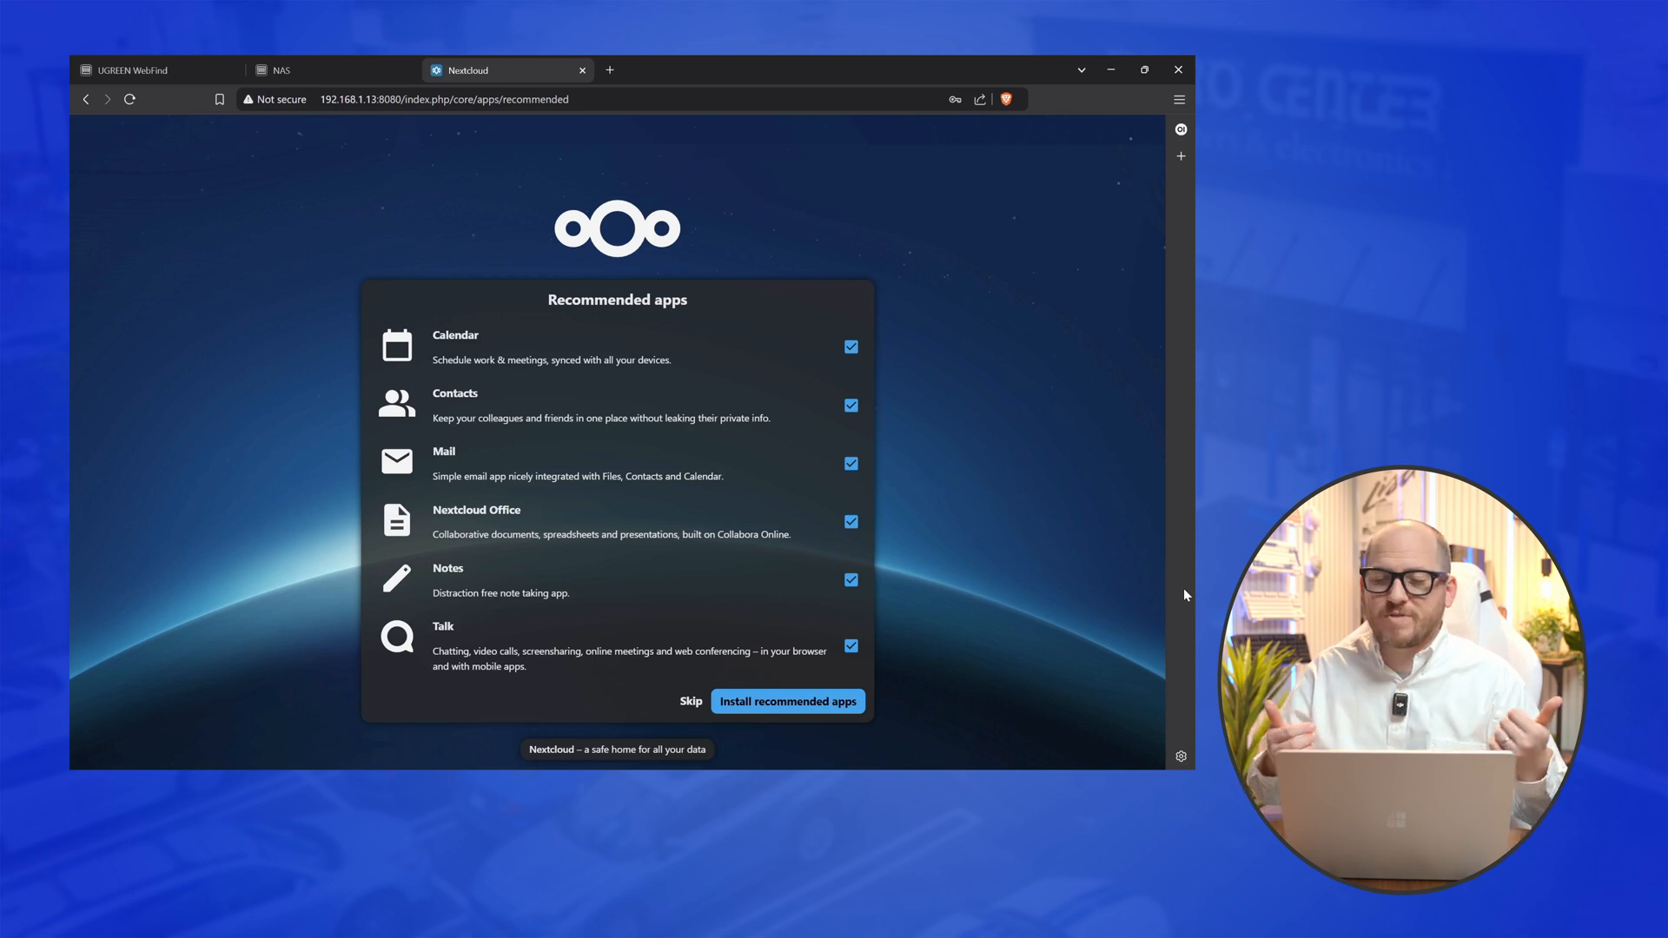
pyautogui.moveTo(925, 596)
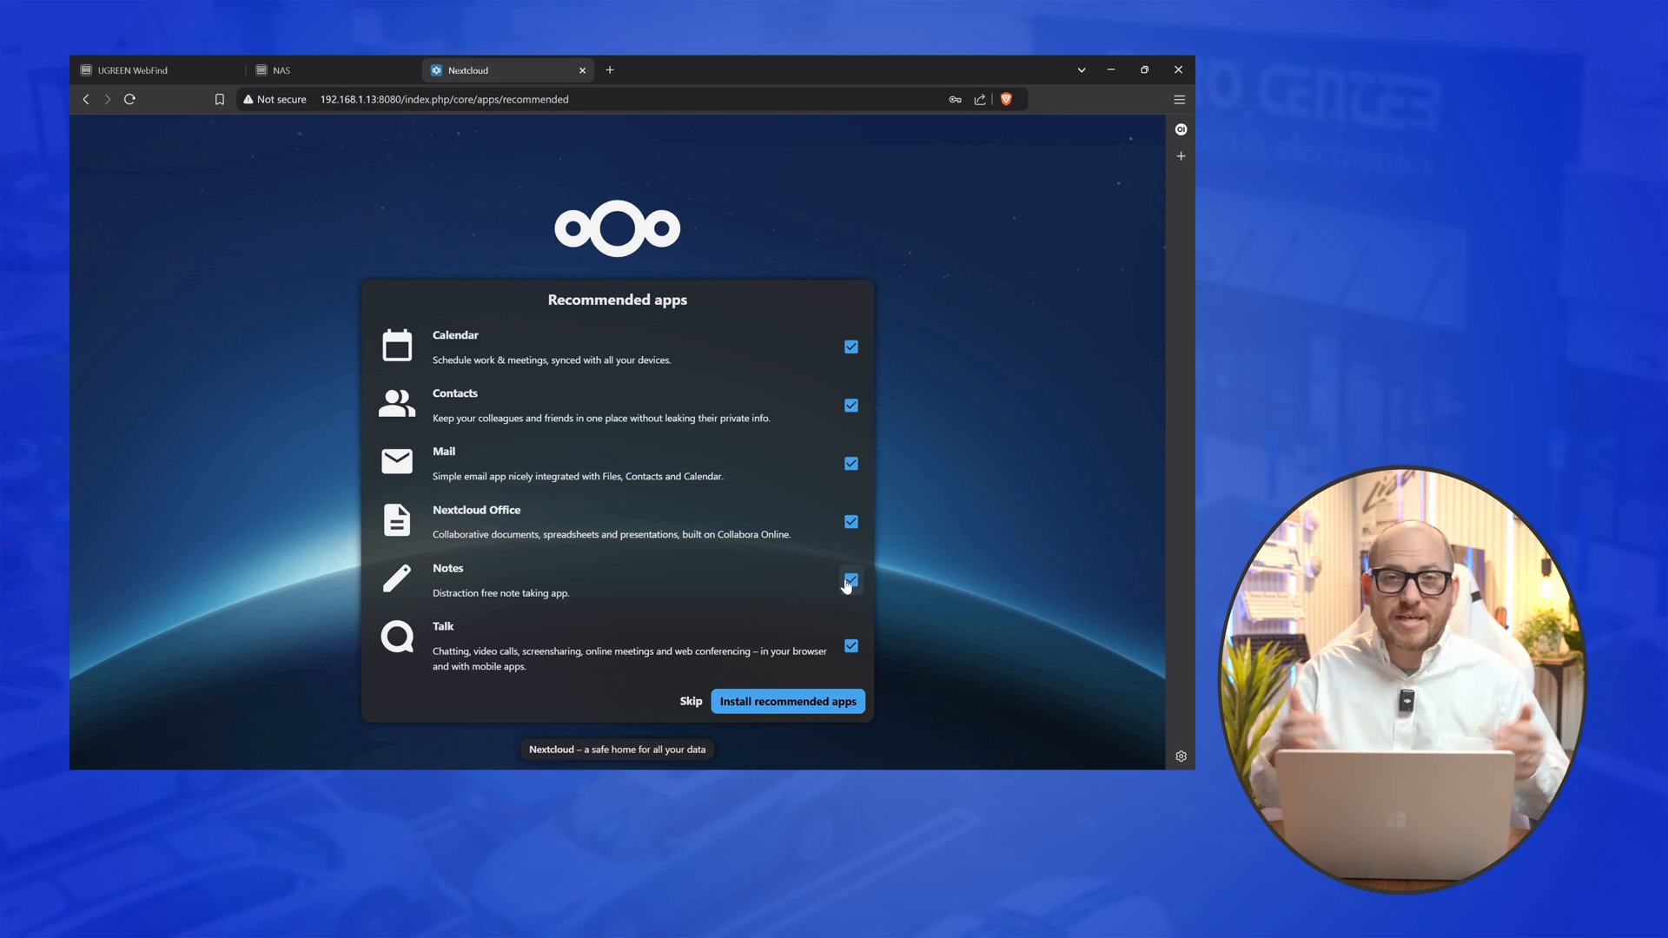
pyautogui.click(788, 701)
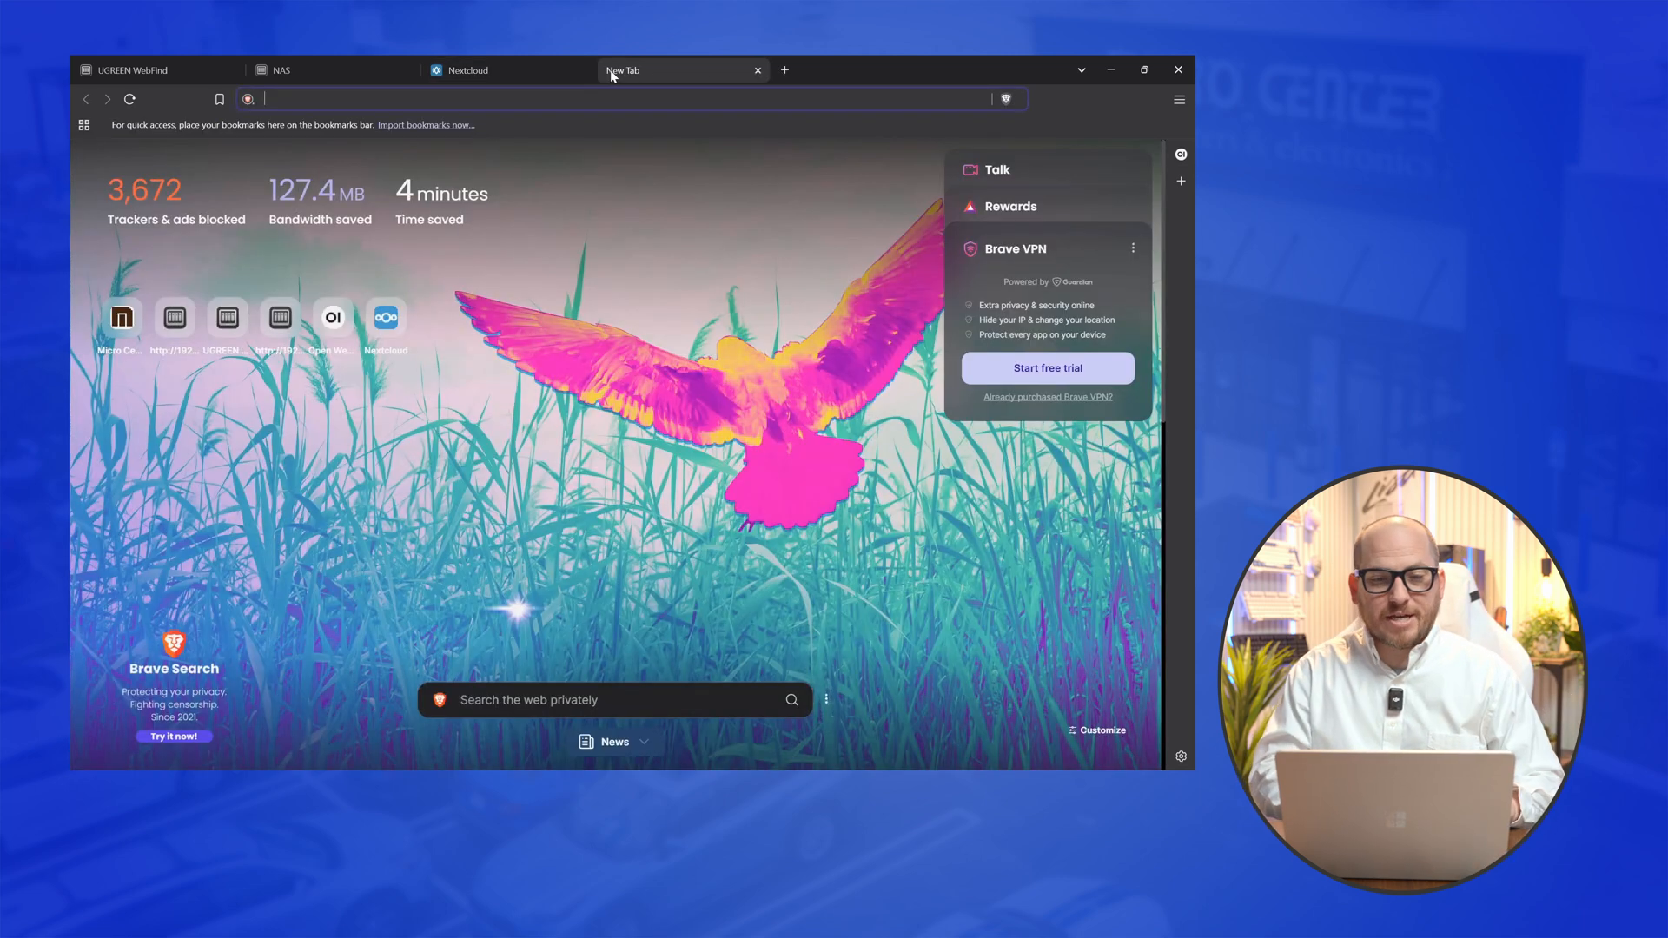
# Step: Download the Nextcloud Files Windows 10+ (64 bit) client from nextcloud.com
pyautogui.write('nextcloud.com')
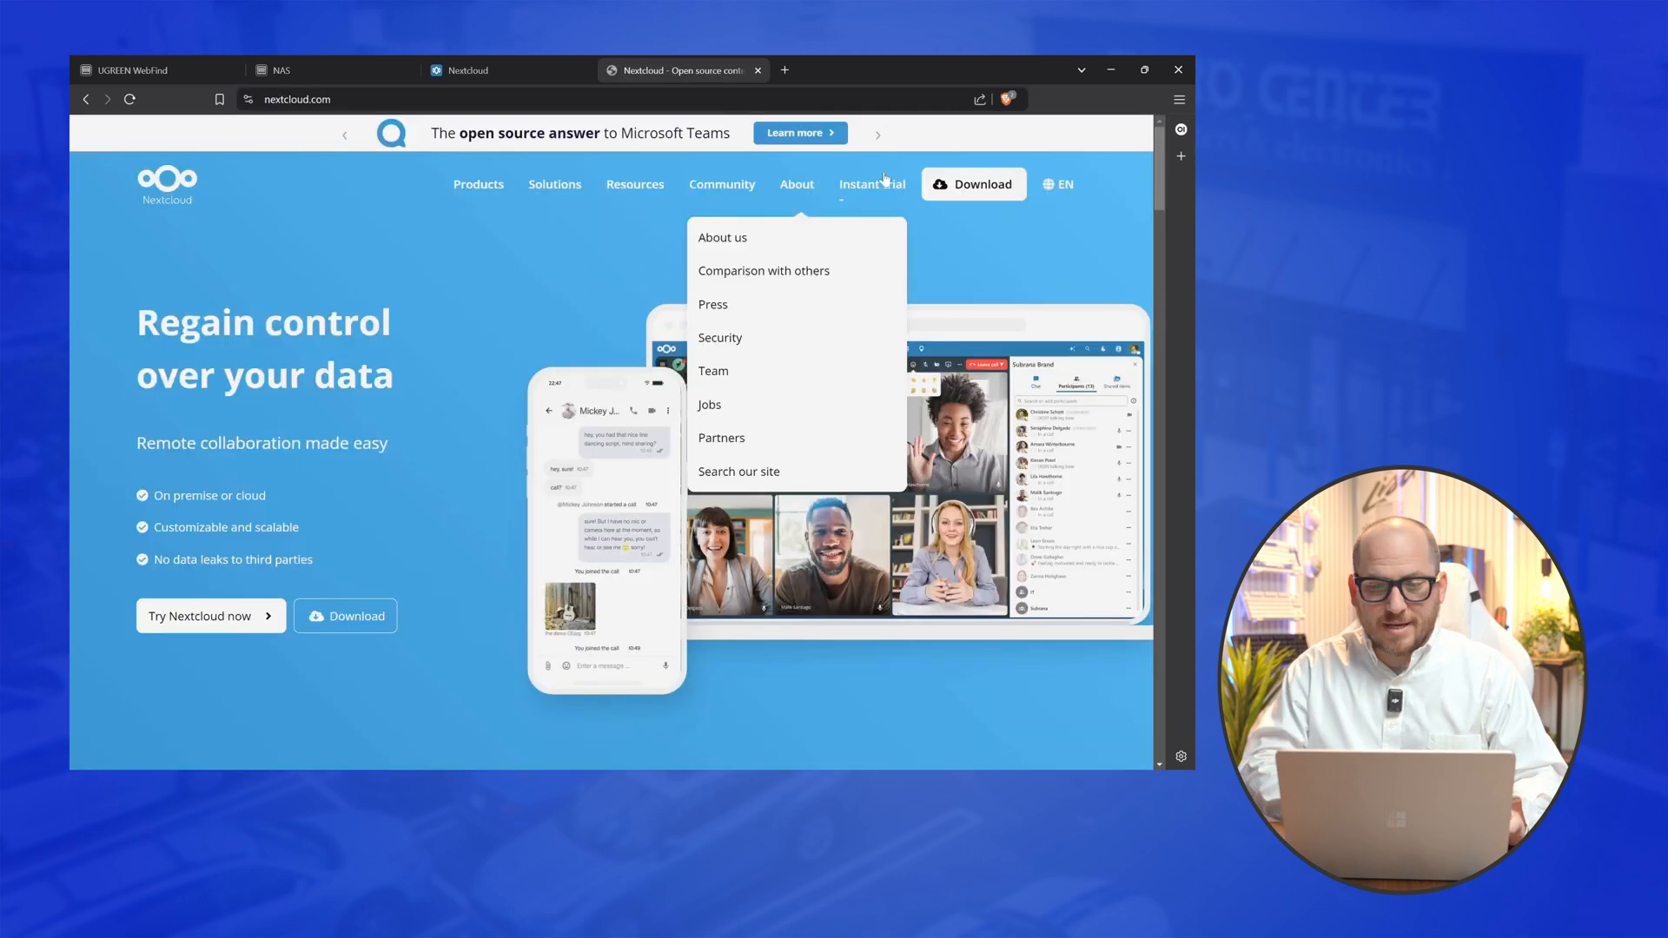
pyautogui.click(972, 184)
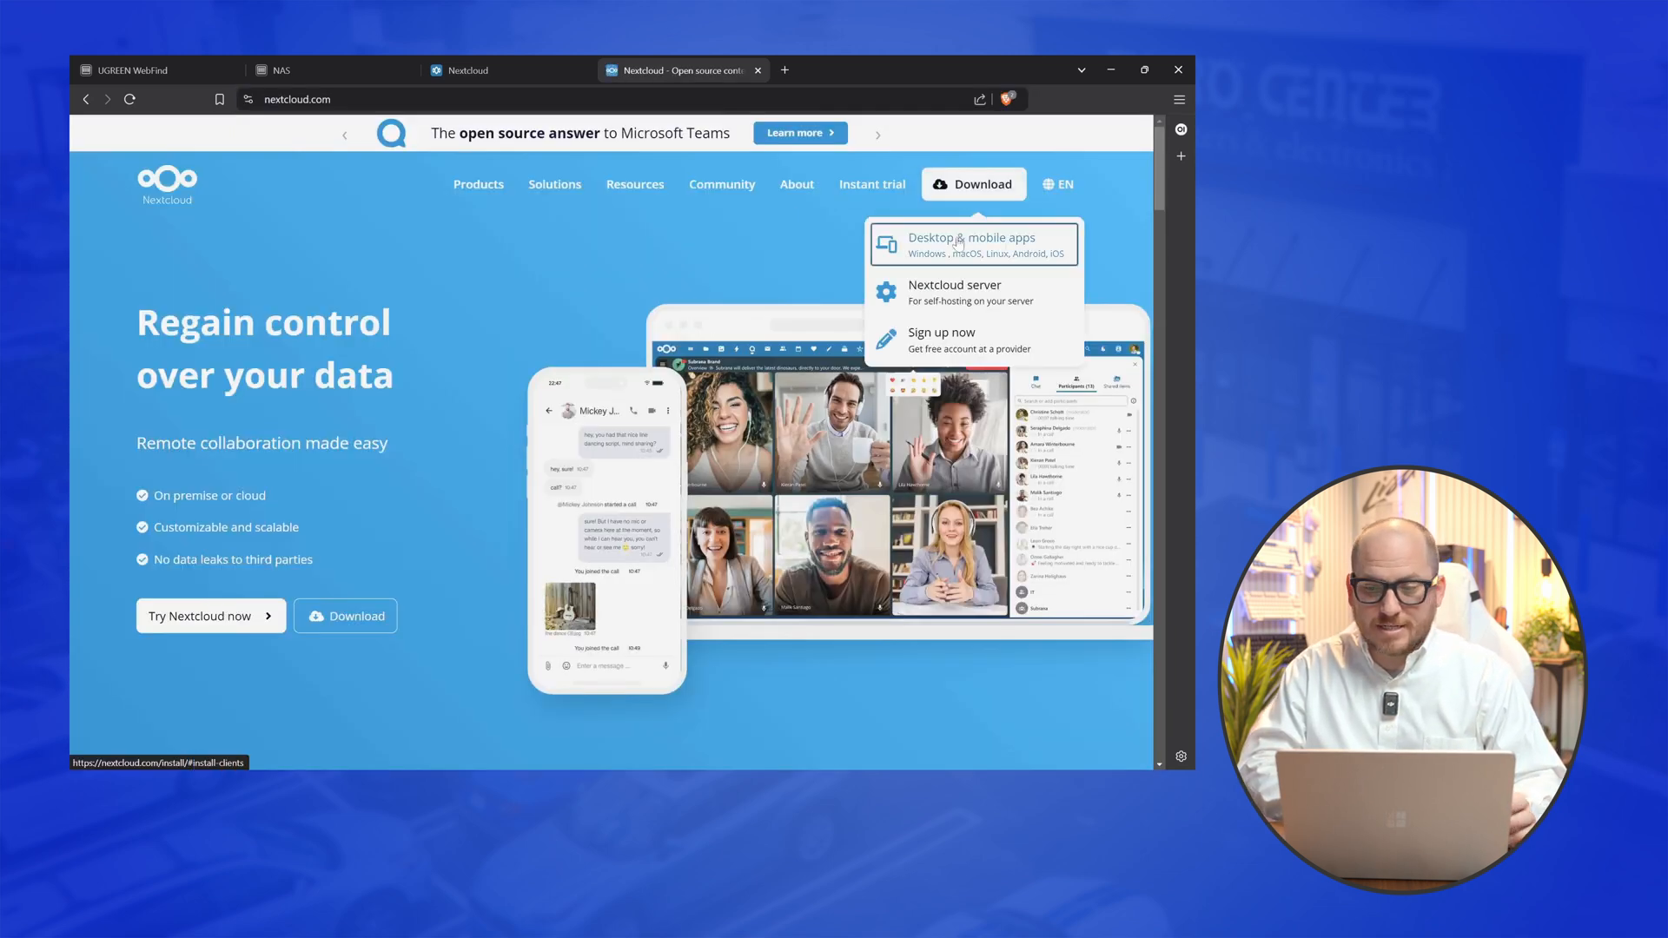
pyautogui.click(970, 243)
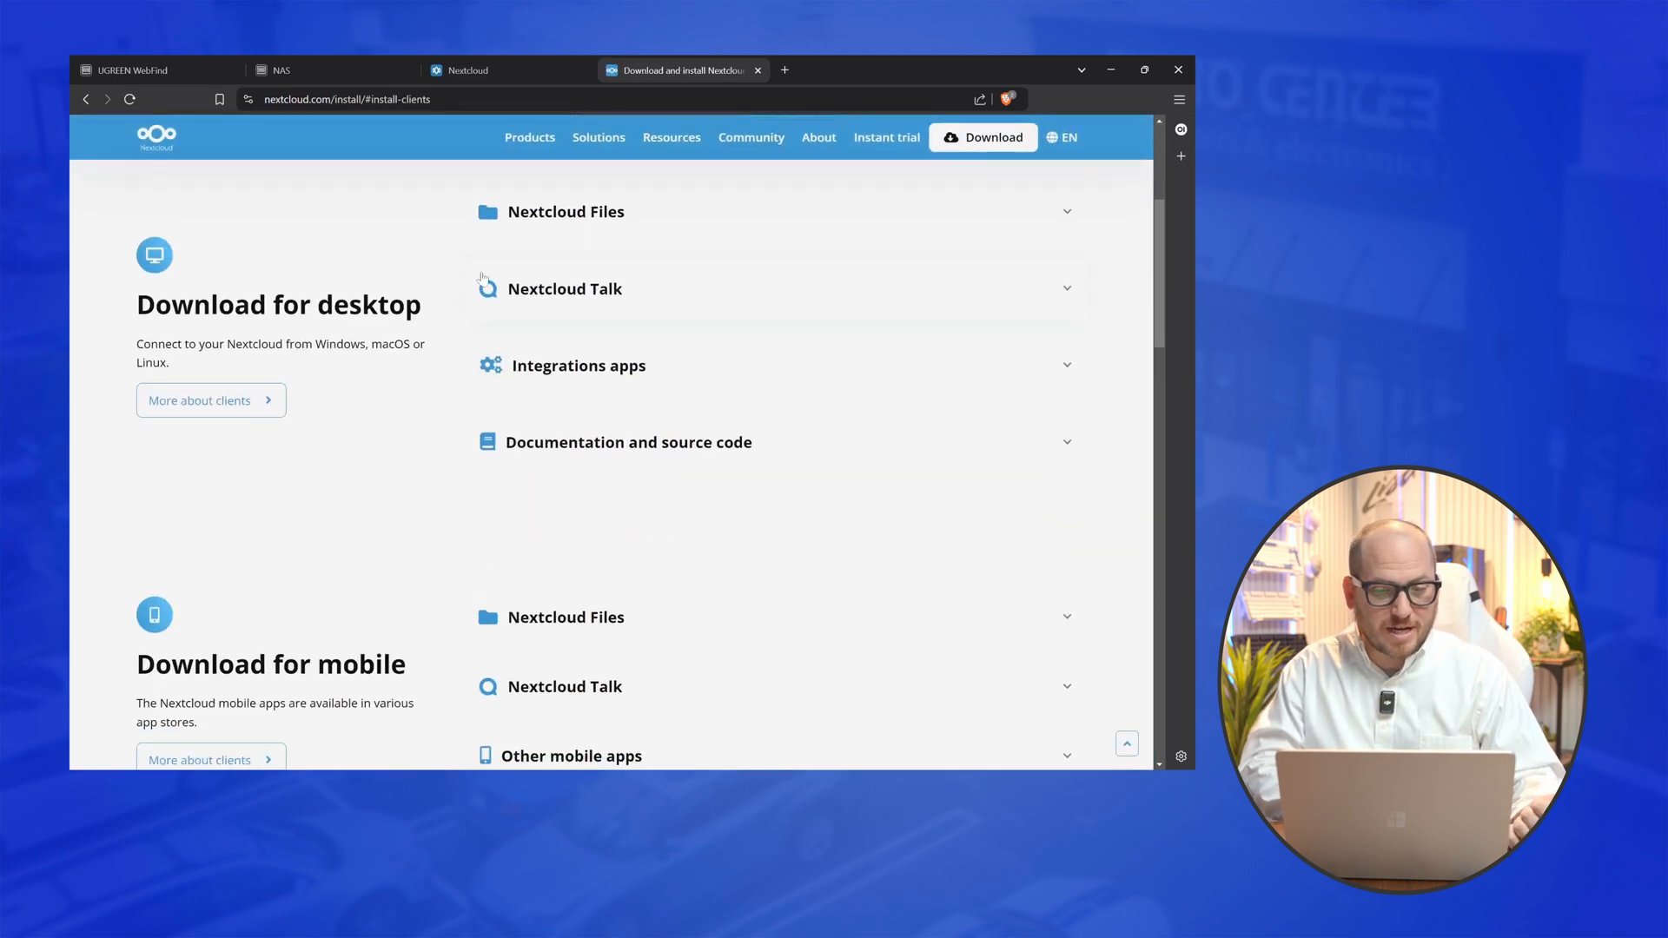
pyautogui.click(565, 210)
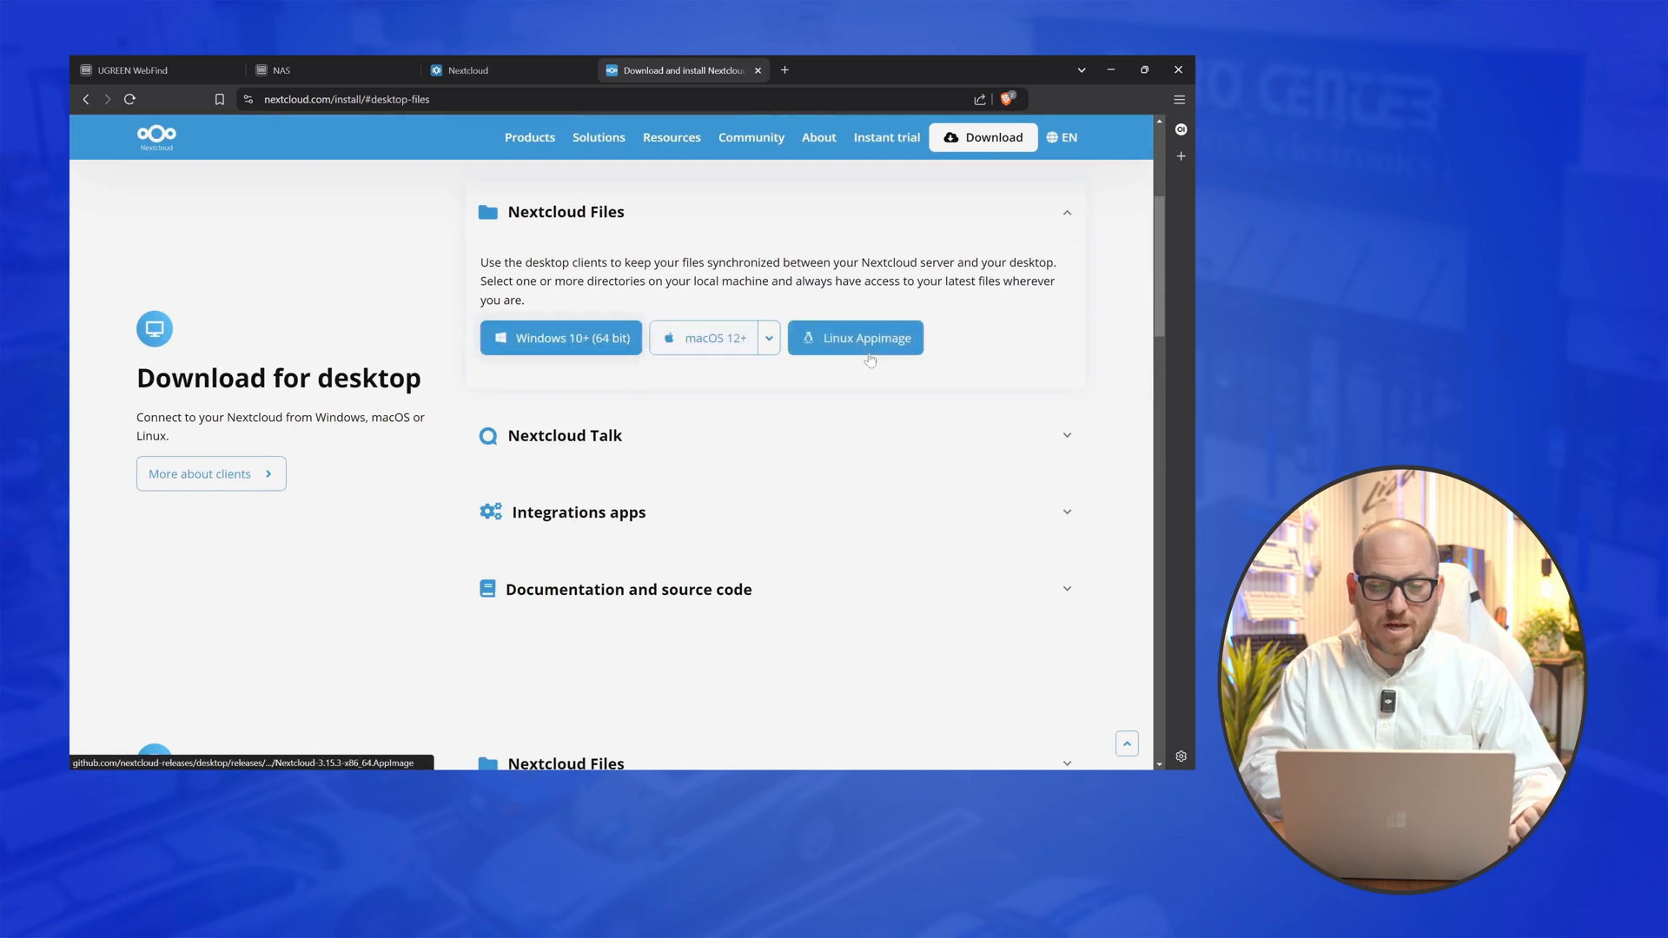
pyautogui.click(559, 338)
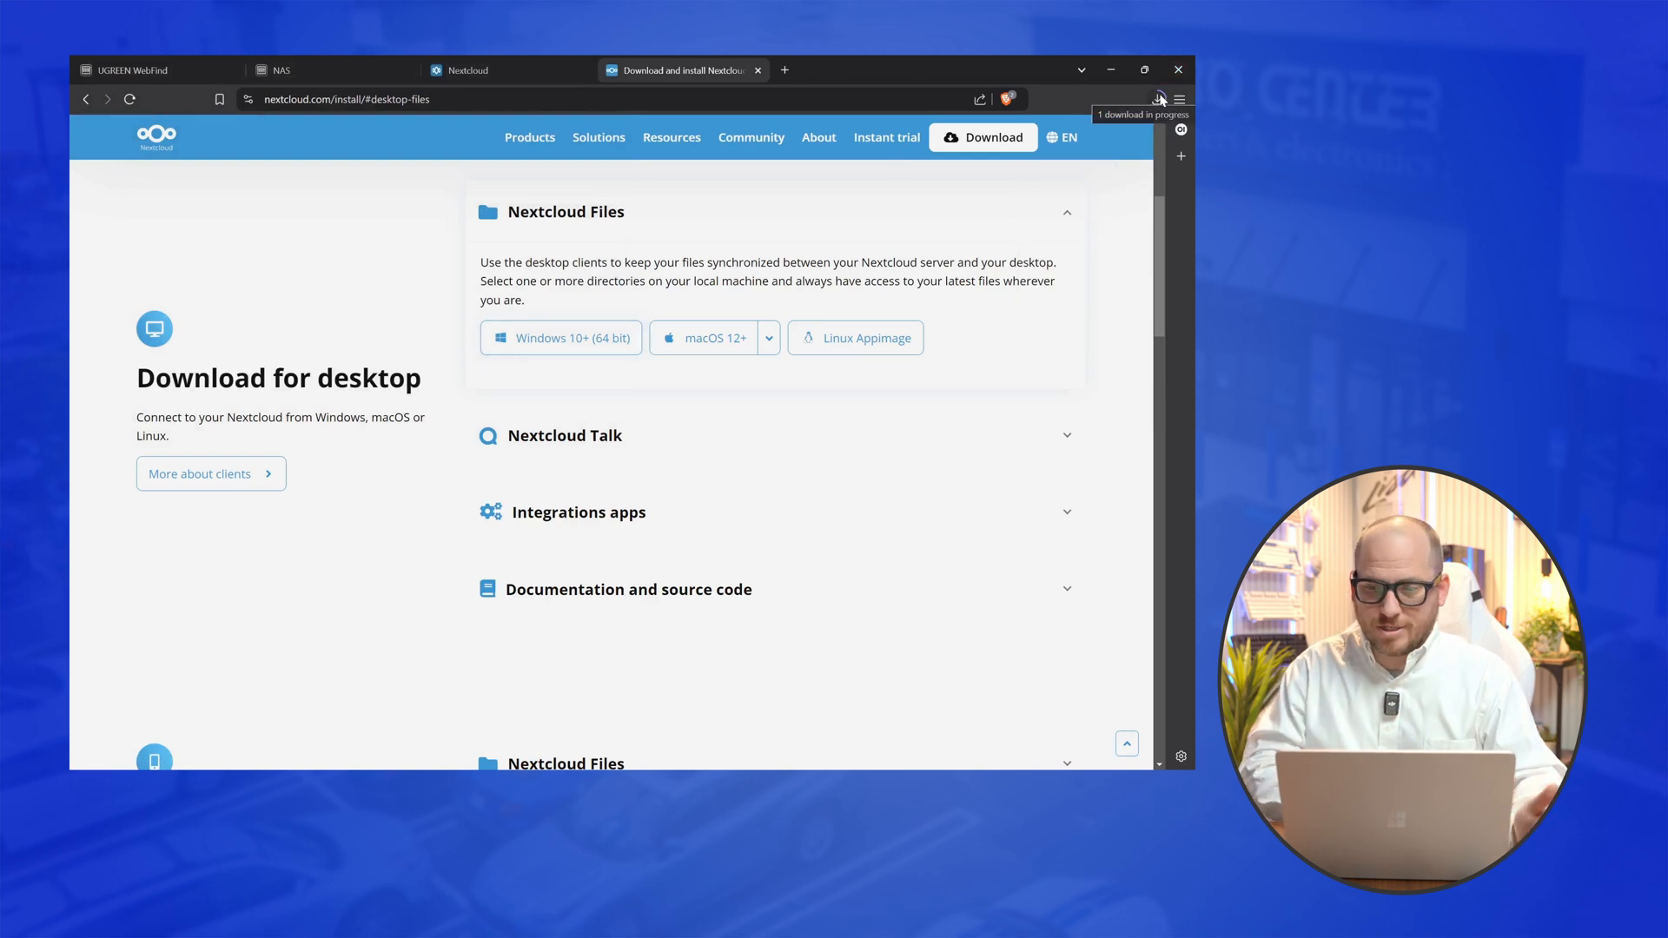
pyautogui.click(489, 71)
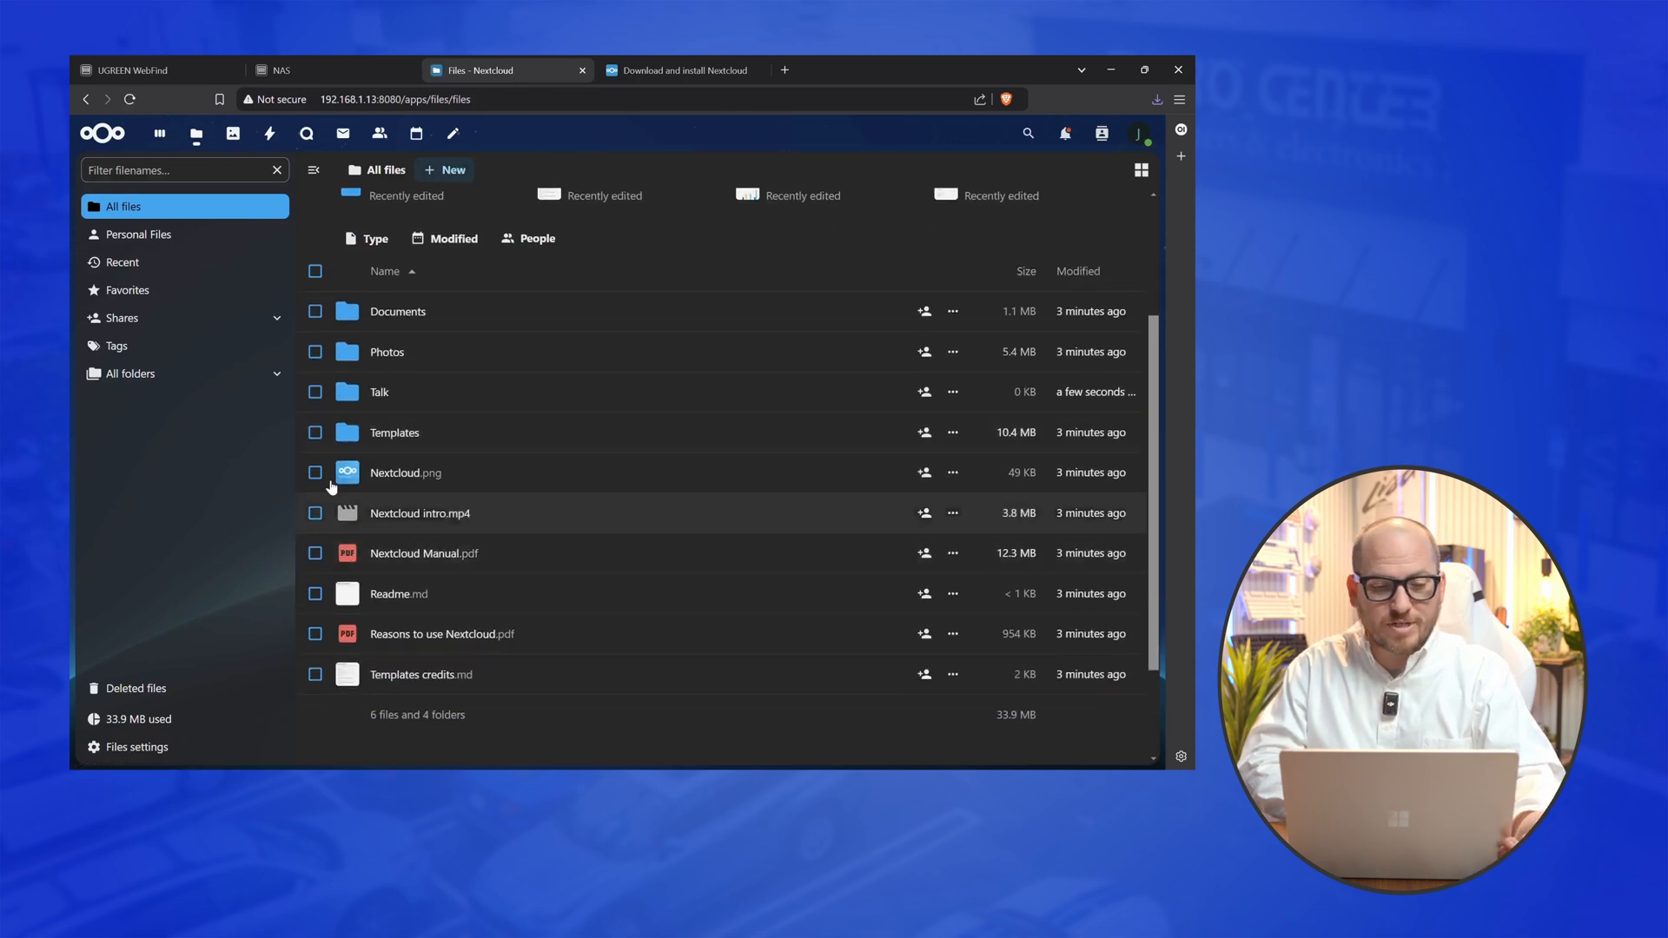
# Step: Page through the sample Photos images, then launch the downloaded .msi installer
pyautogui.click(315, 271)
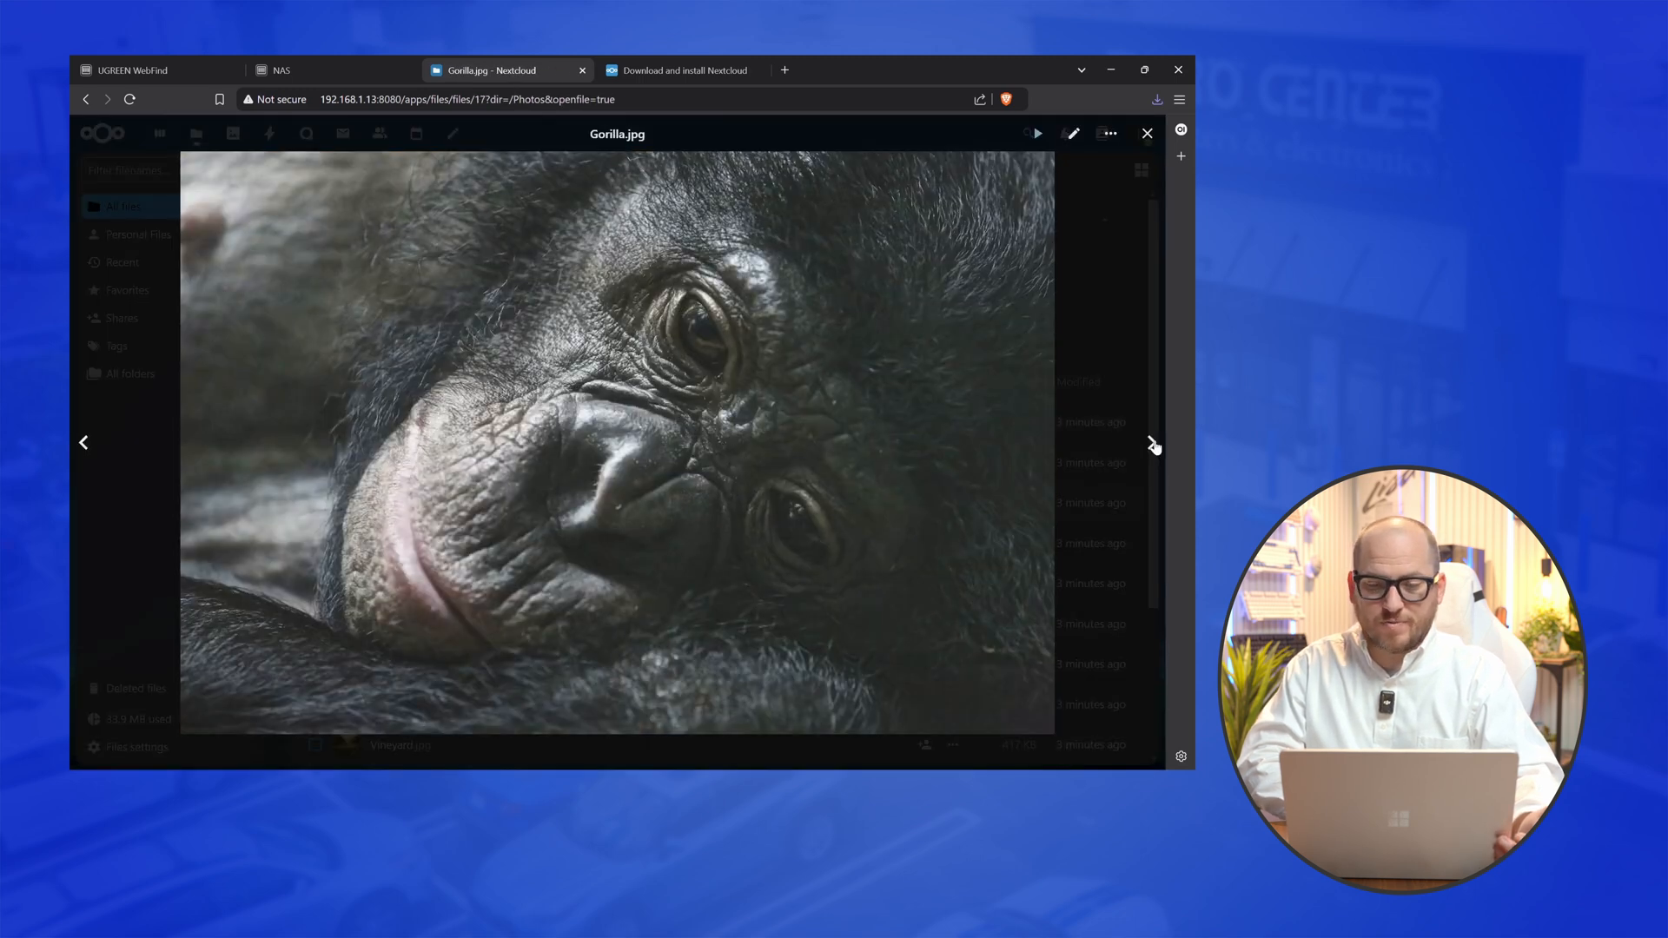
pyautogui.click(1155, 442)
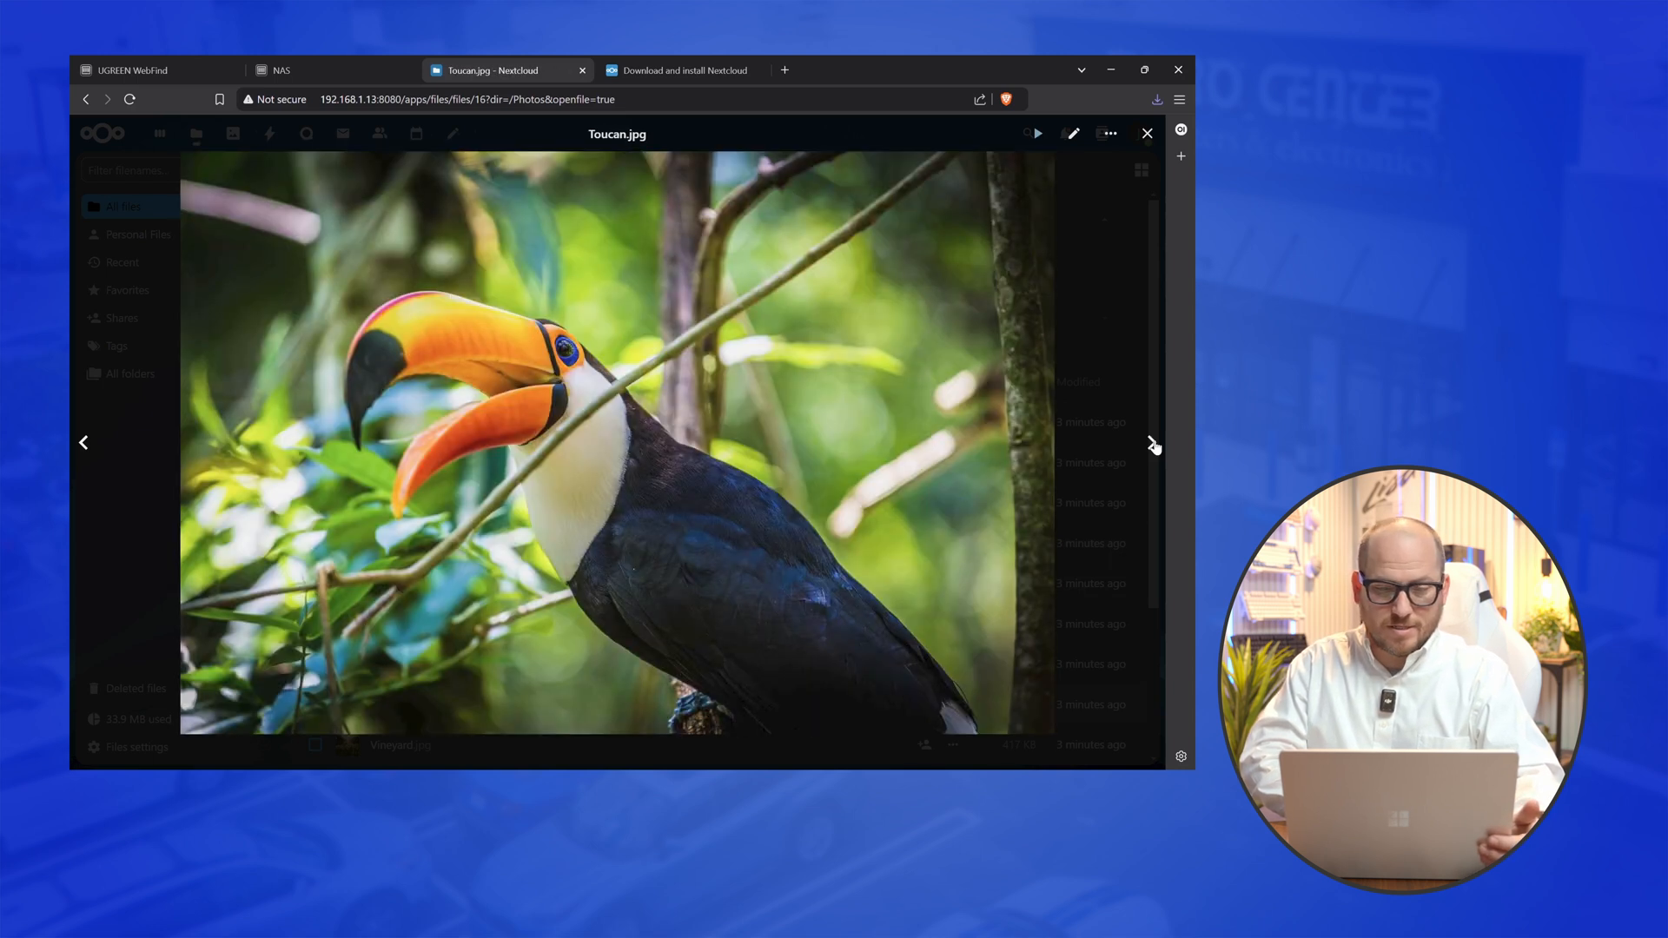
pyautogui.click(1147, 133)
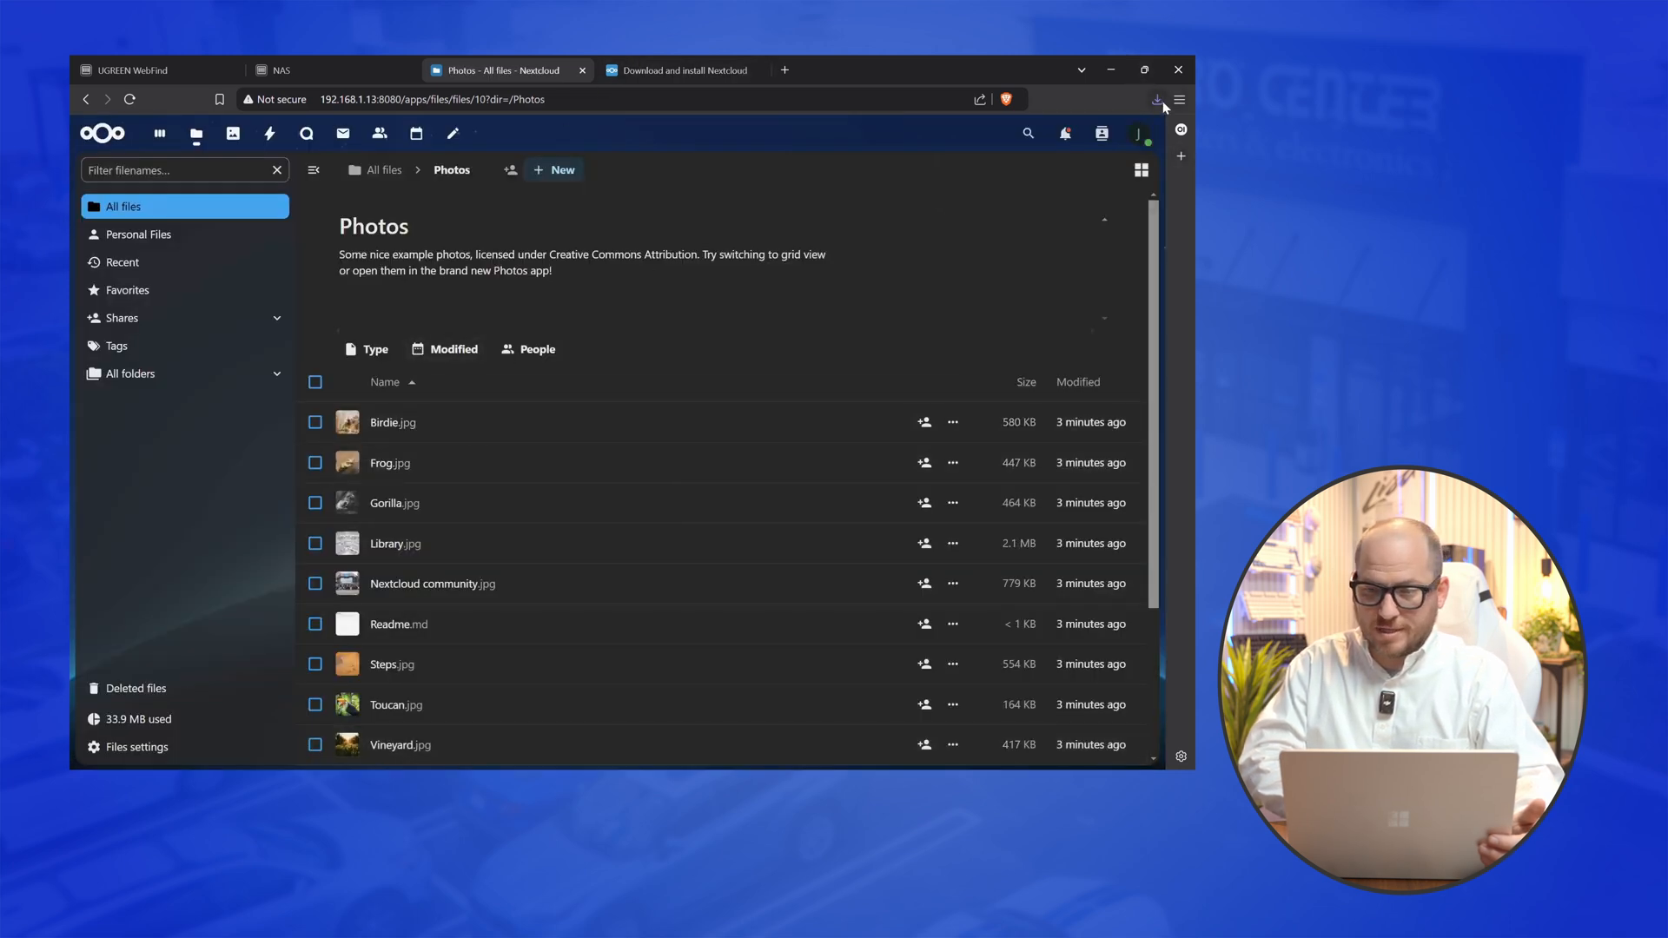
pyautogui.click(1157, 100)
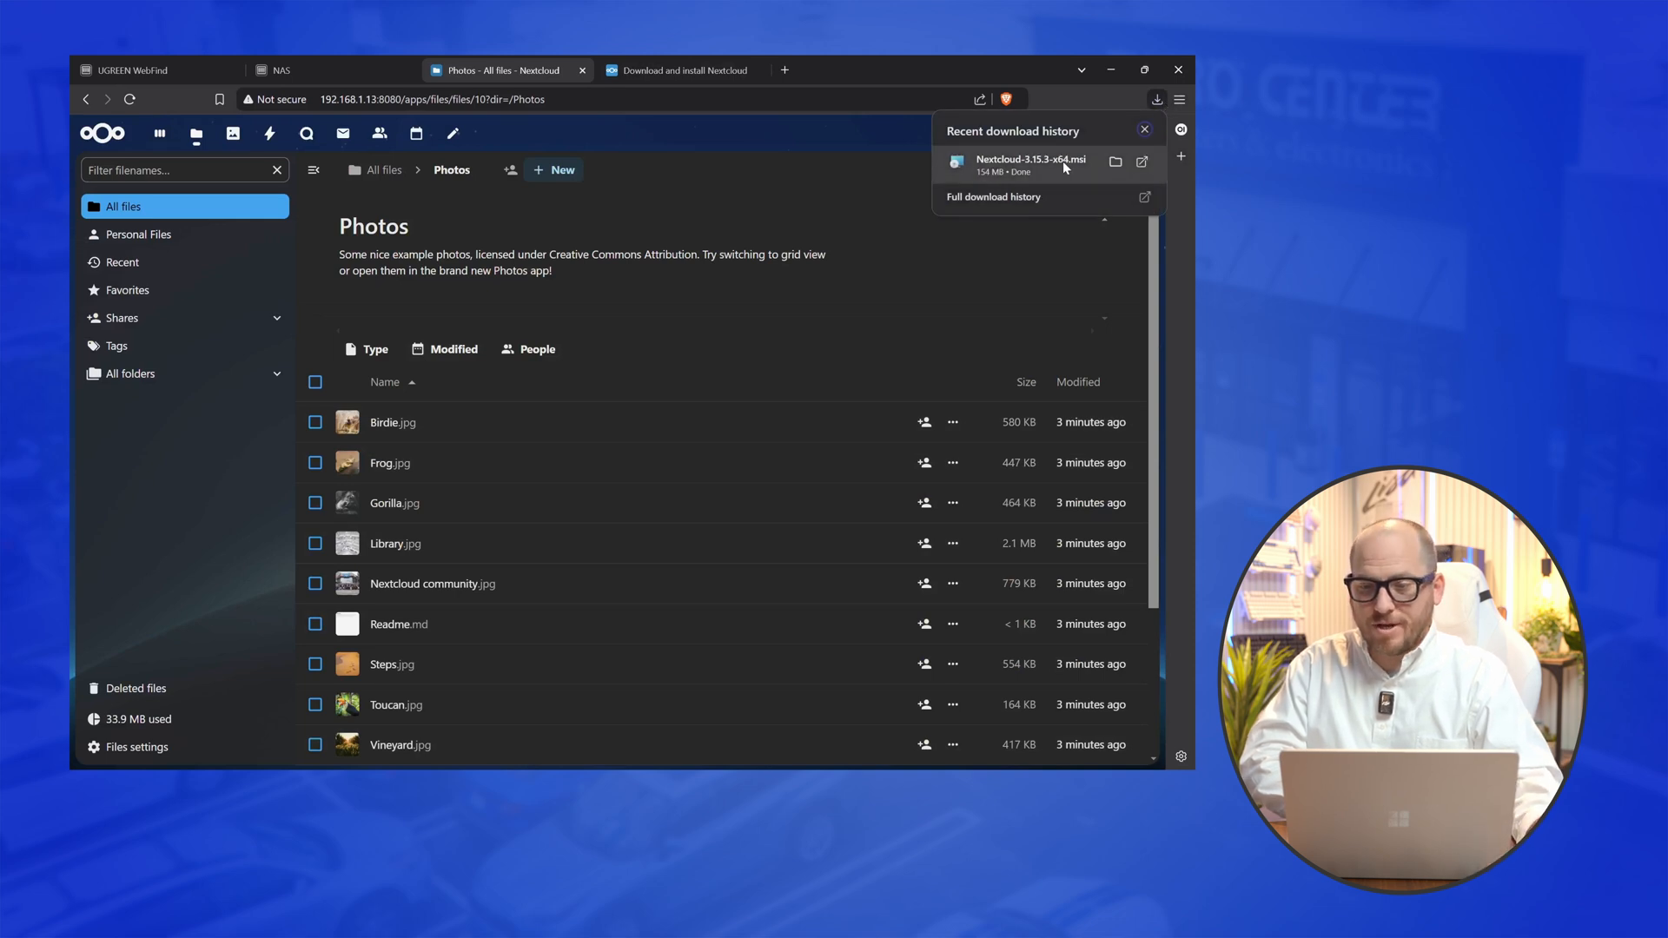
pyautogui.click(1146, 129)
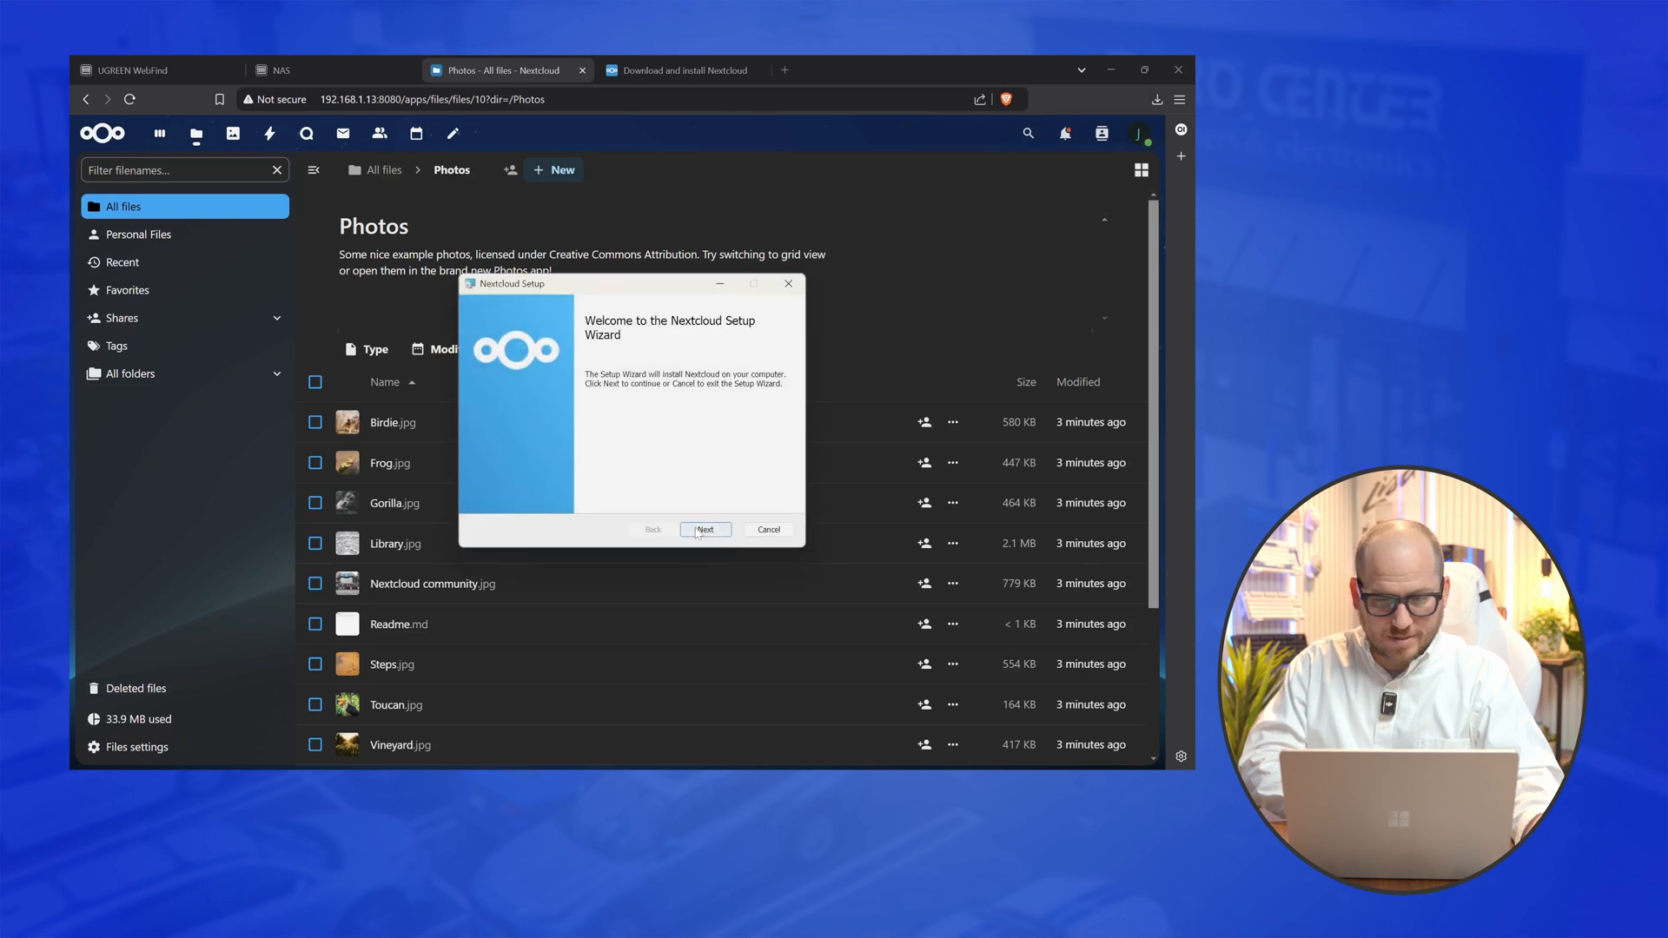
# Step: Click through the Setup Wizard's Next and Install to install the desktop client
pyautogui.click(706, 529)
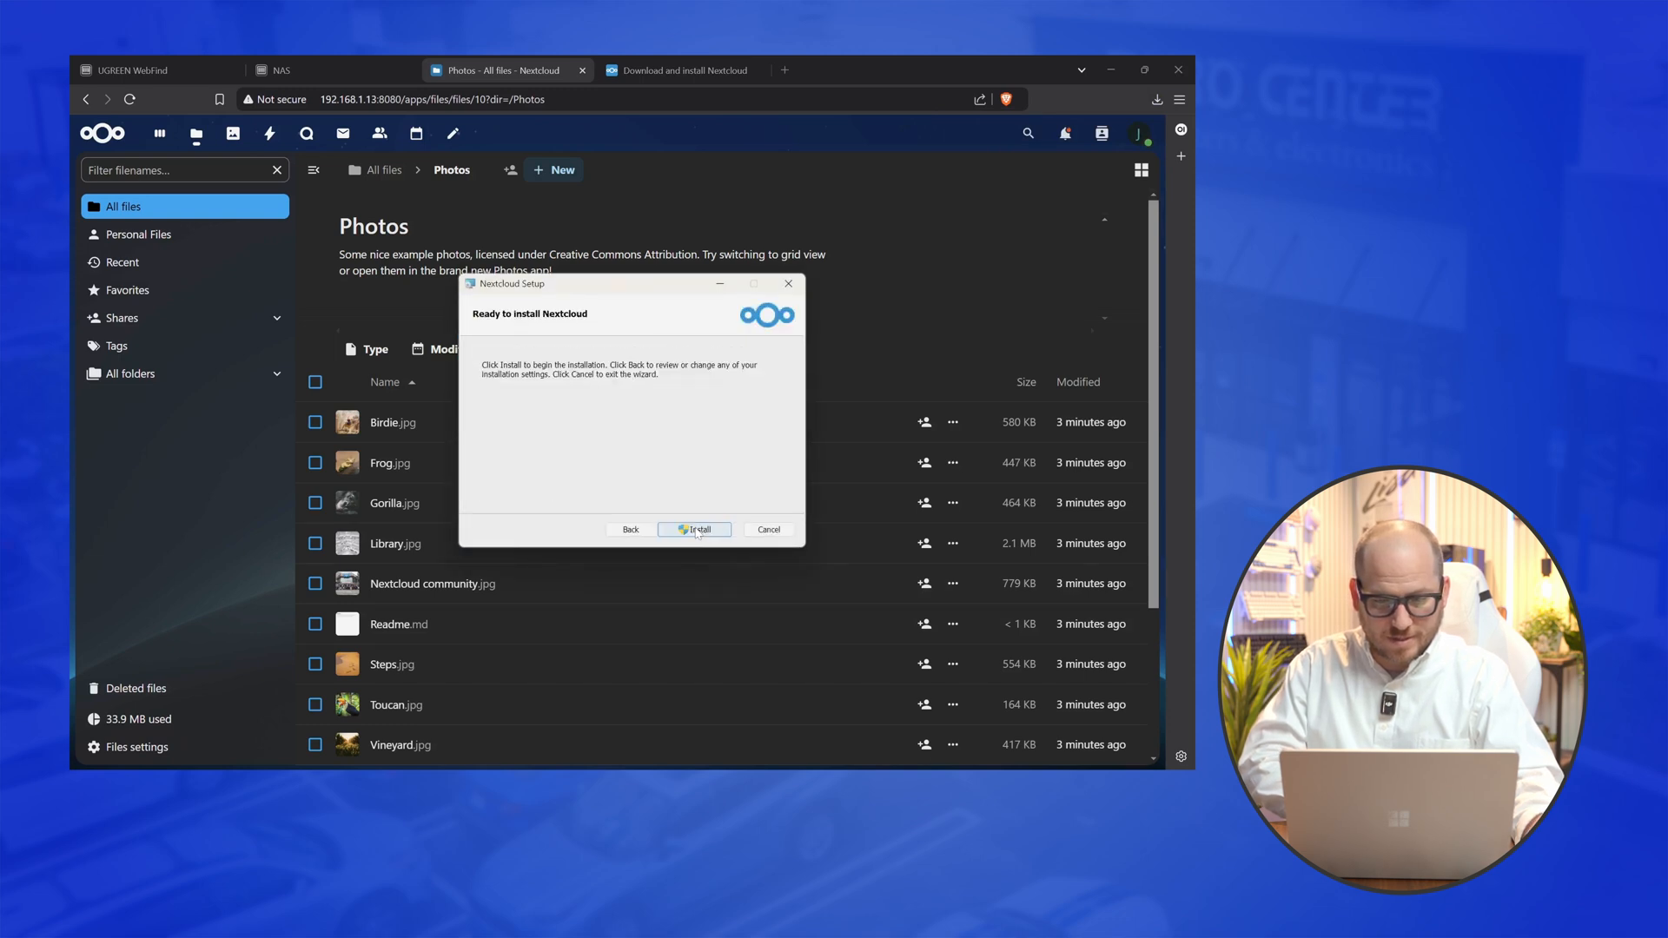
pyautogui.click(693, 529)
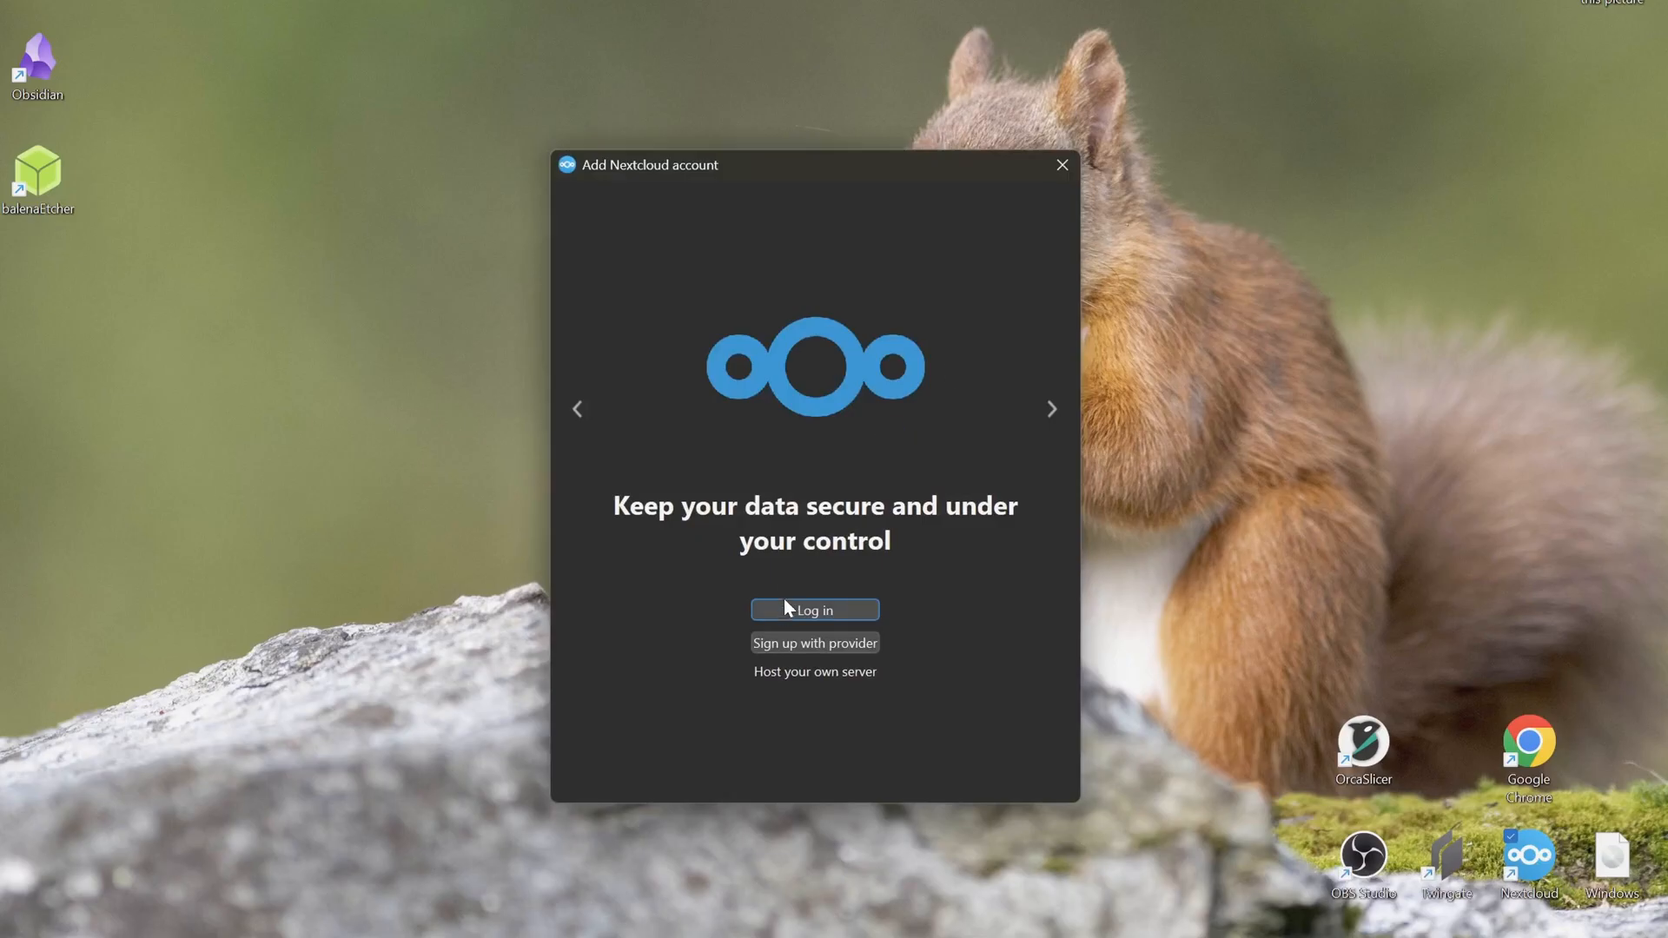
pyautogui.click(815, 610)
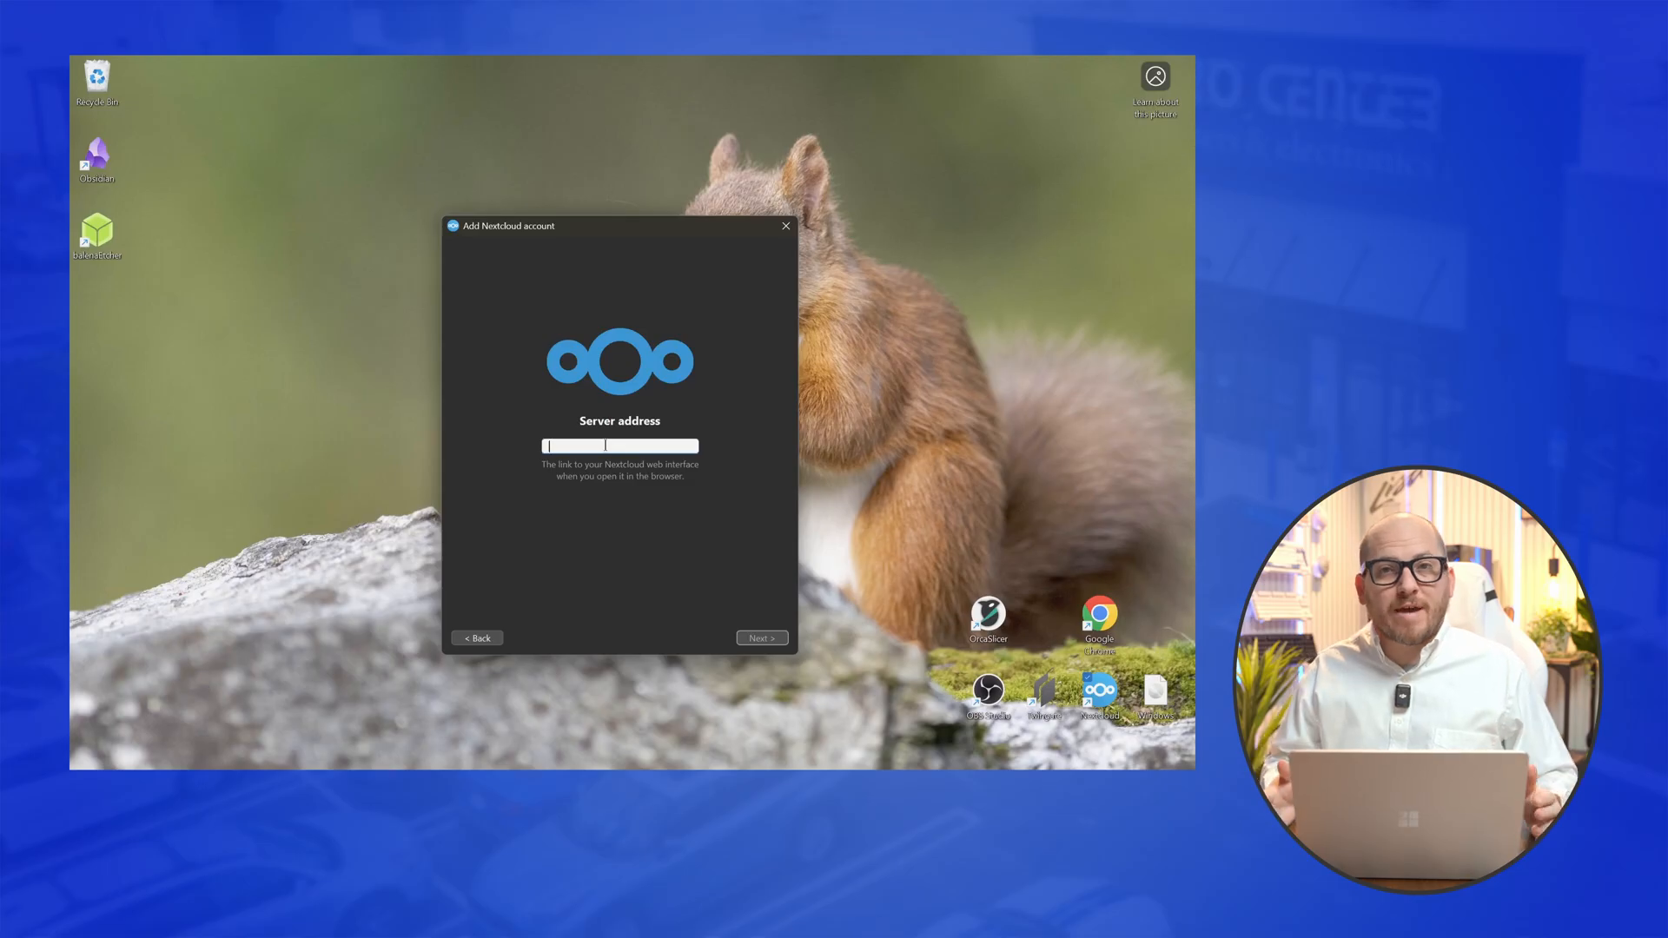
pyautogui.write('http//')
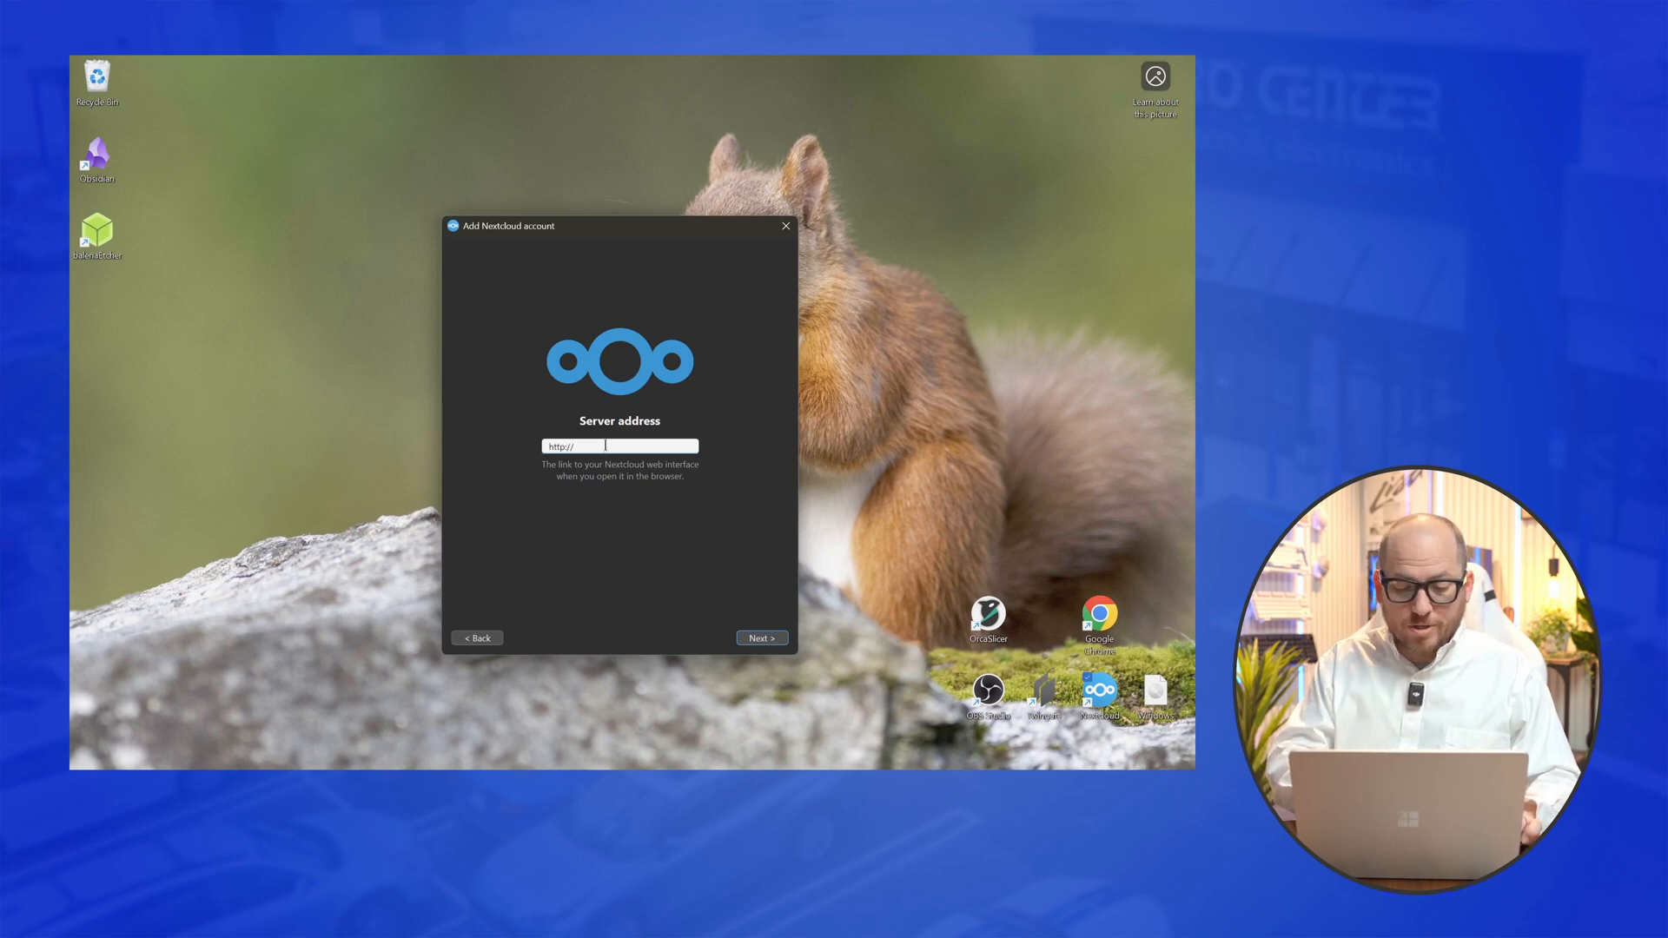
pyautogui.write('192')
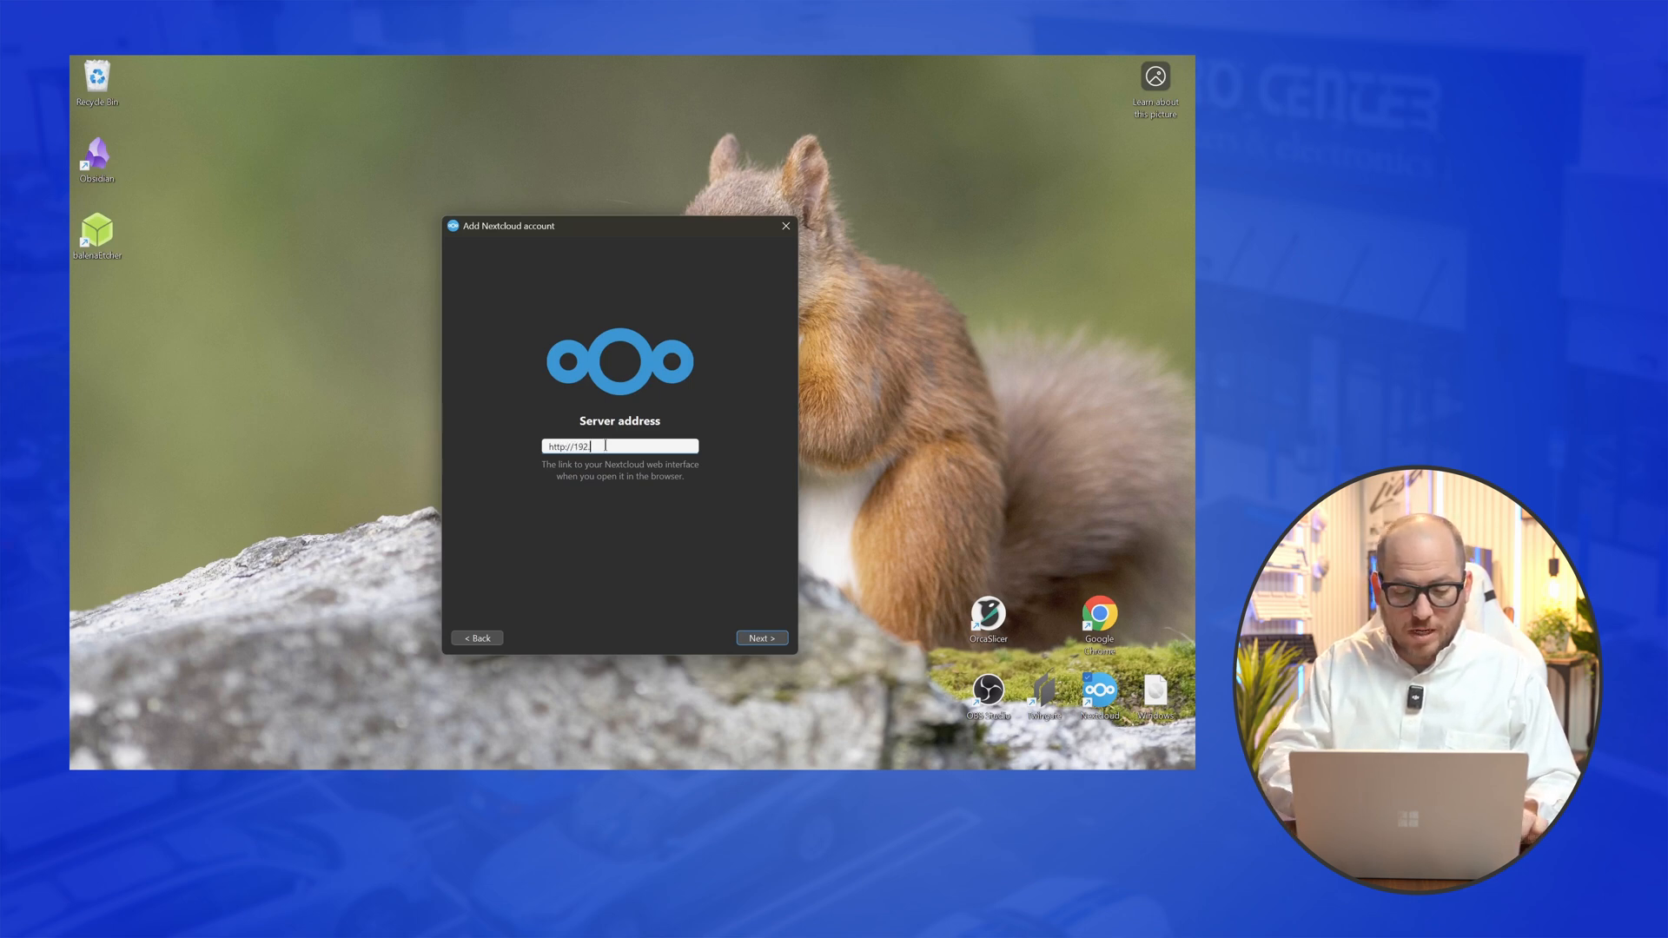
pyautogui.write('.168.1.13')
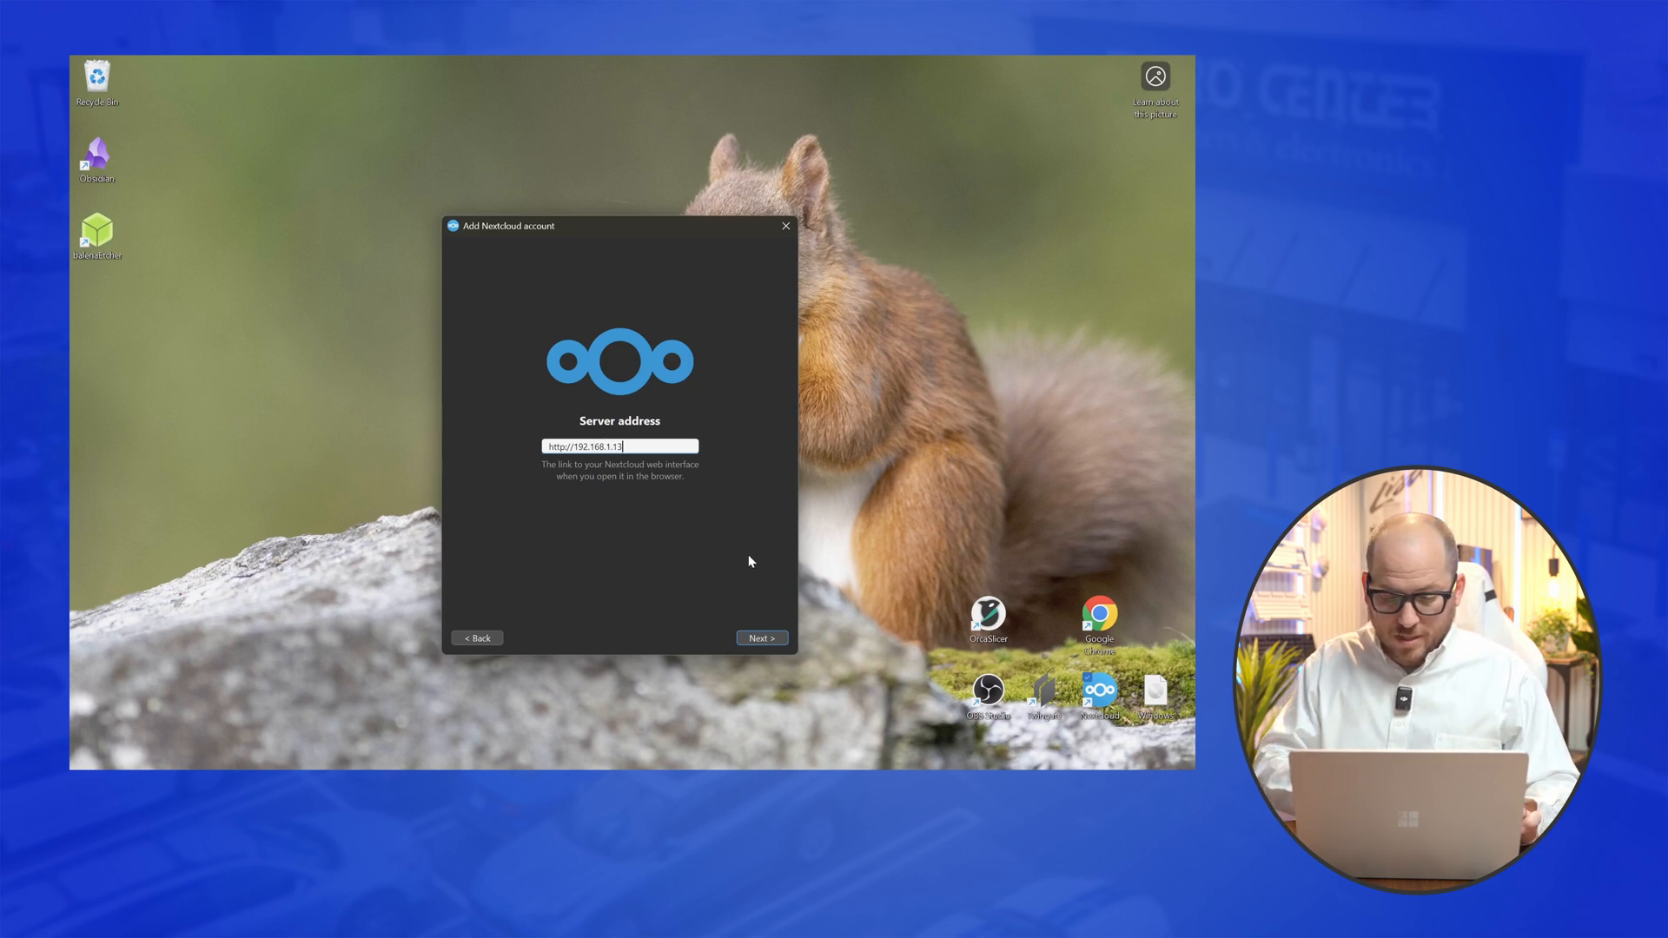
pyautogui.write(':8080')
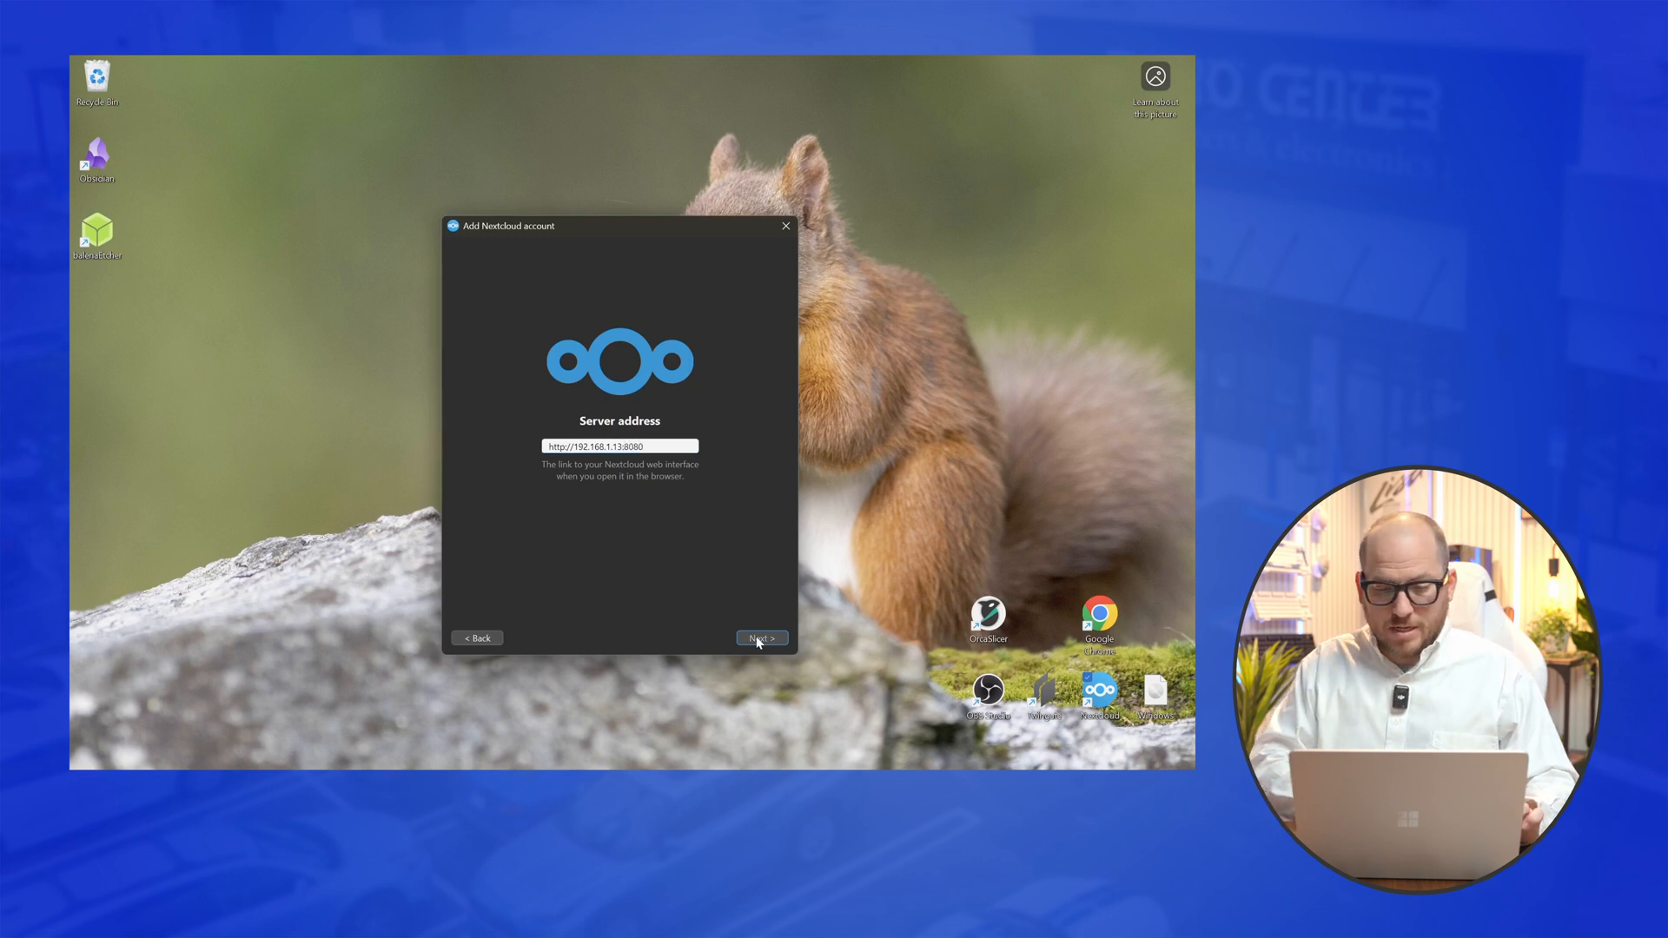
pyautogui.click(761, 637)
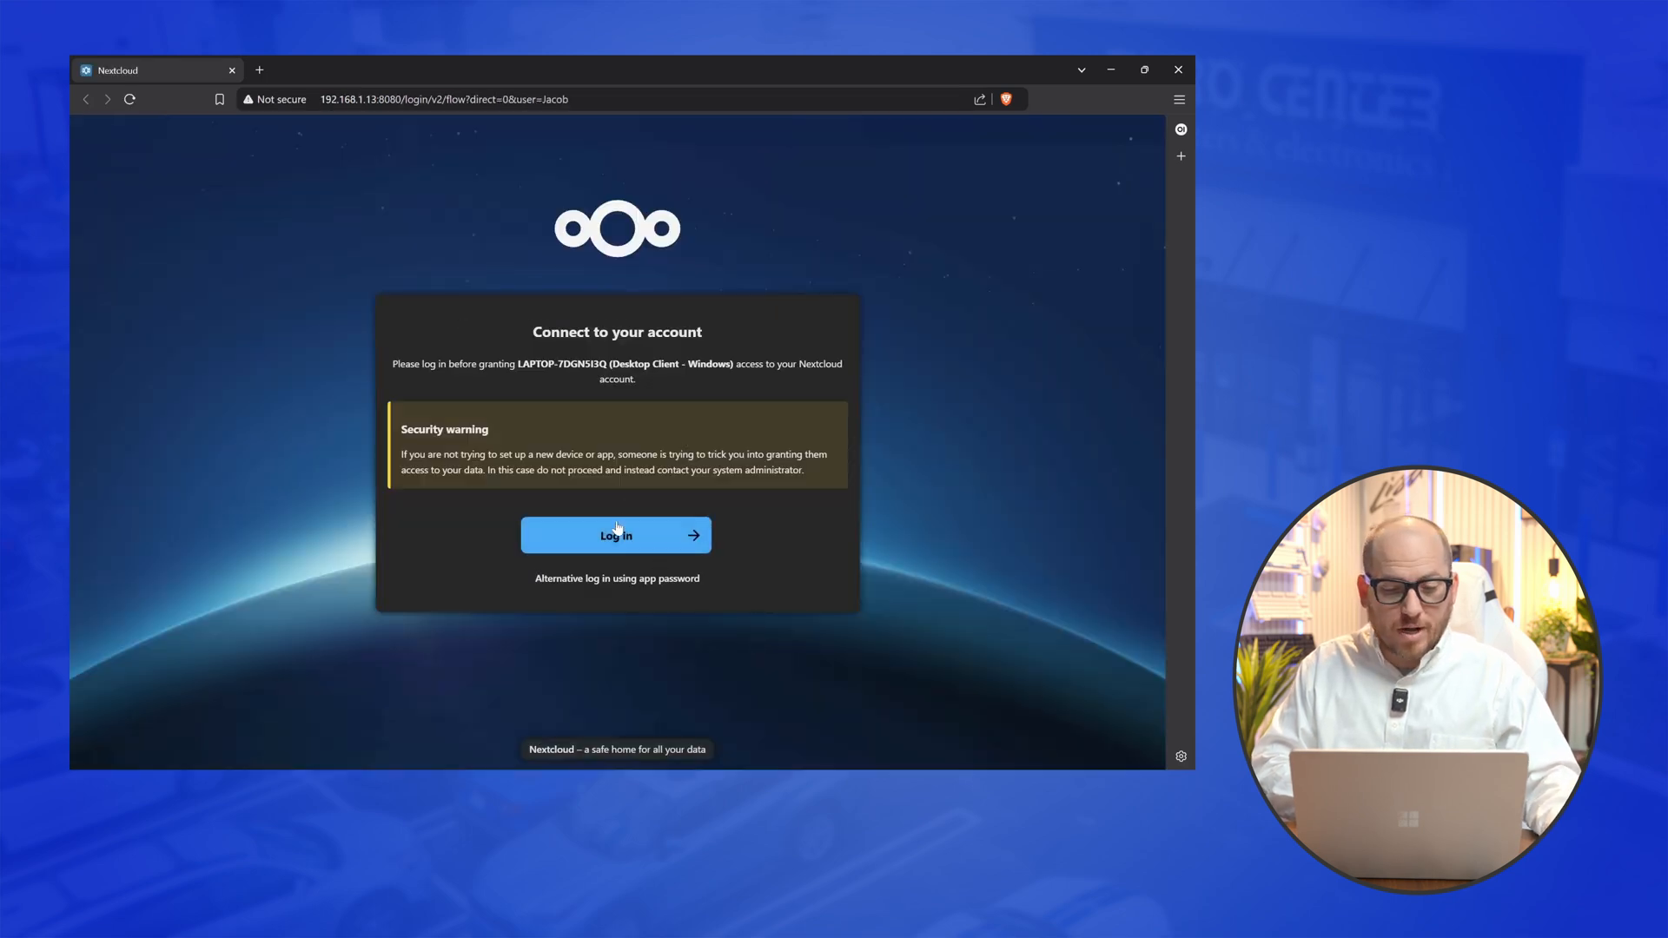
pyautogui.click(616, 535)
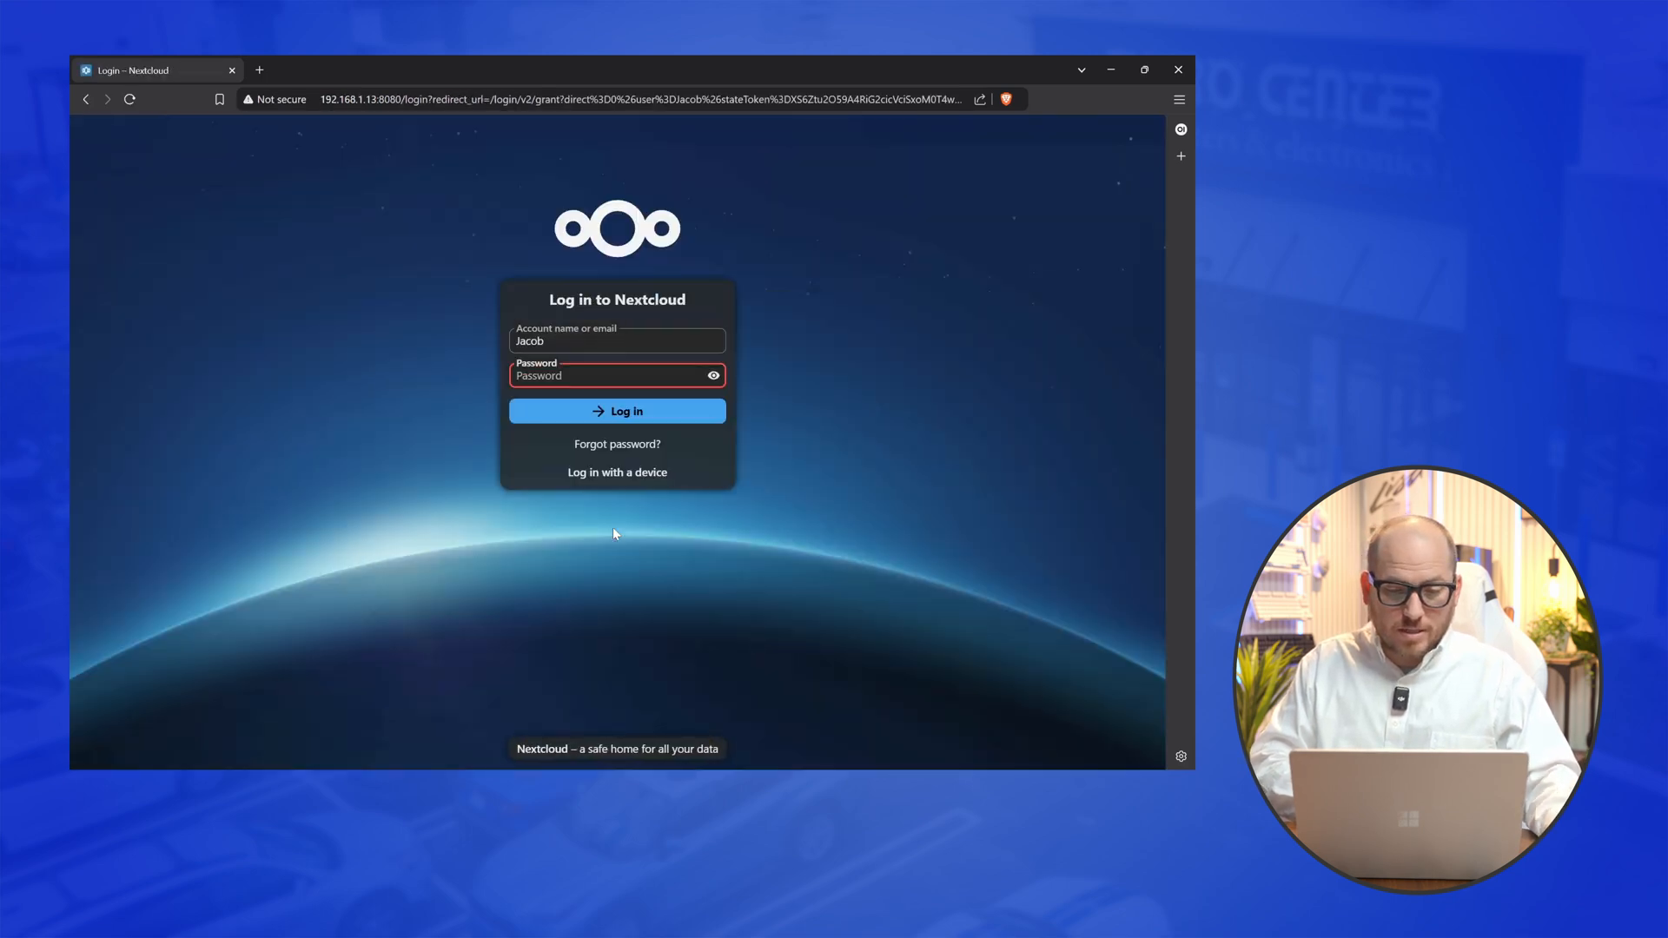
pyautogui.click(616, 411)
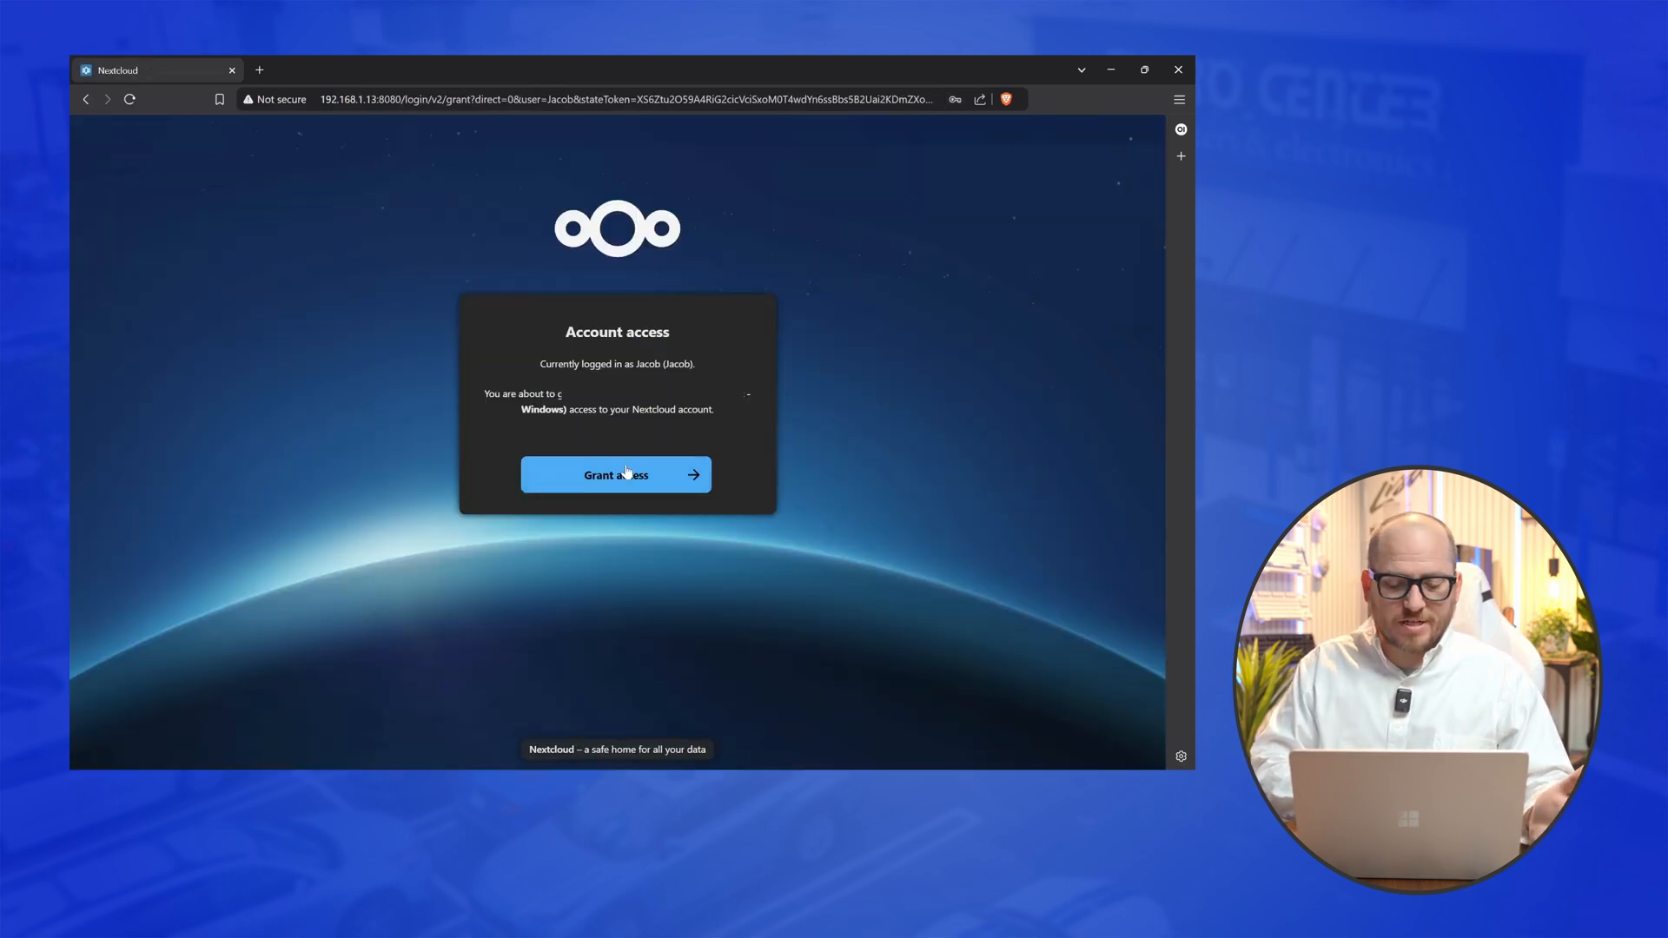
pyautogui.click(615, 474)
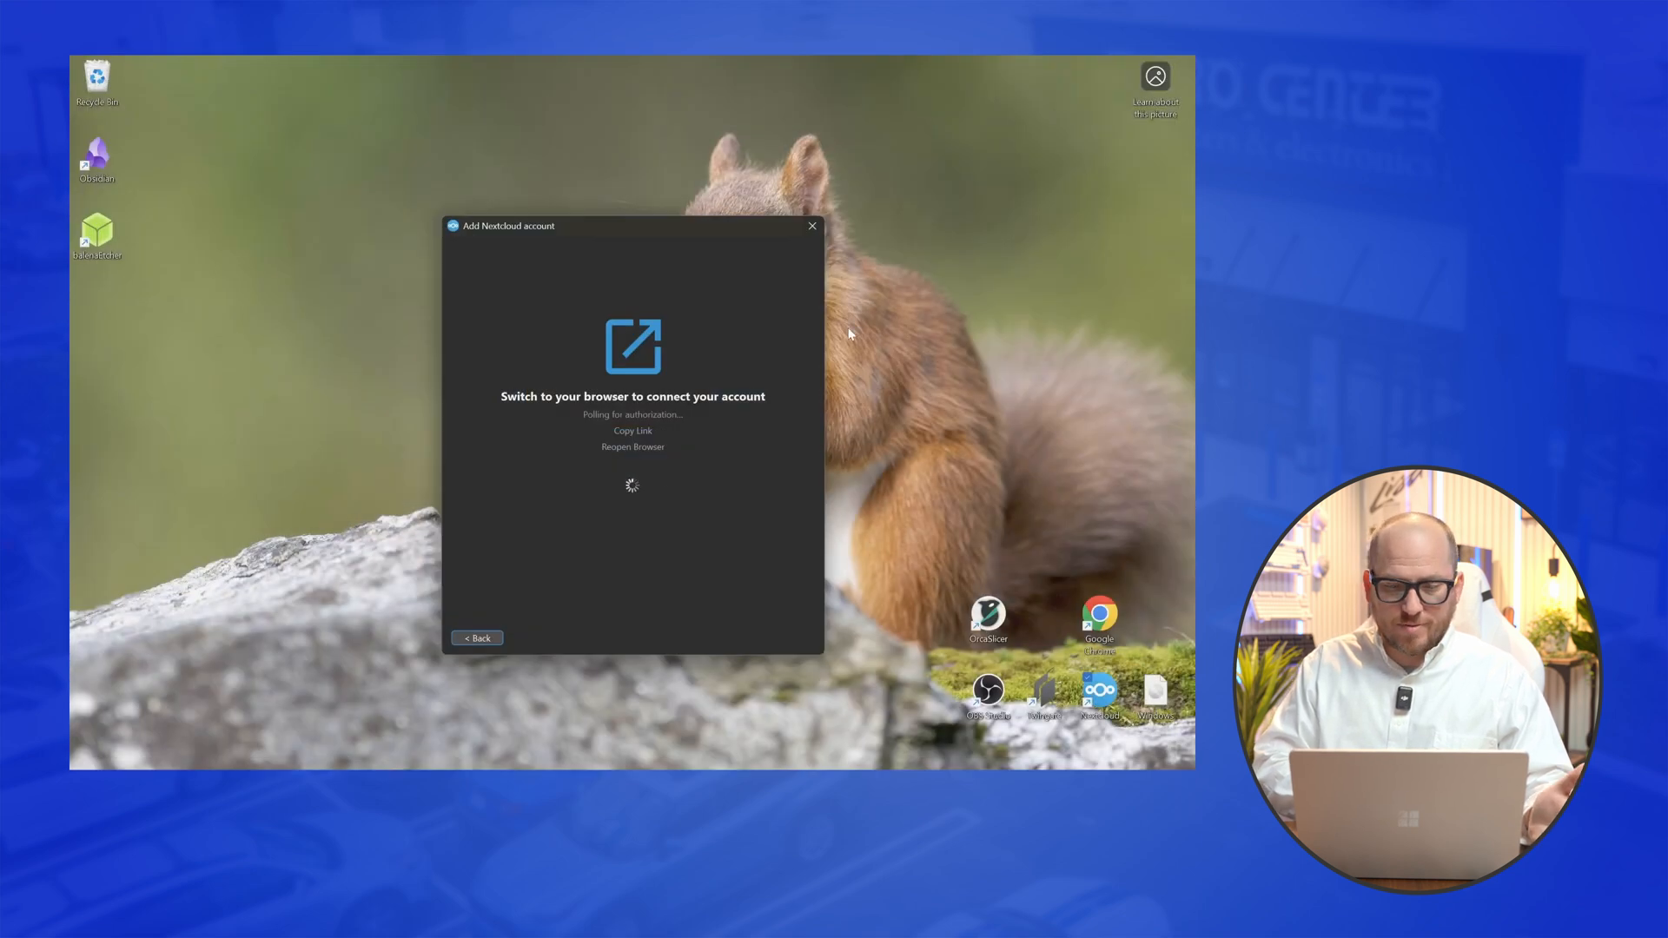
pyautogui.moveTo(662, 386)
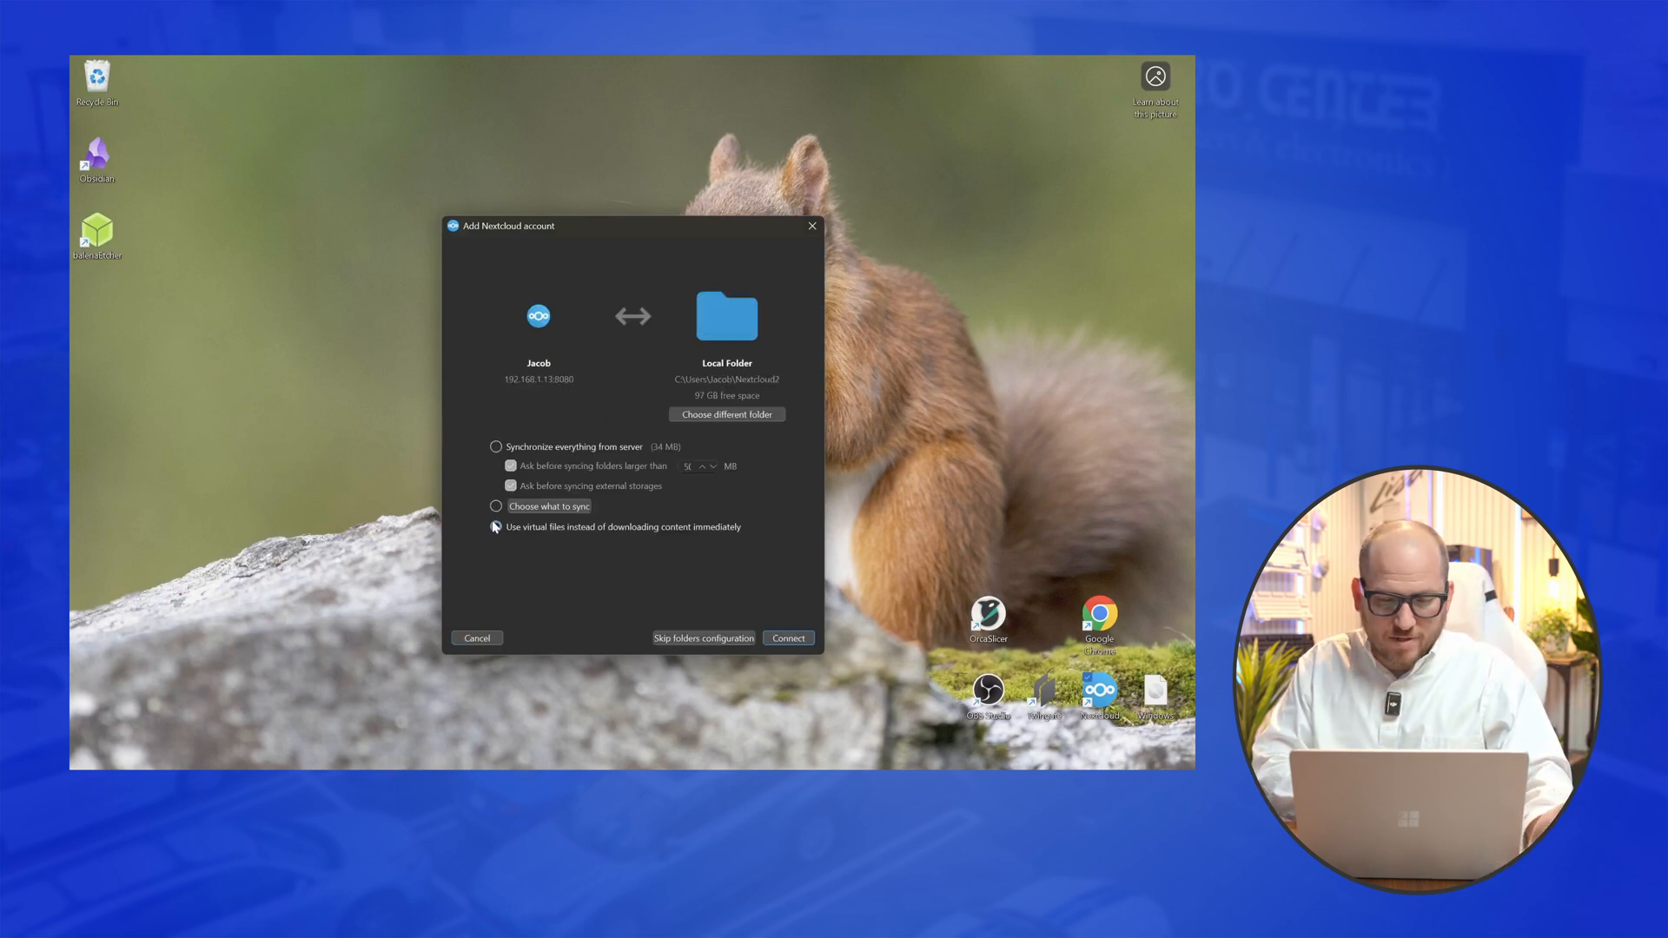
# Step: Choose 'Use virtual files instead of downloading content immediately' and connect the account
pyautogui.click(494, 526)
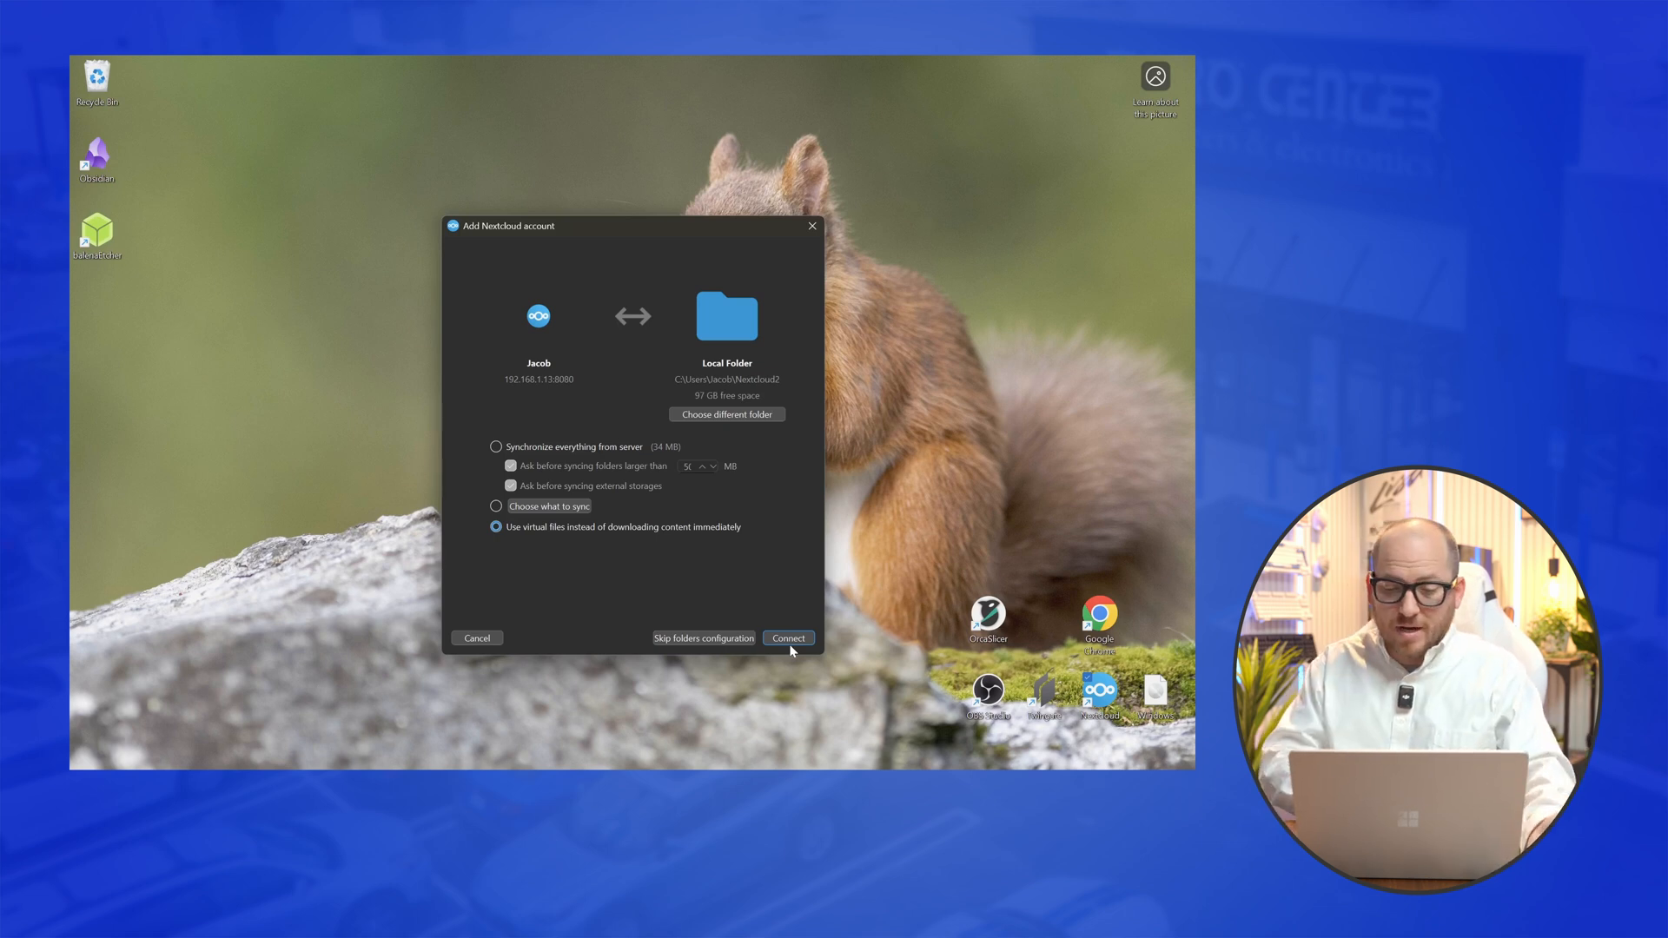
pyautogui.click(787, 637)
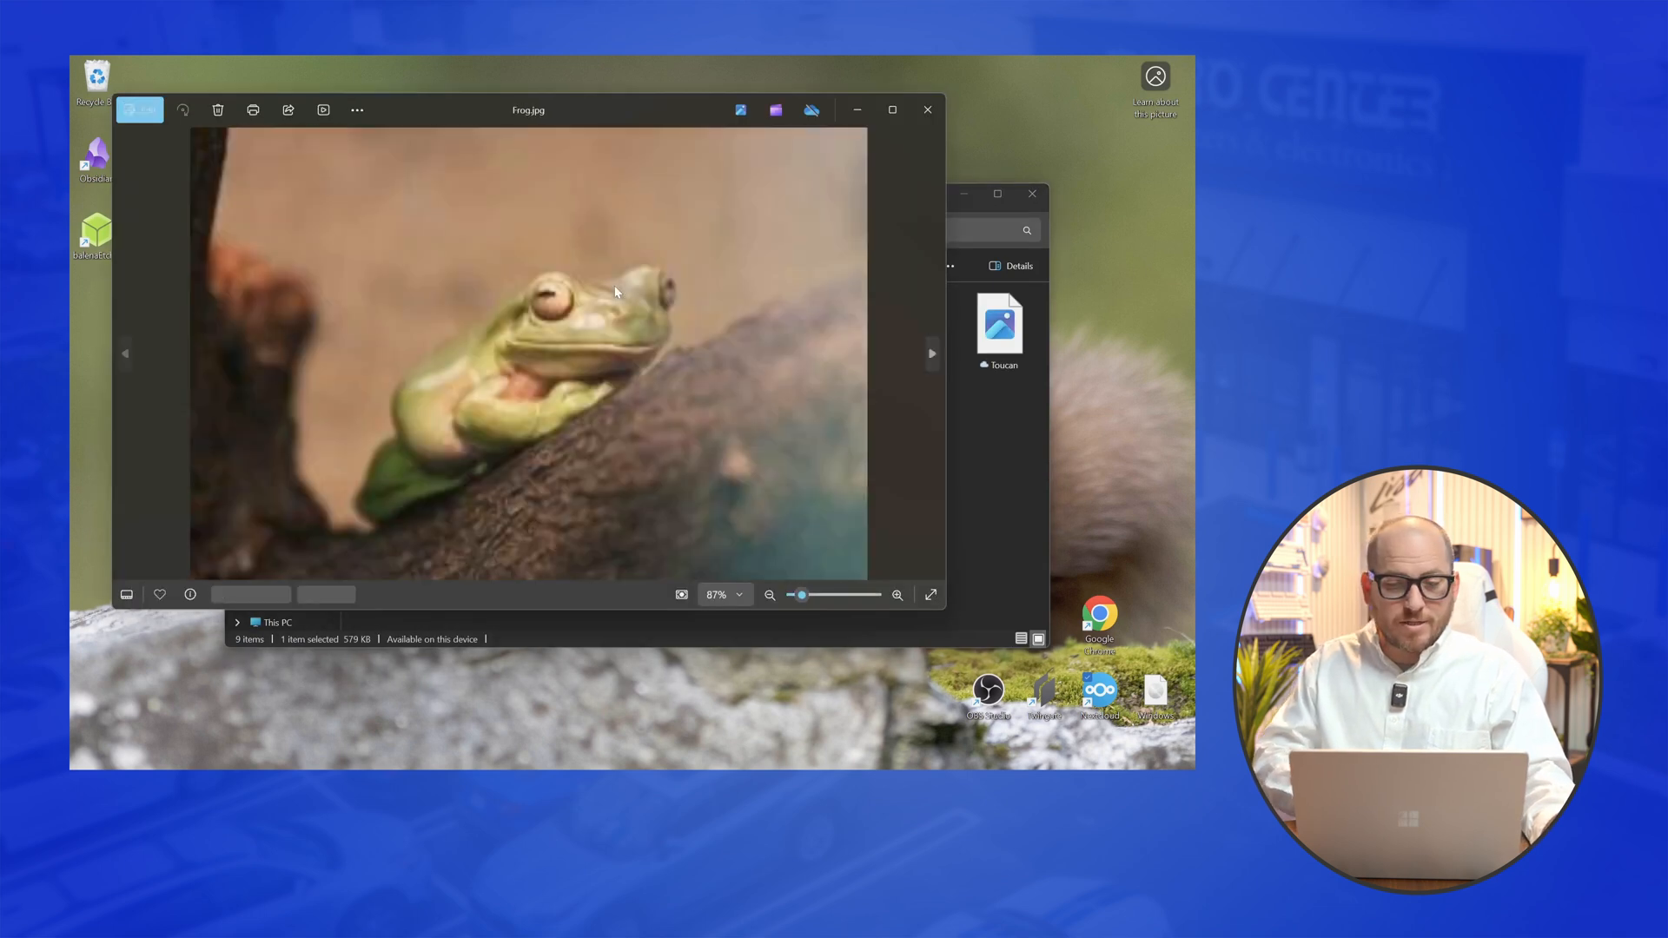
# Step: Advance from Frog.jpg to Gorilla.jpg in Windows Photos
pyautogui.click(932, 354)
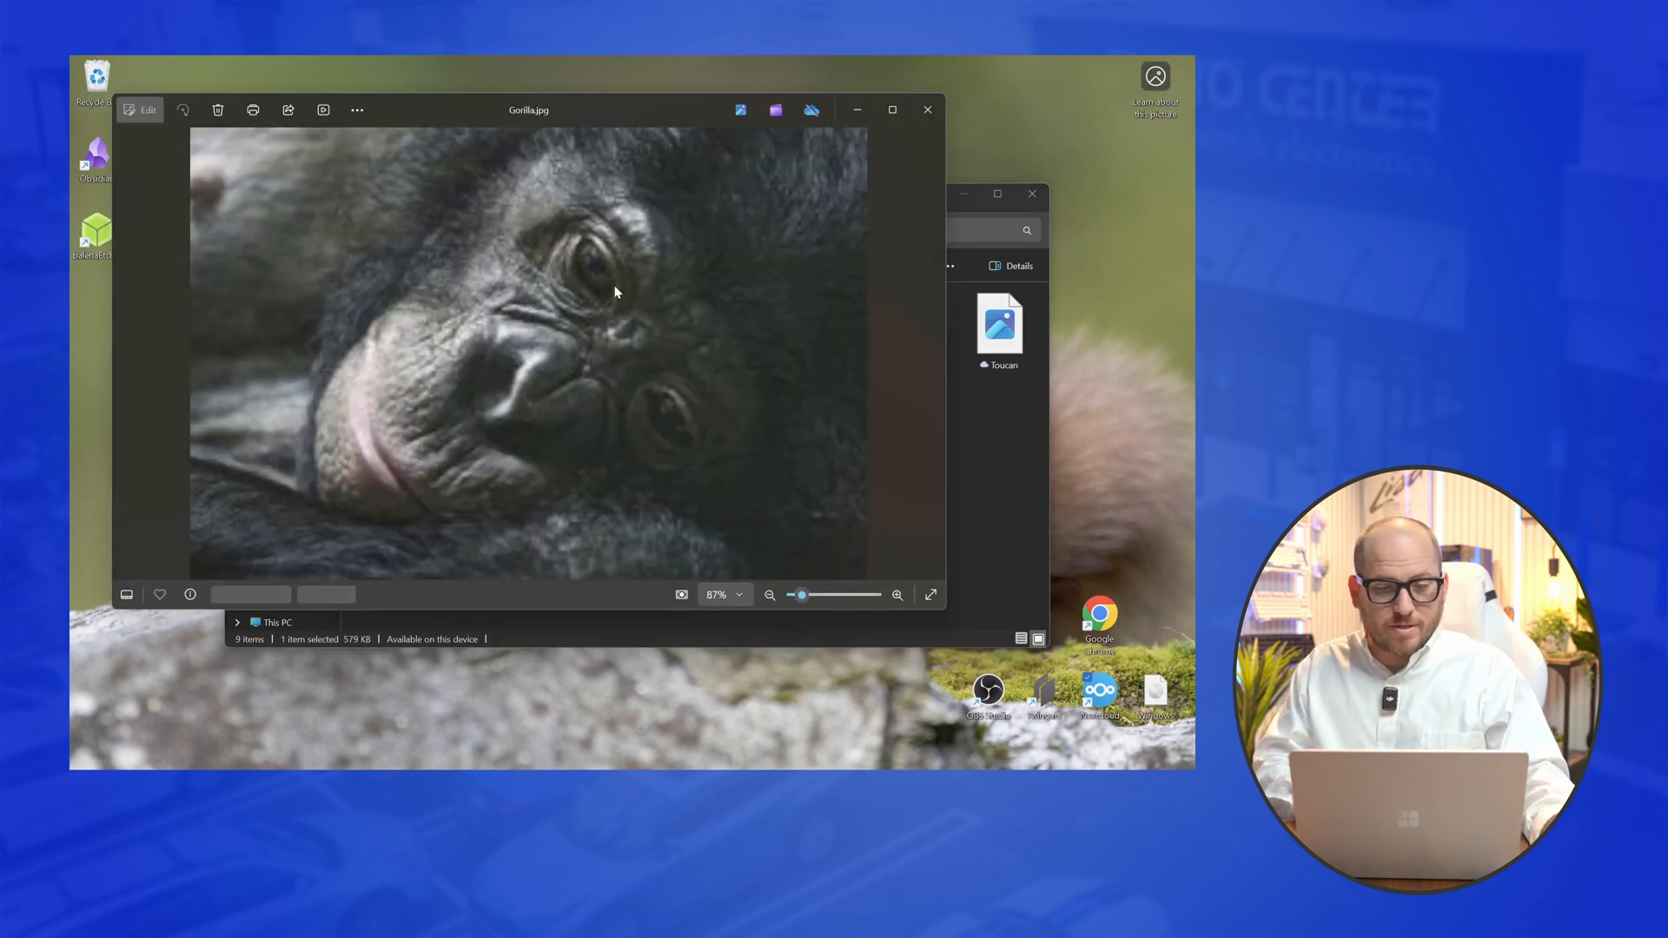